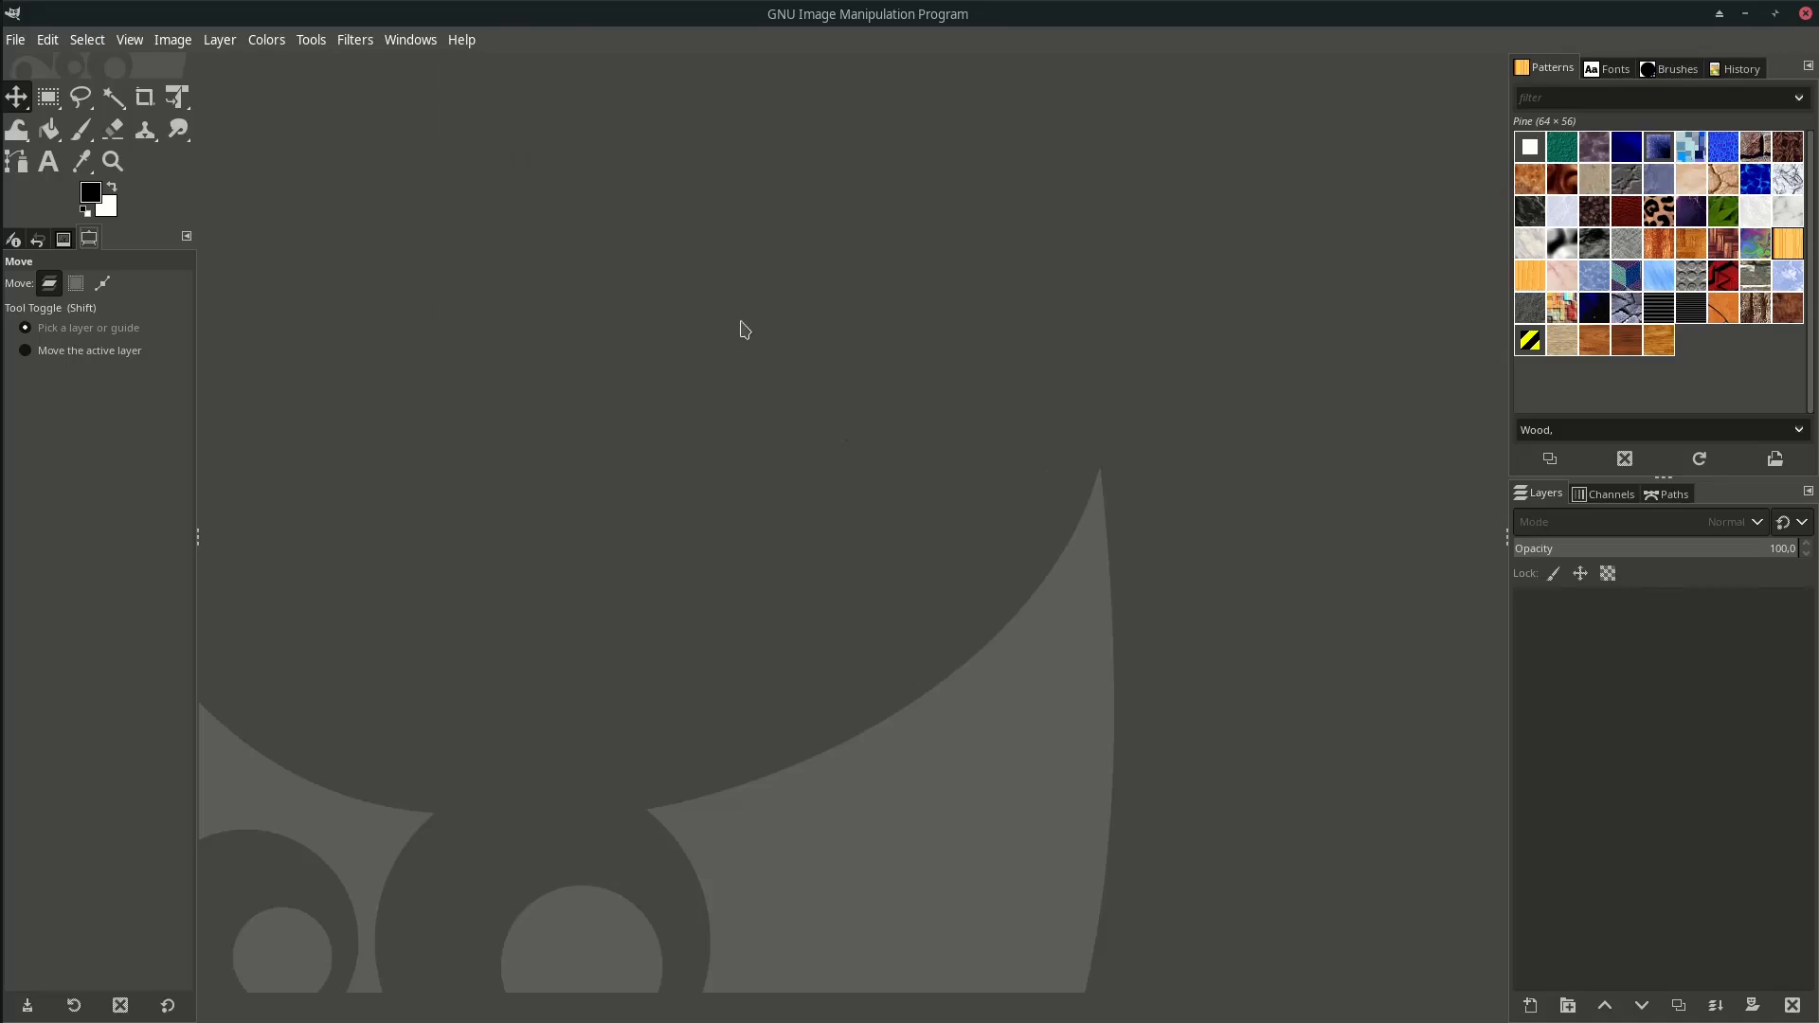
View the GIMP version in Help > About, close it, and activate the Free Select tool.
click(461, 38)
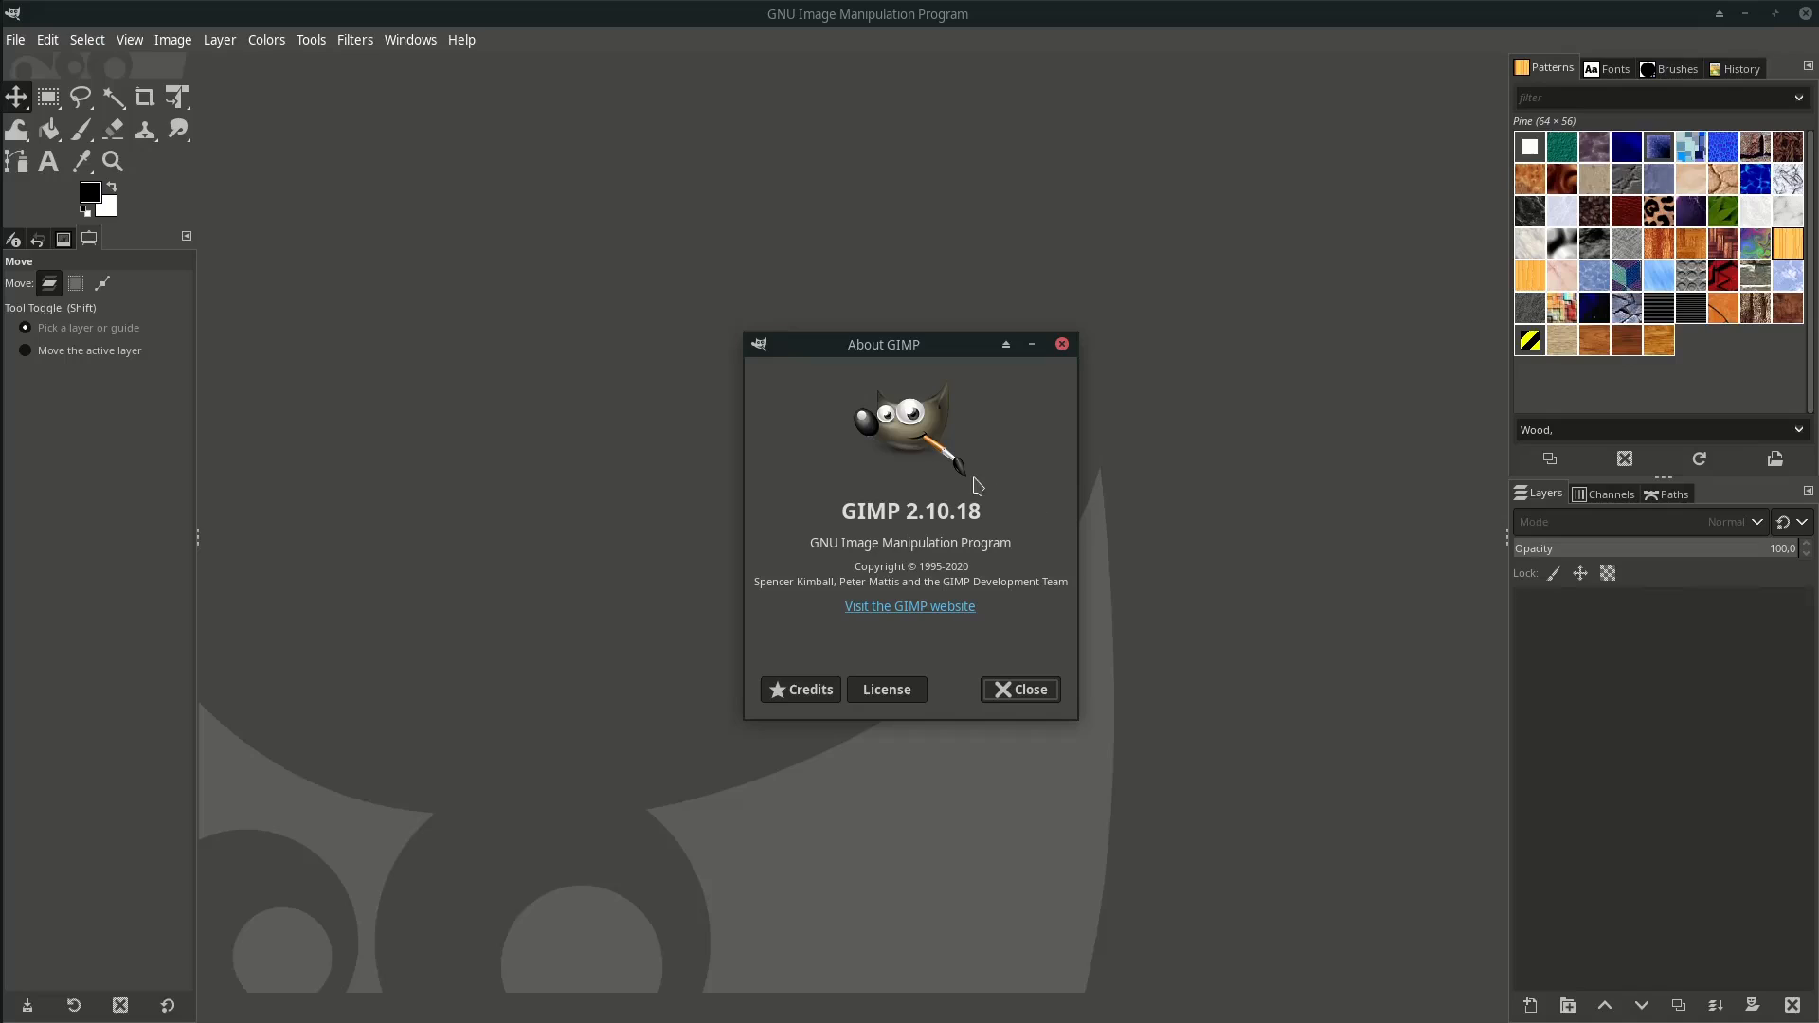
click(1019, 689)
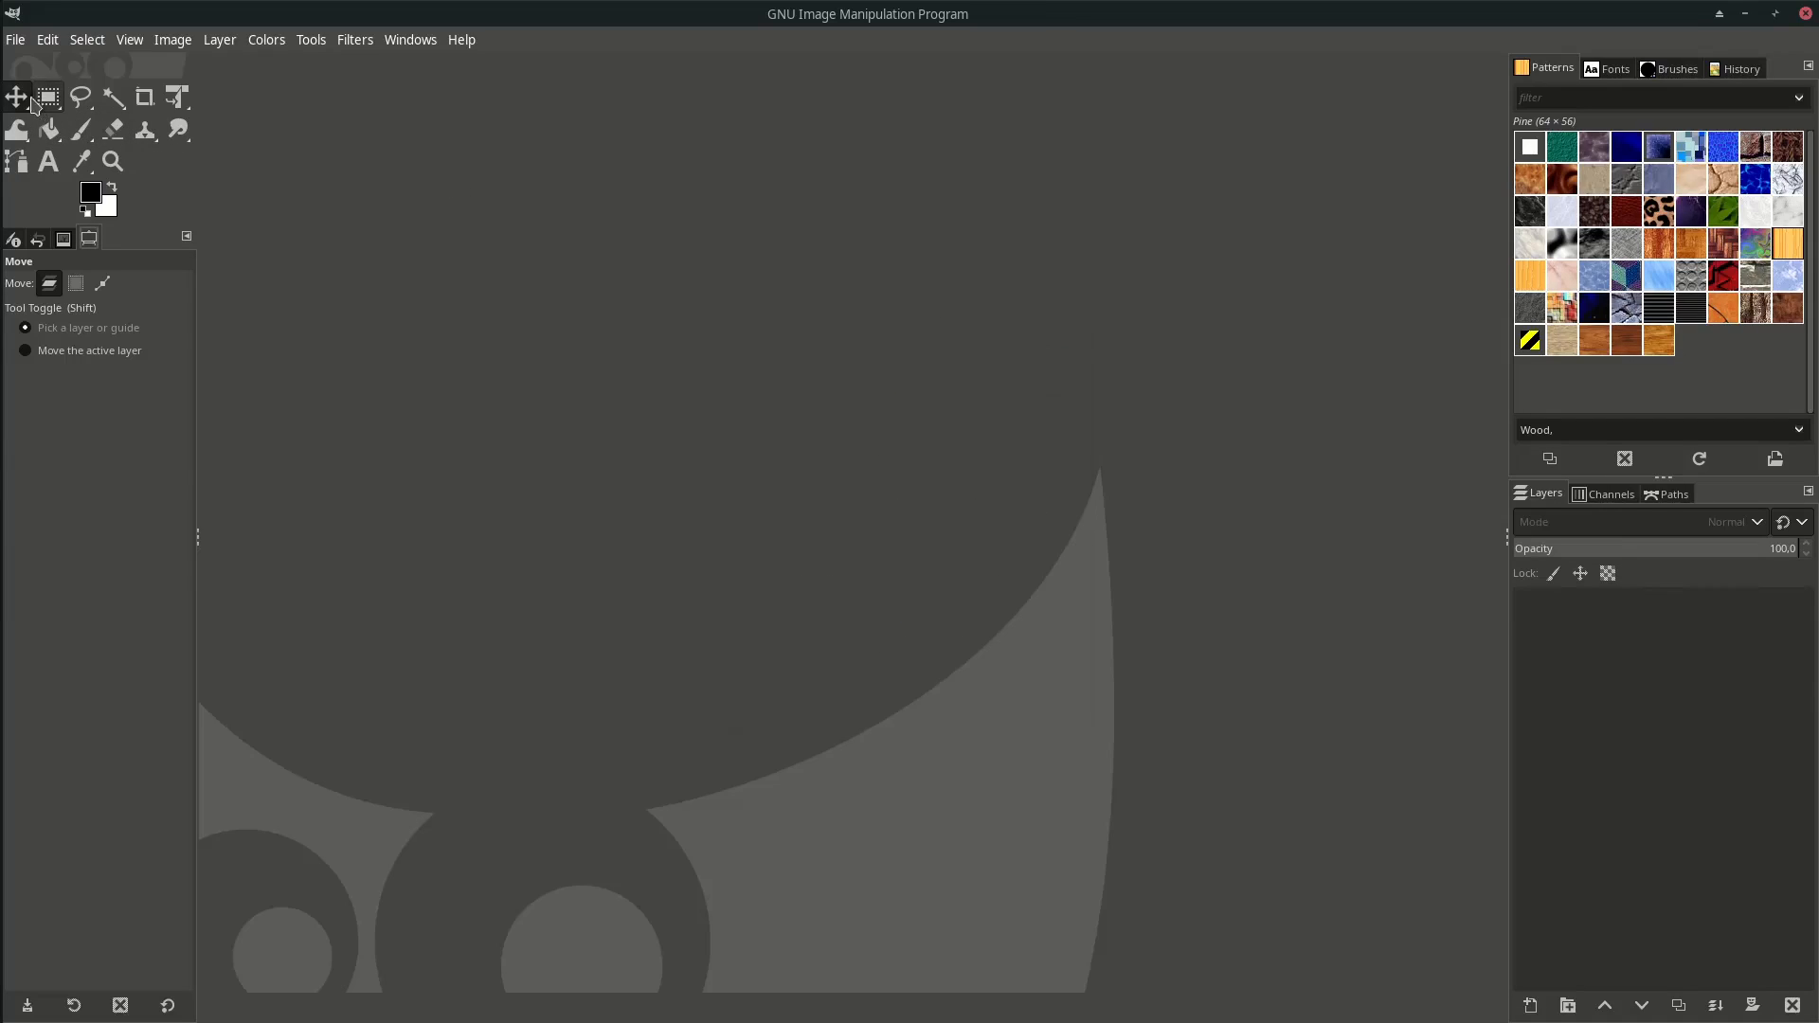
click(48, 97)
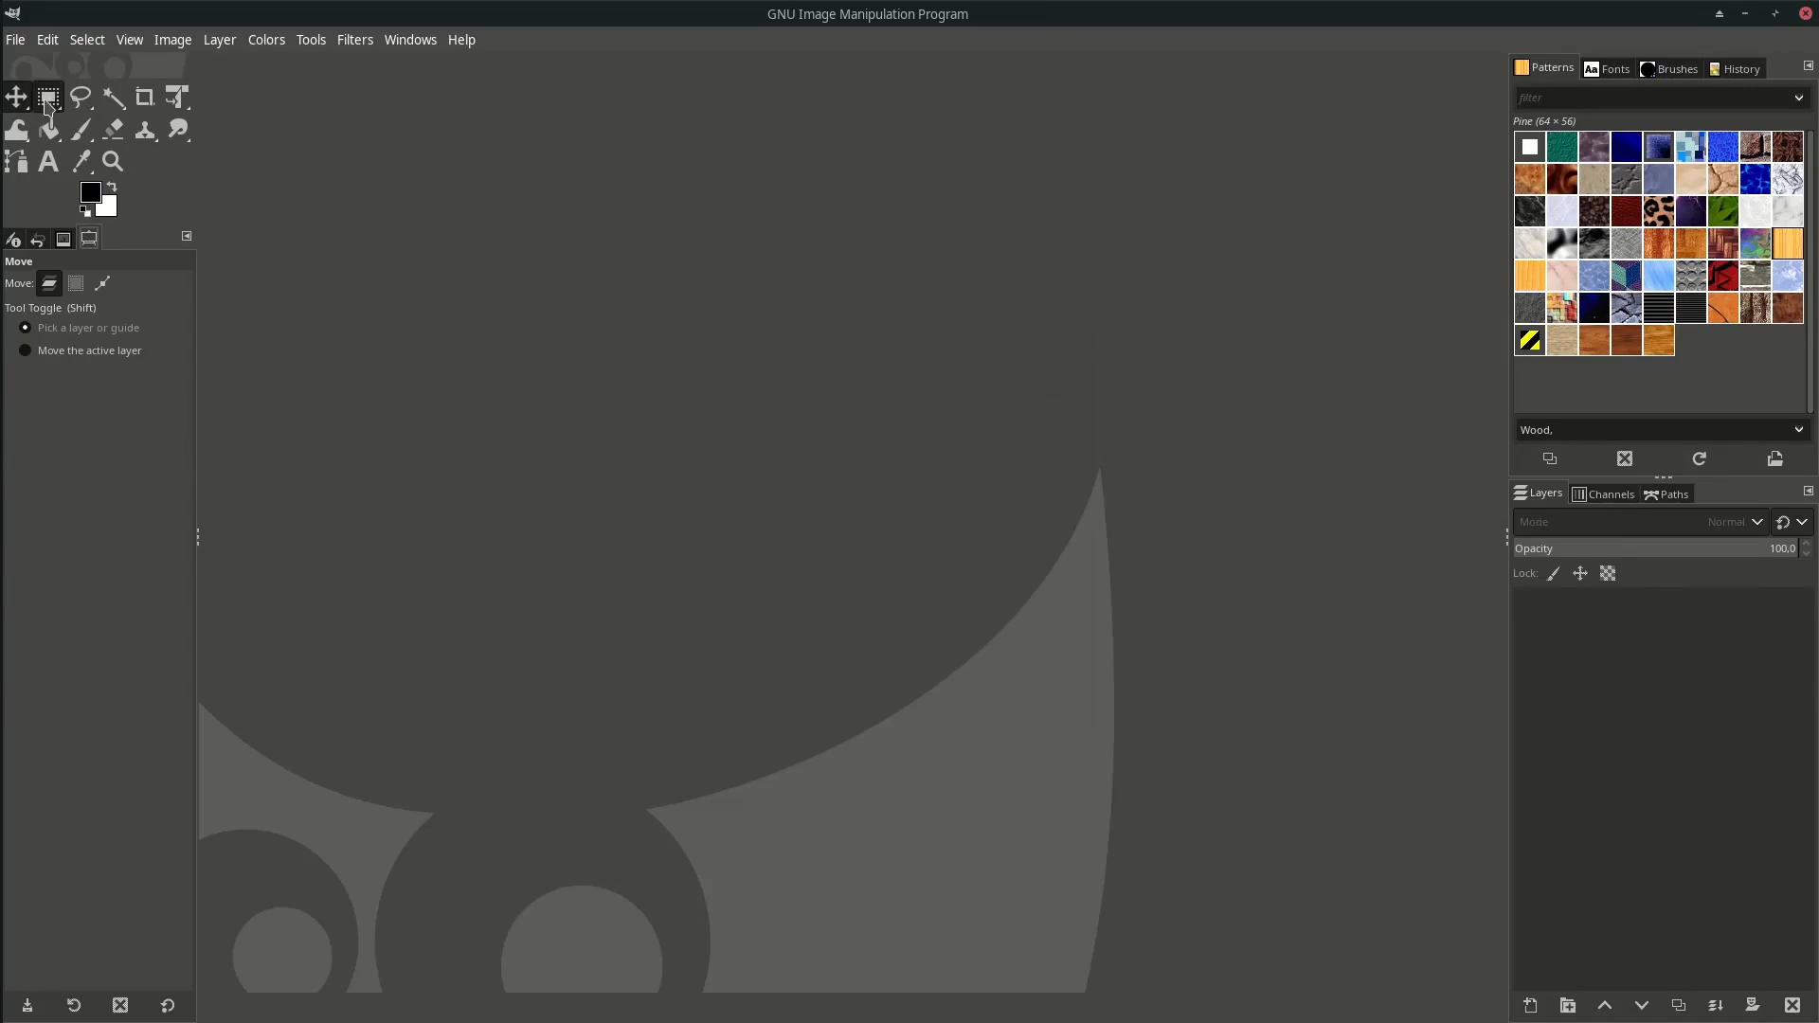
click(79, 96)
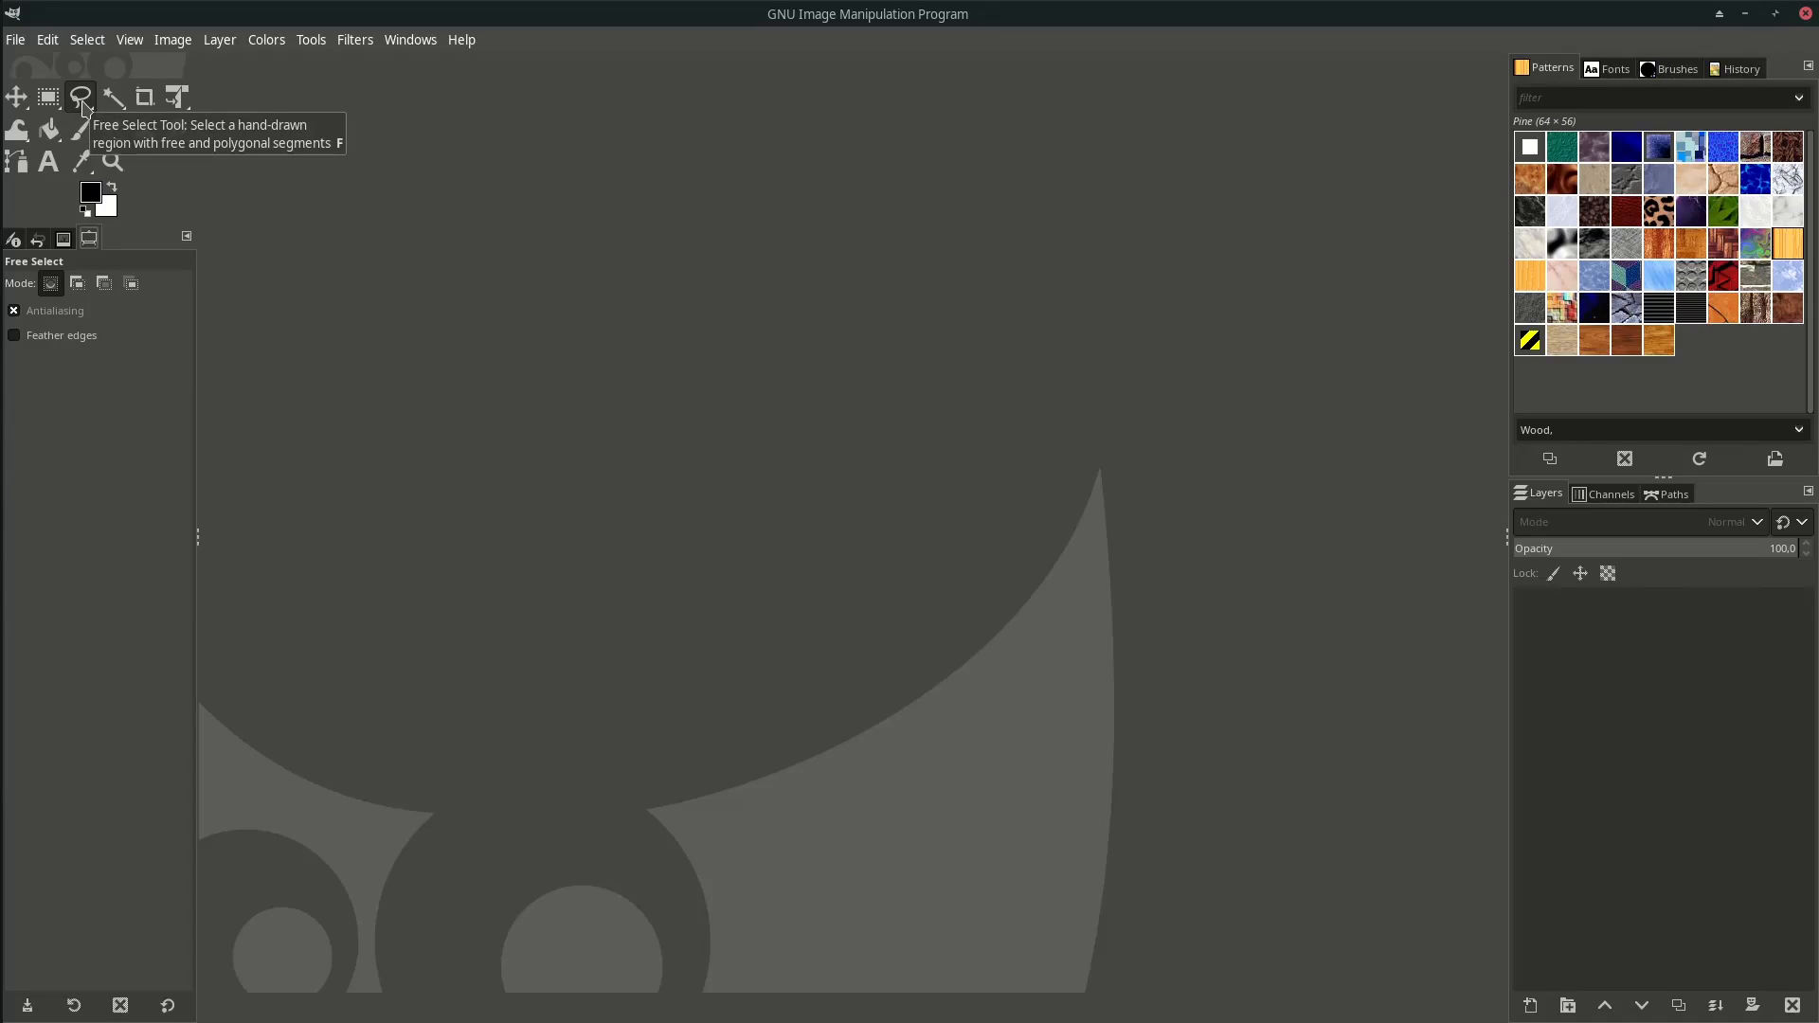
mouse_move(80, 128)
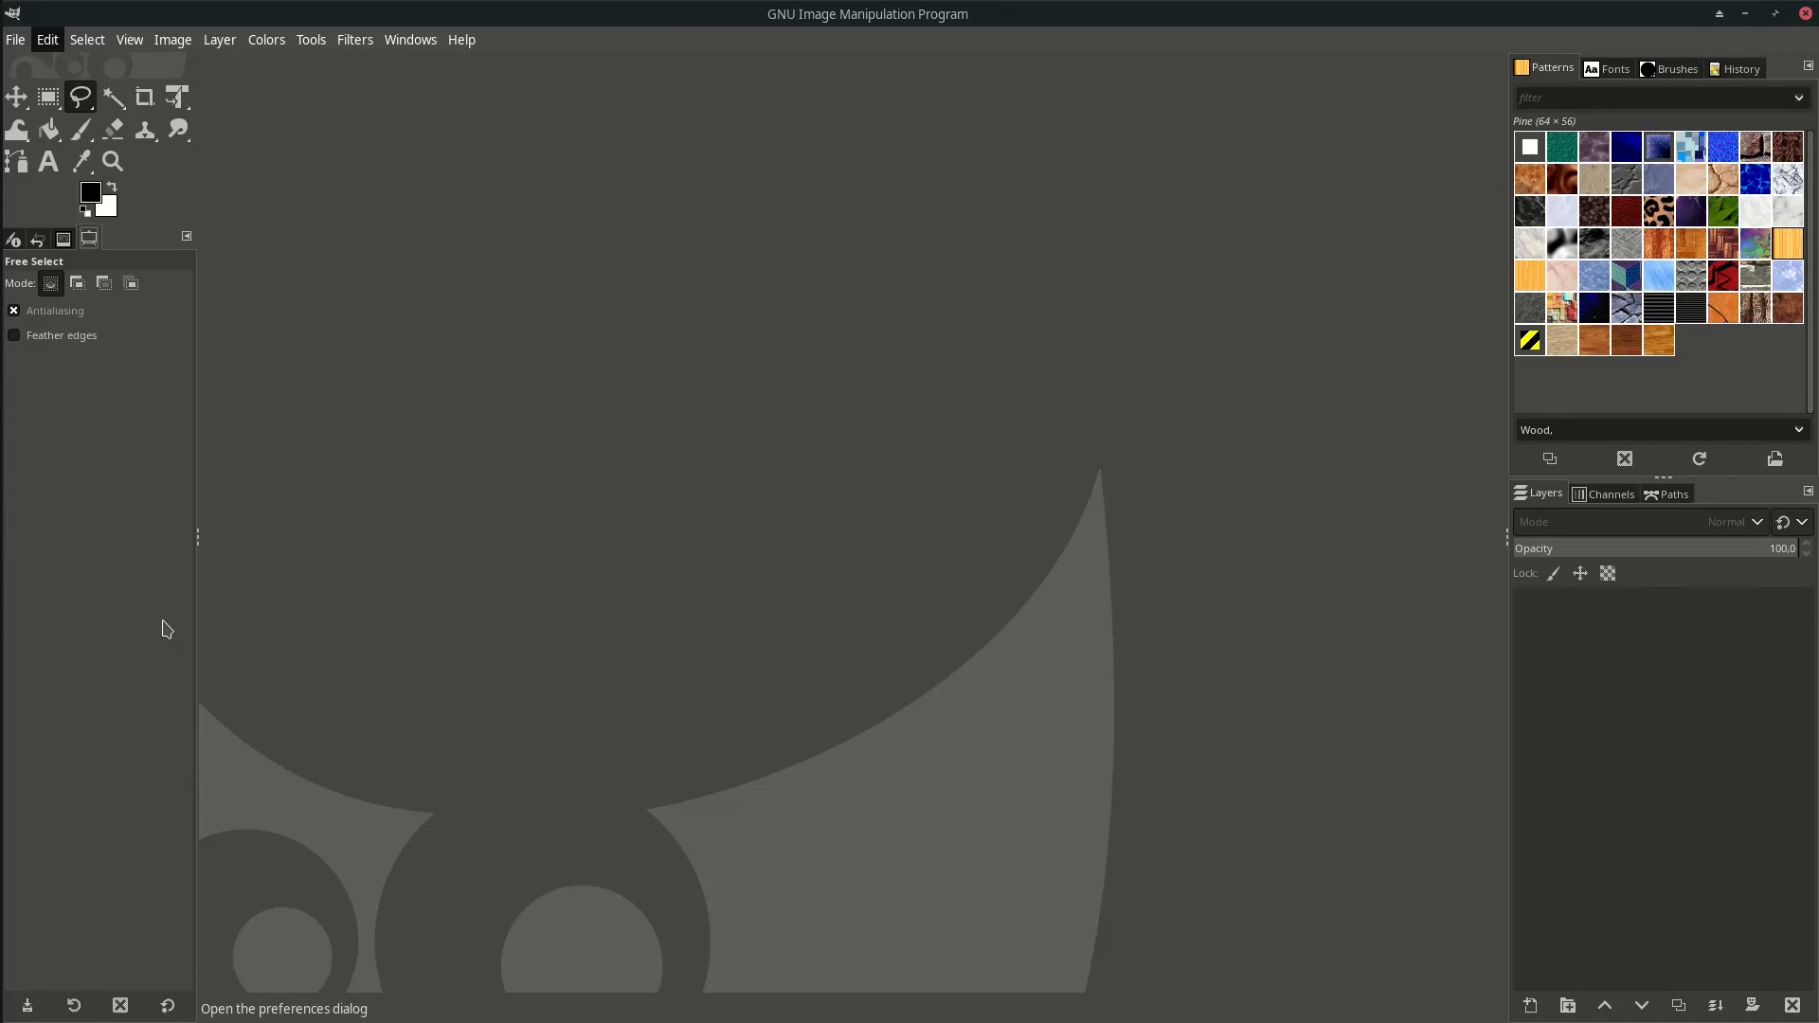
click(46, 38)
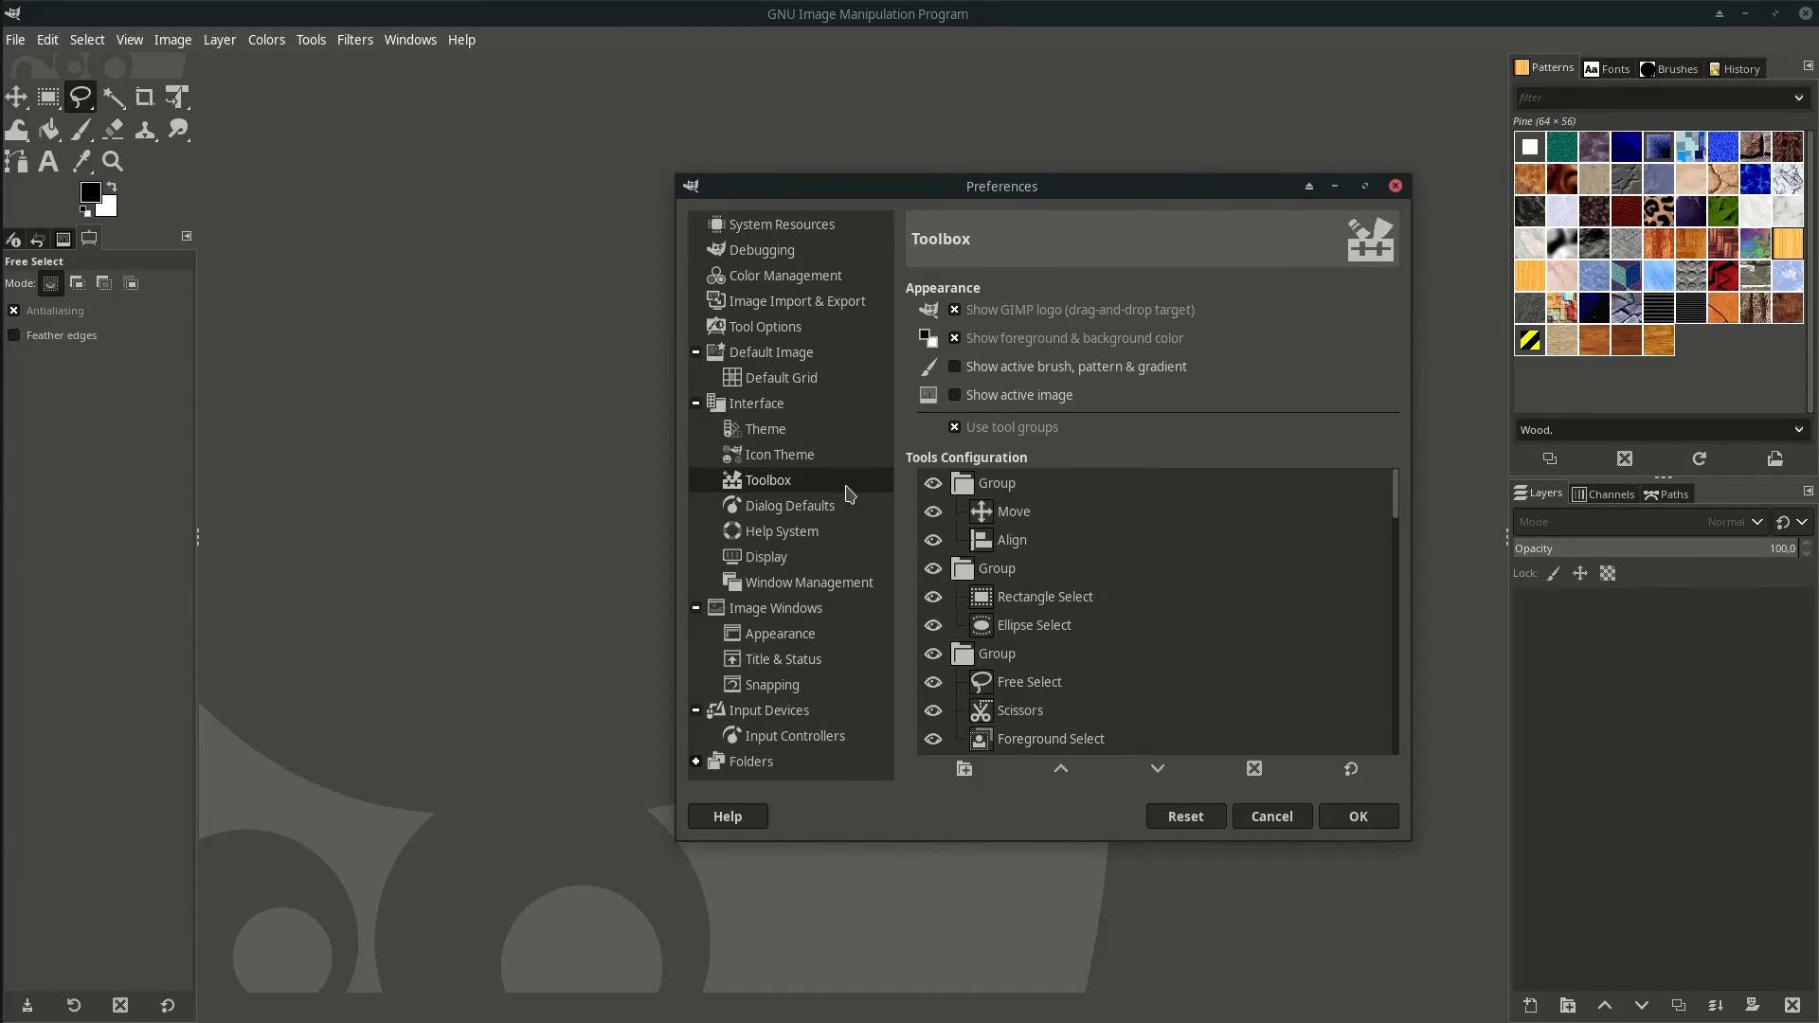
mouse_move(953, 427)
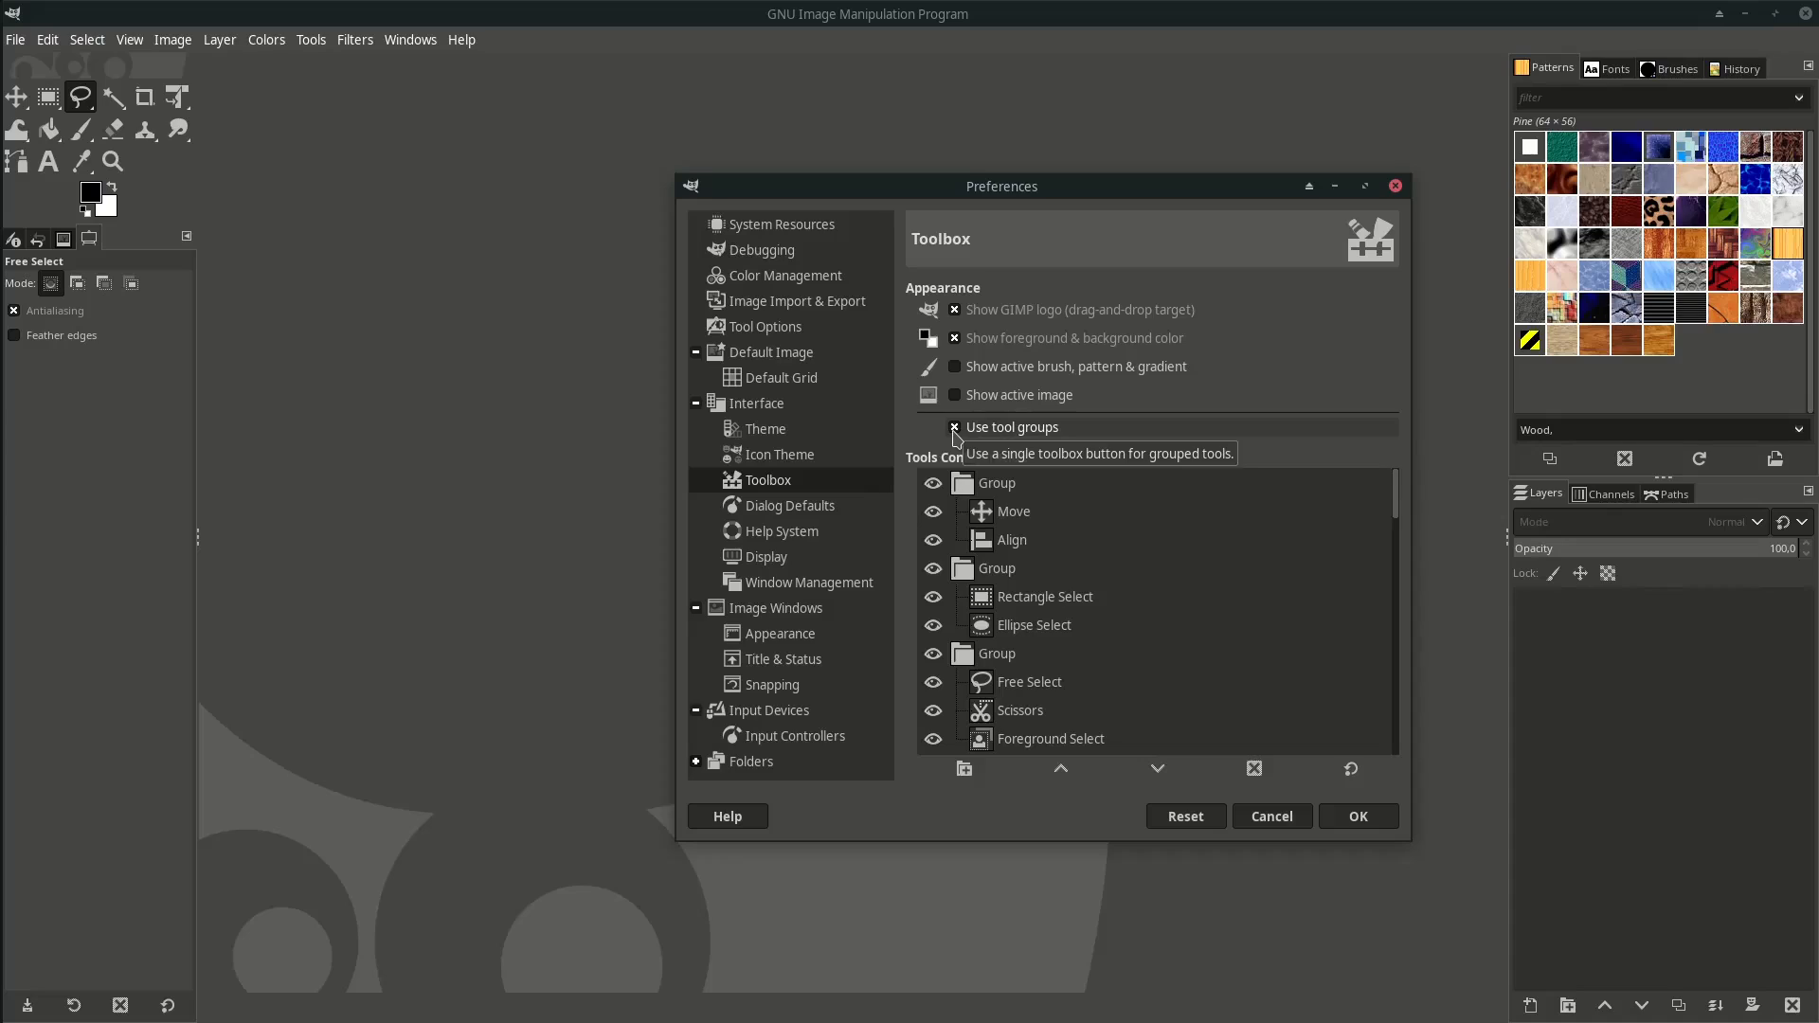
click(953, 426)
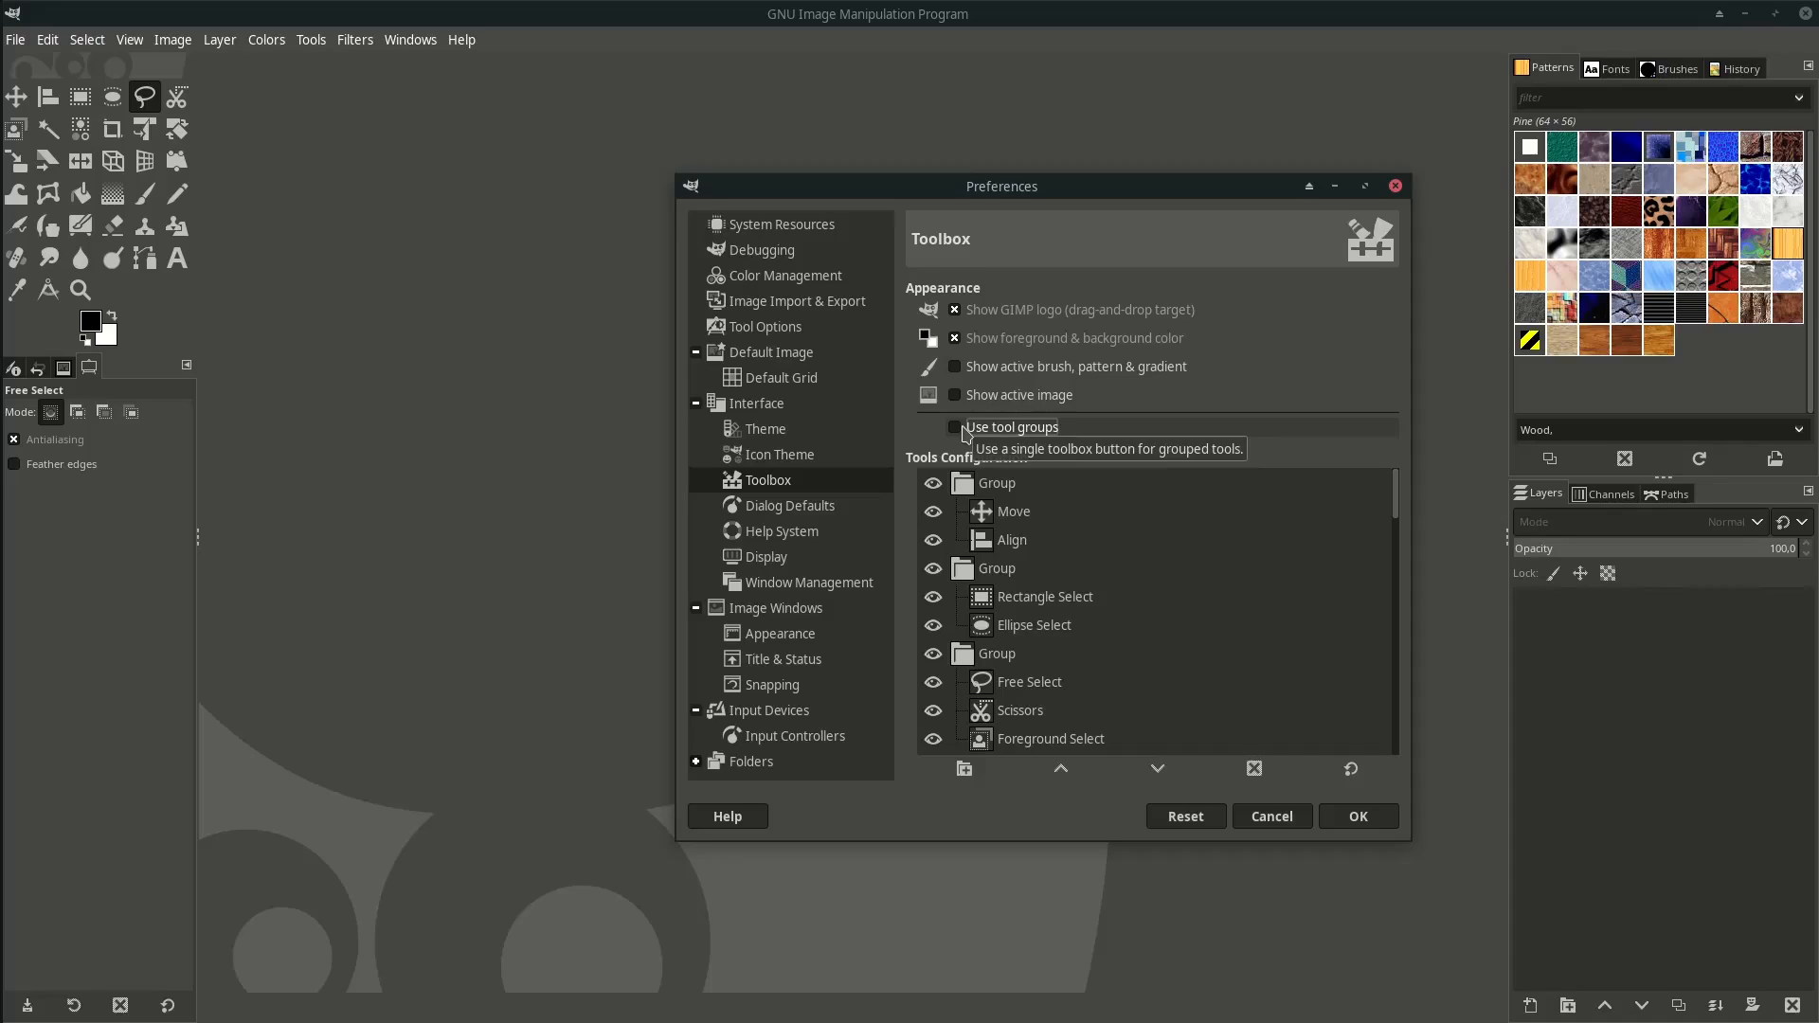
click(1356, 815)
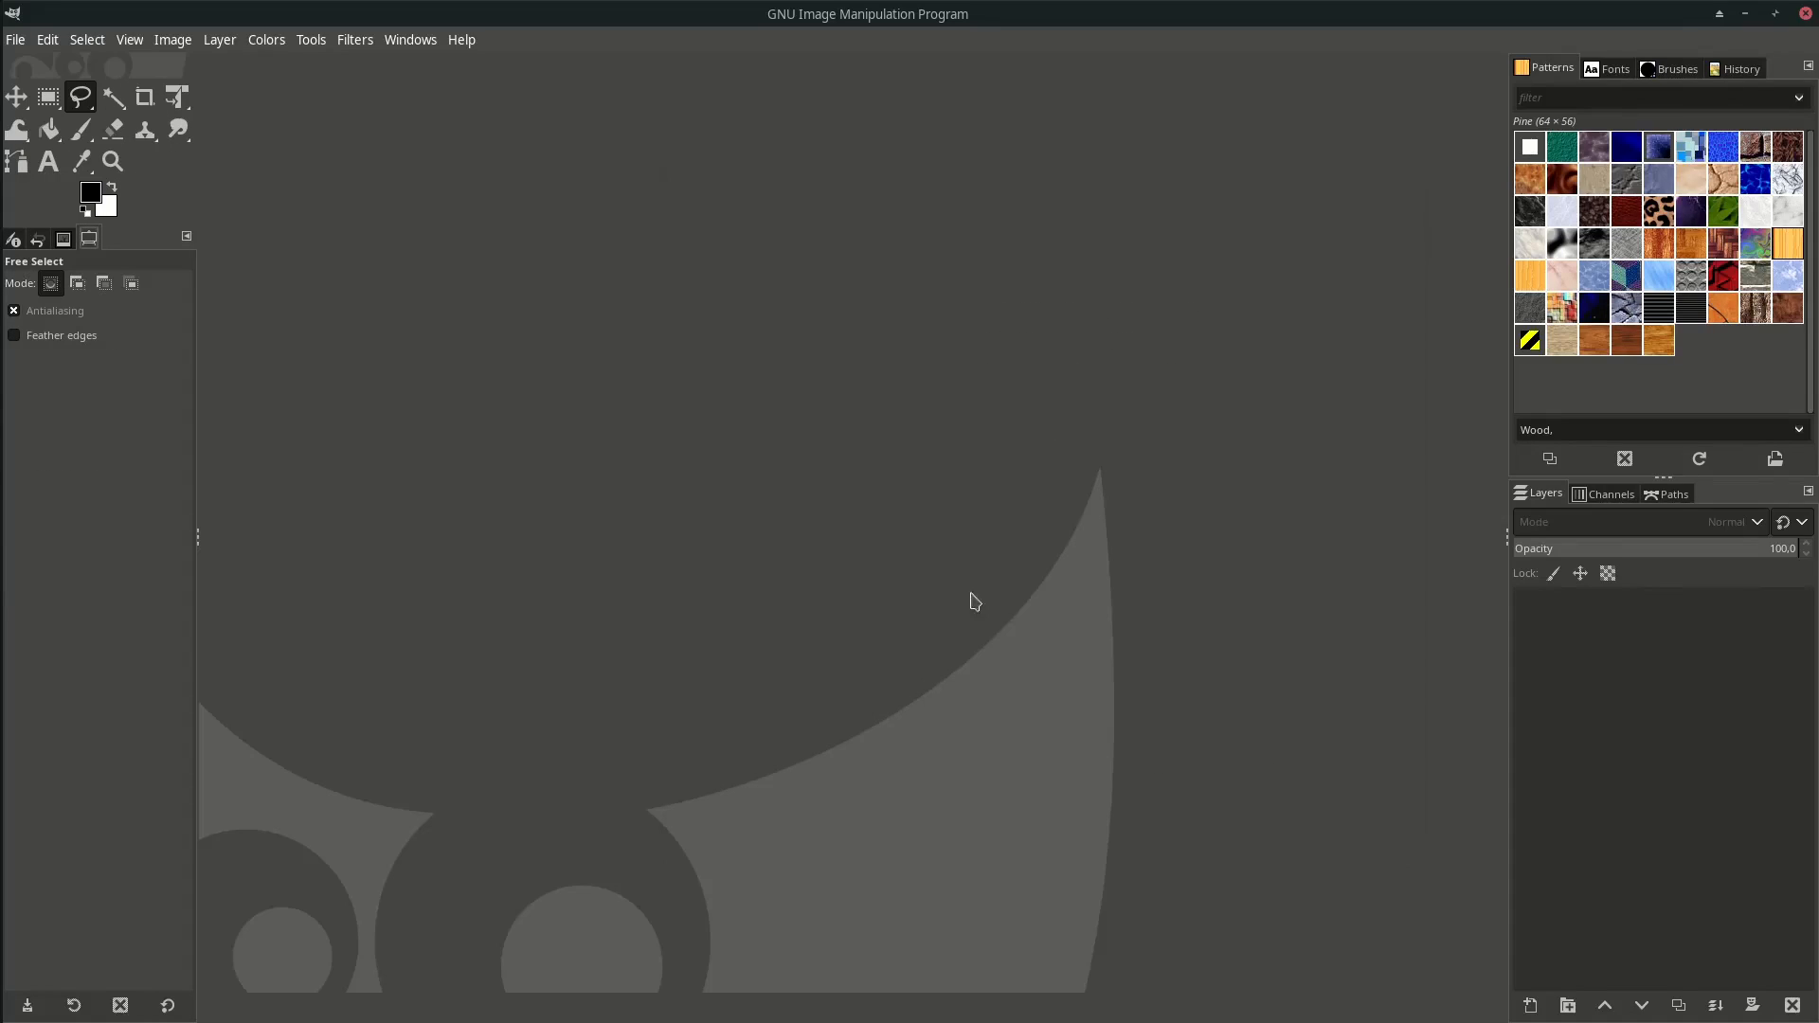
Create a new blank image from the A4 (300 ppi) template via File > New.
click(15, 37)
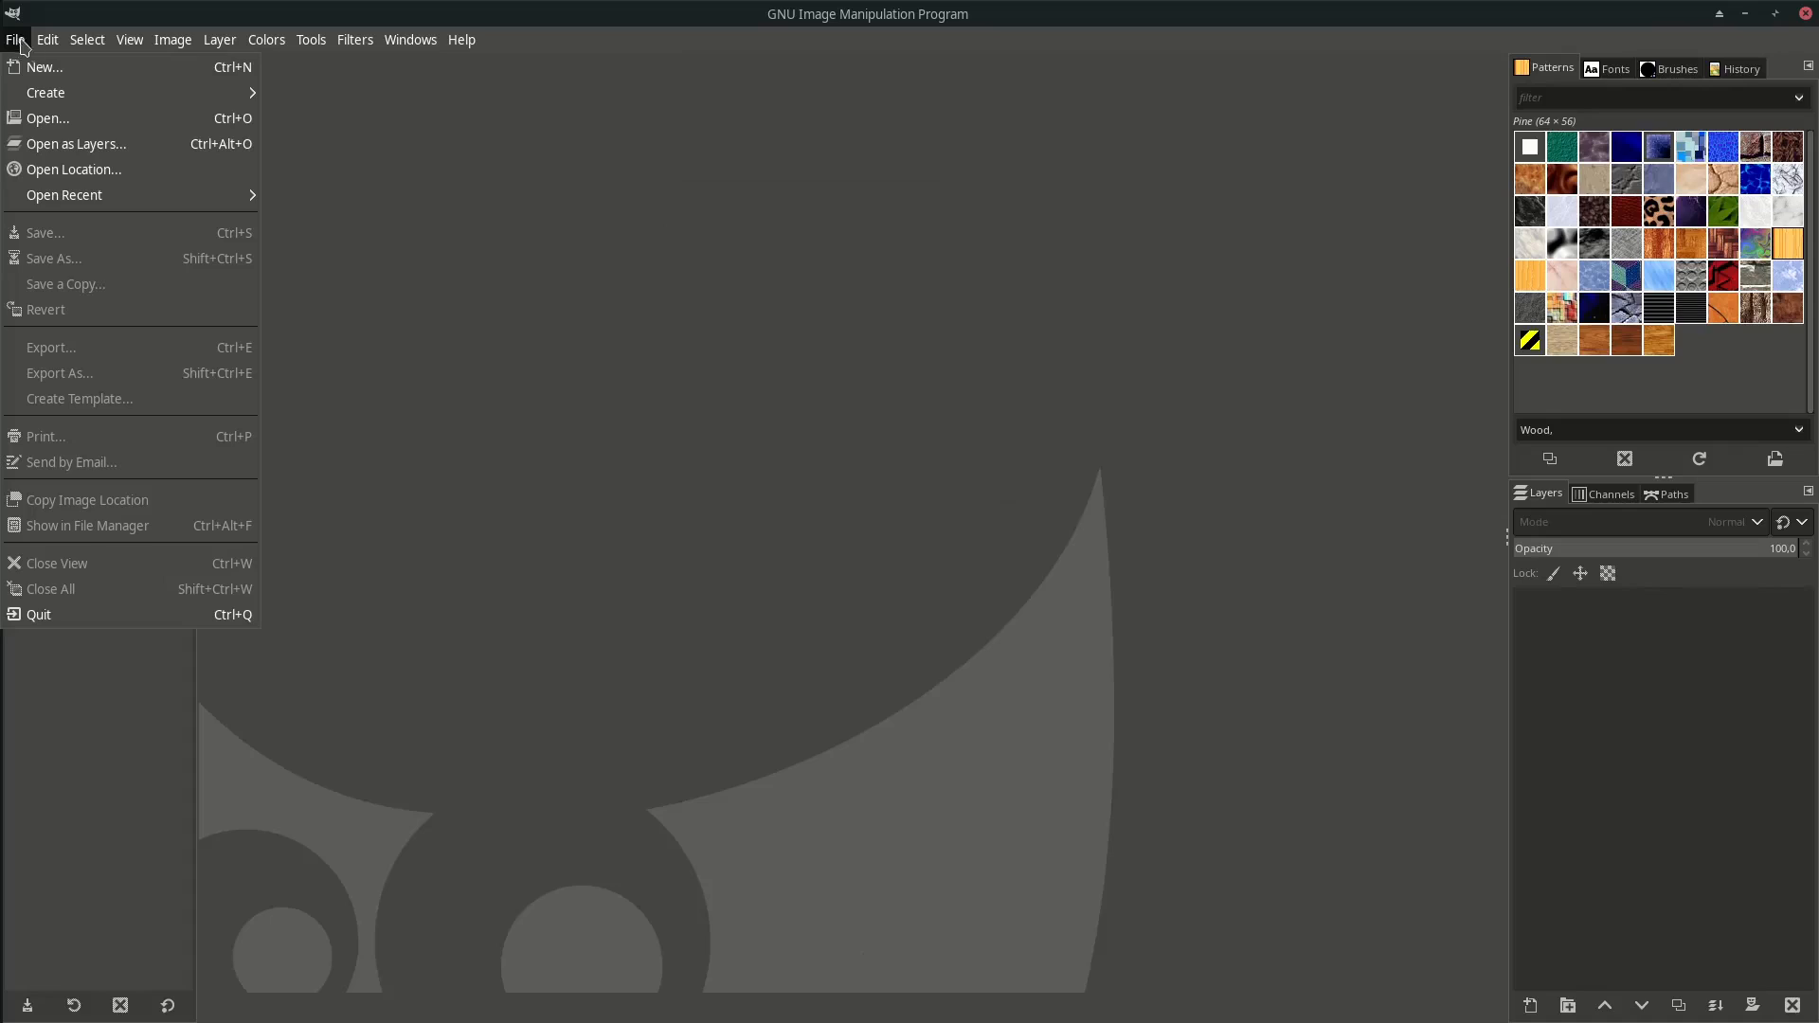
click(44, 66)
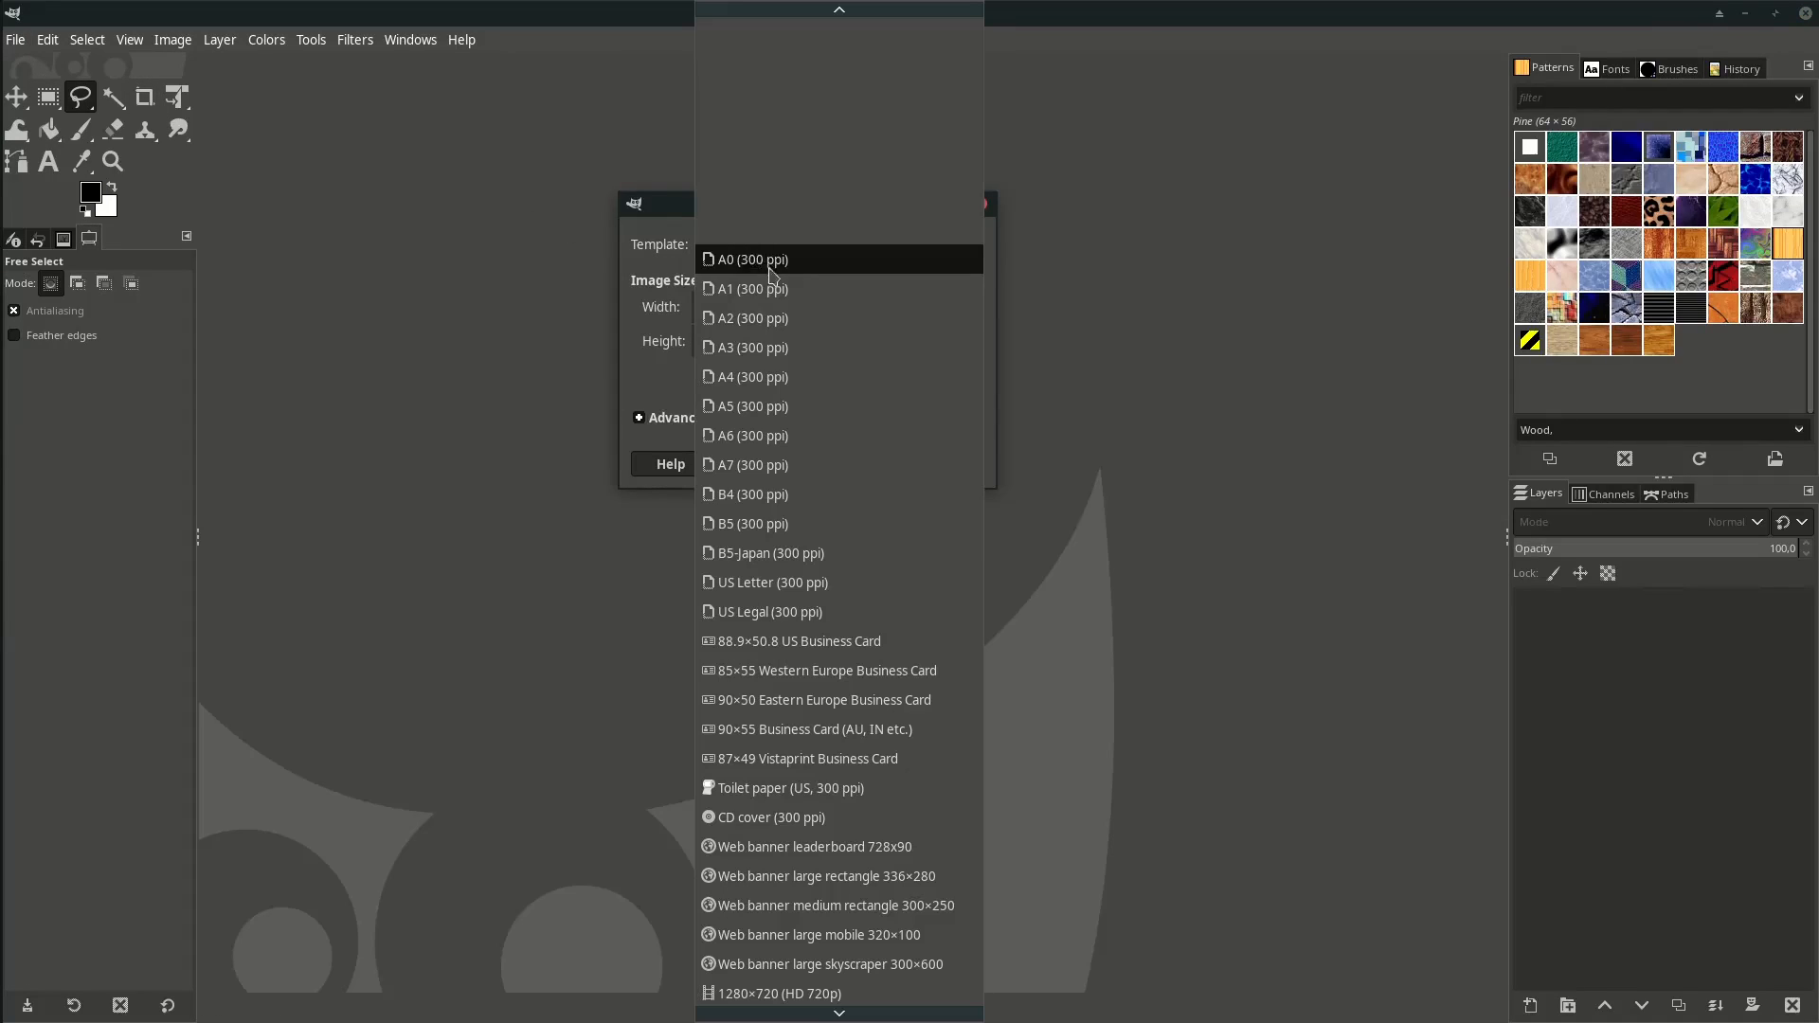
click(754, 375)
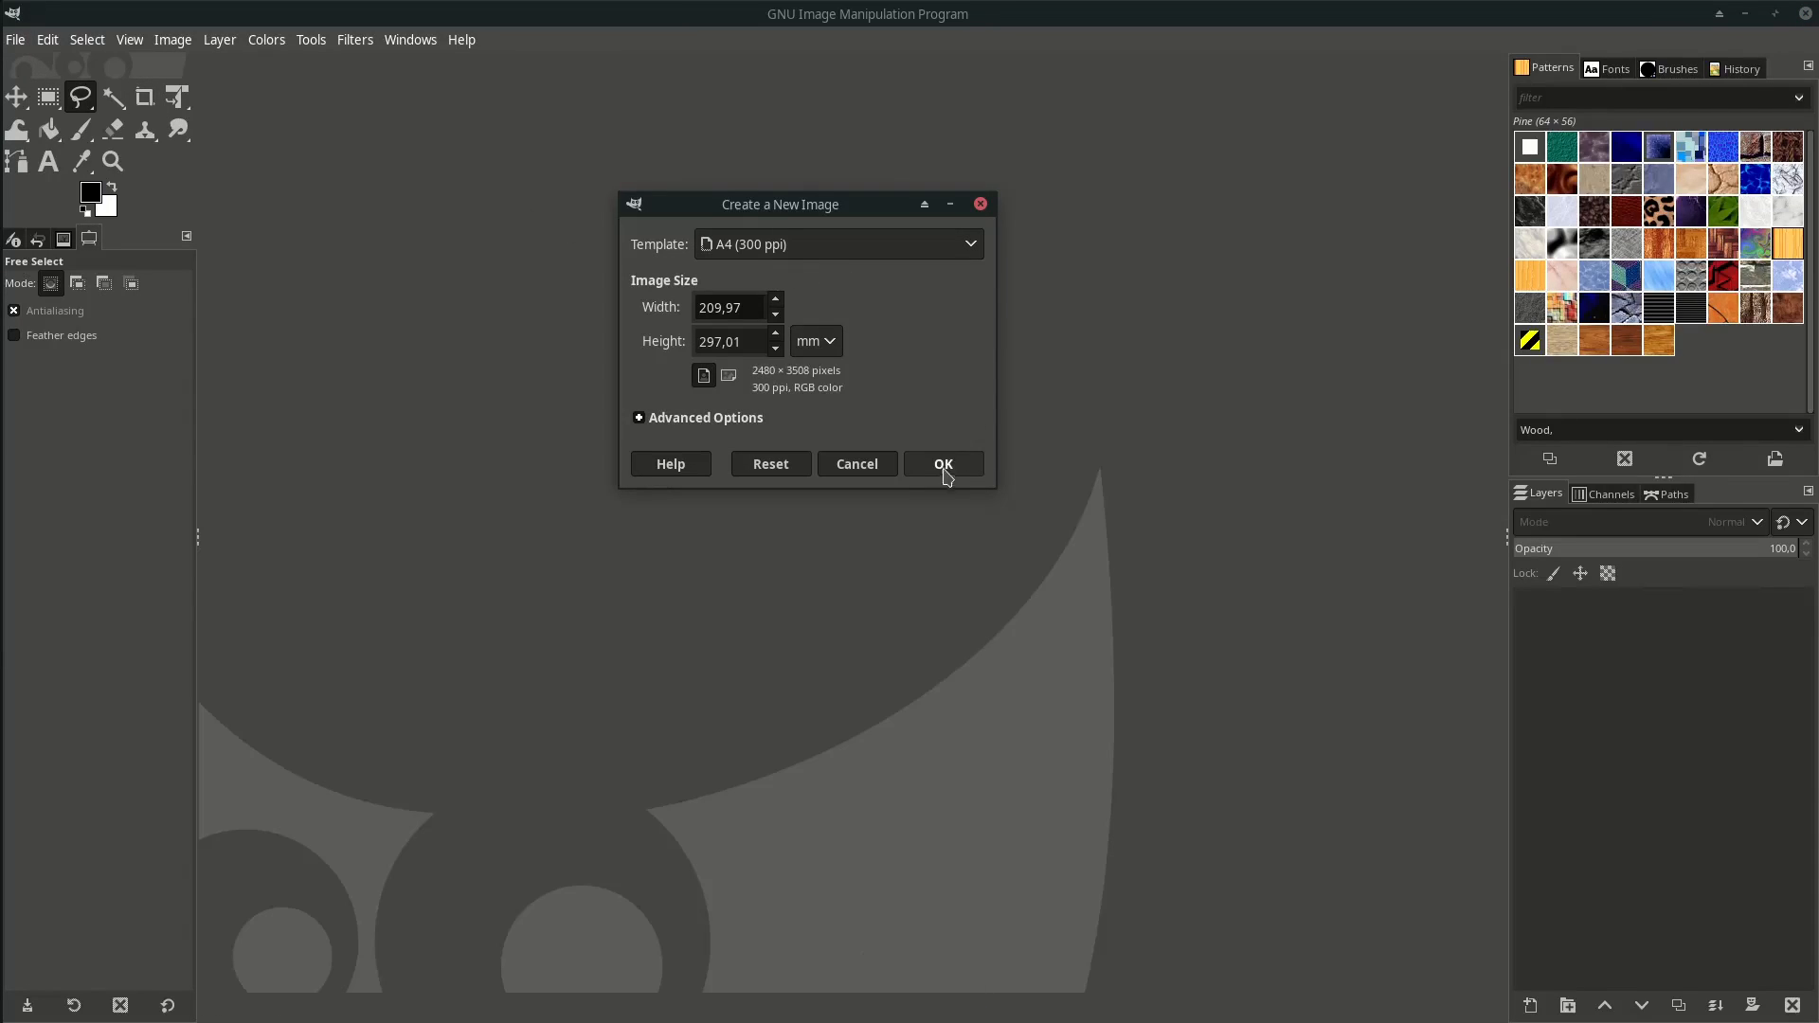
click(942, 462)
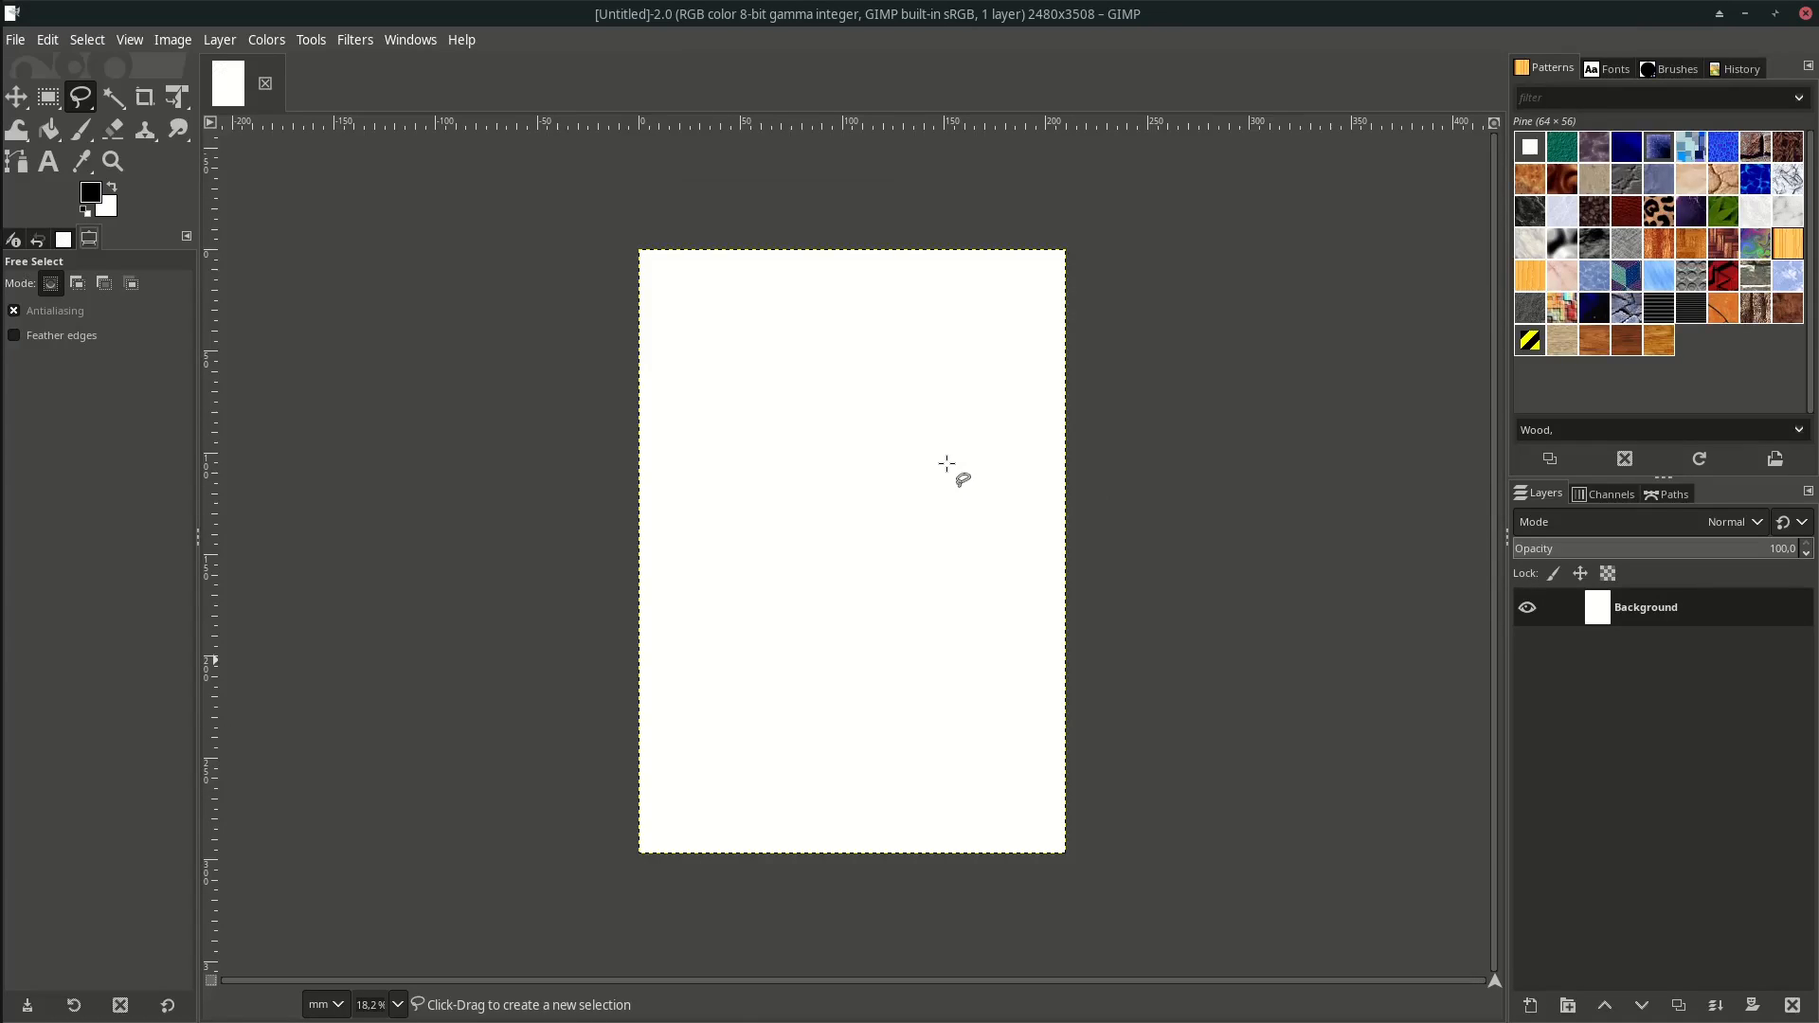
Import the wooden background PNG as a new layer and begin scaling it to the page width.
click(16, 38)
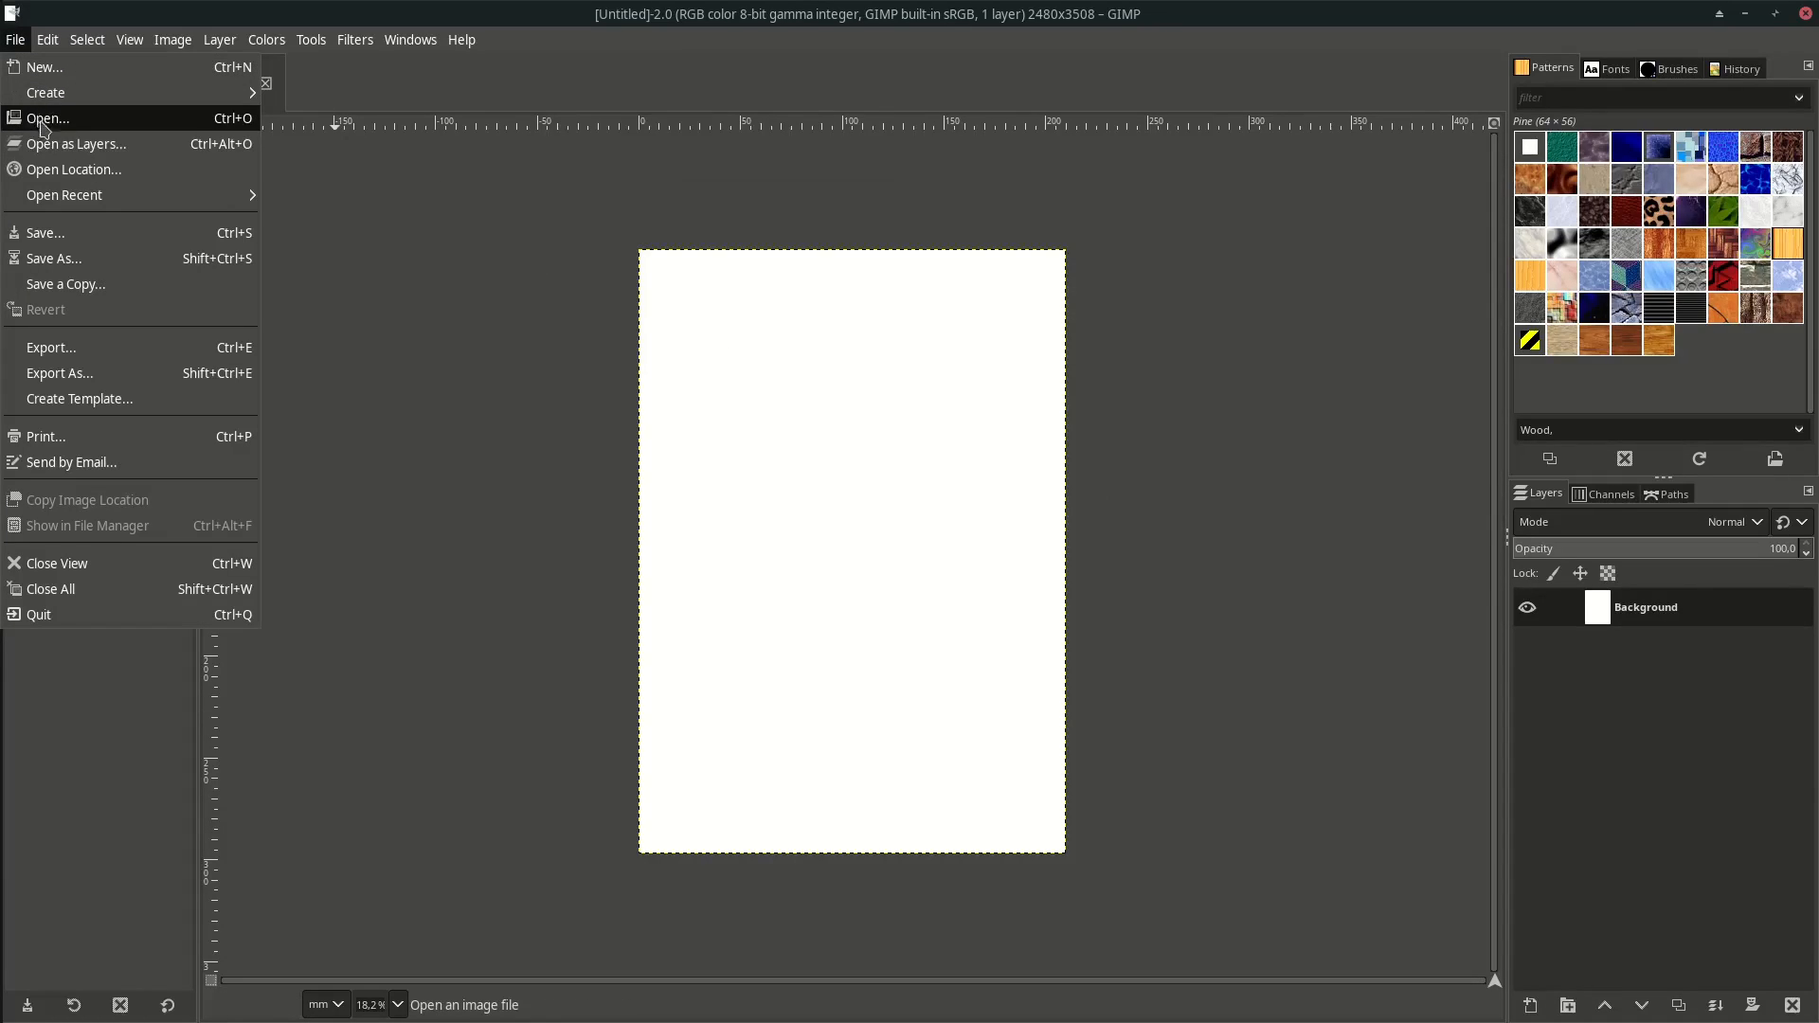
click(74, 142)
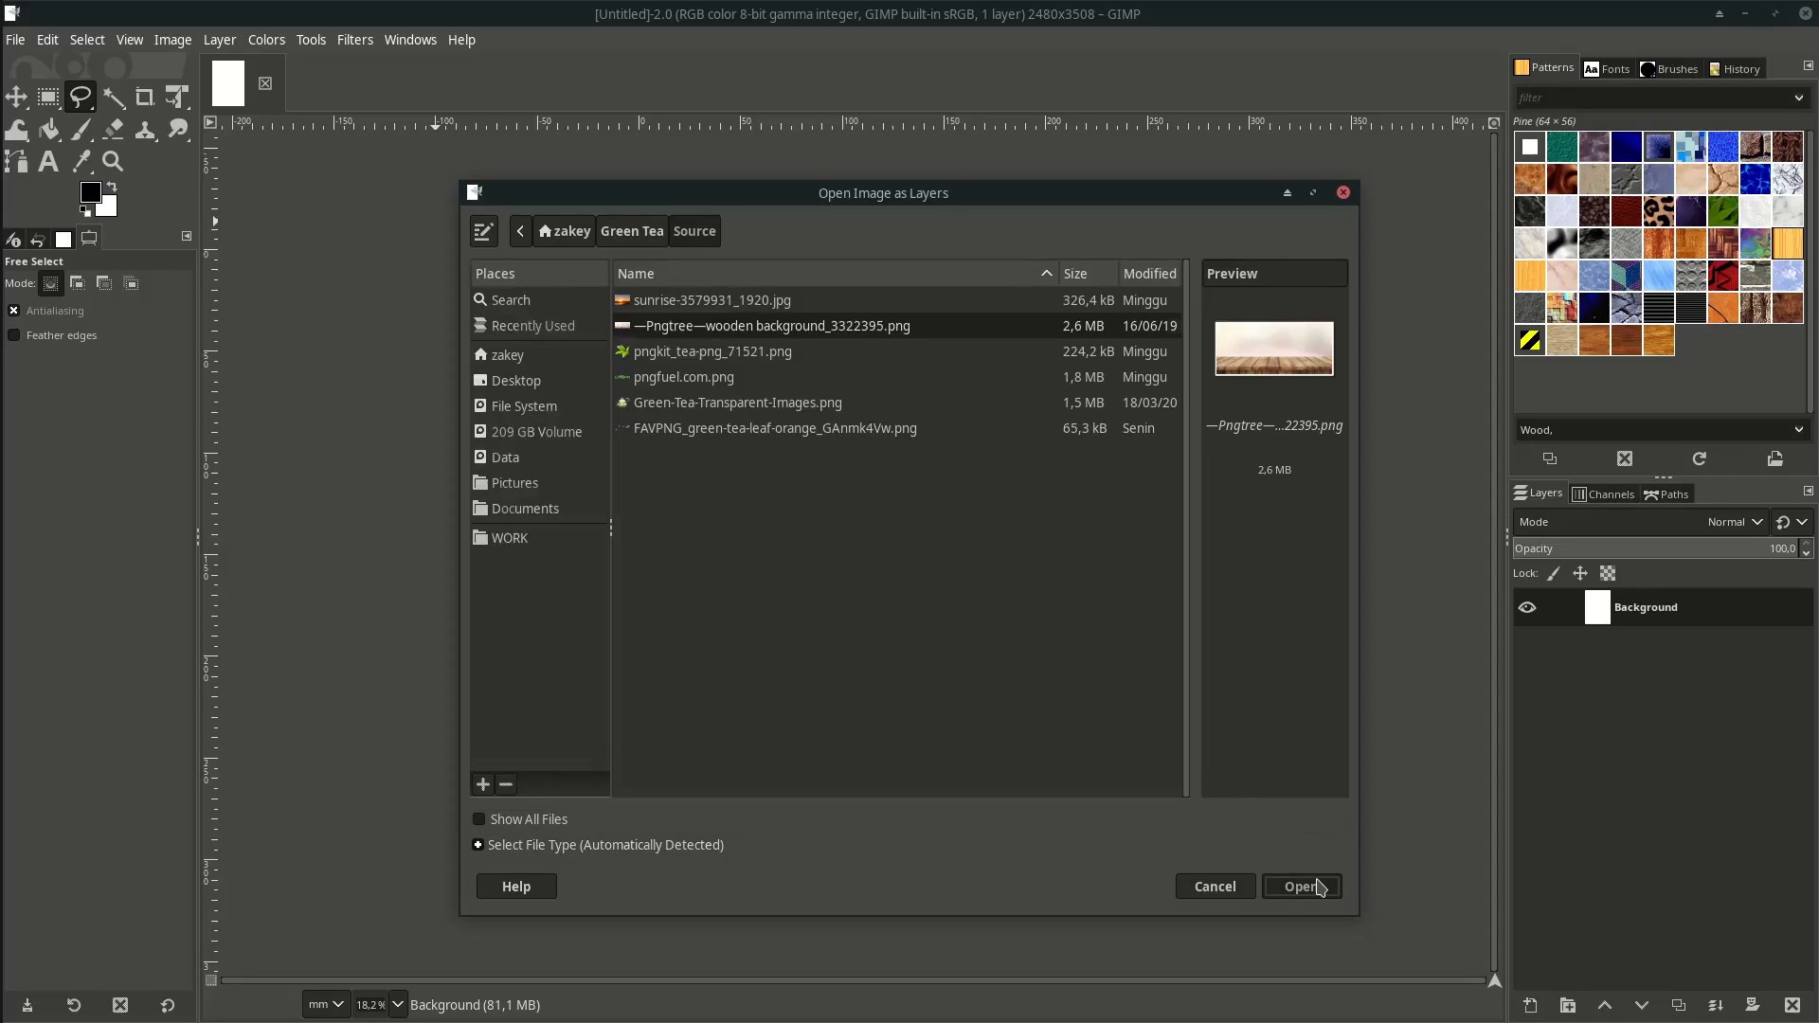
click(1300, 887)
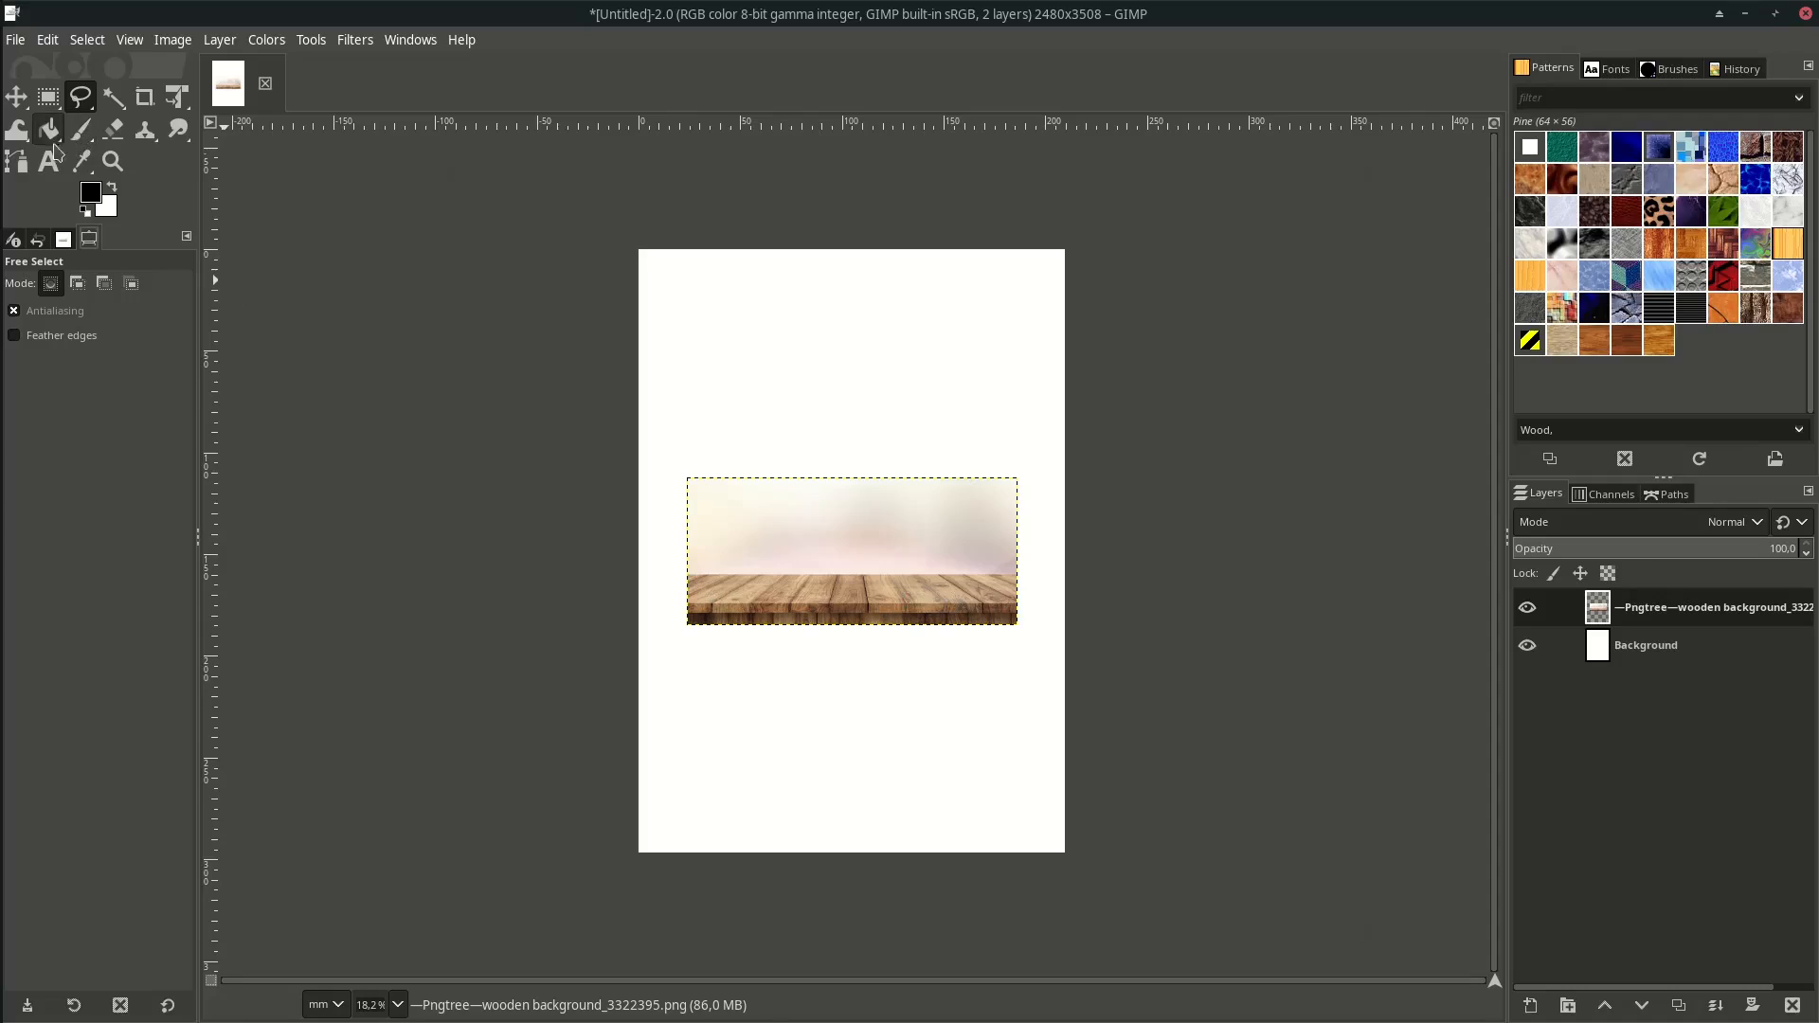
click(17, 97)
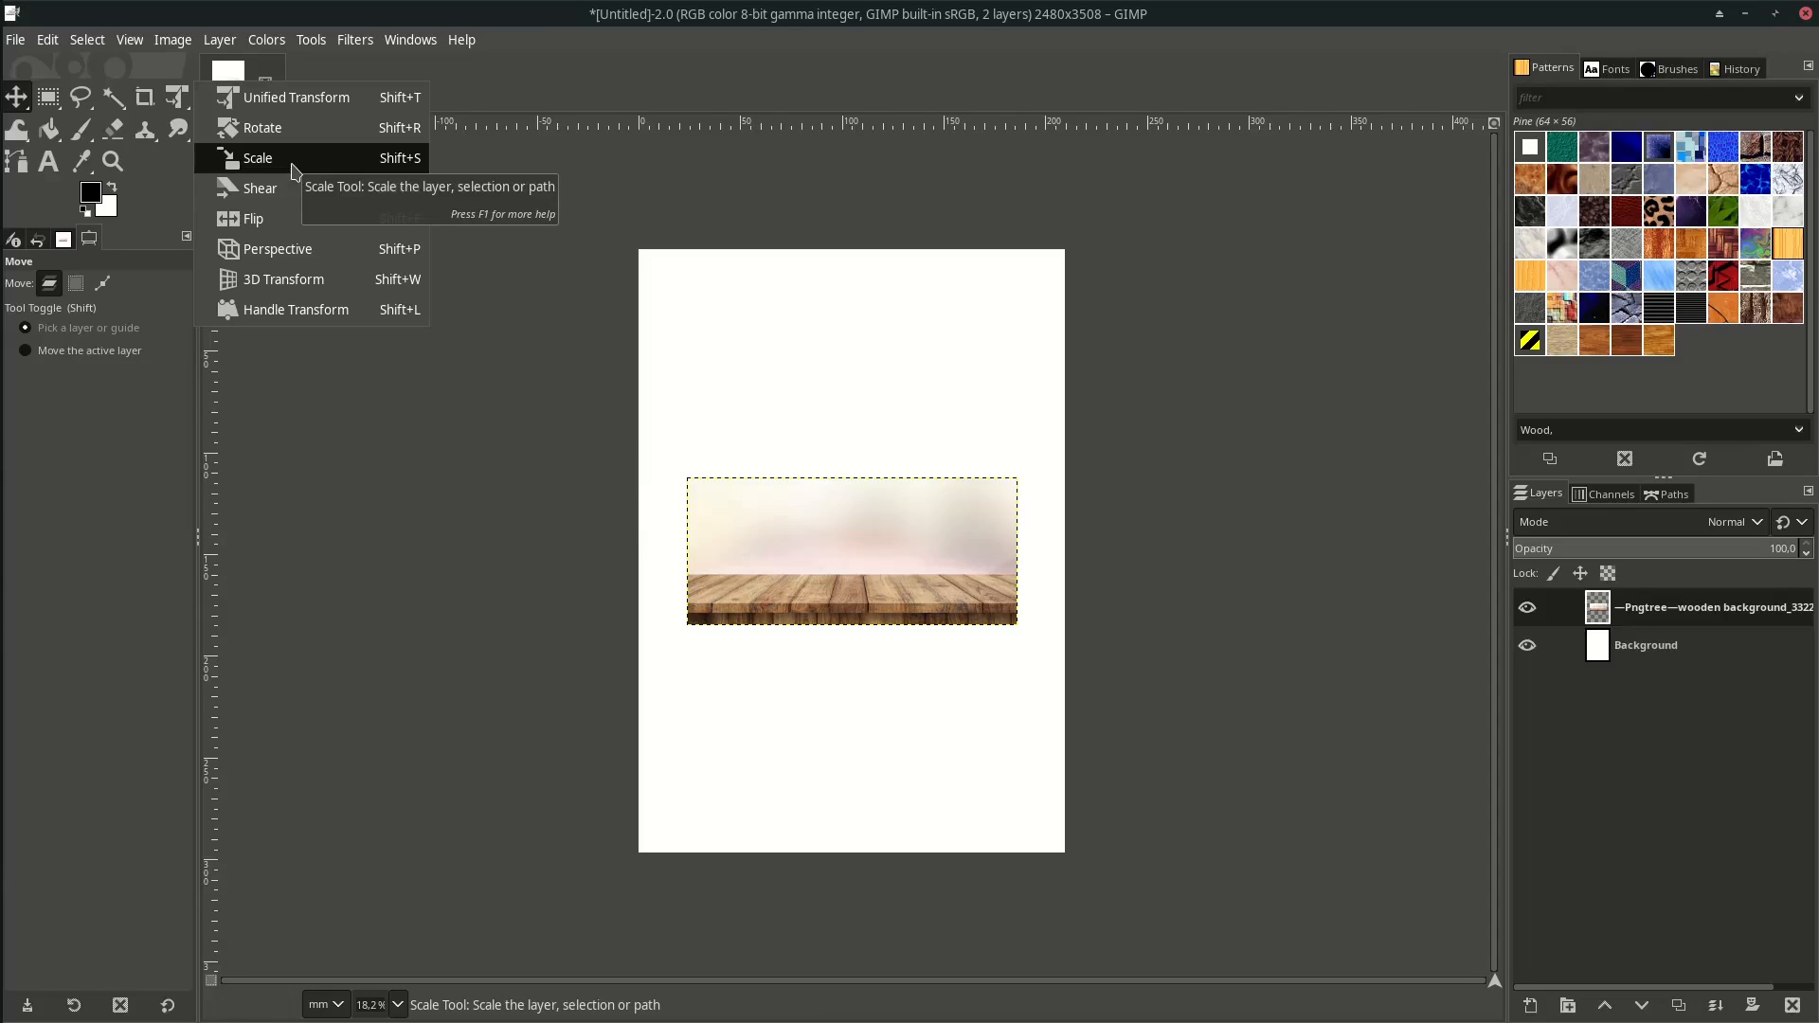
click(256, 157)
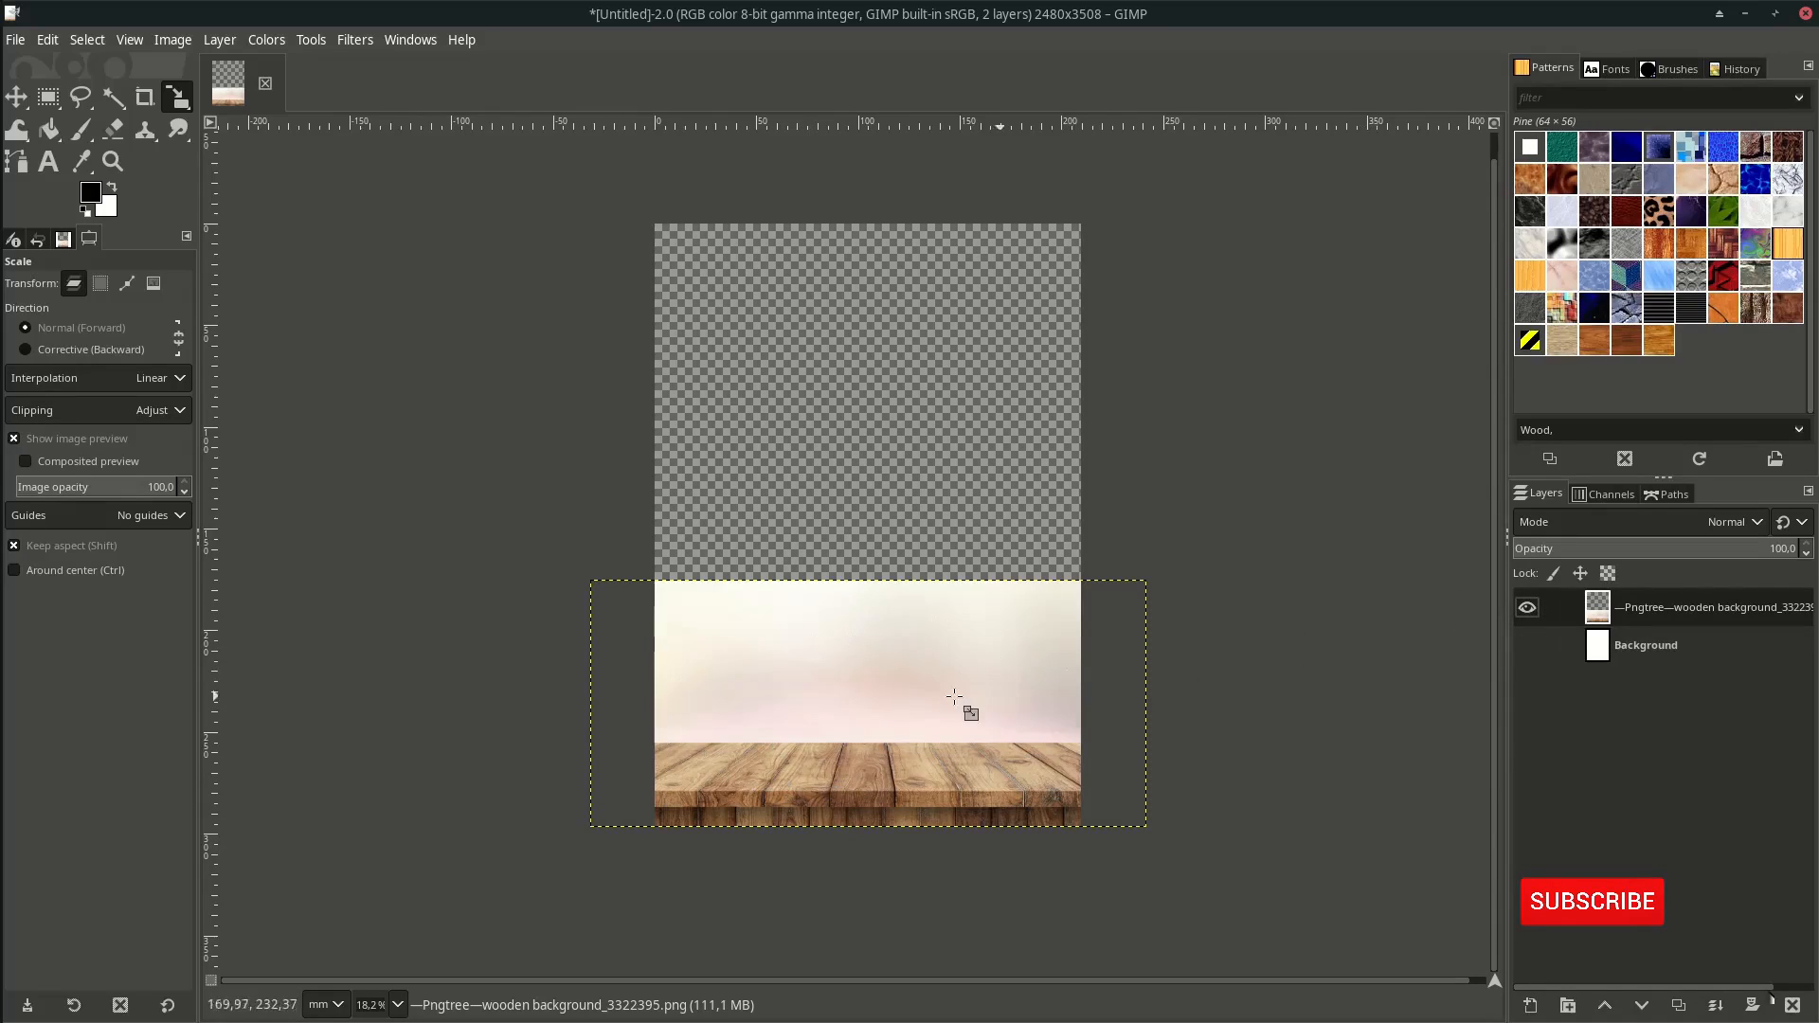
Rectangle-select the blurry area above the wooden planks for removal.
click(1589, 901)
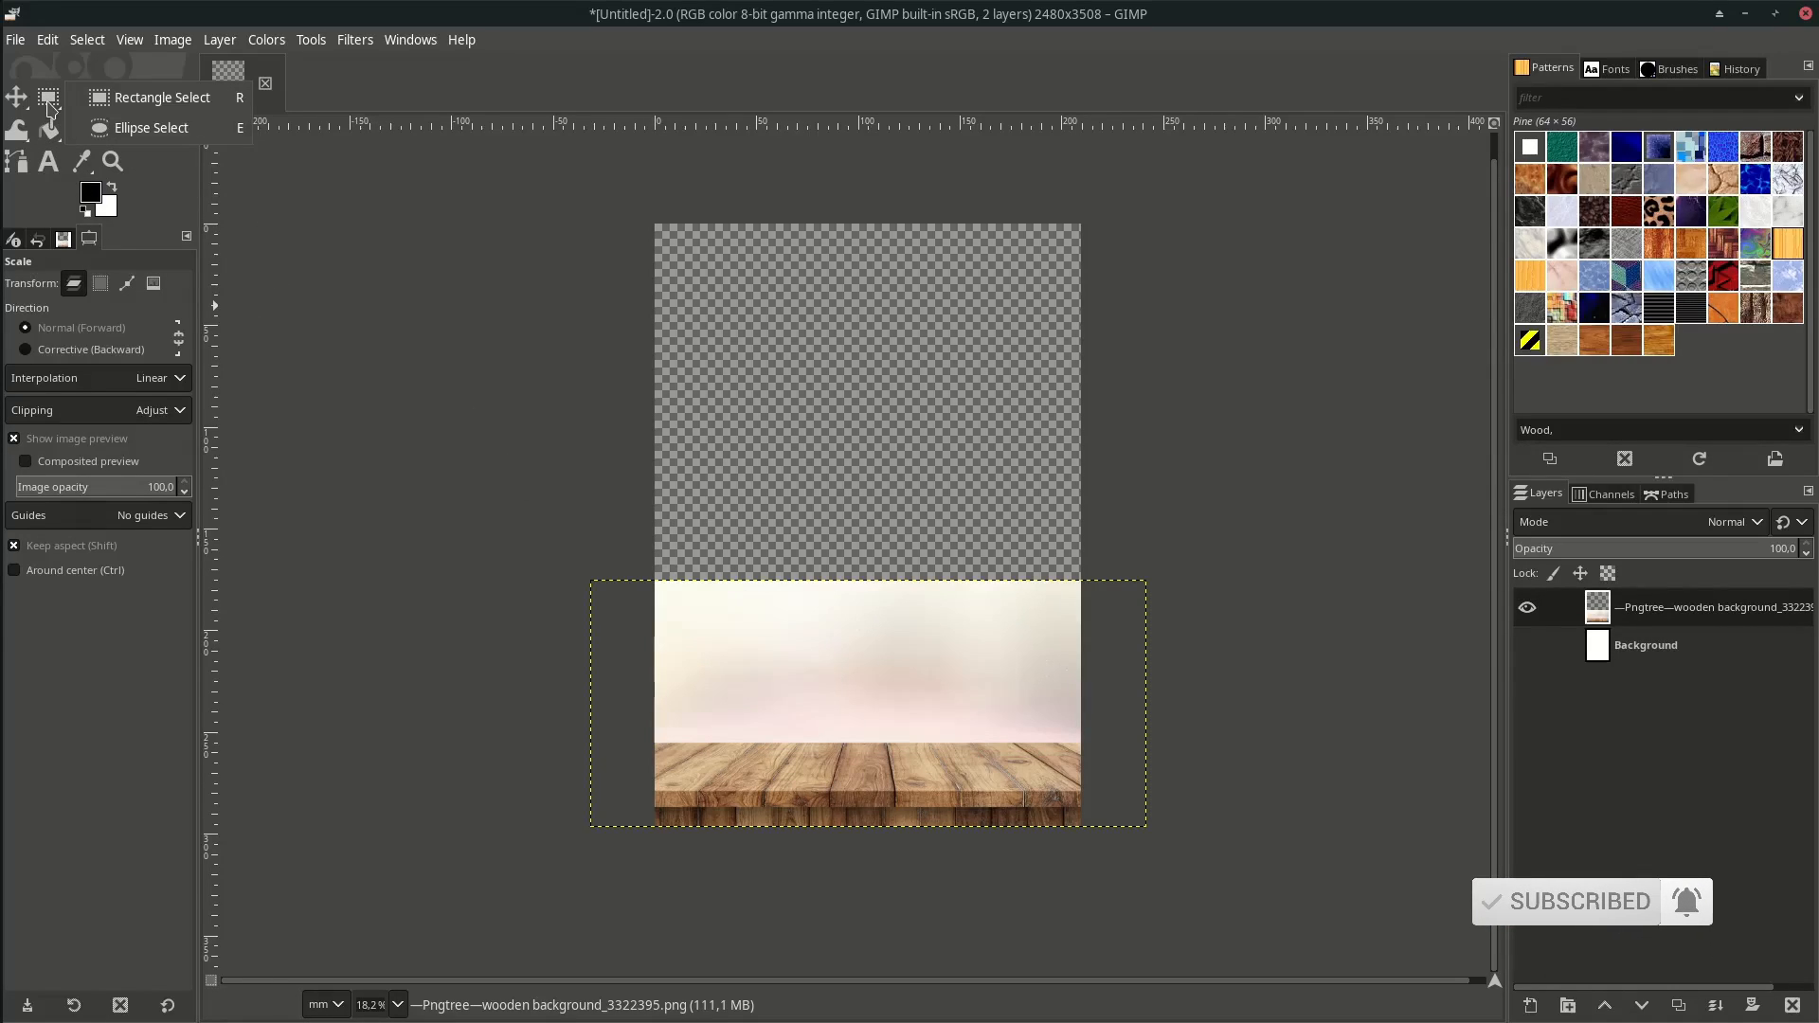
click(163, 97)
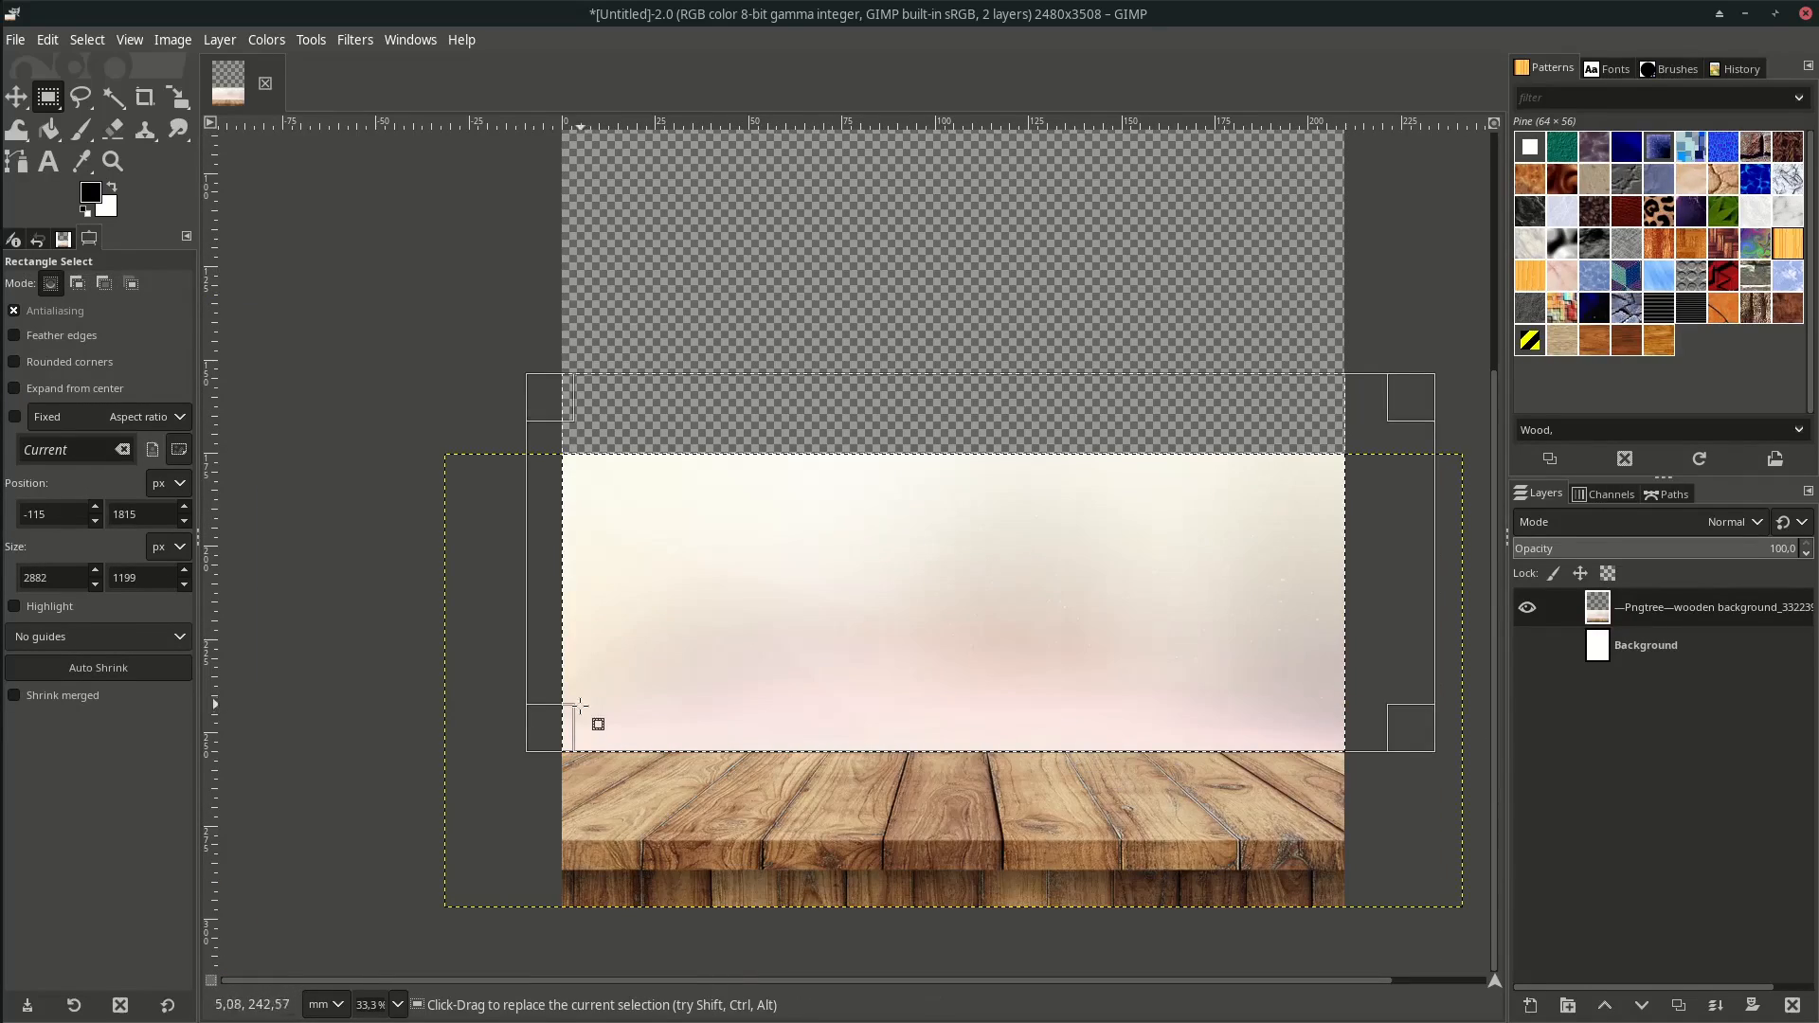
drag(580, 715, 1252, 695)
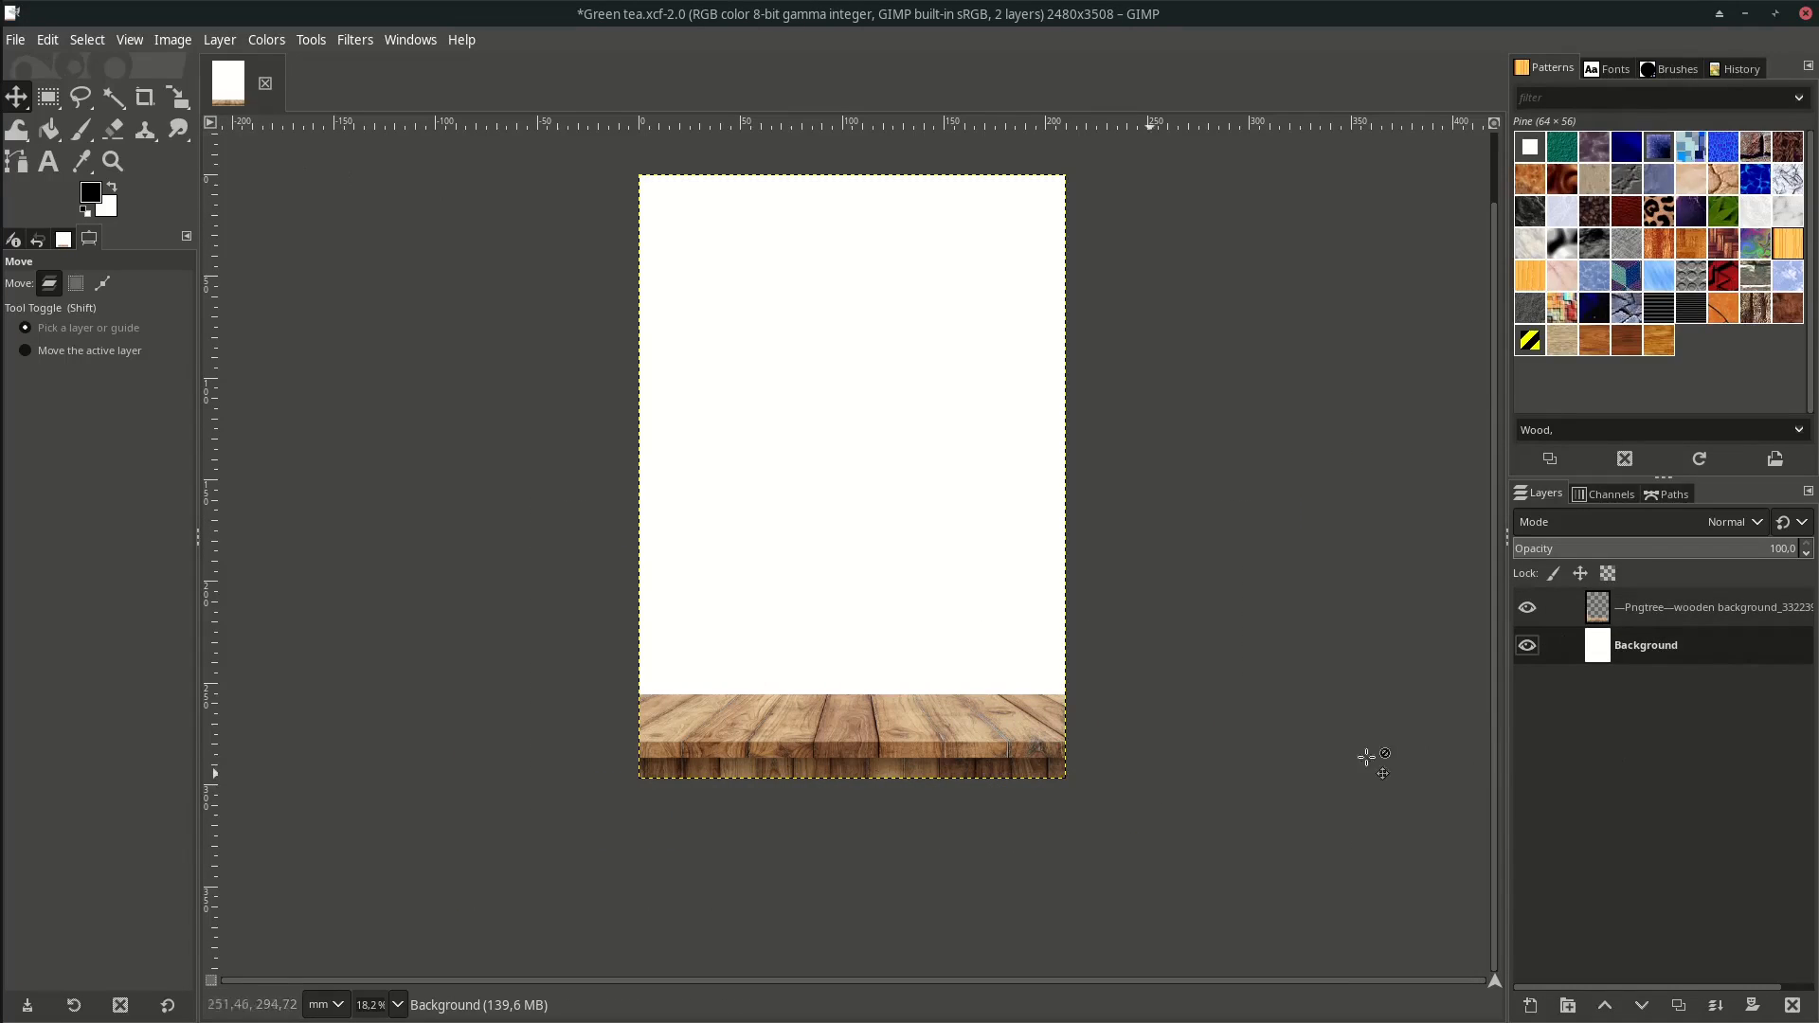
Import the green tea cup image as a third layer and begin enlarging it.
click(15, 38)
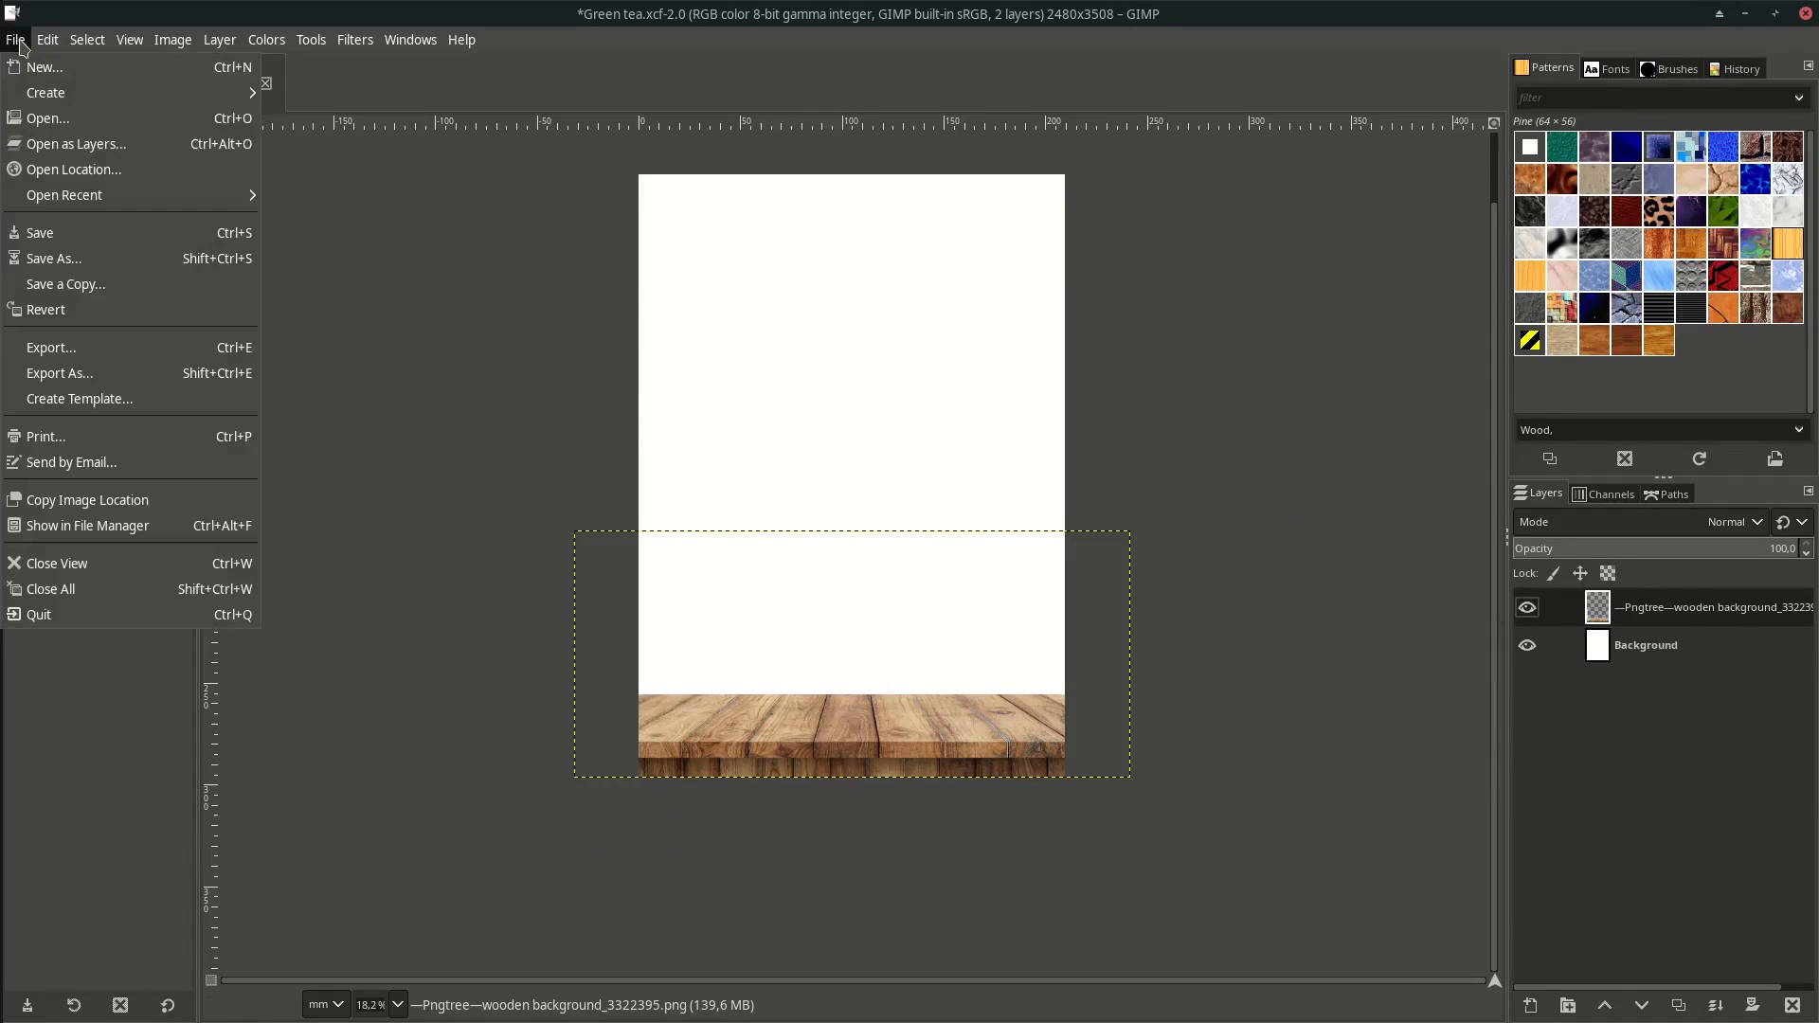
click(74, 143)
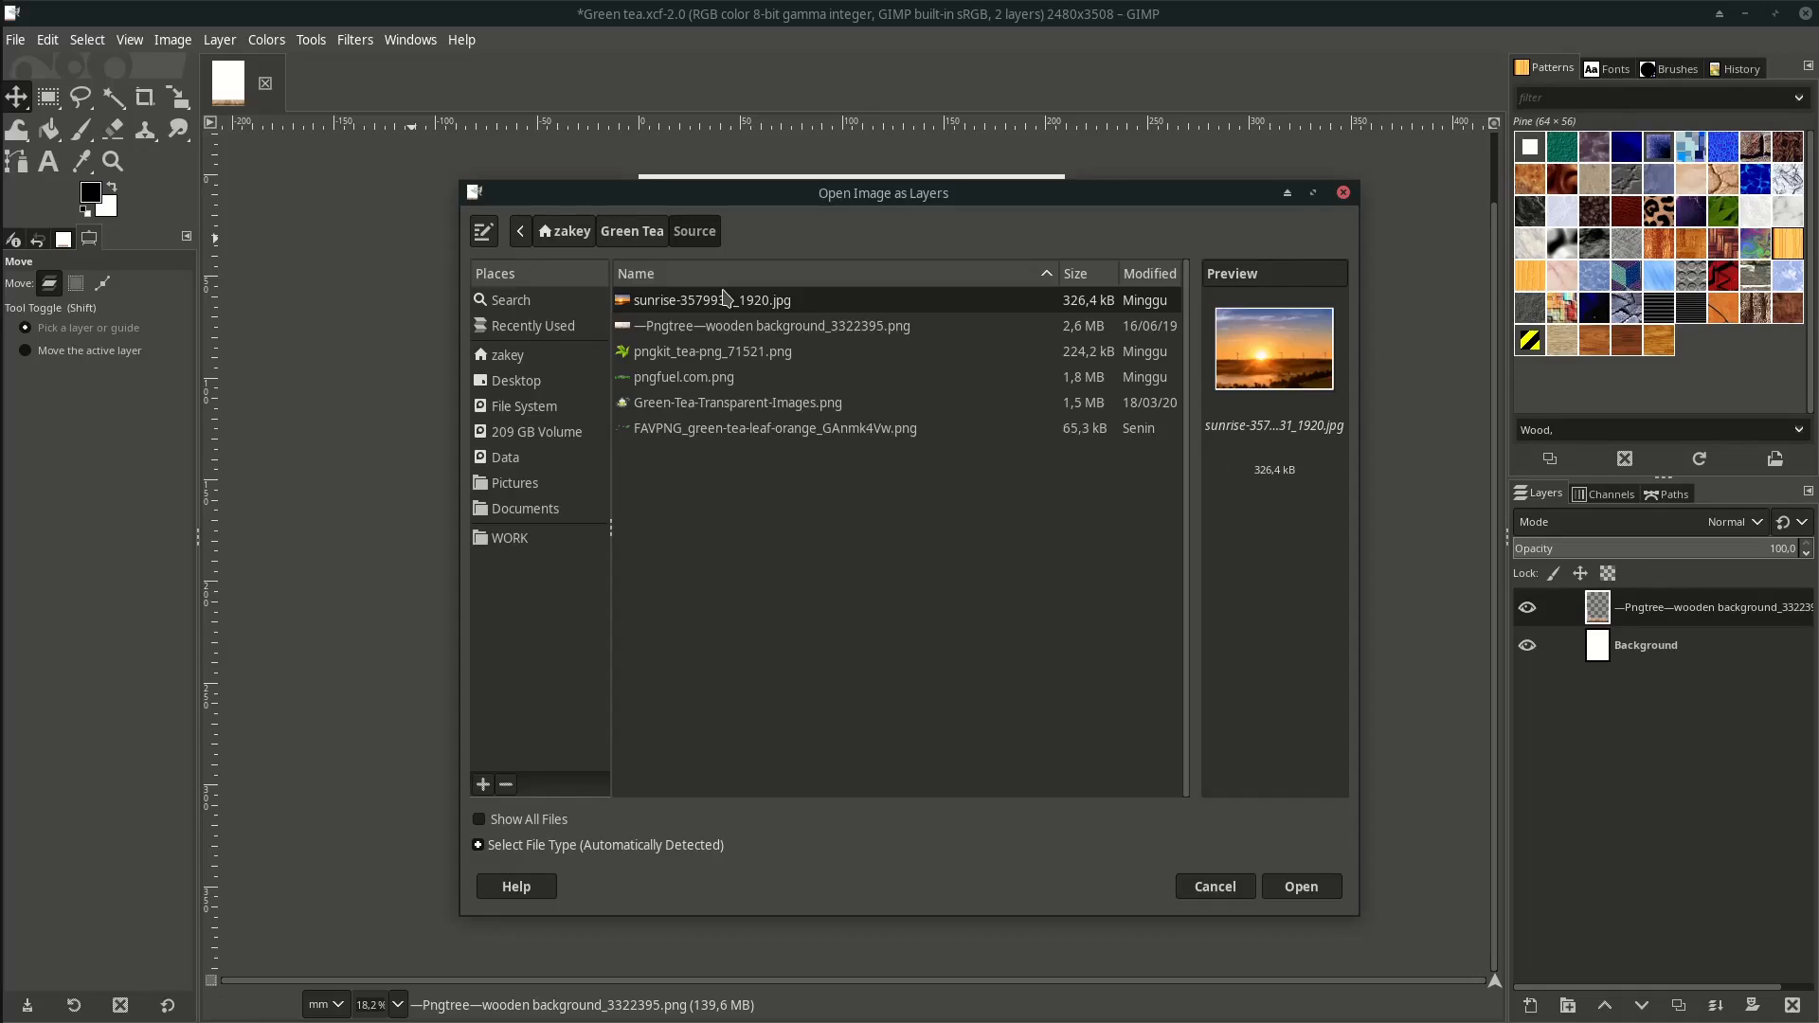
click(737, 401)
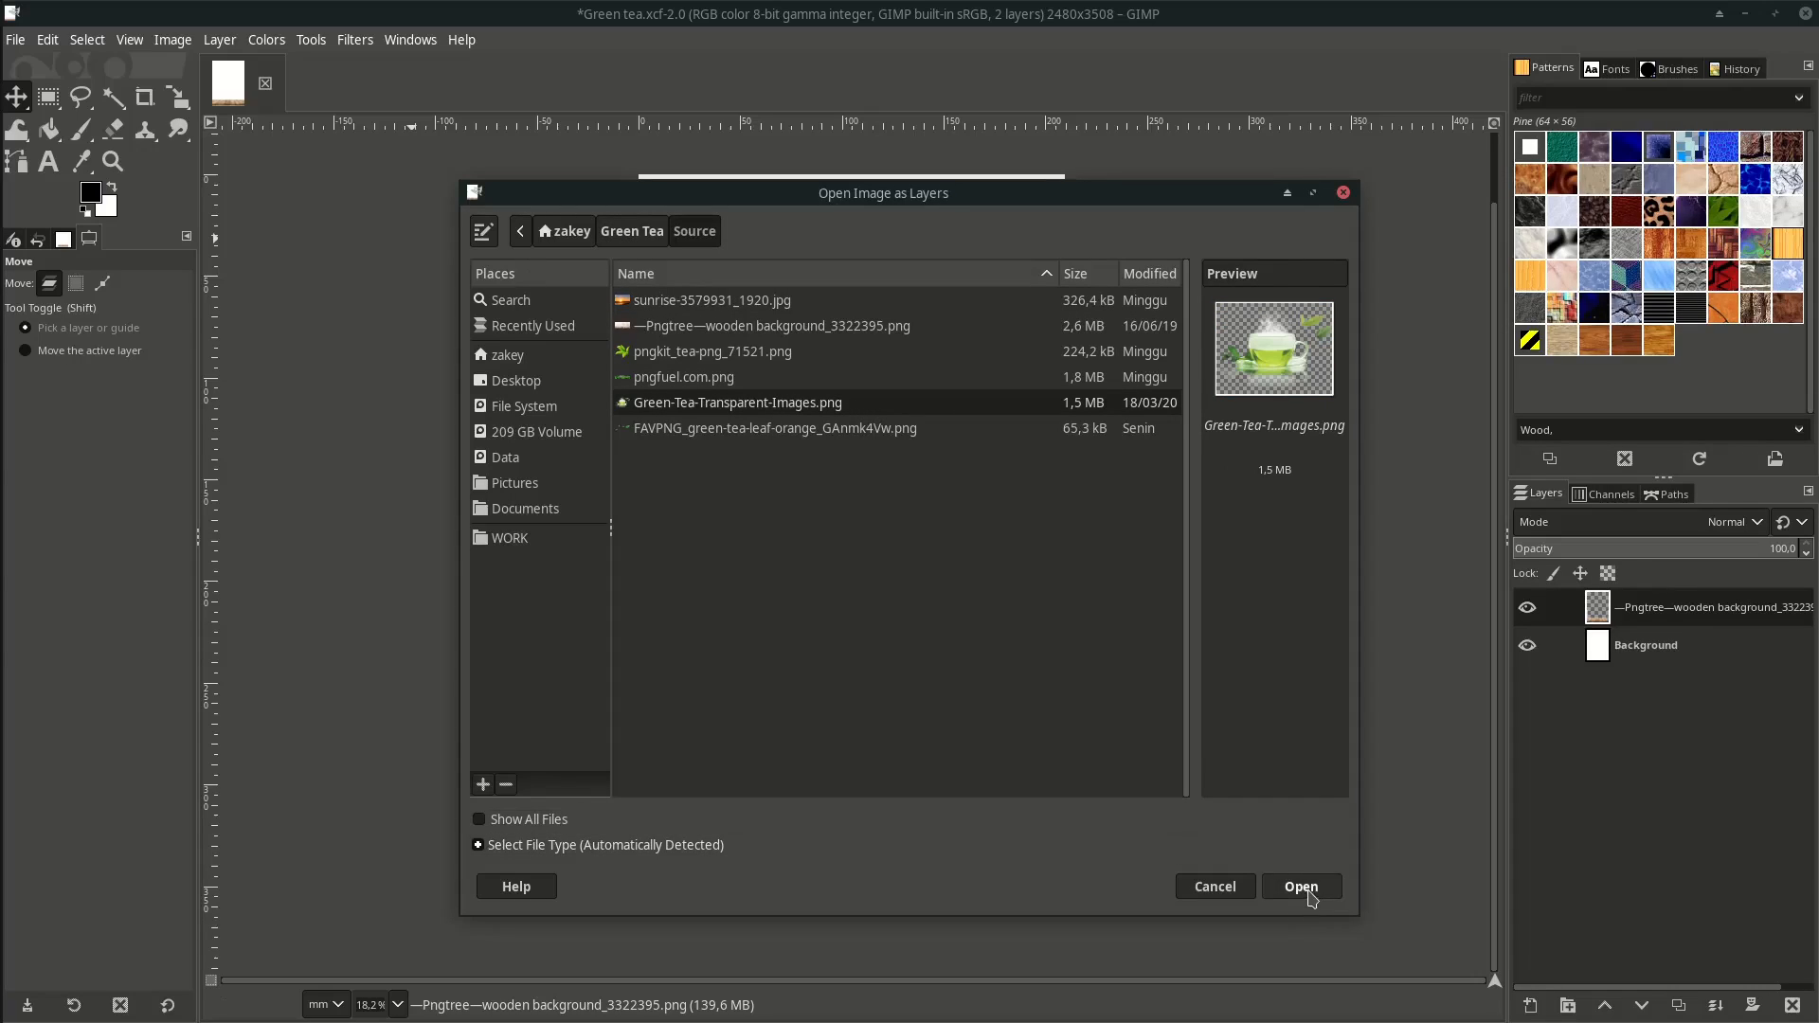
click(1299, 886)
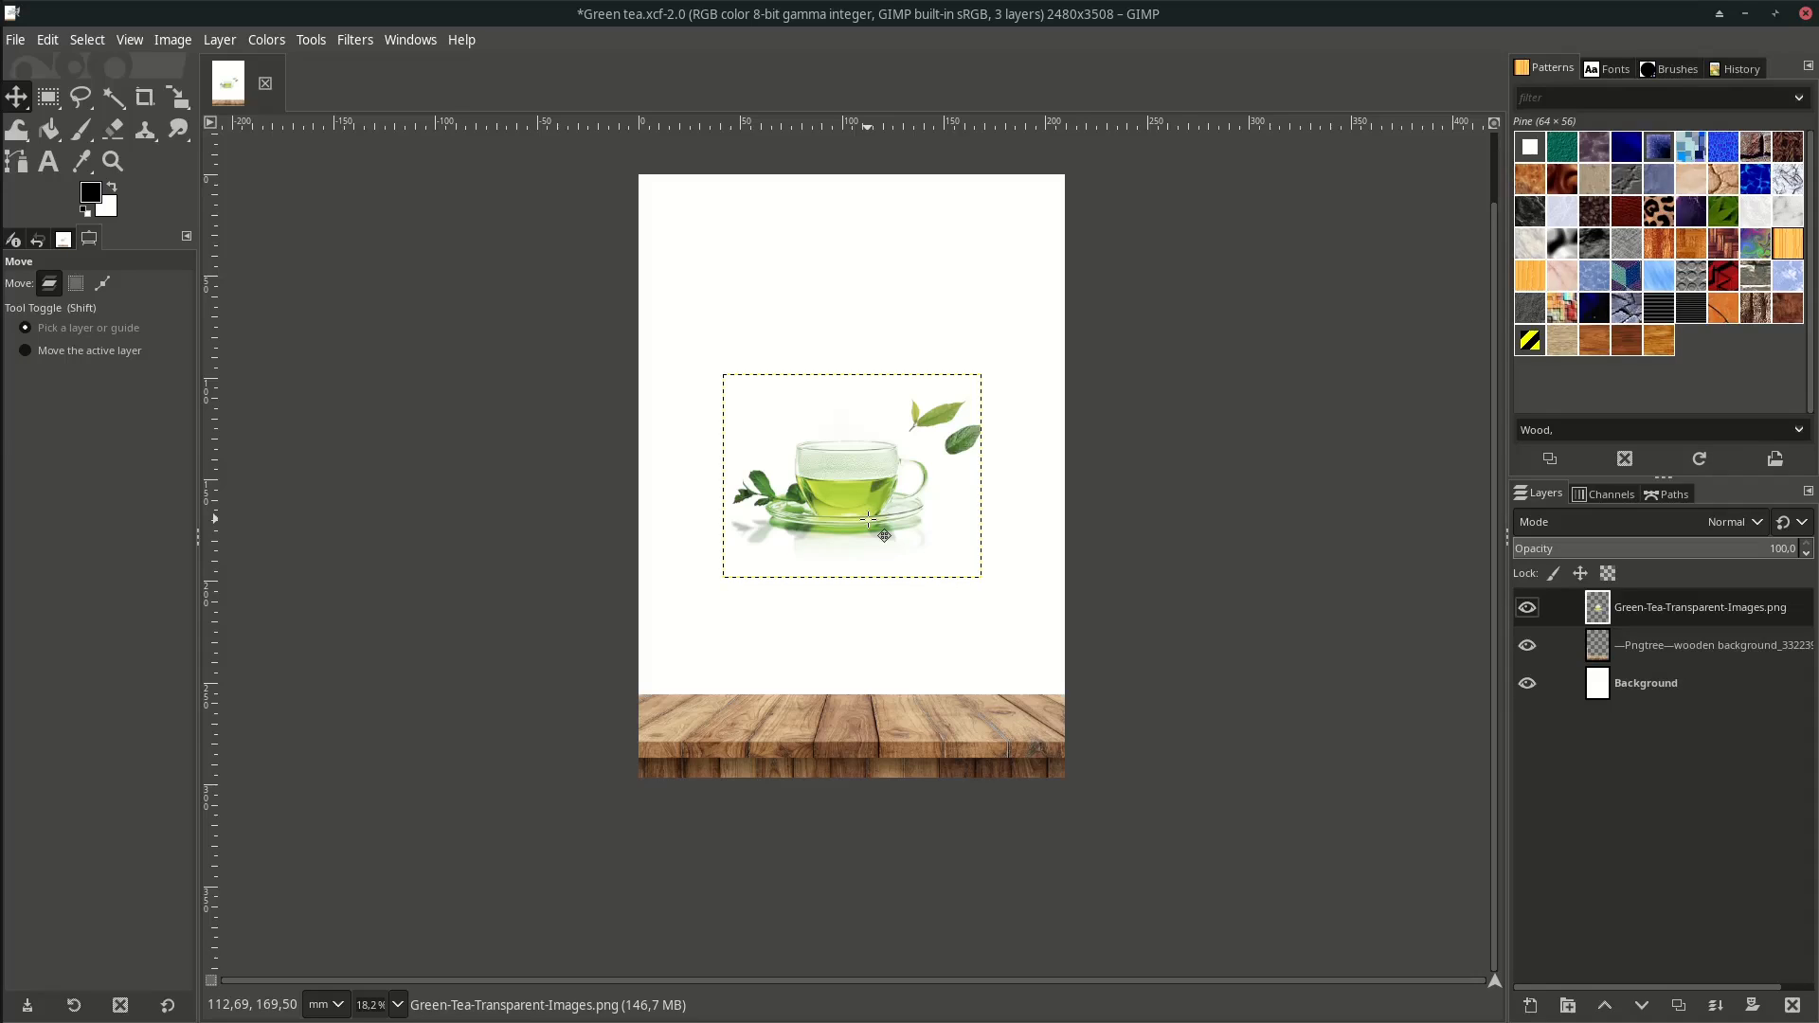
click(176, 97)
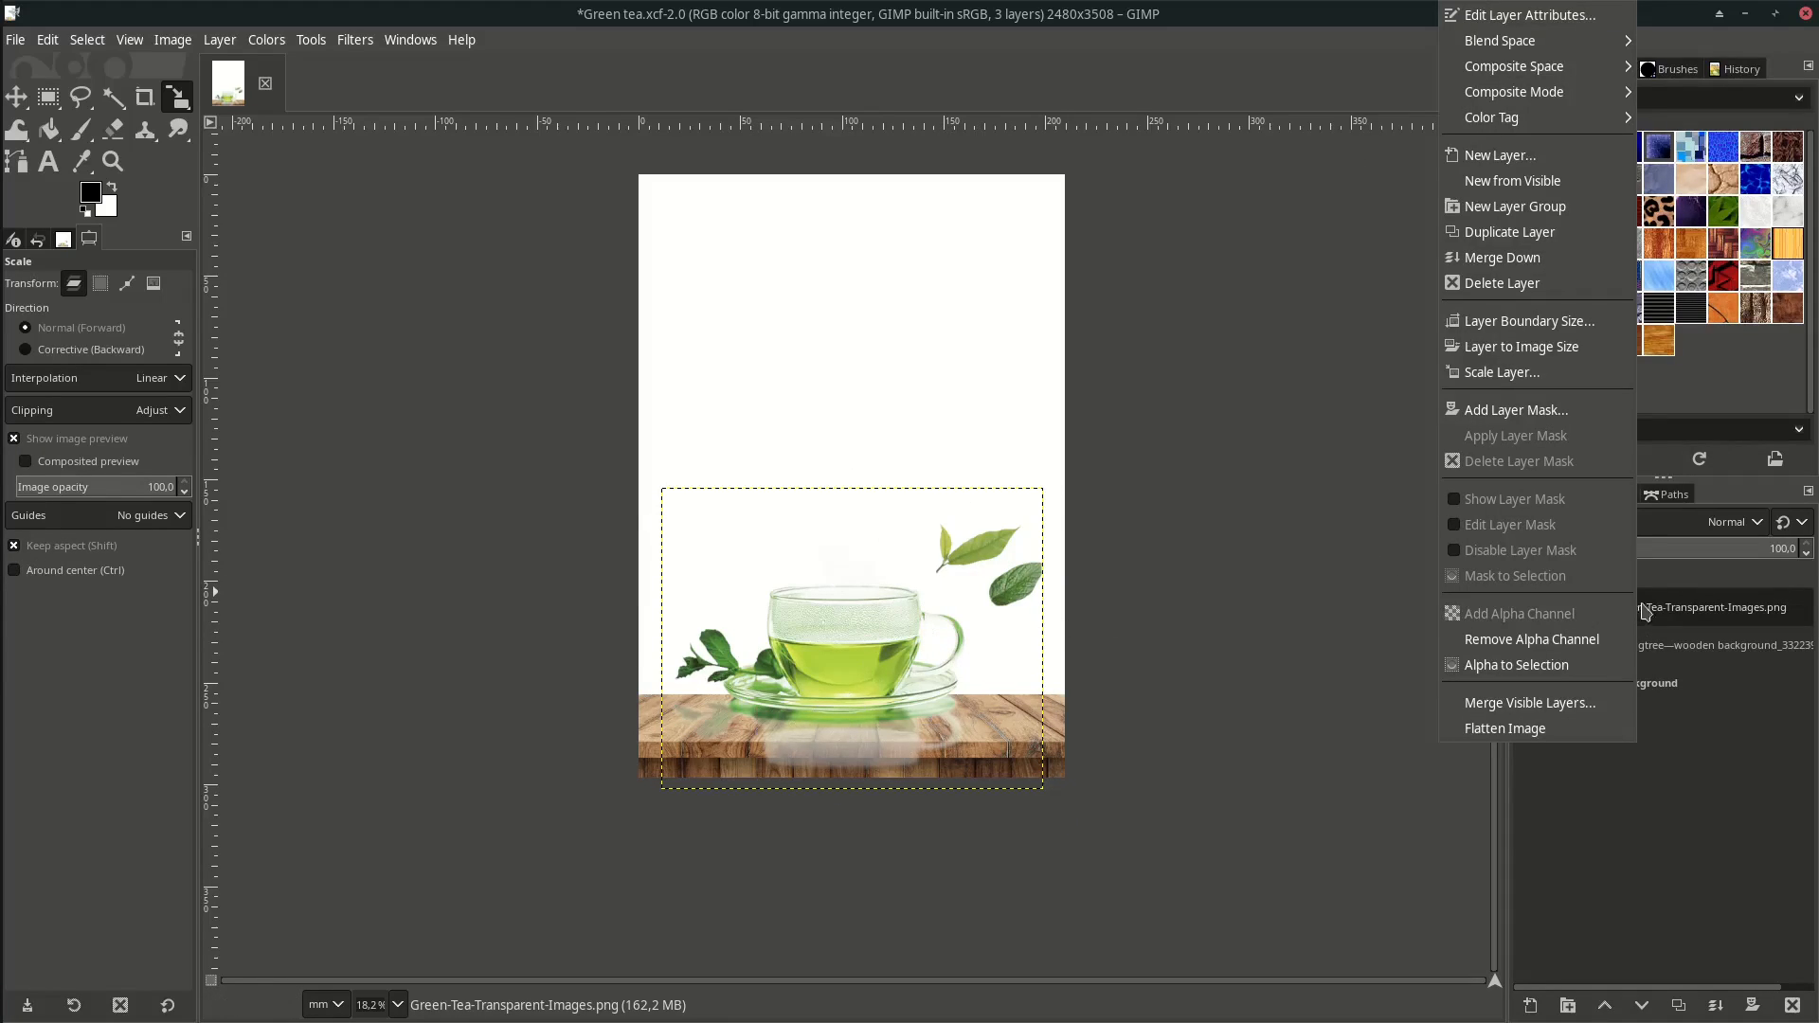
Add a white full-opacity mask to the tea cup layer and ready the brush to hide the reflection.
click(1512, 409)
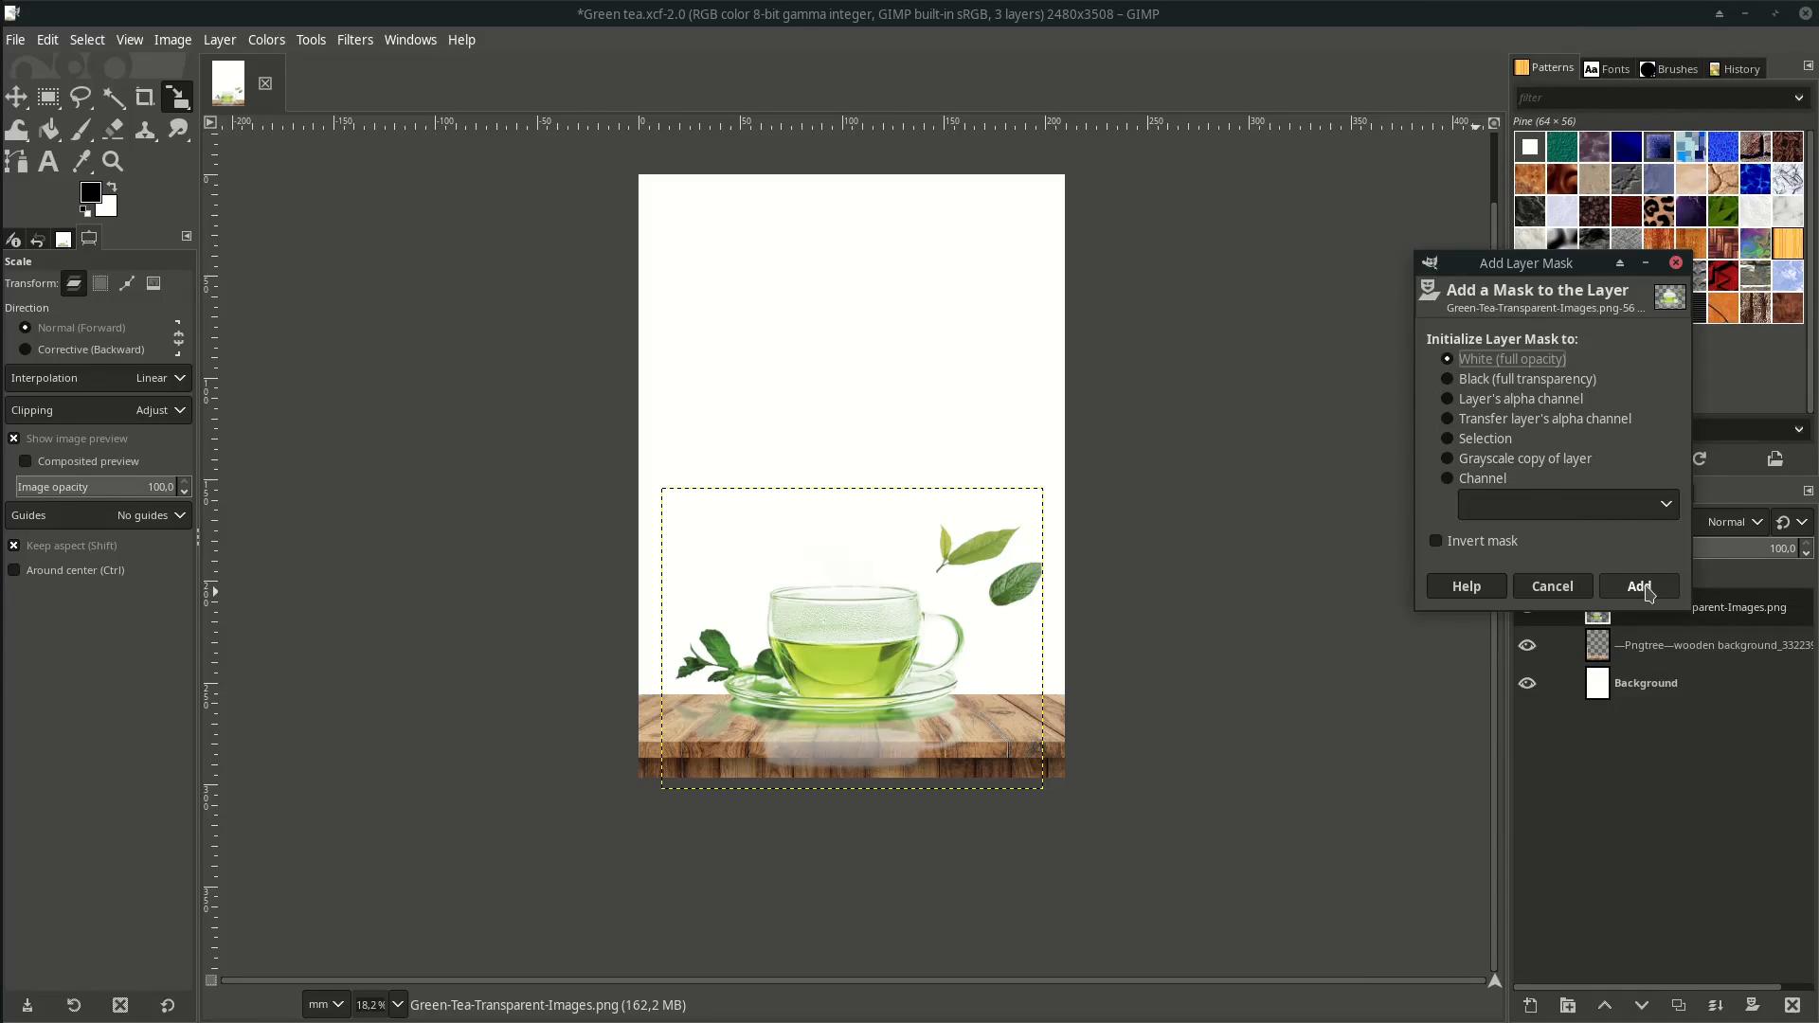
click(1637, 585)
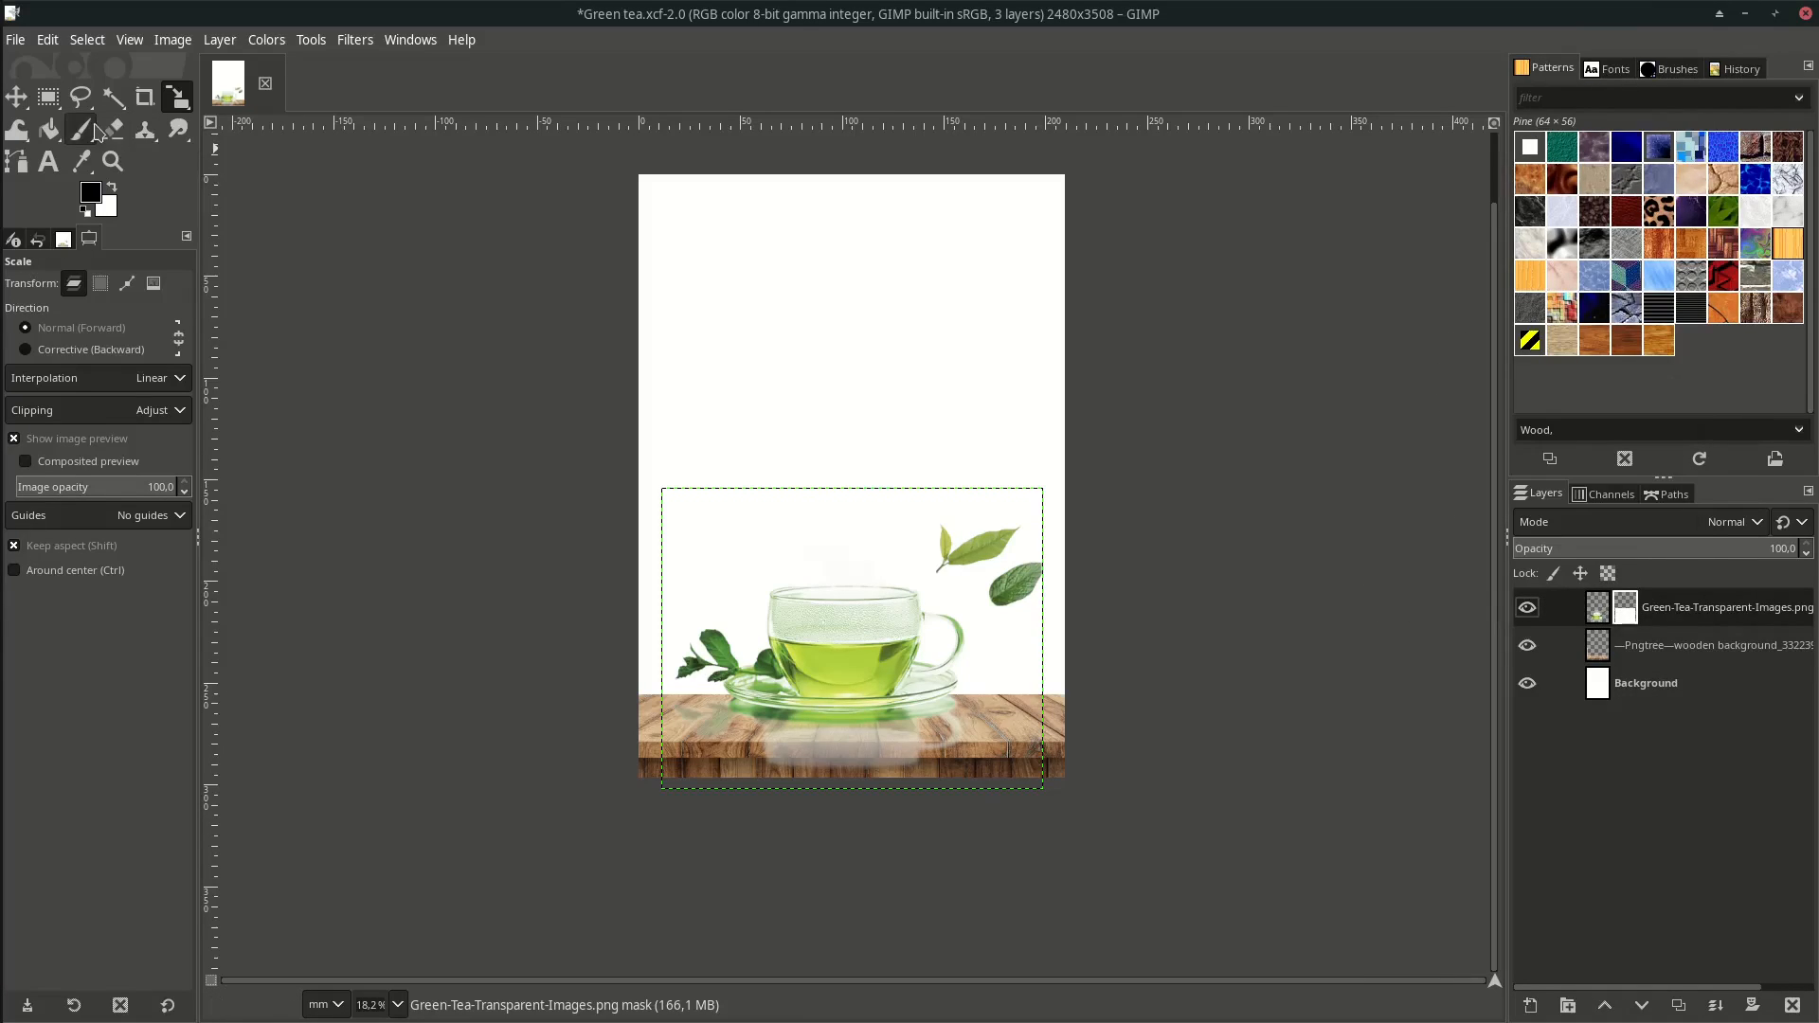
click(80, 129)
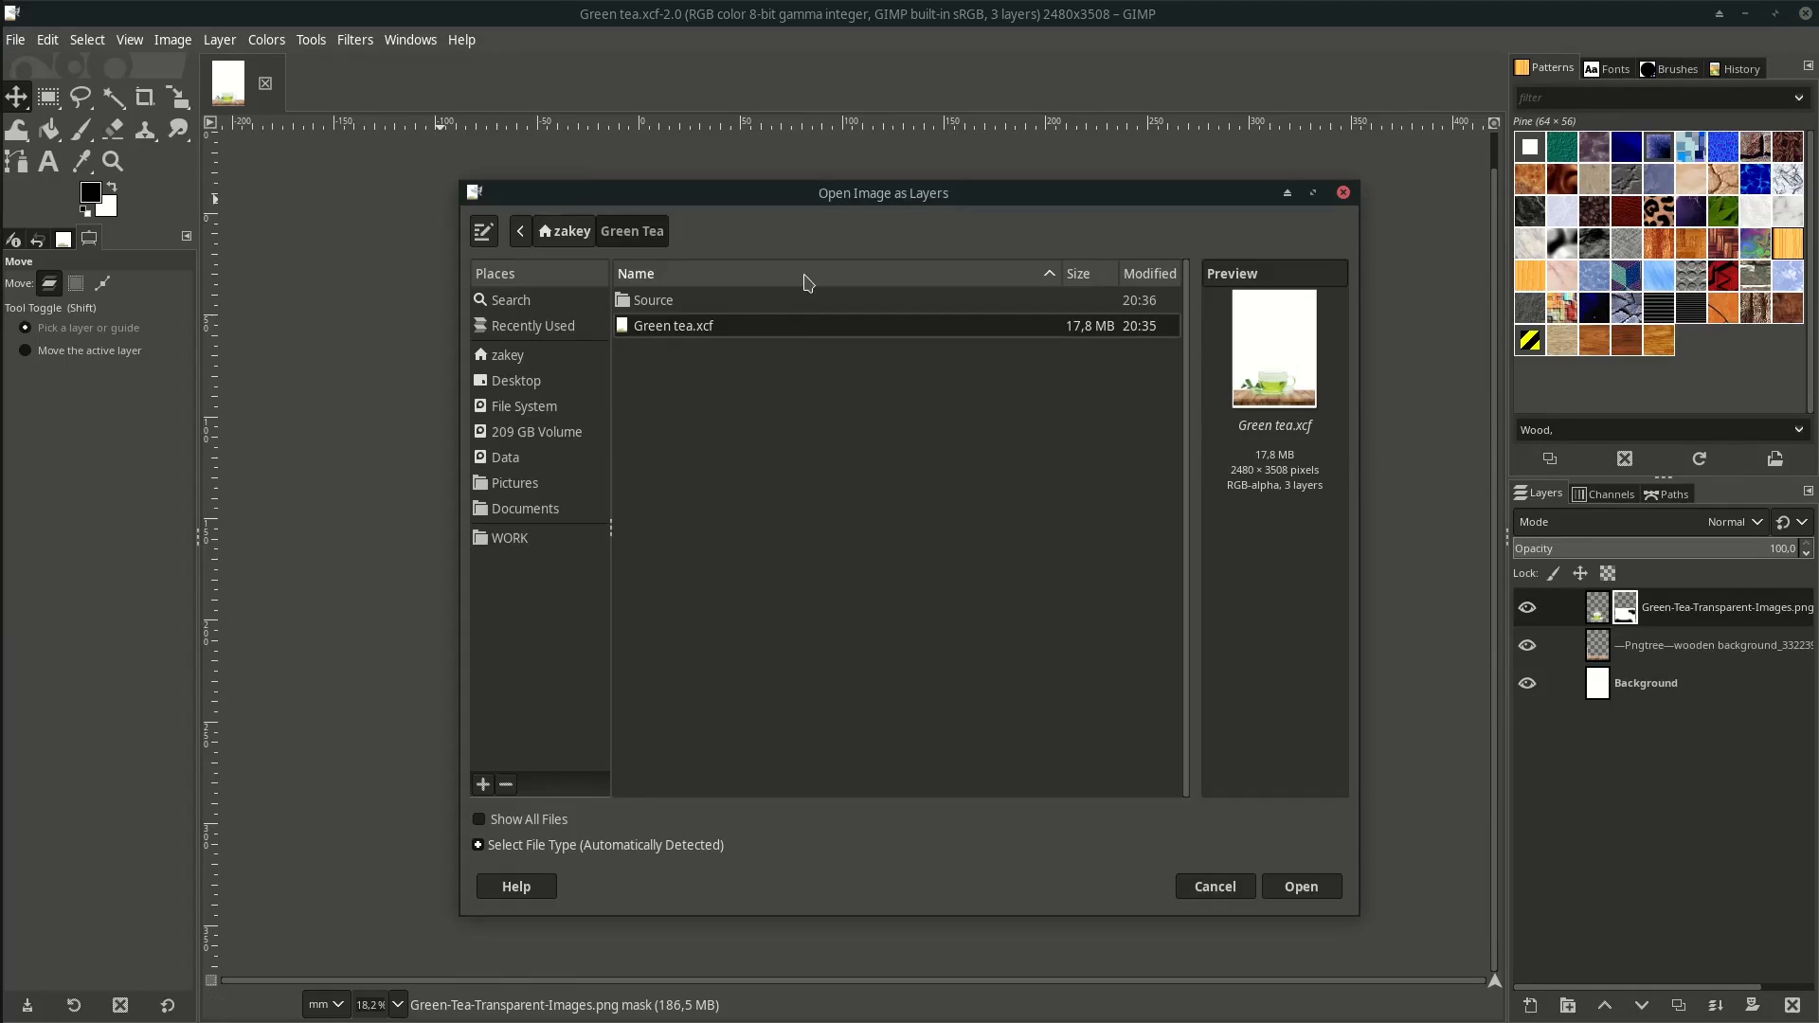
Import 5e777544ad667.png from the Source folder as the green bush layer.
double_click(654, 299)
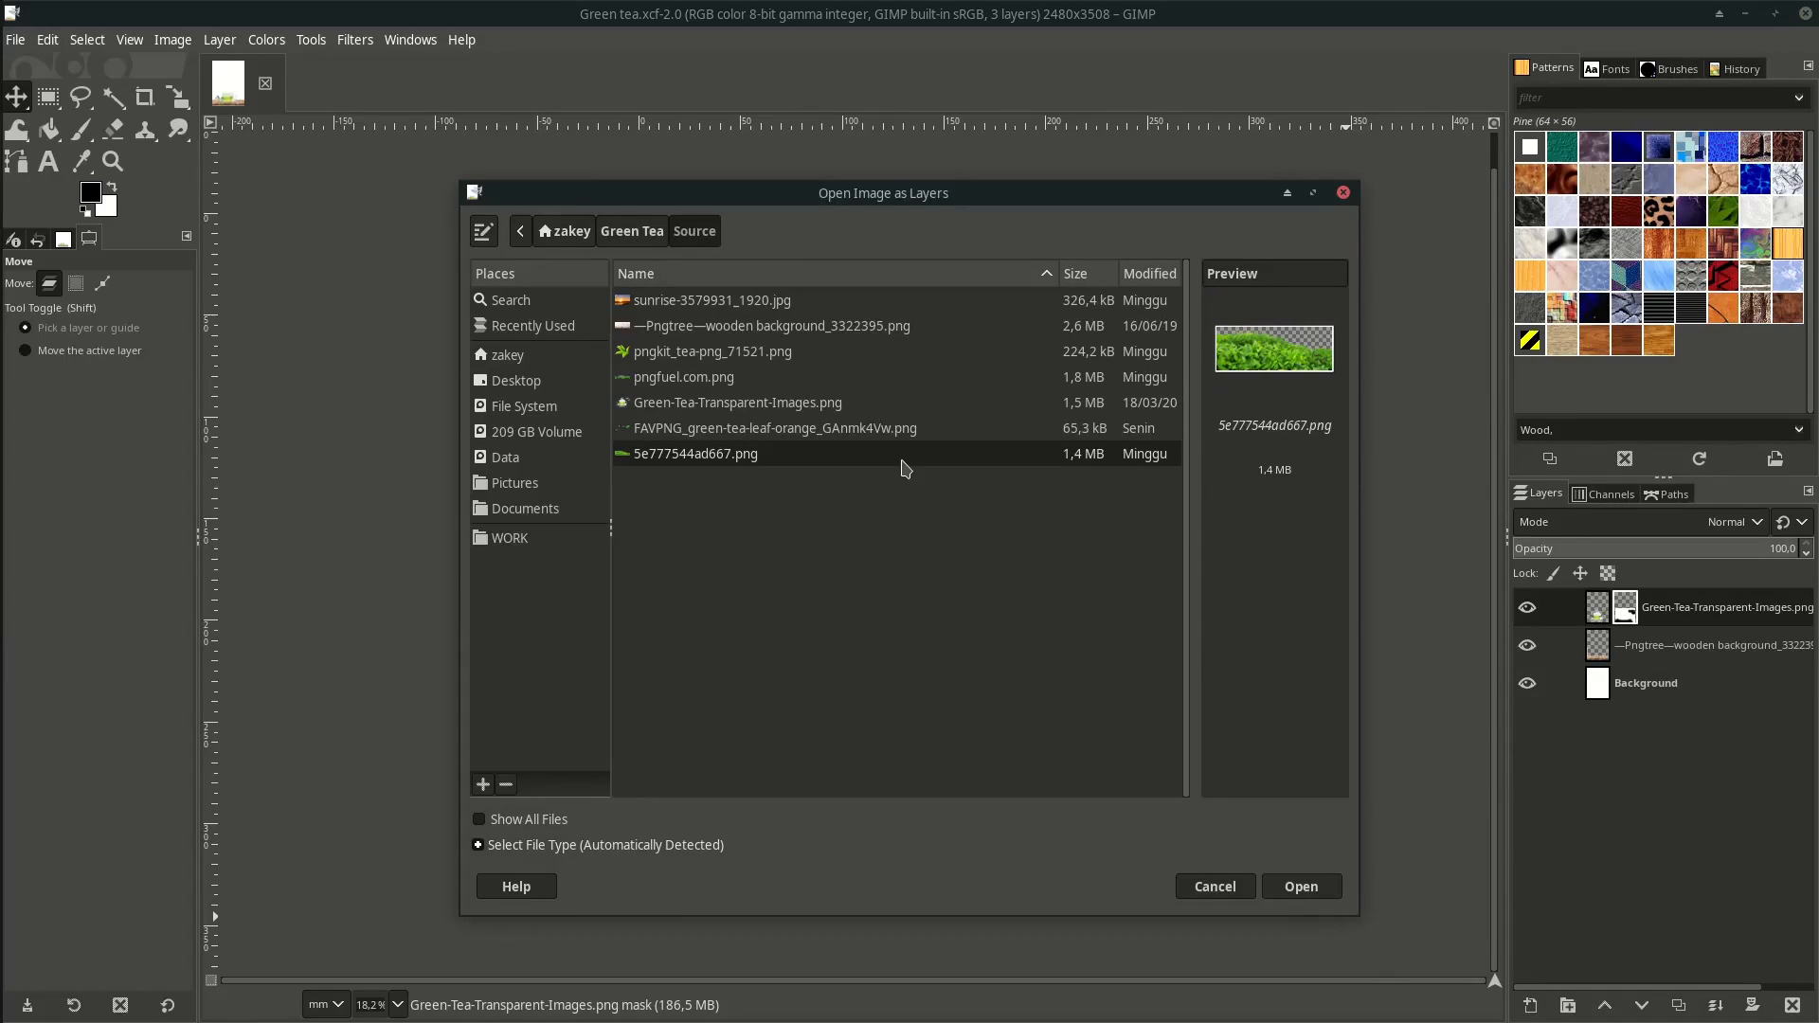
click(1299, 887)
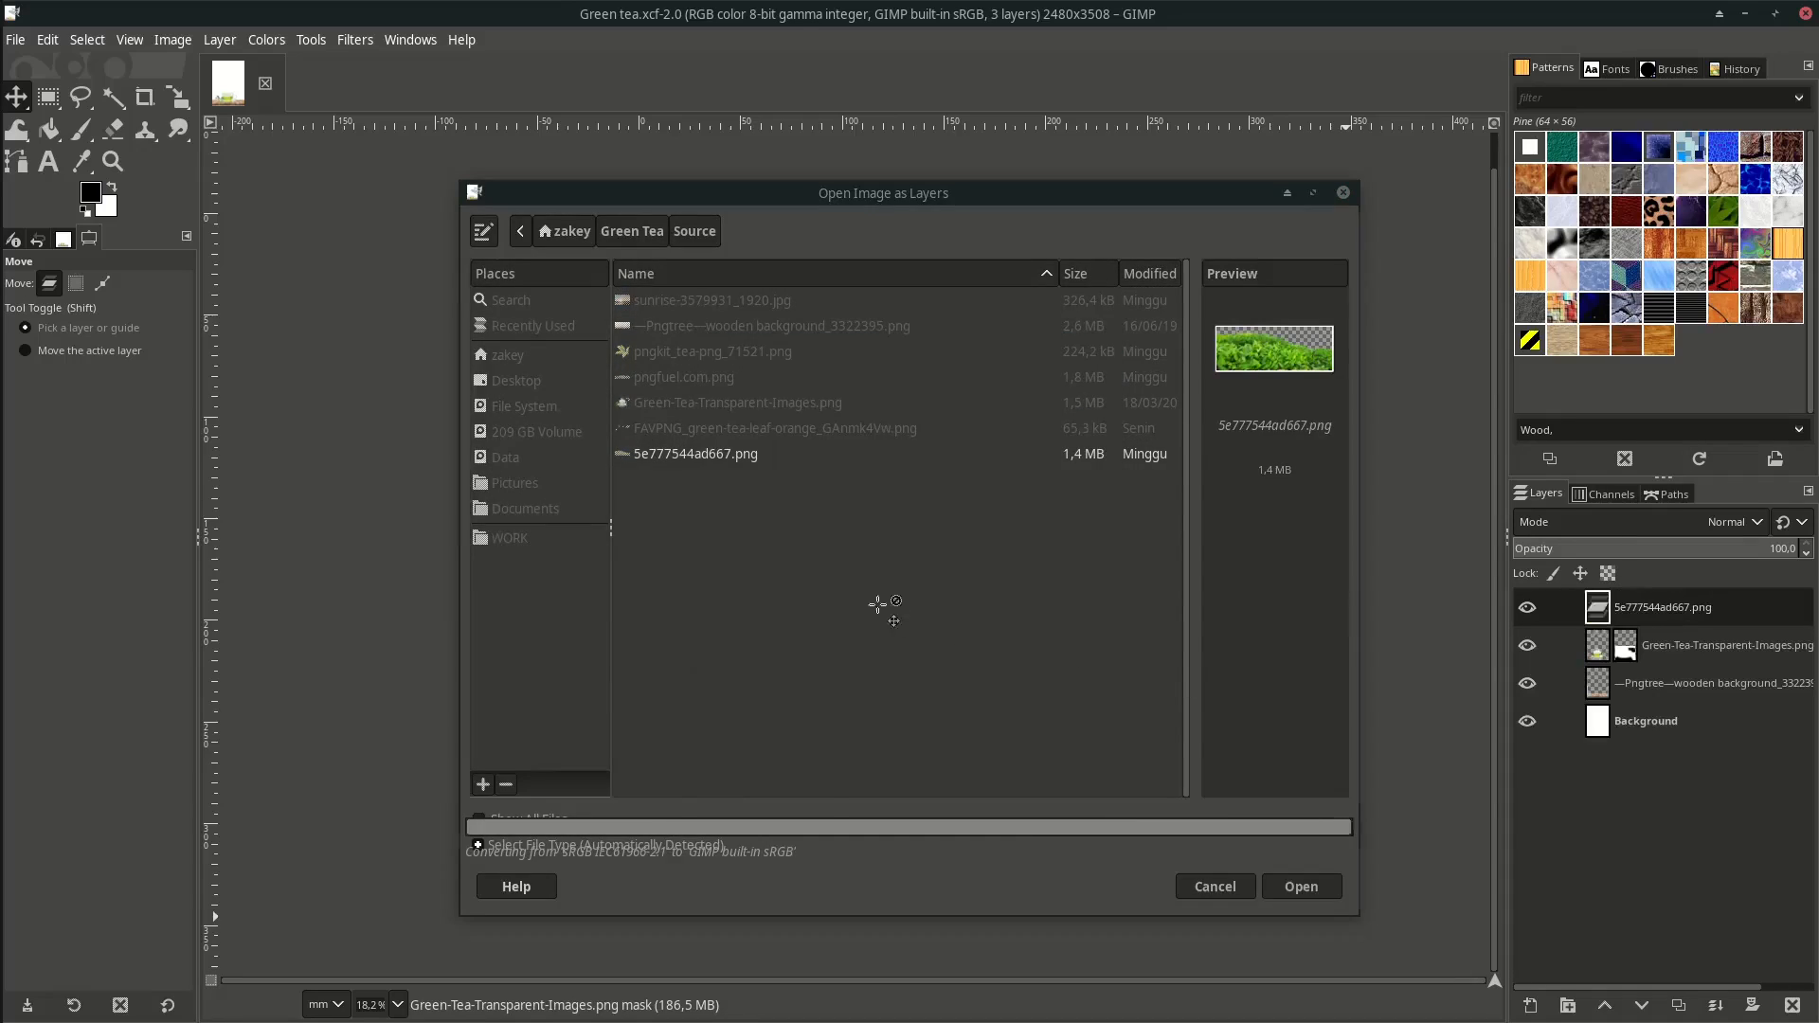
click(1299, 884)
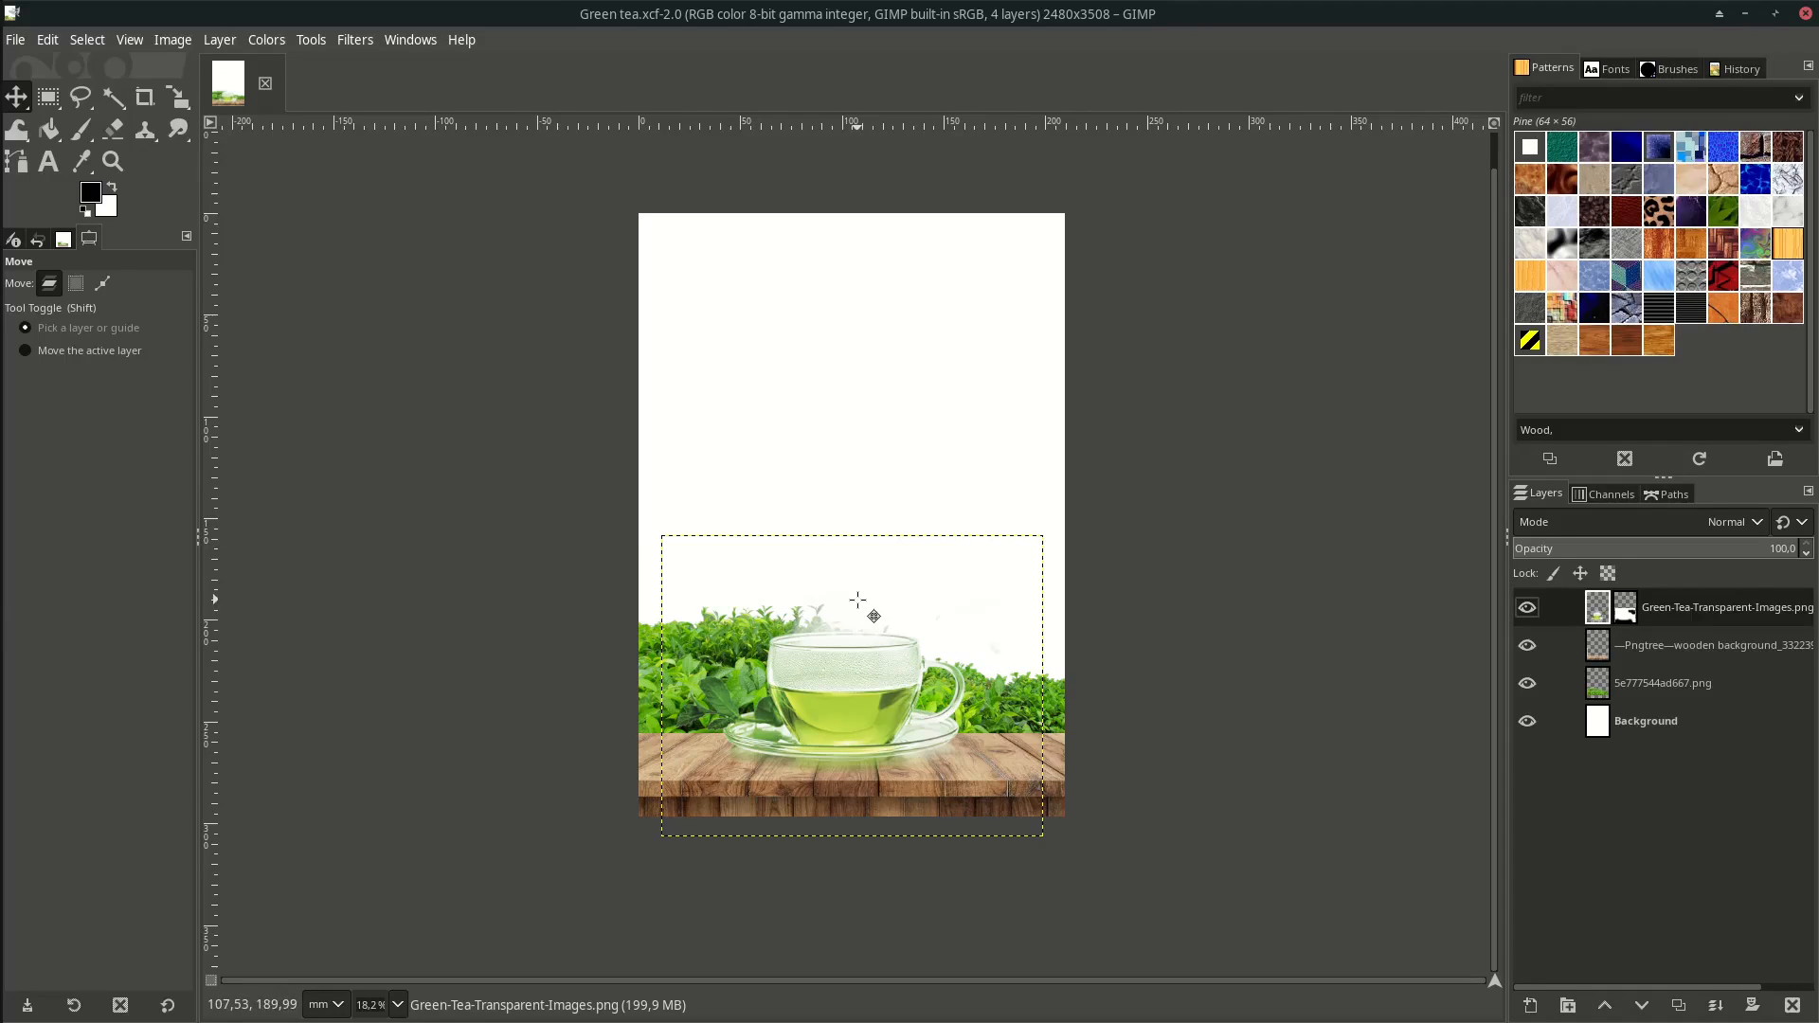
Import pngfuel.com.png as a layer to add the tea-field hills landscape.
click(15, 38)
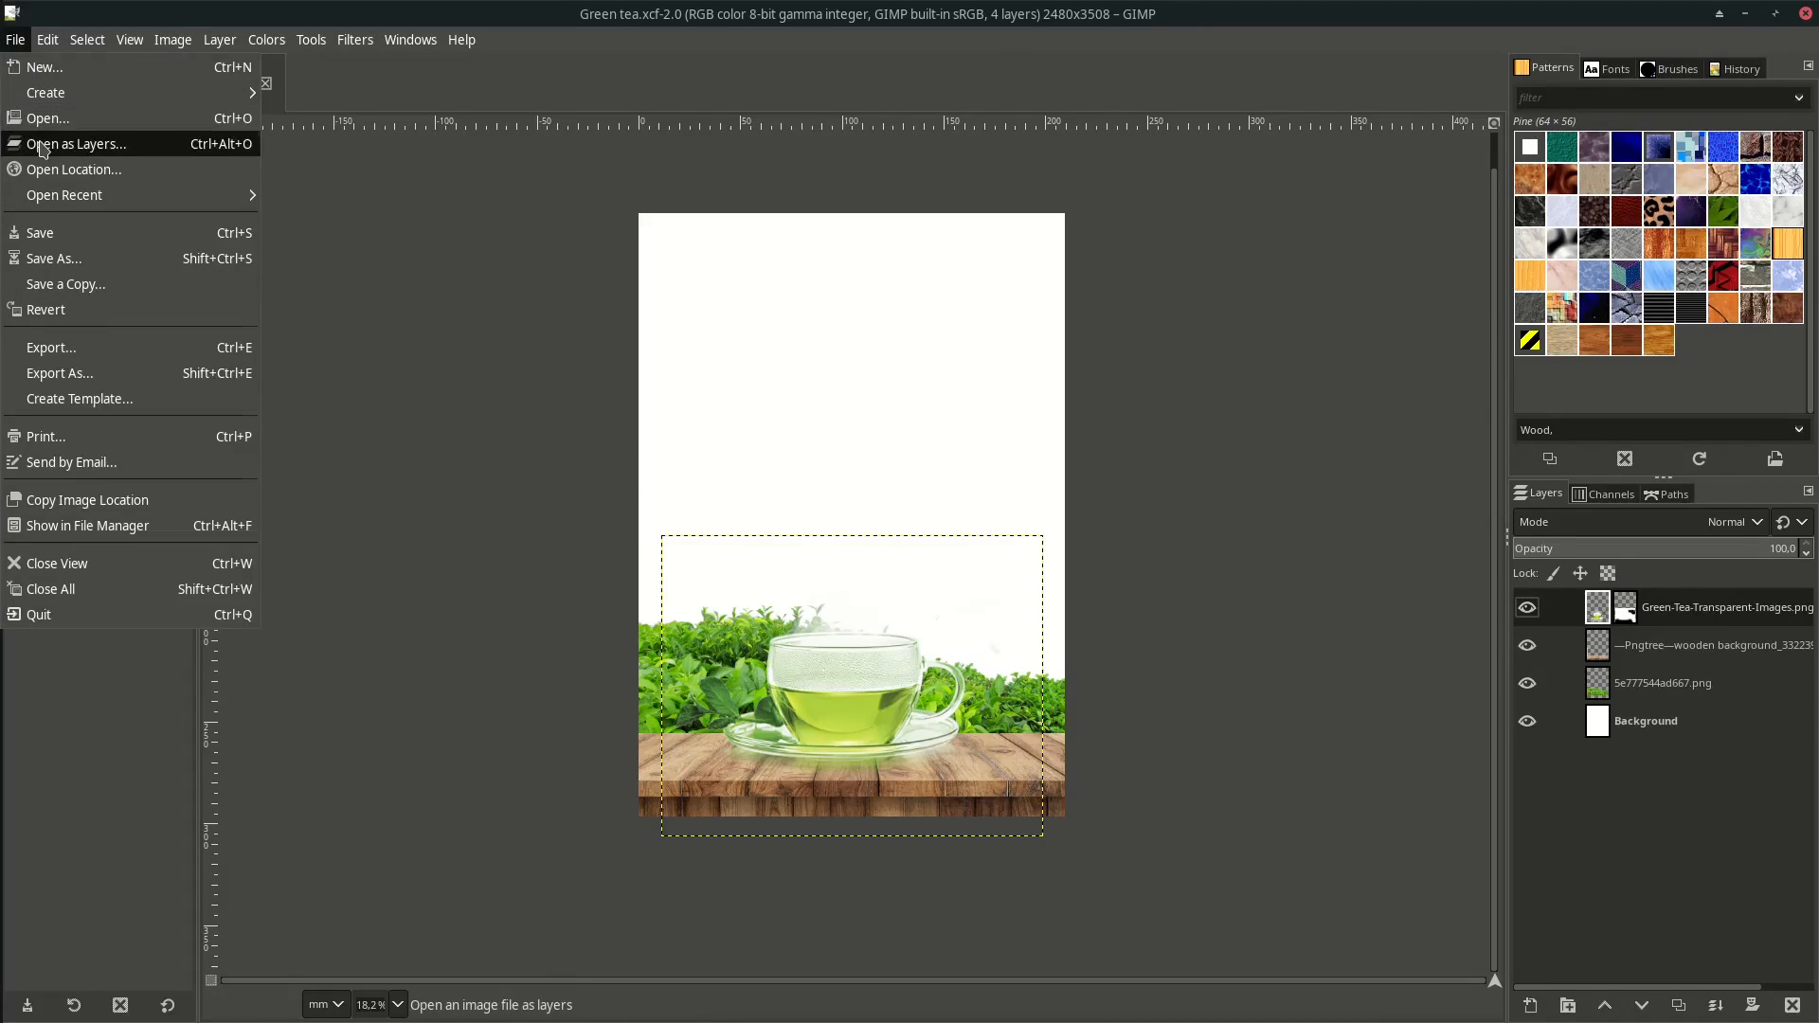
click(78, 142)
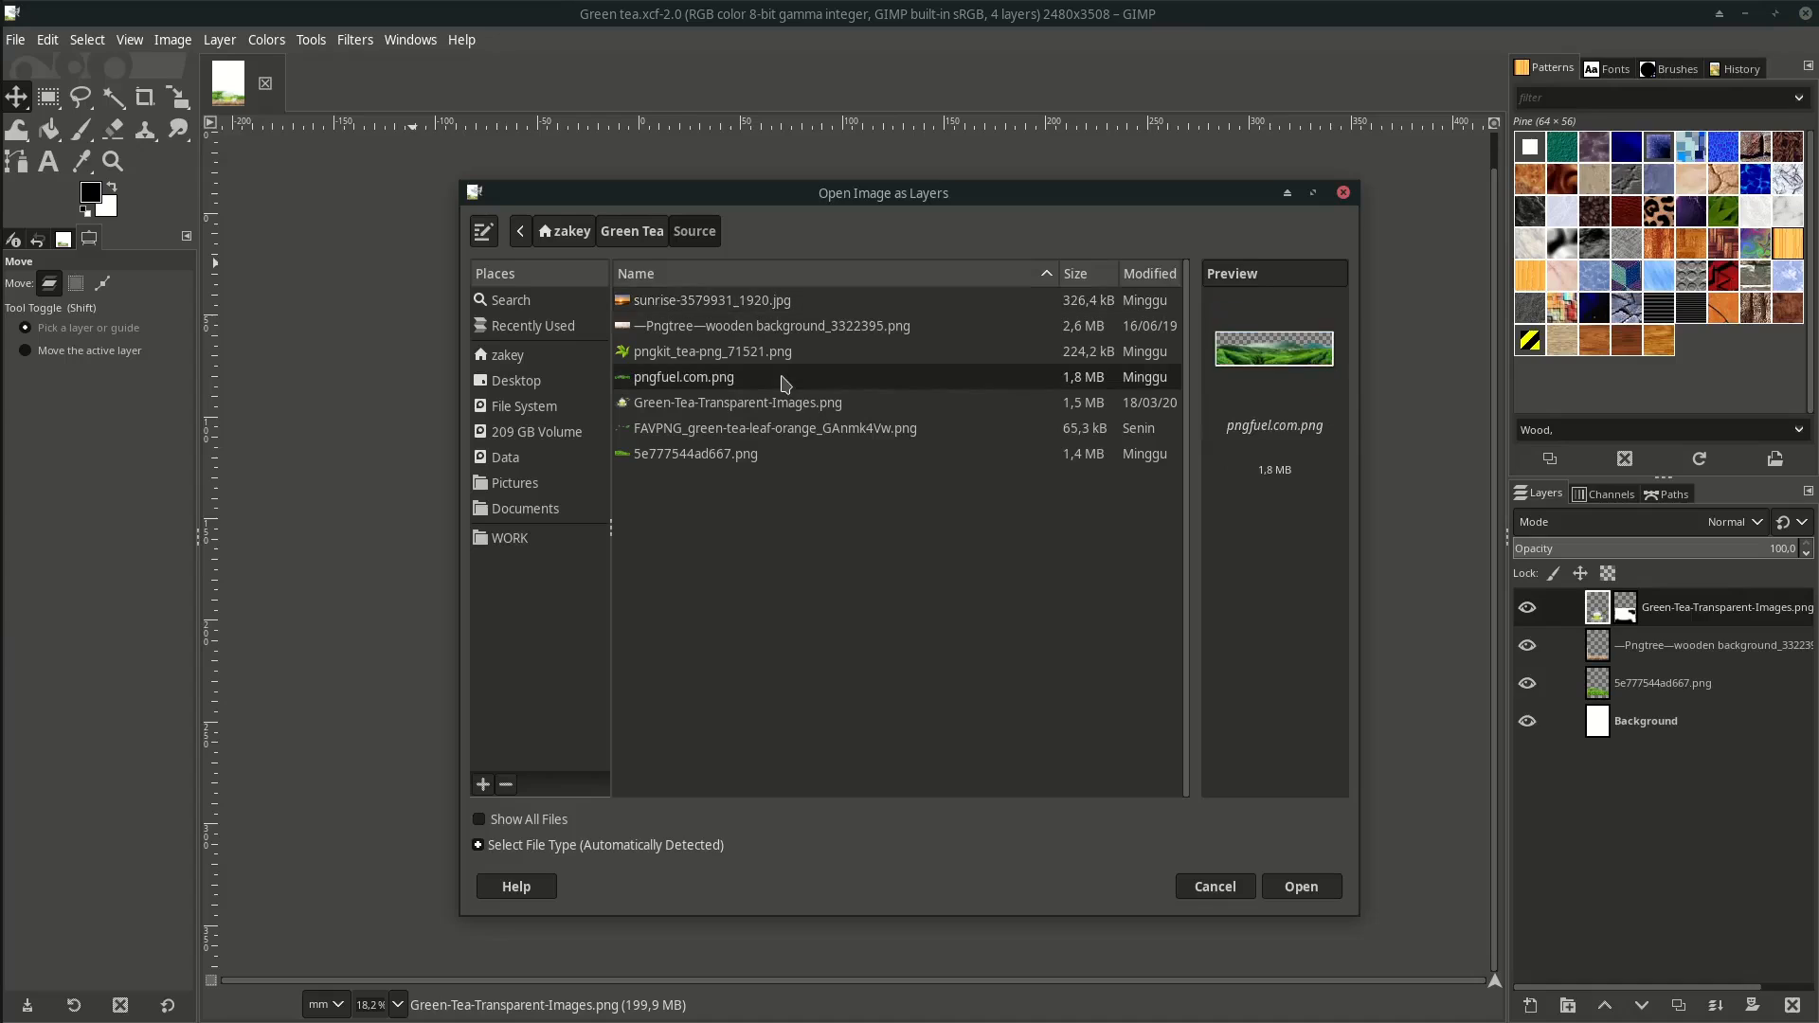
click(1300, 885)
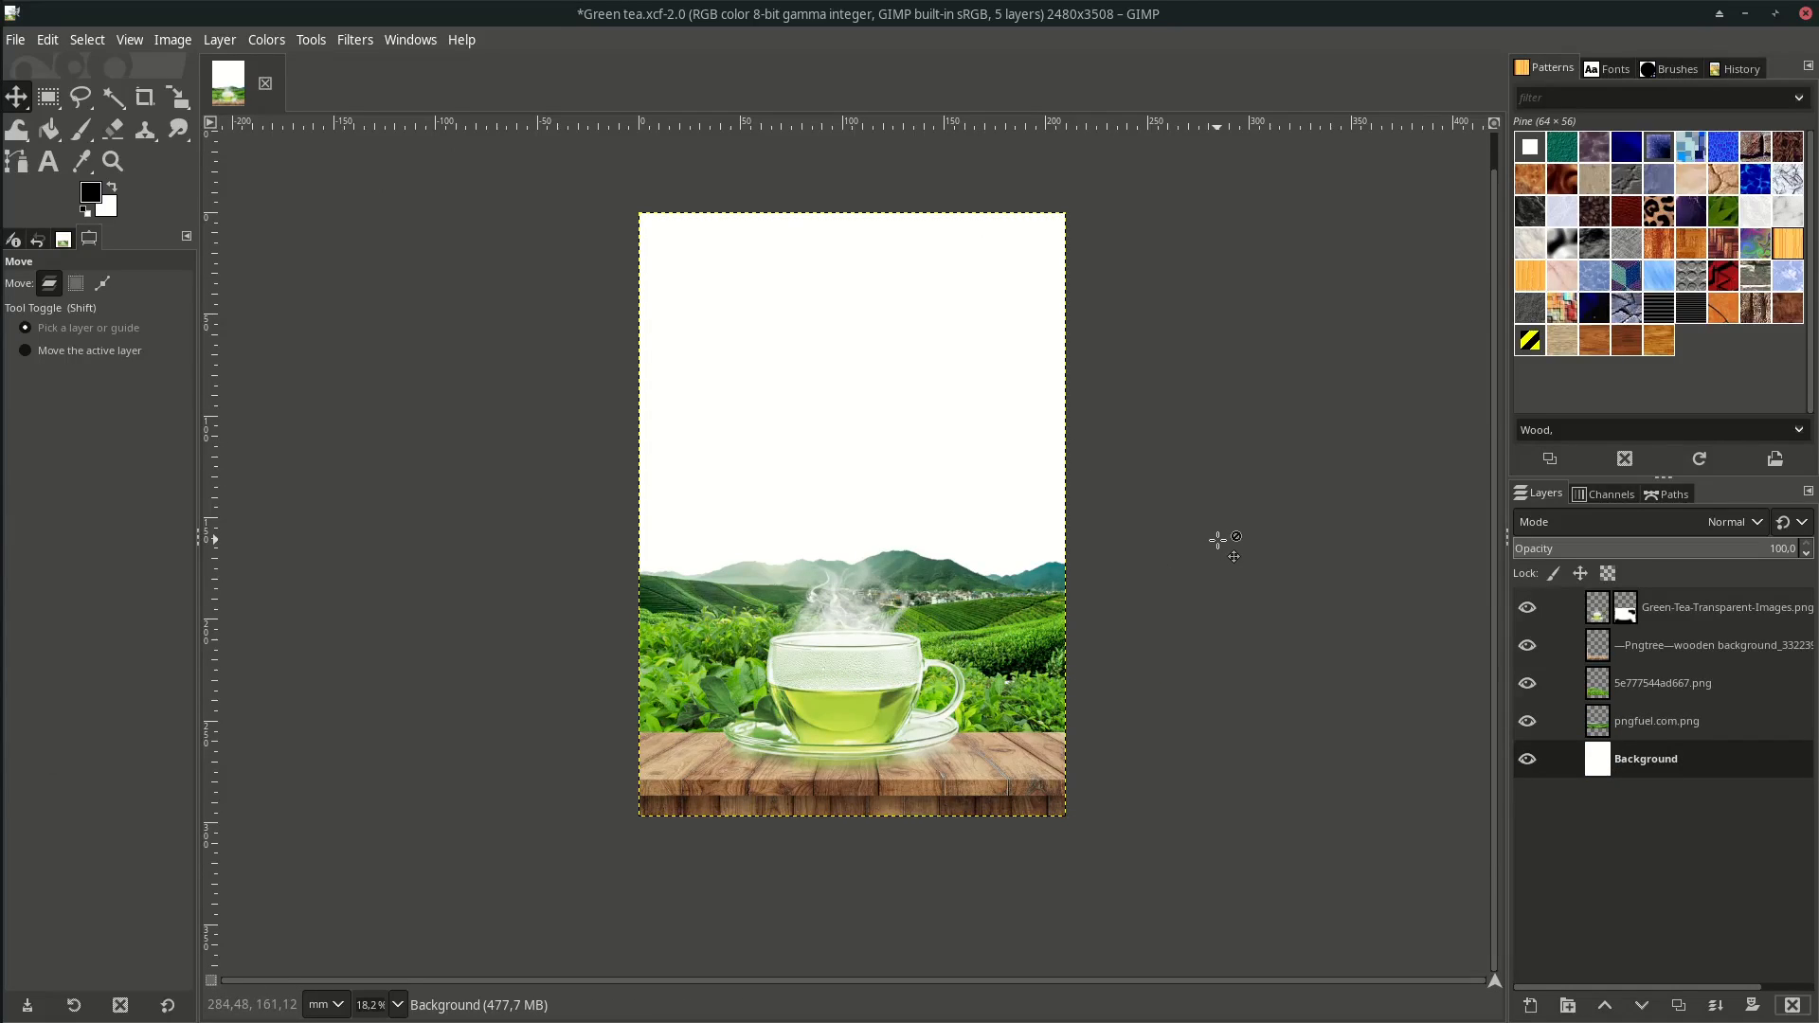
mouse_move(581, 279)
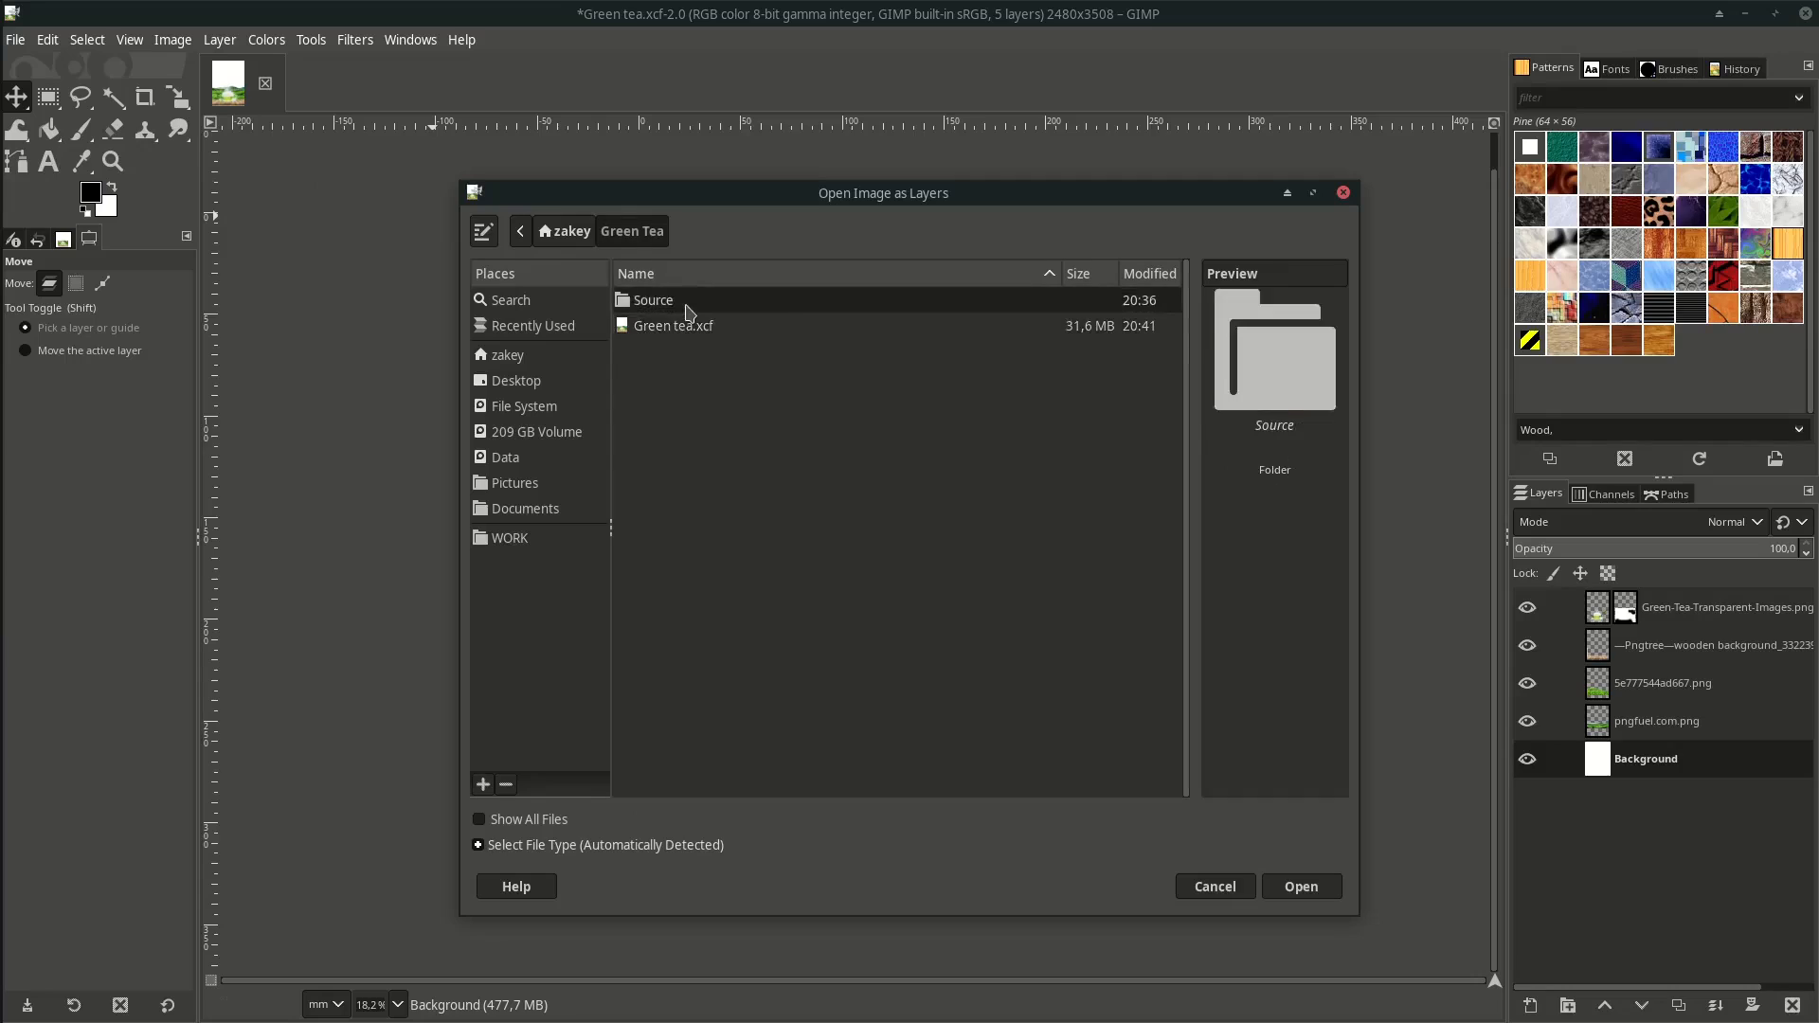
Import sunrise-3579931_1920.jpg as a layer and apply its new scaled size.
click(1299, 884)
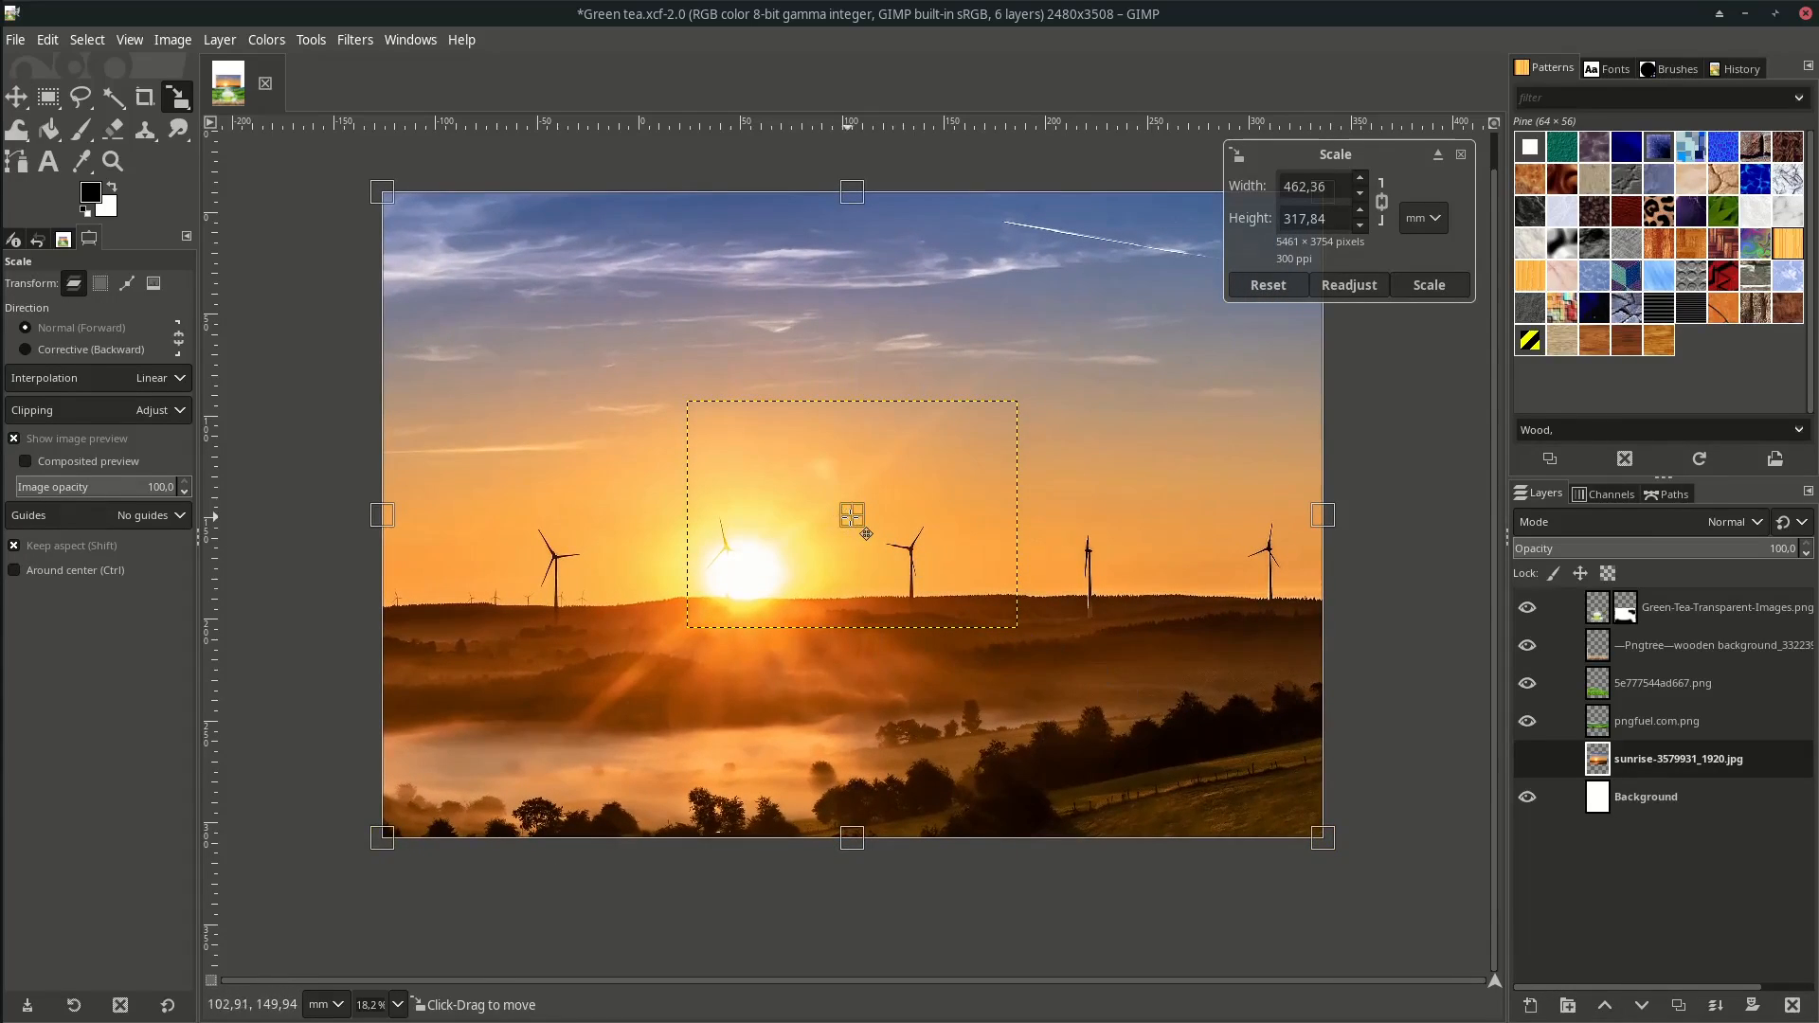
click(1428, 286)
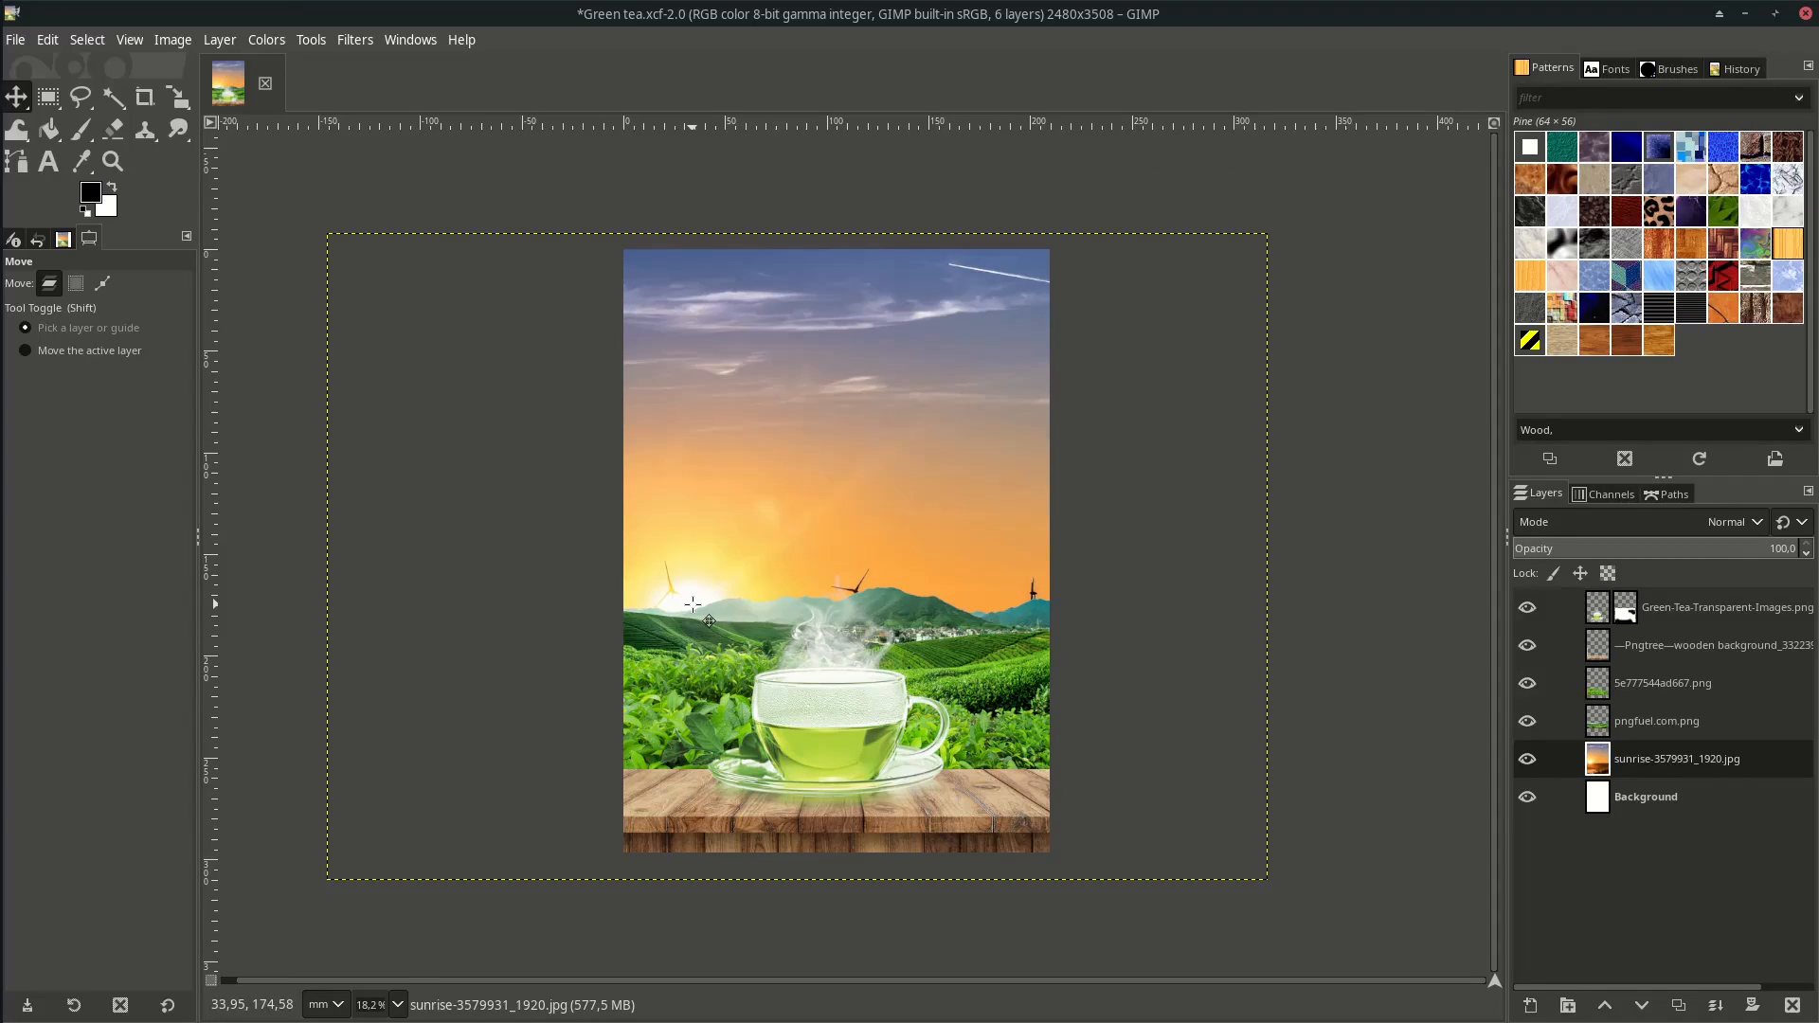
mouse_move(1368, 675)
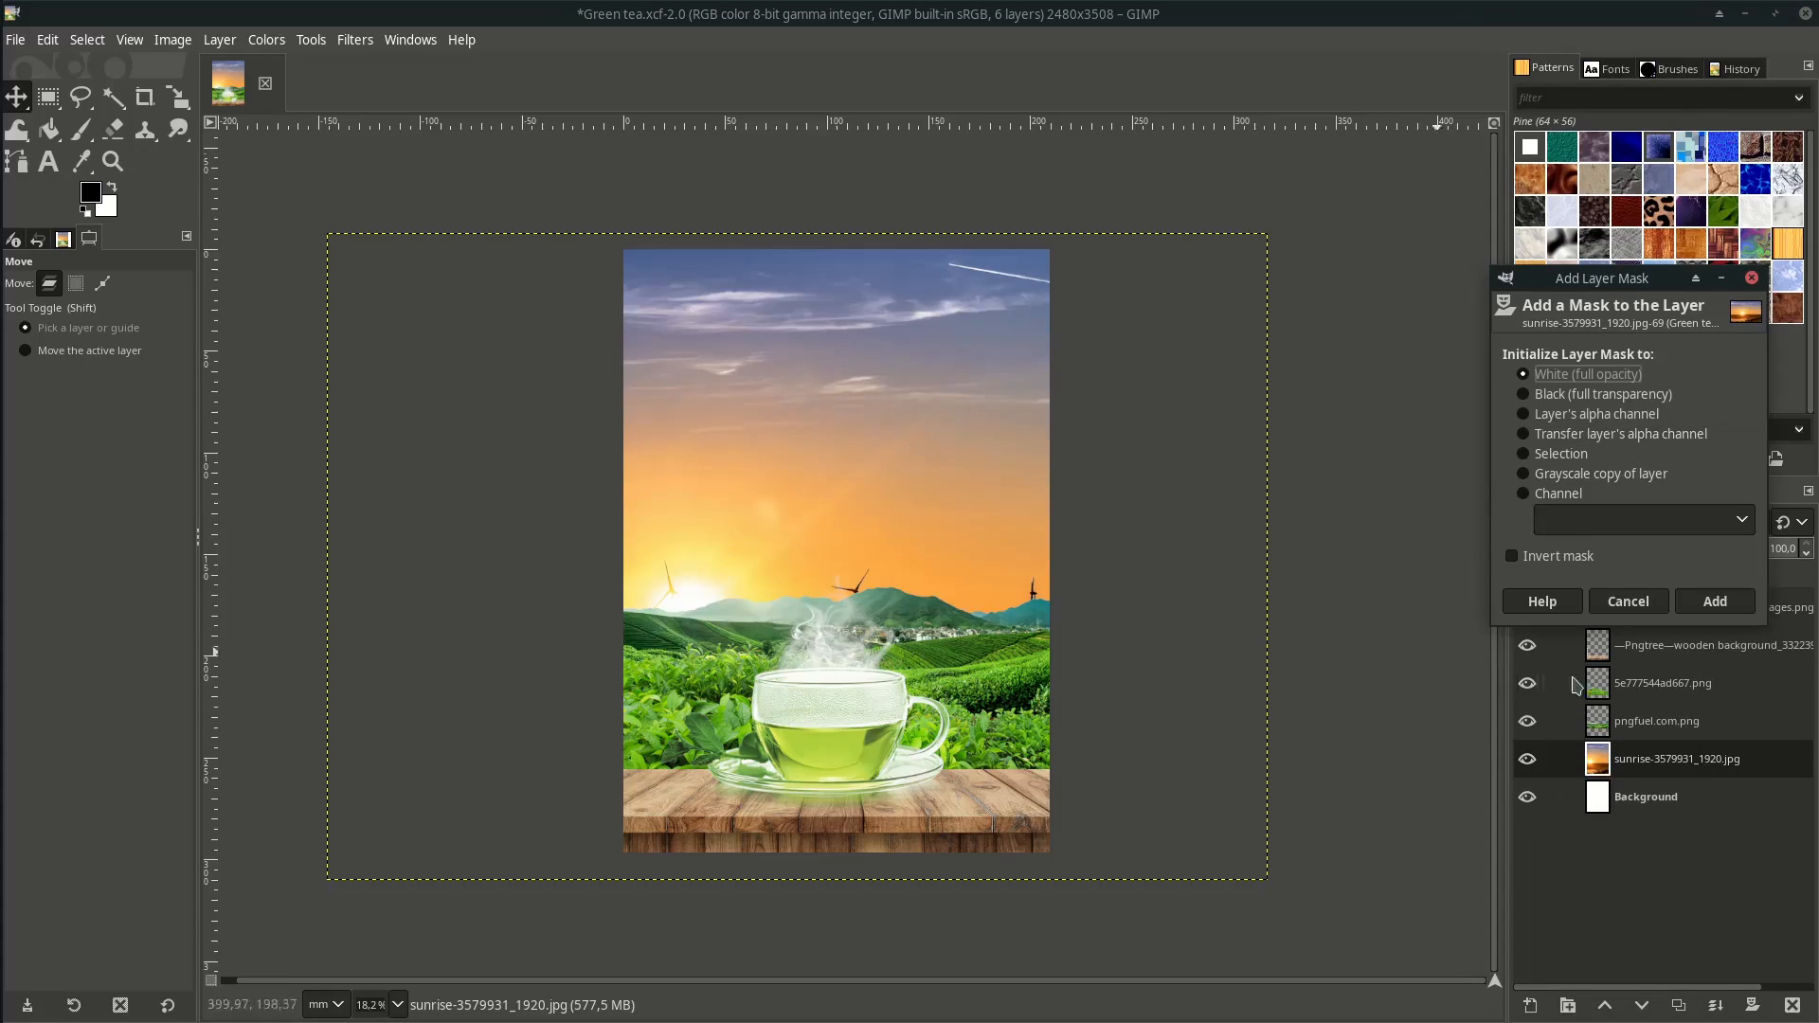
Add a white mask to the sunrise layer and draw a downward gradient fading the sky top to white.
click(1715, 601)
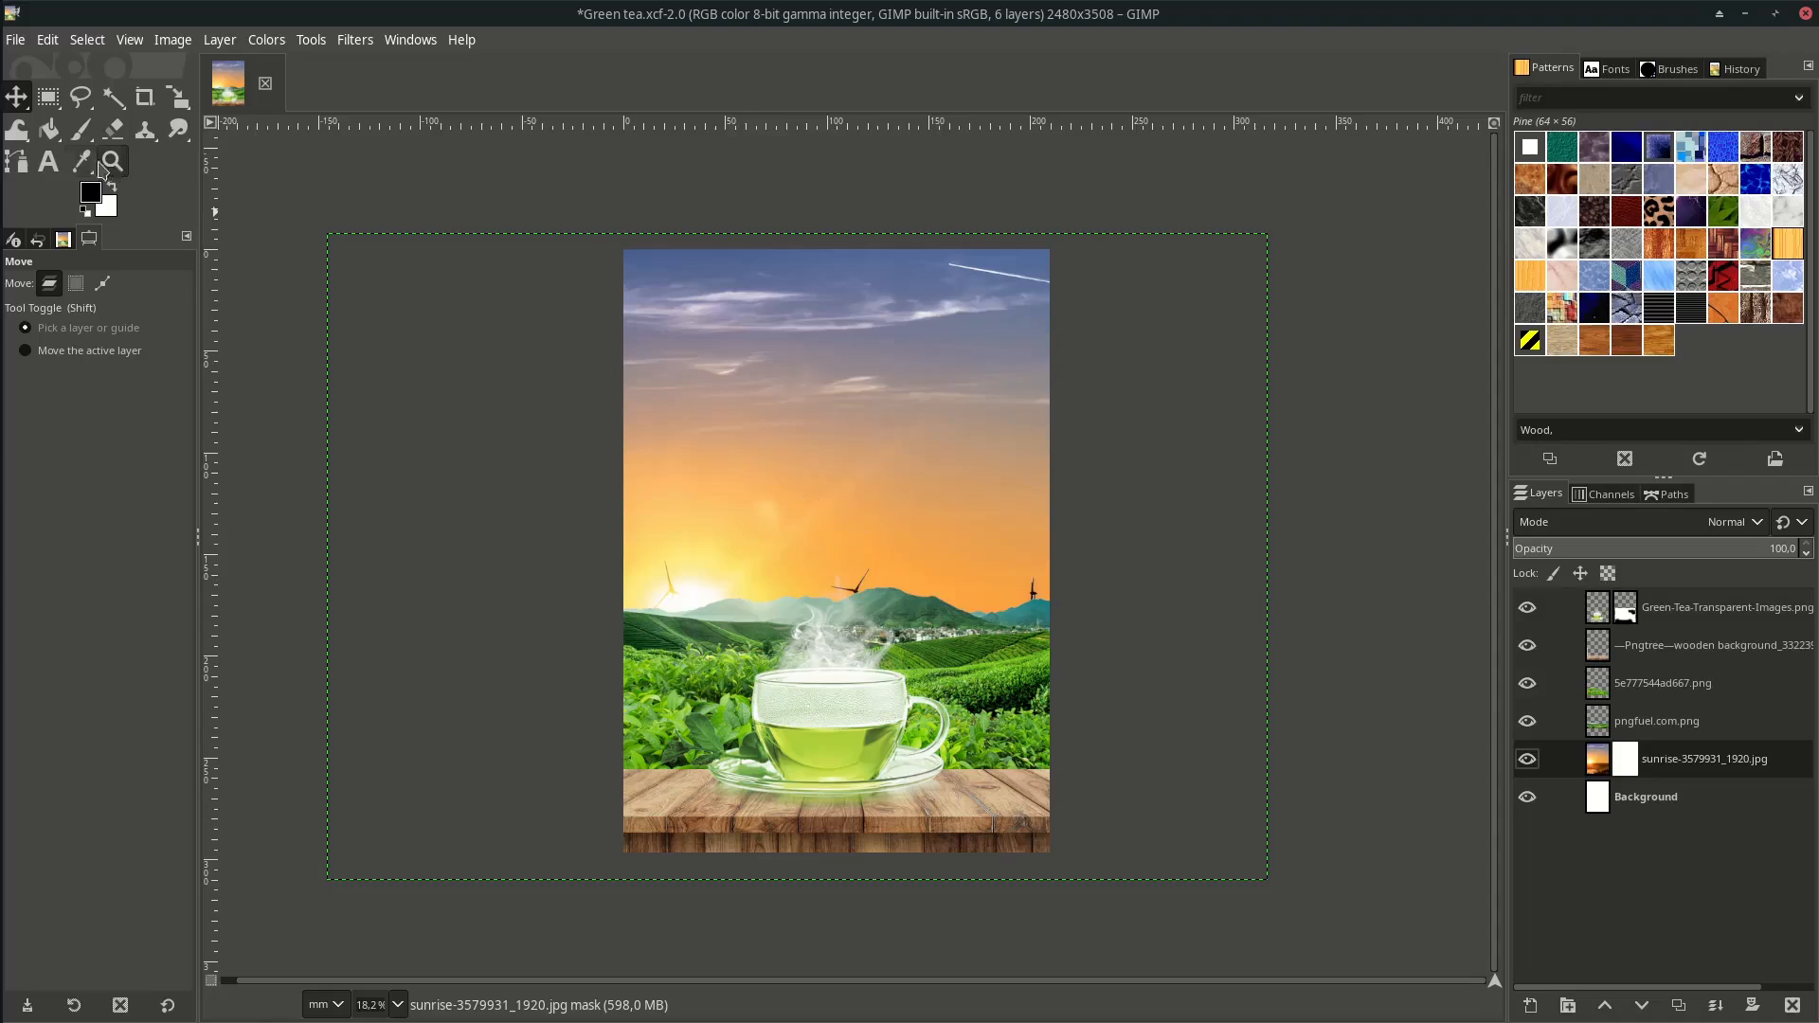
click(50, 128)
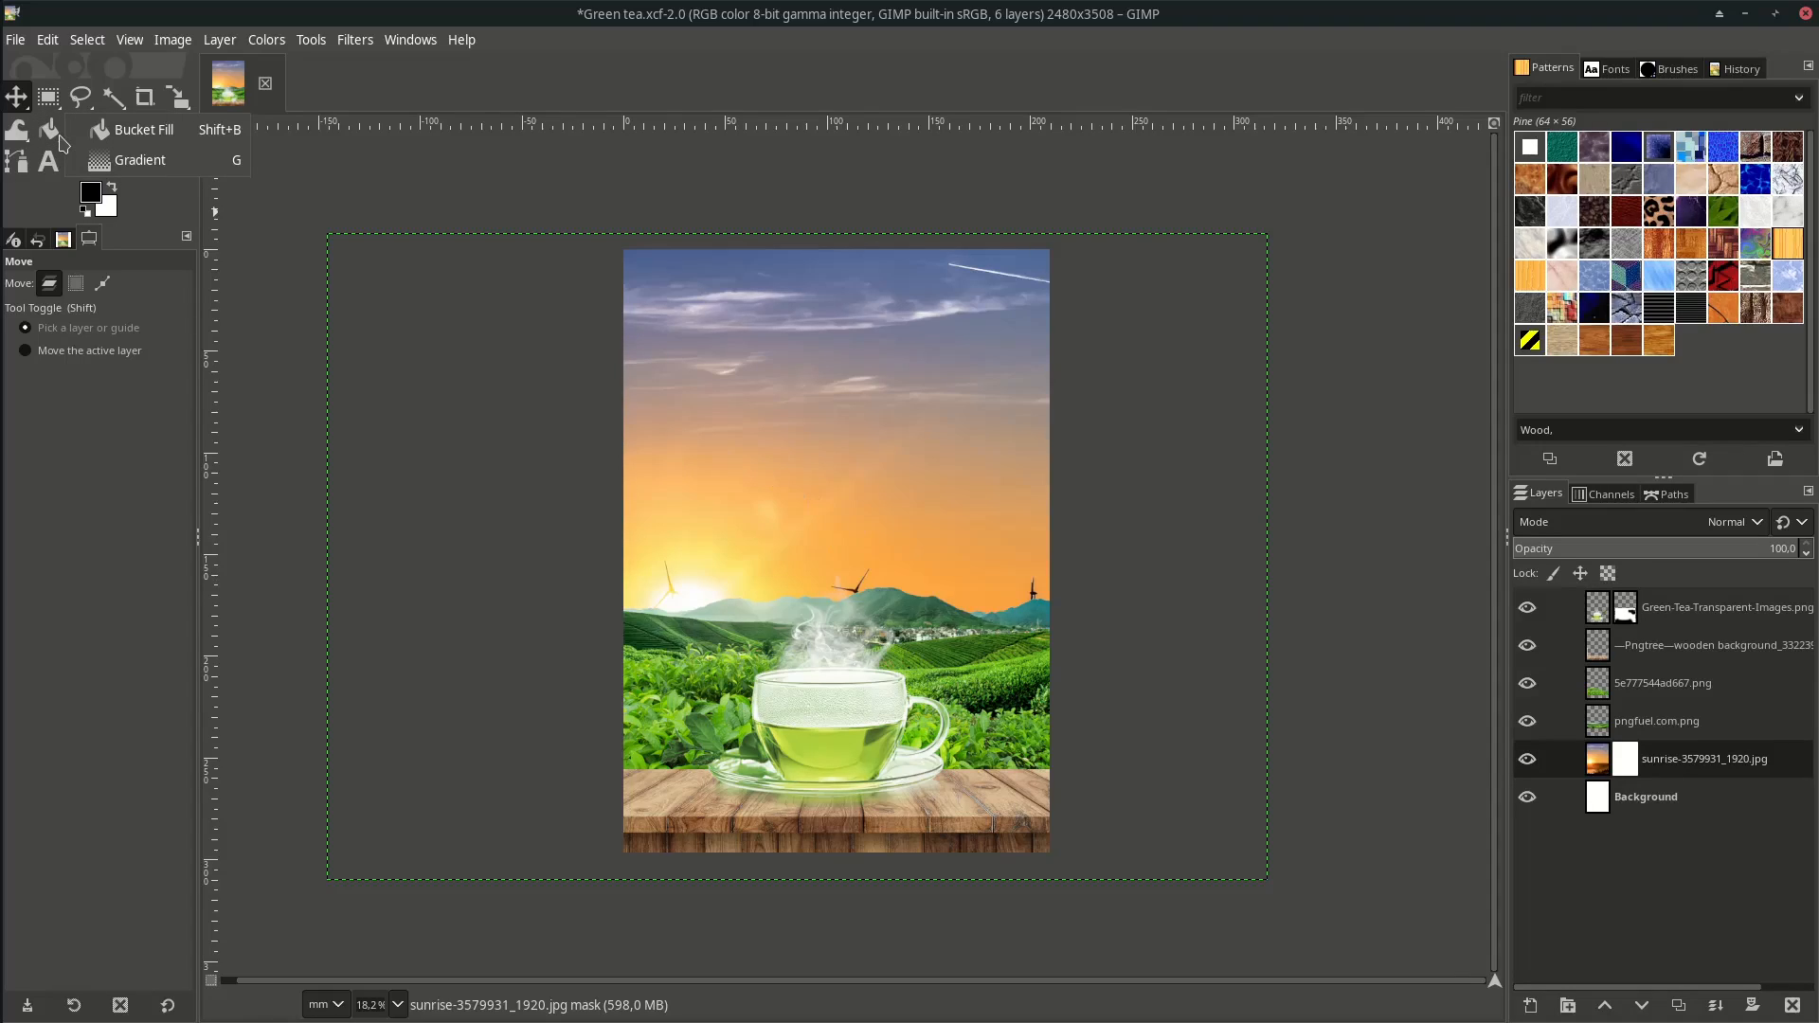
click(138, 159)
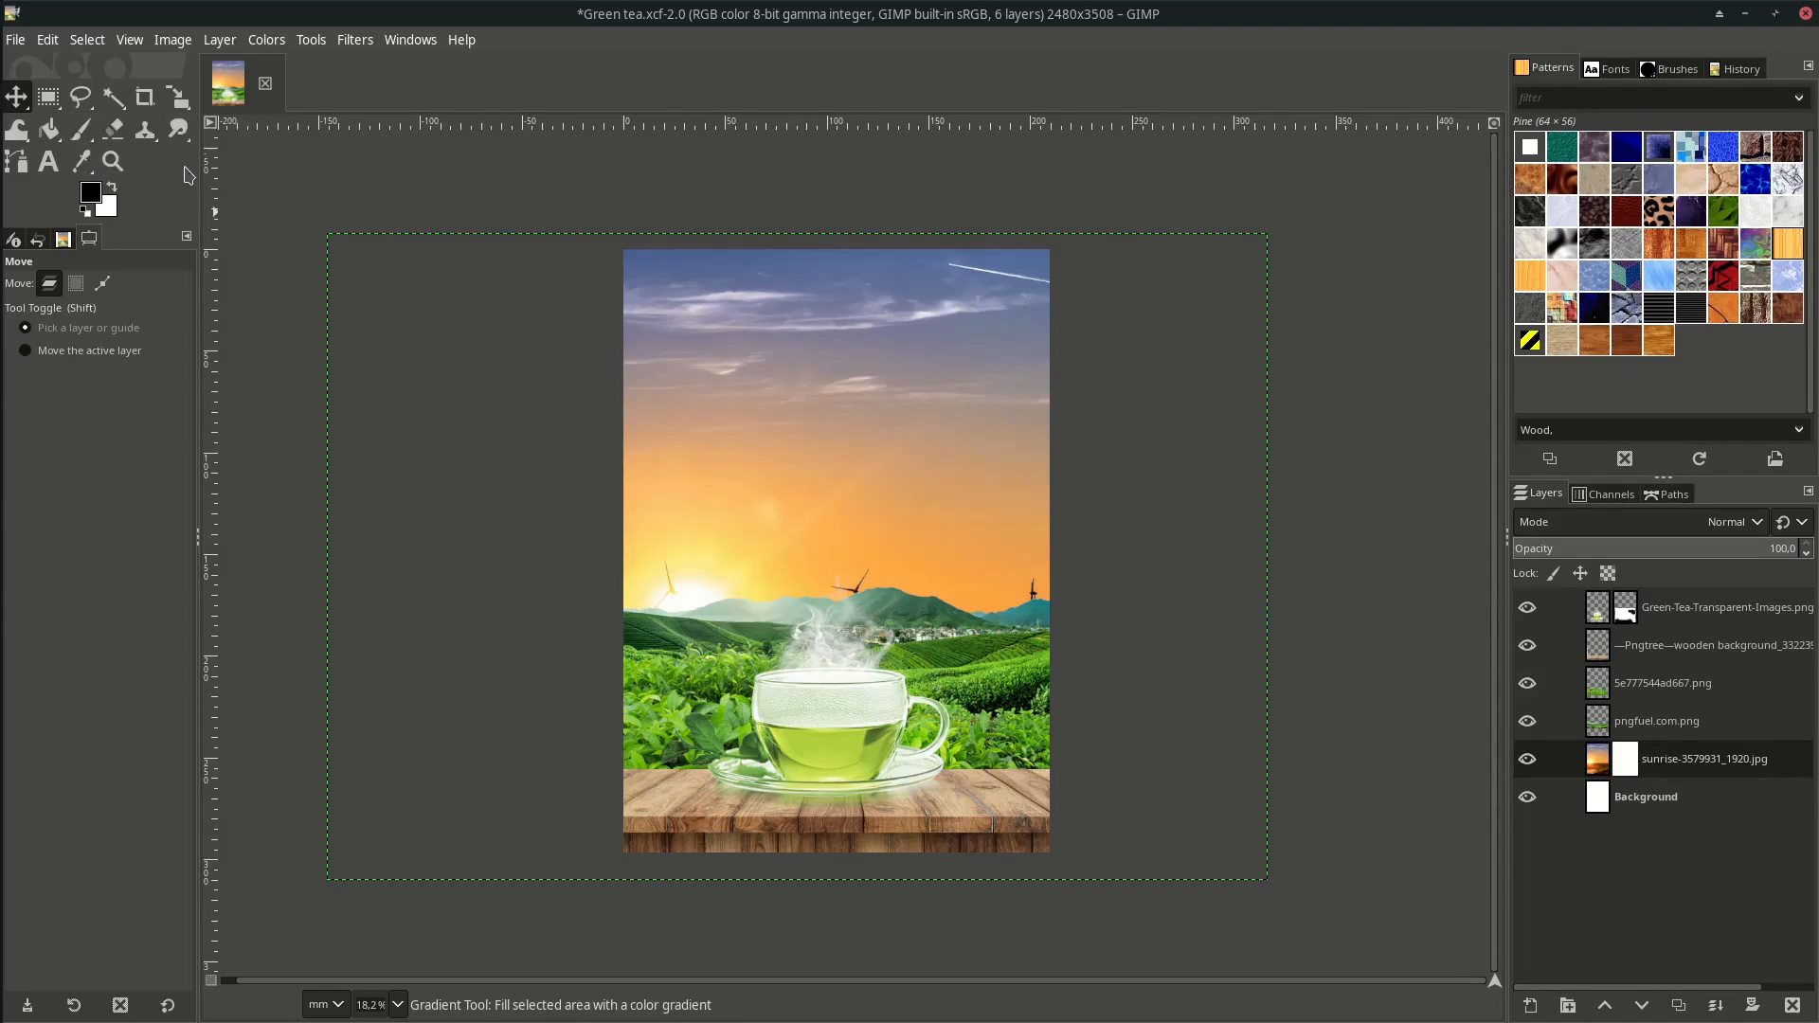
drag(849, 191, 849, 421)
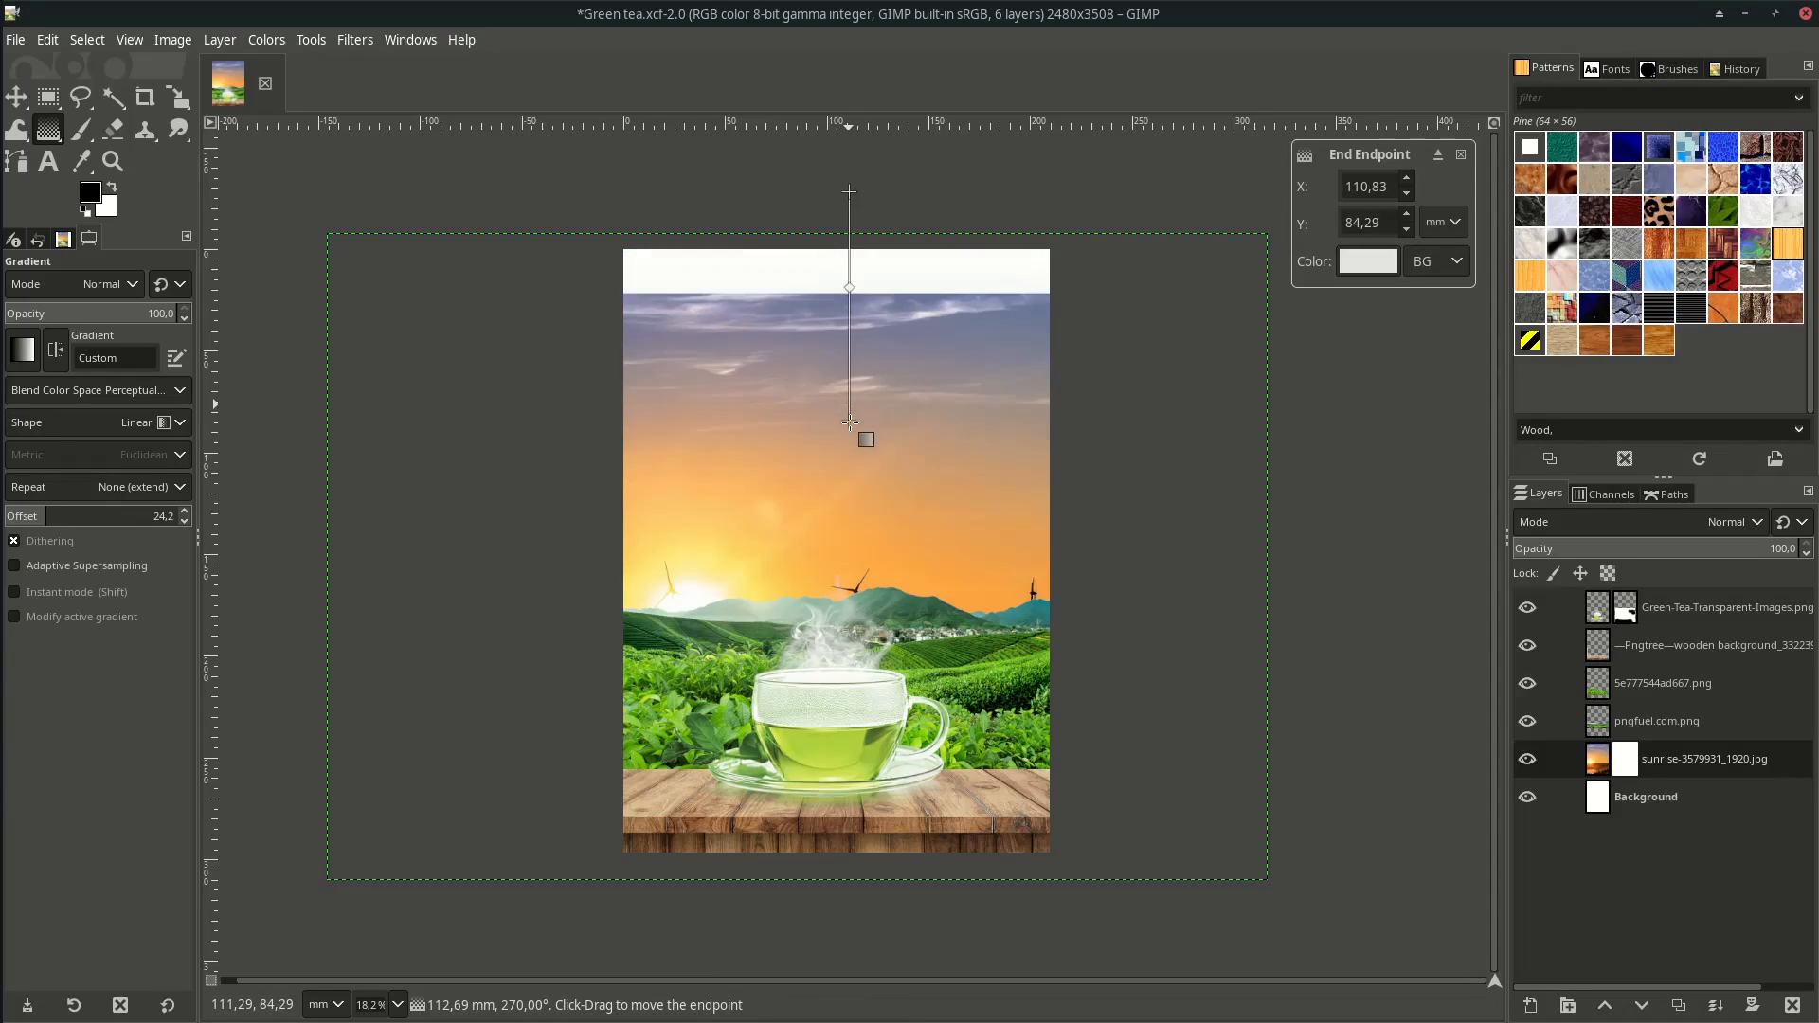
drag(847, 421, 847, 426)
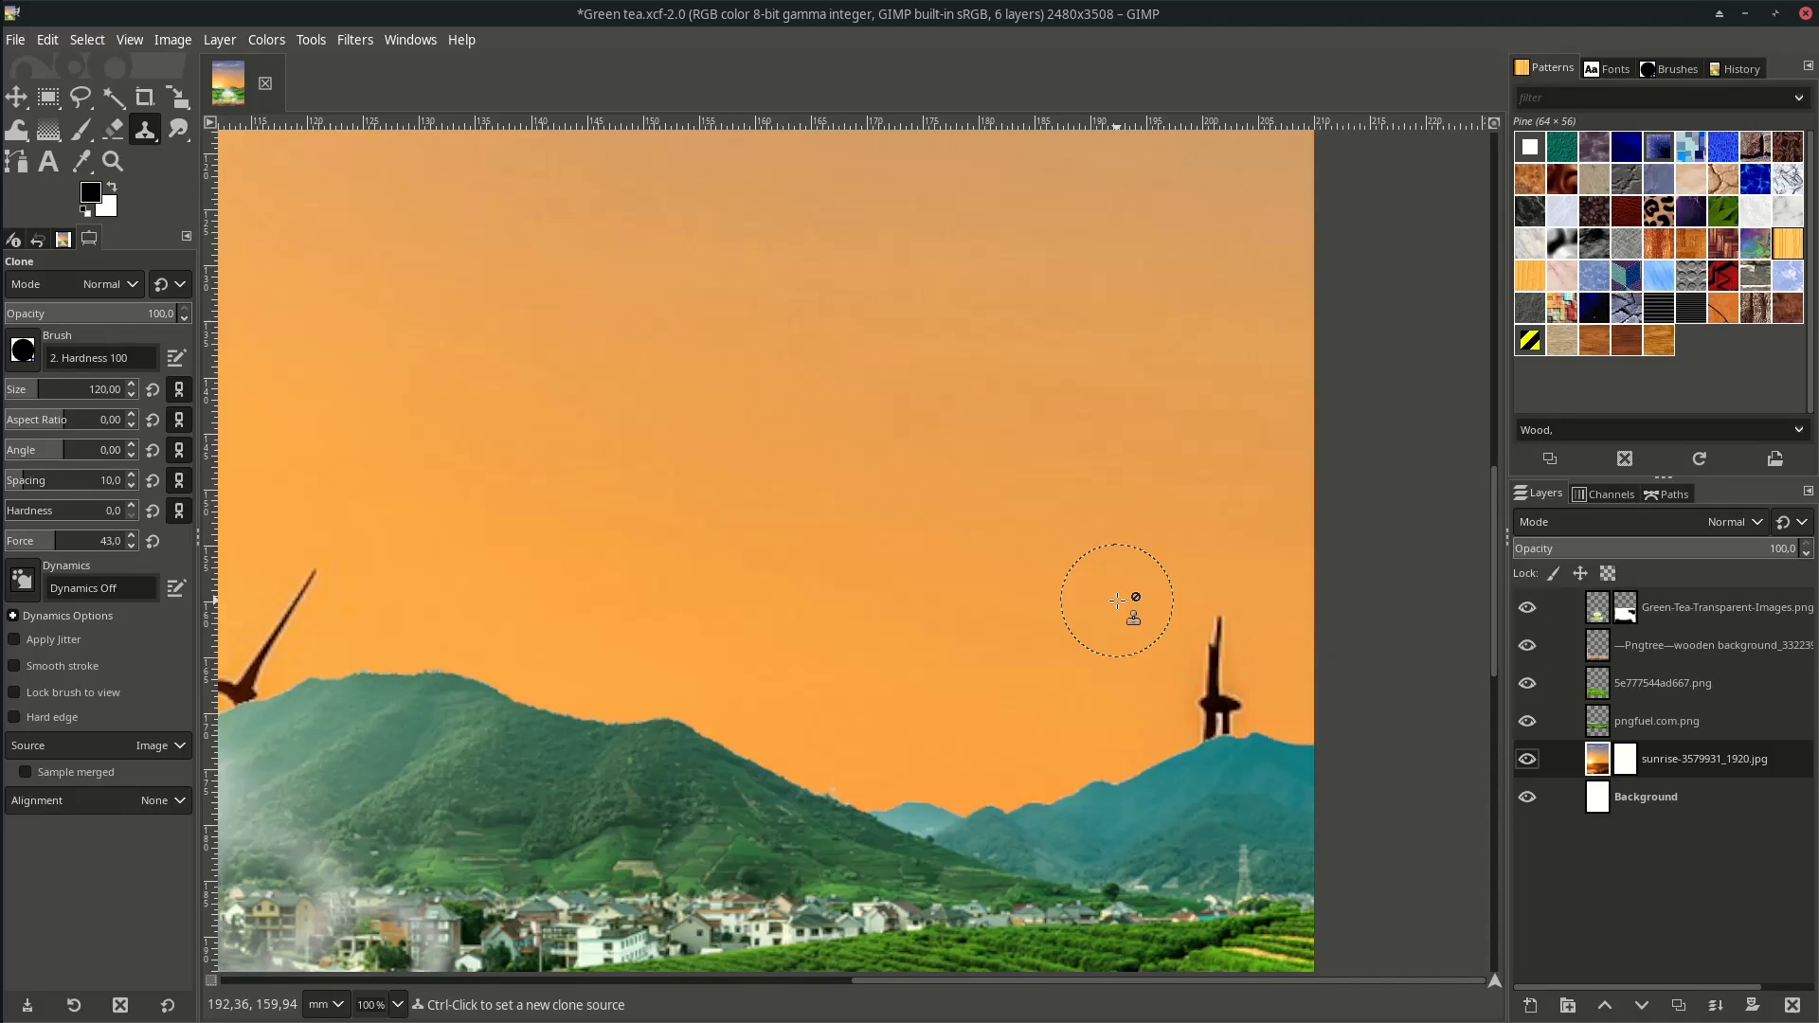
mouse_move(1245, 324)
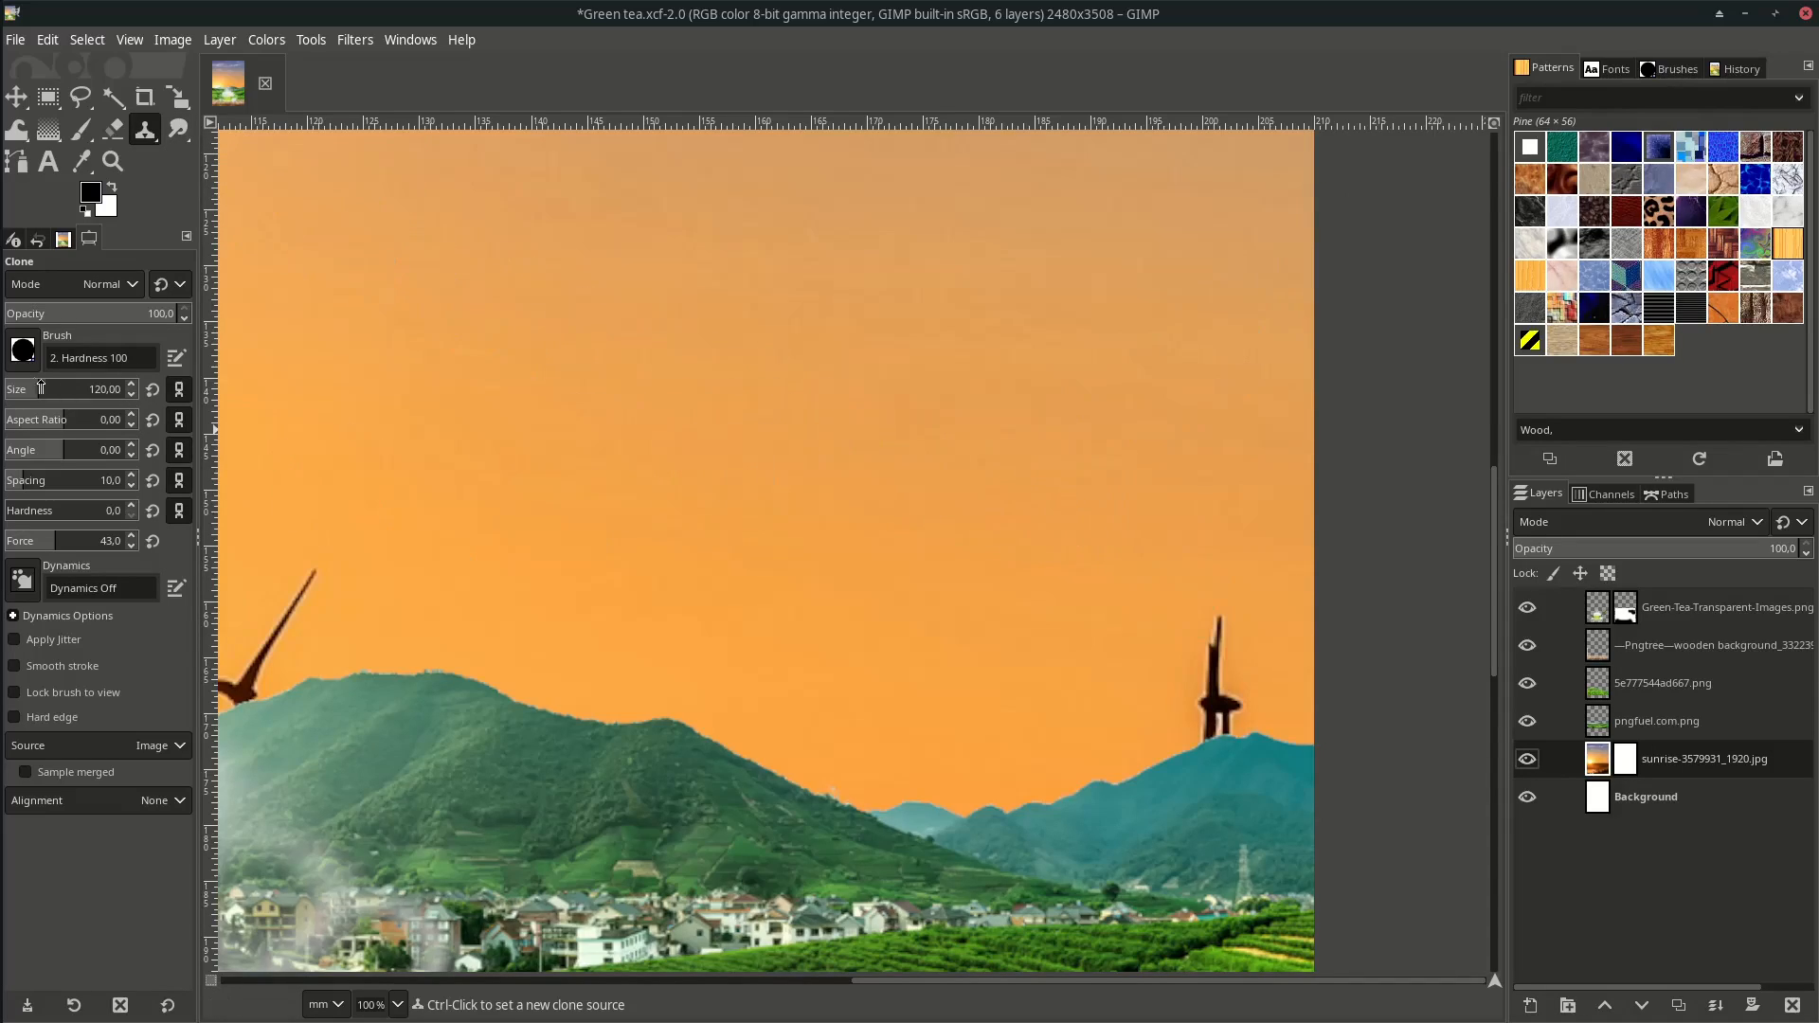
Set the Clone brush size to 34 to paint clean sky over the wind turbines.
text(34.00)
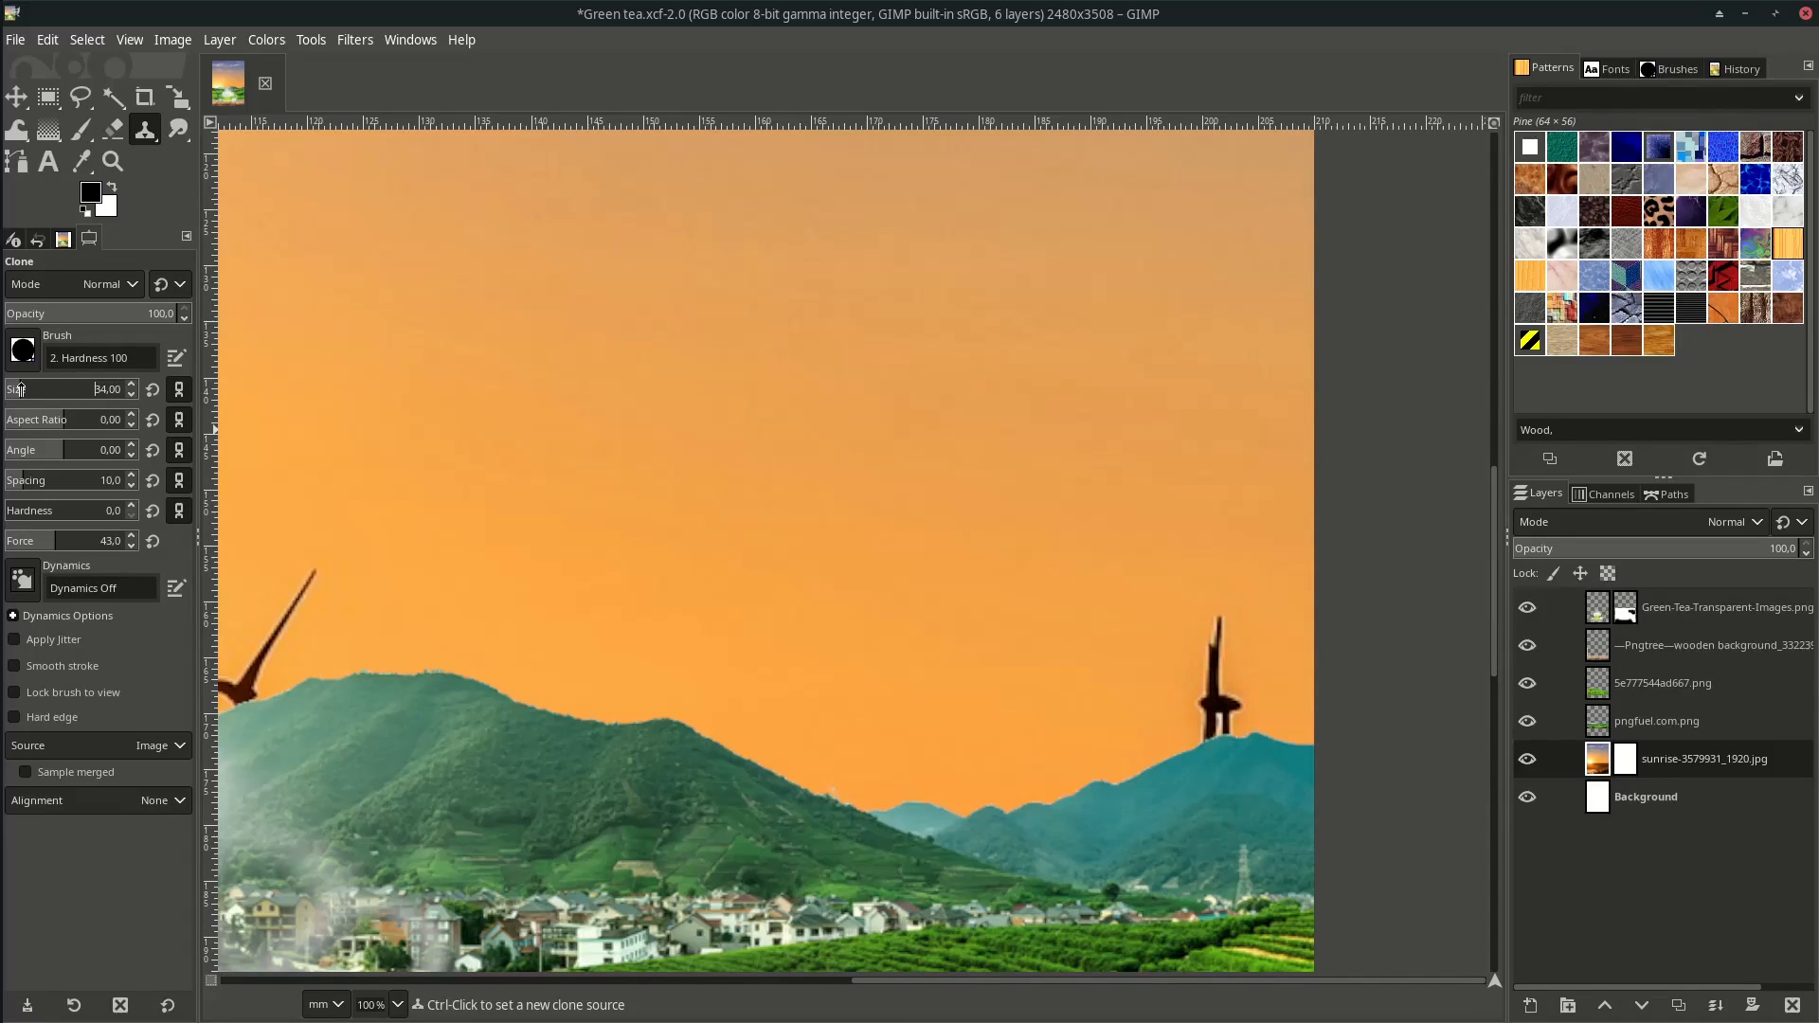
mouse_move(1120, 562)
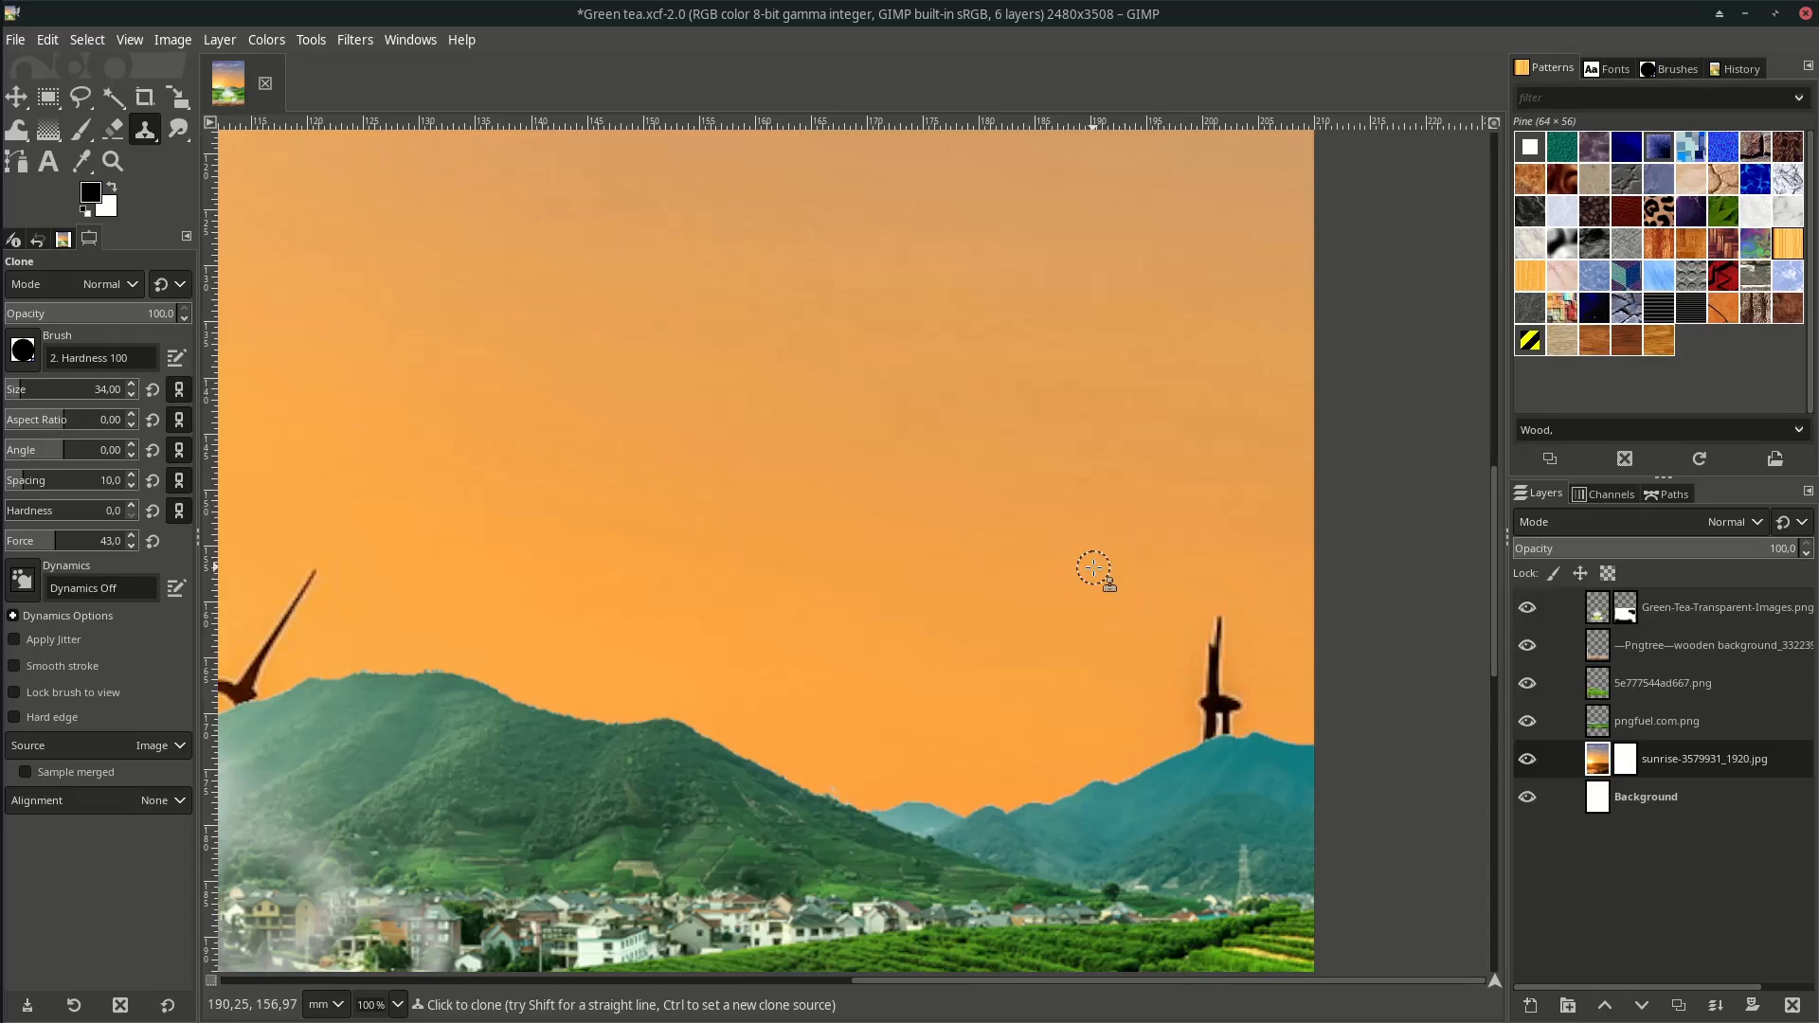
mouse_move(1245, 617)
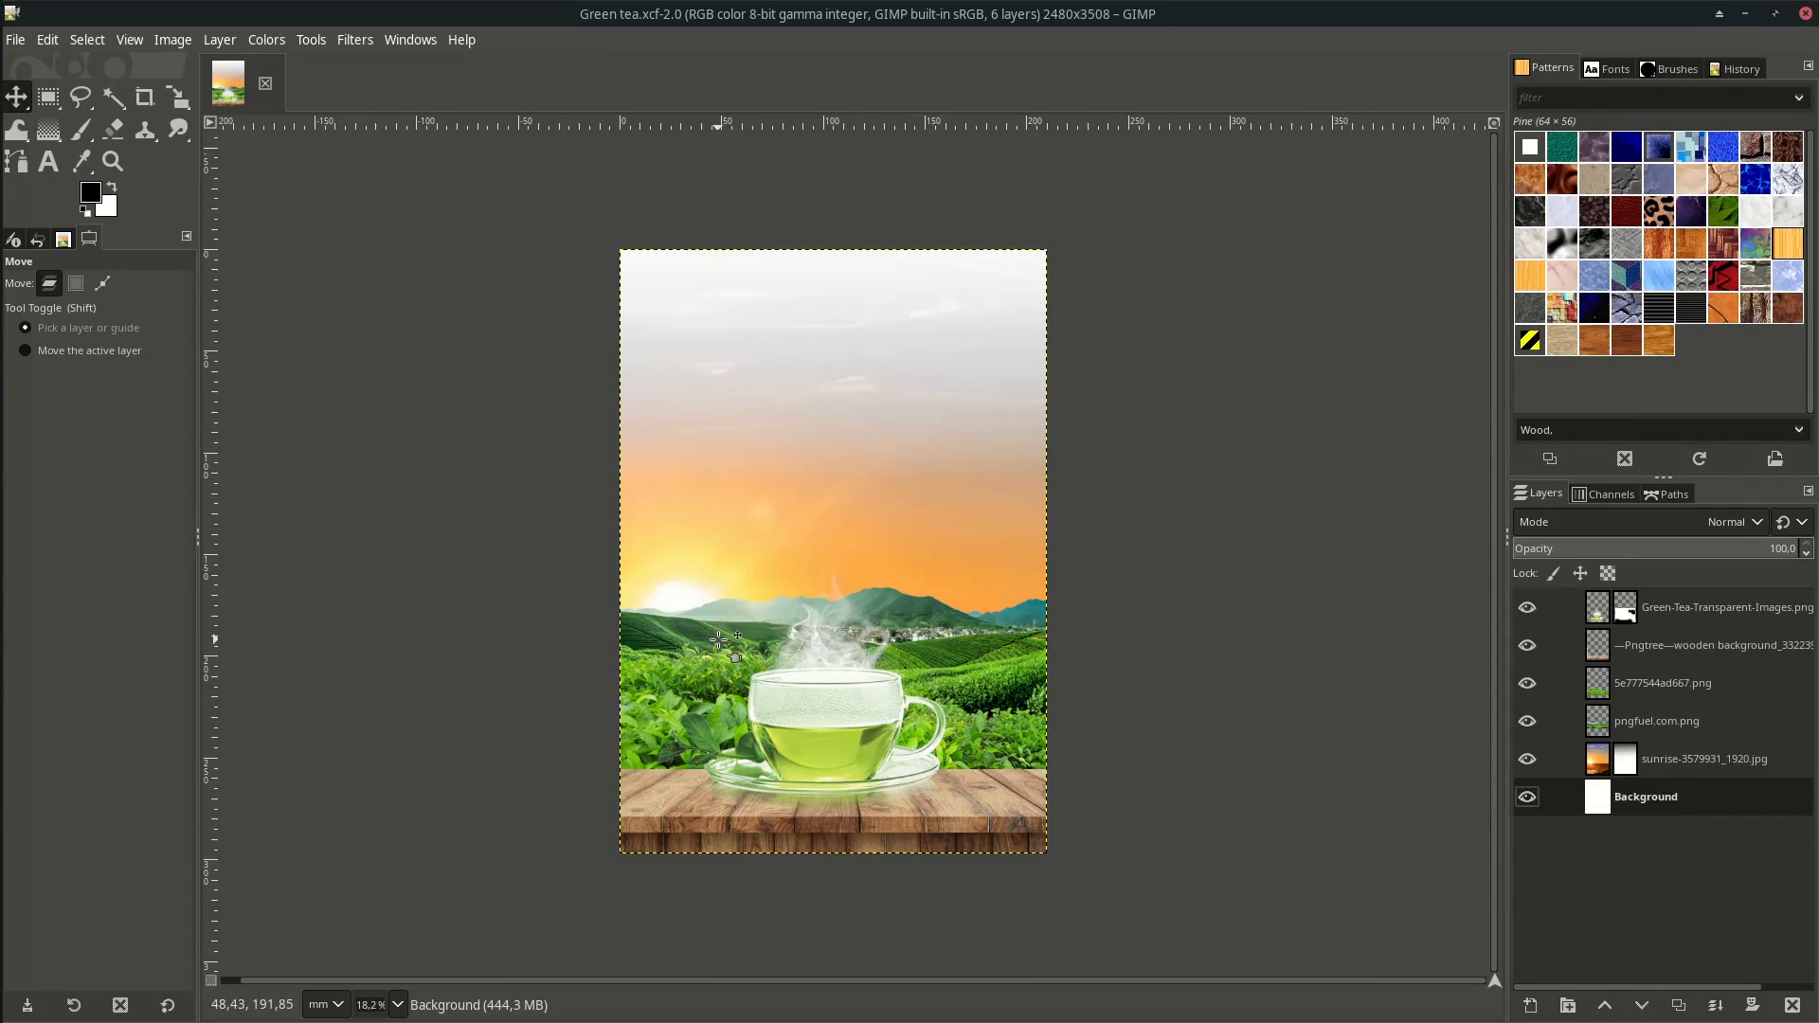
mouse_move(818, 579)
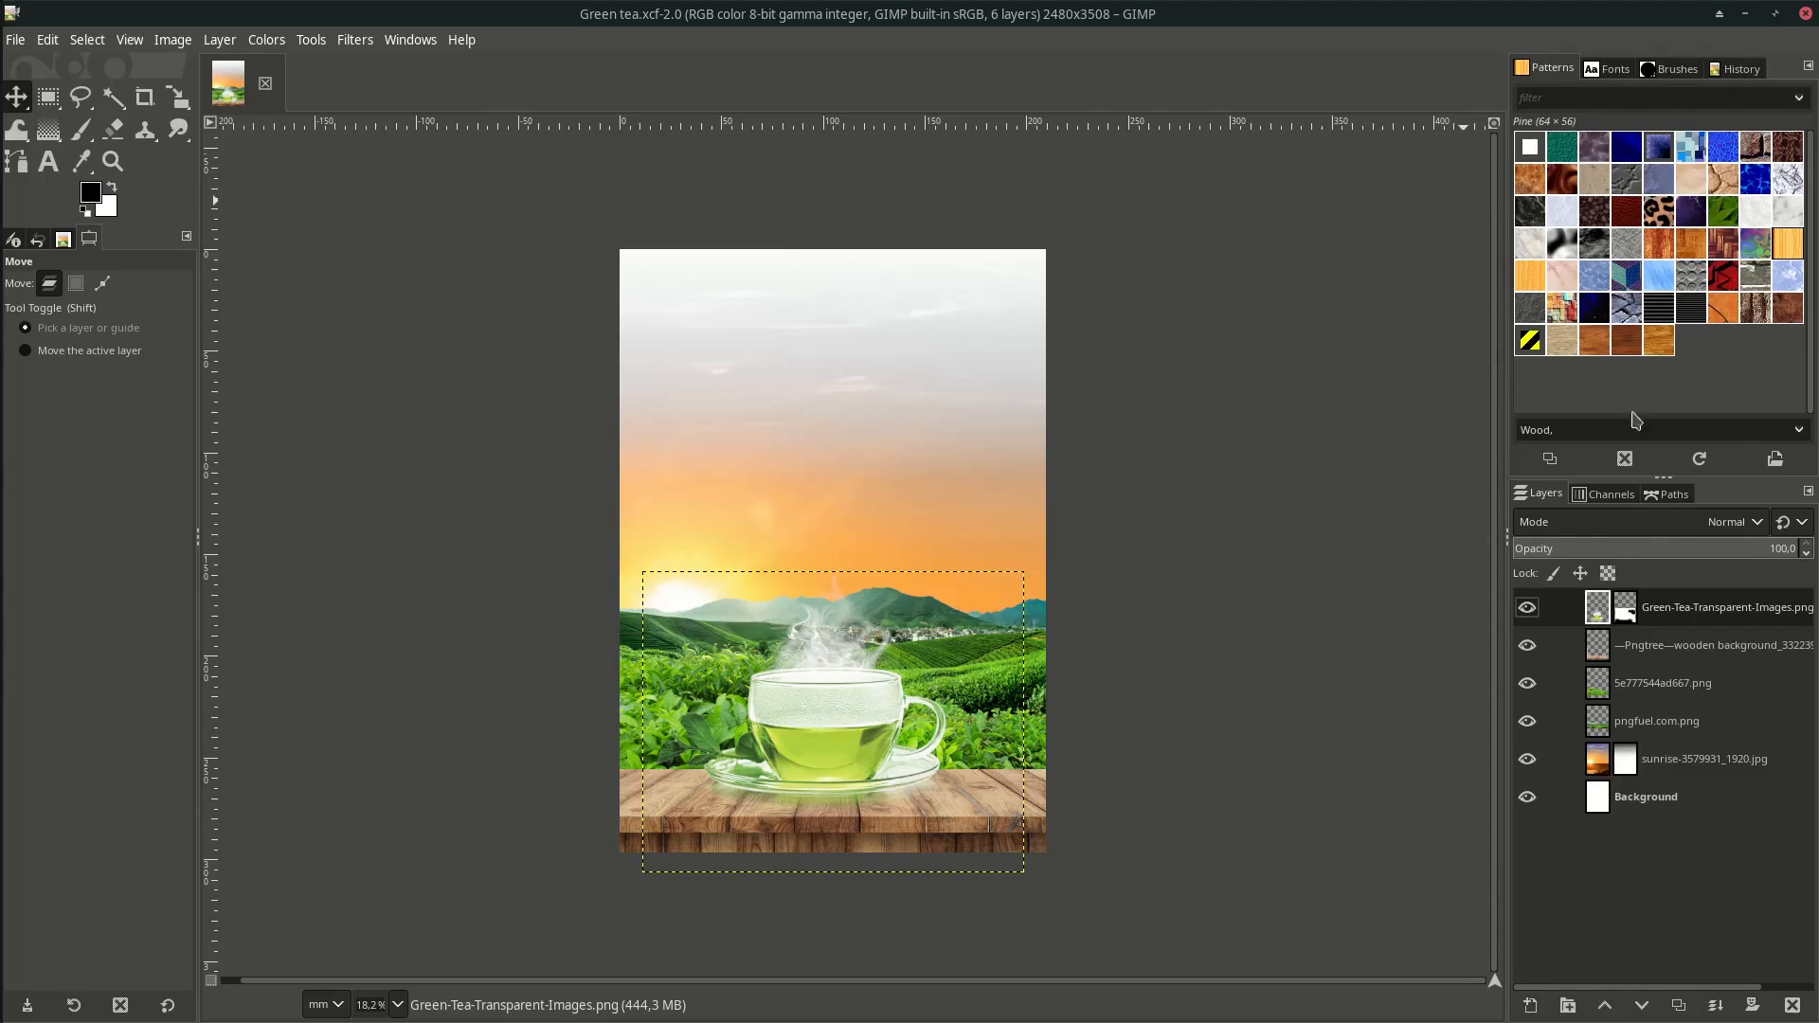
mouse_move(1533, 957)
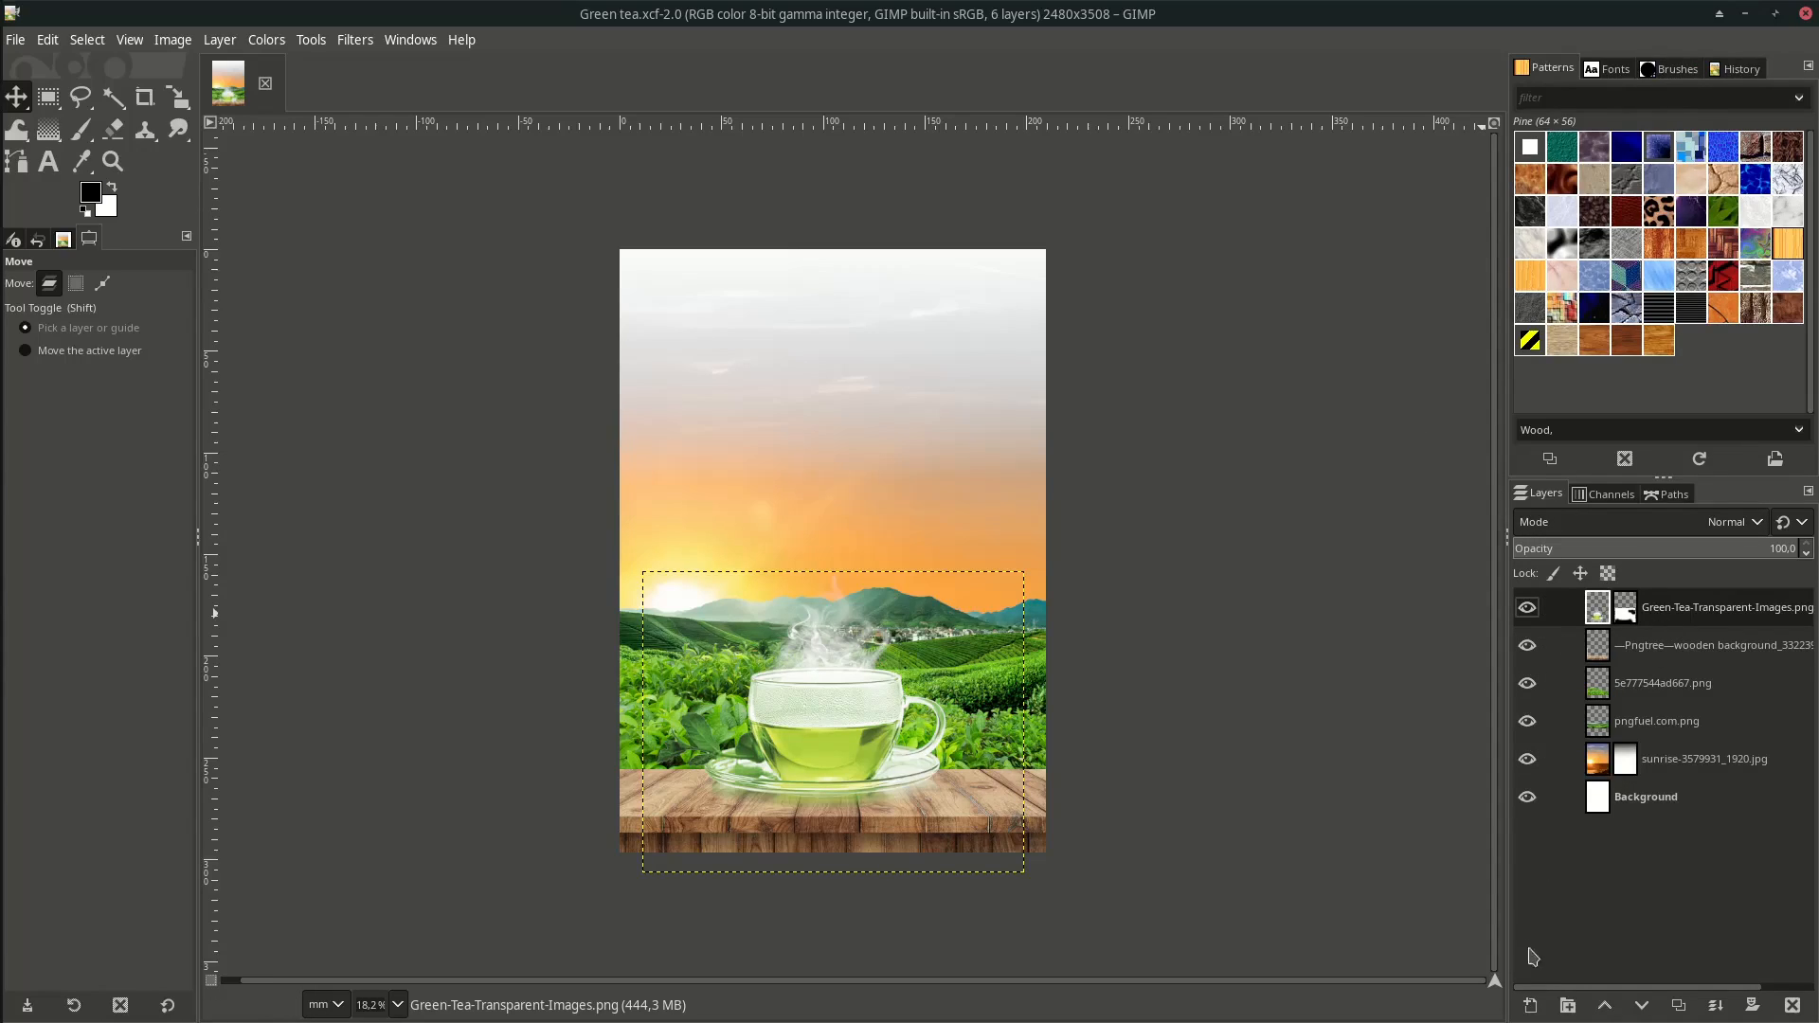
Create the transparent 'golden glow' layer in Overlay mode and choose a yellow paint colour.
text(gold)
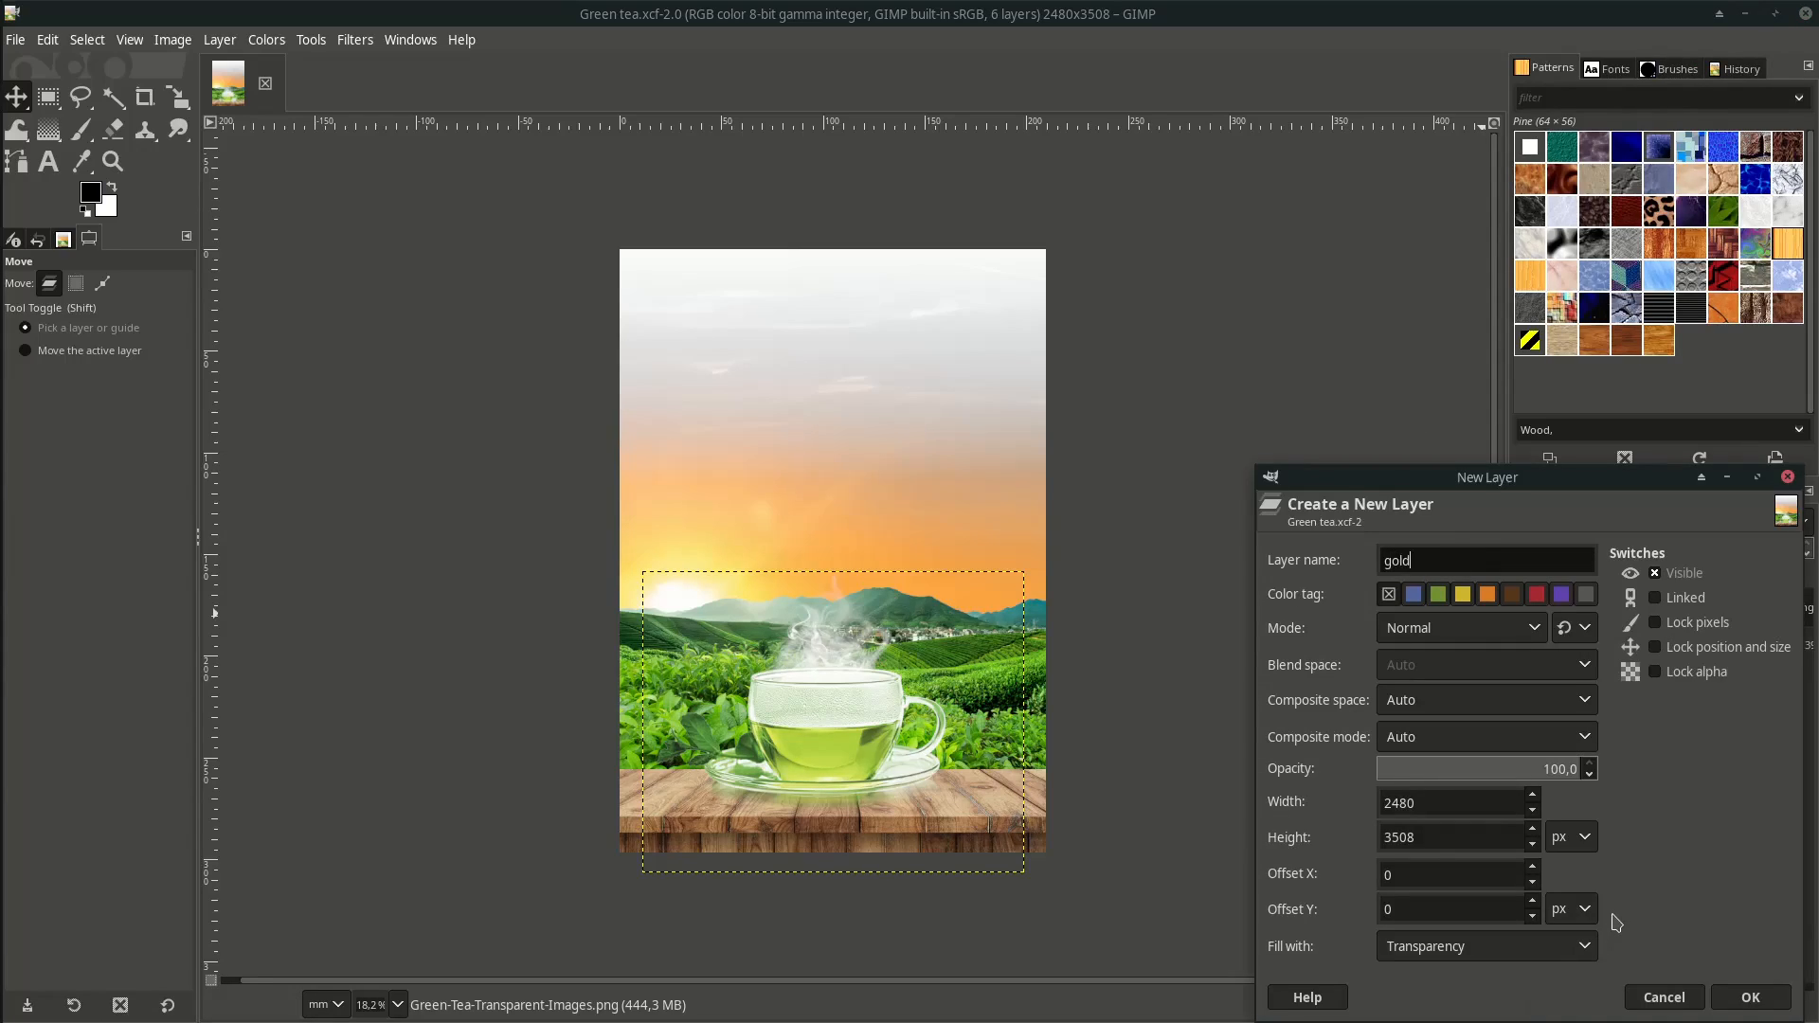
click(1749, 1004)
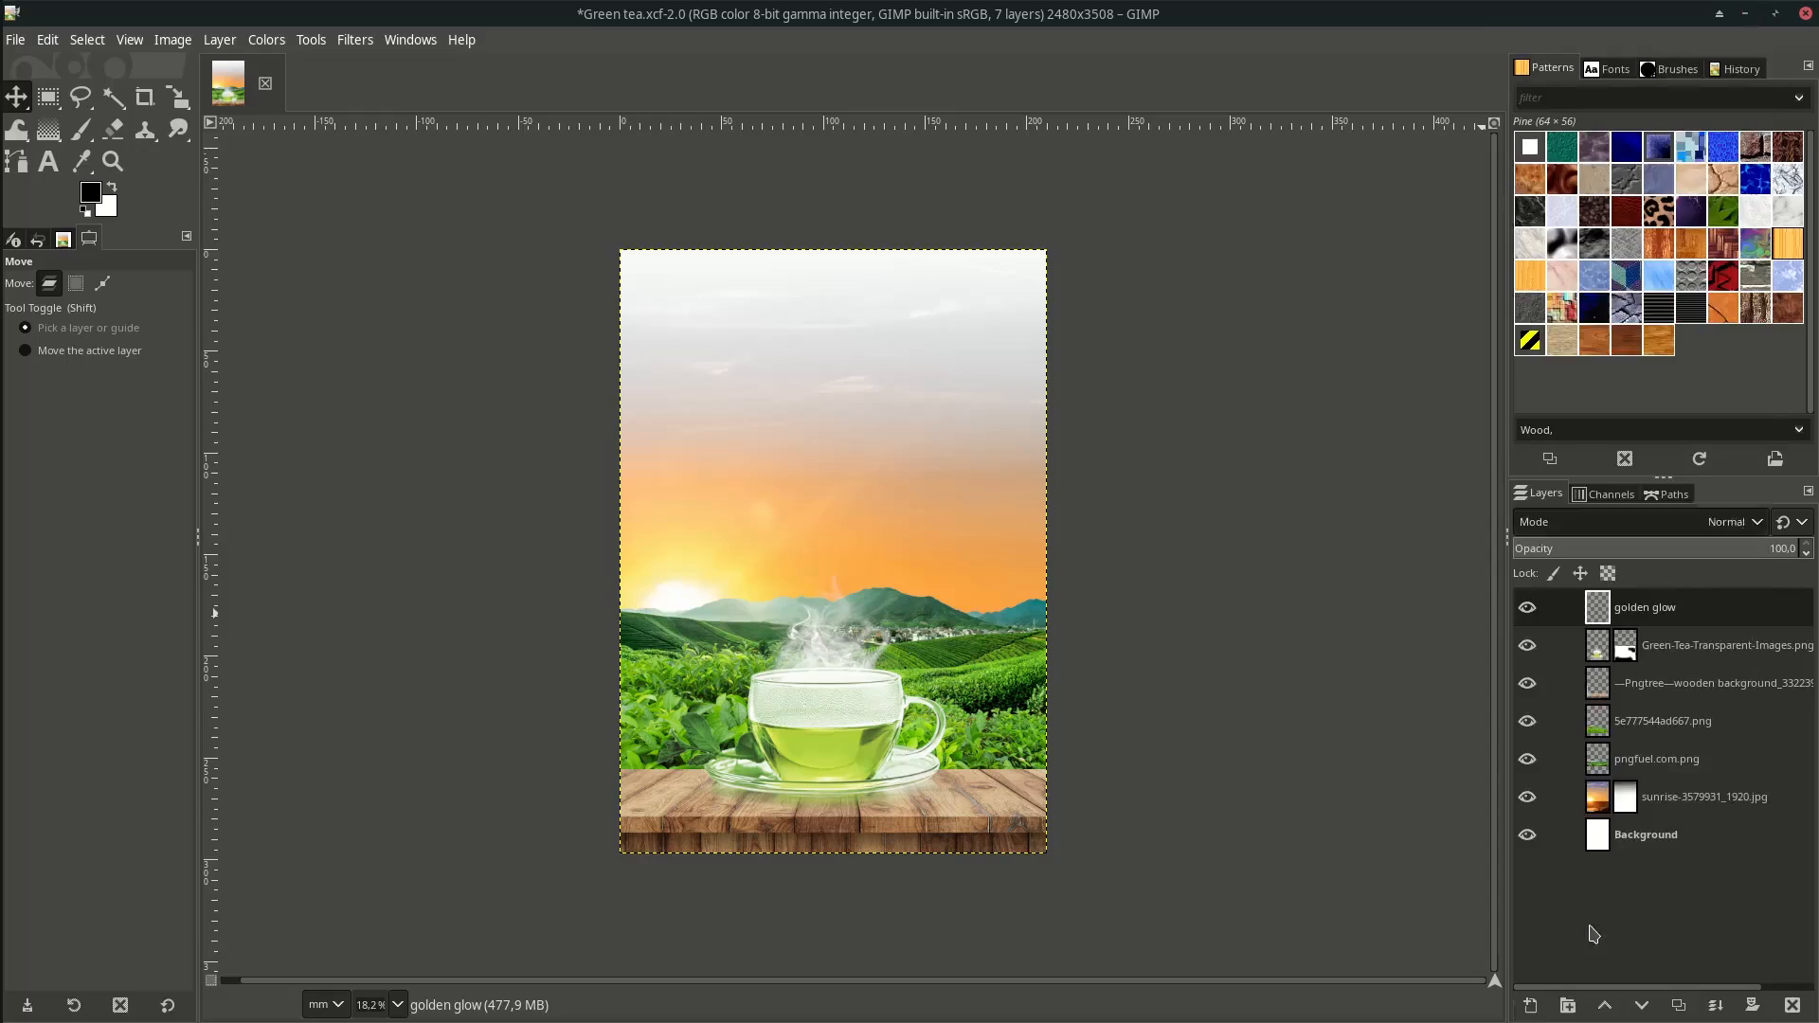
click(1734, 521)
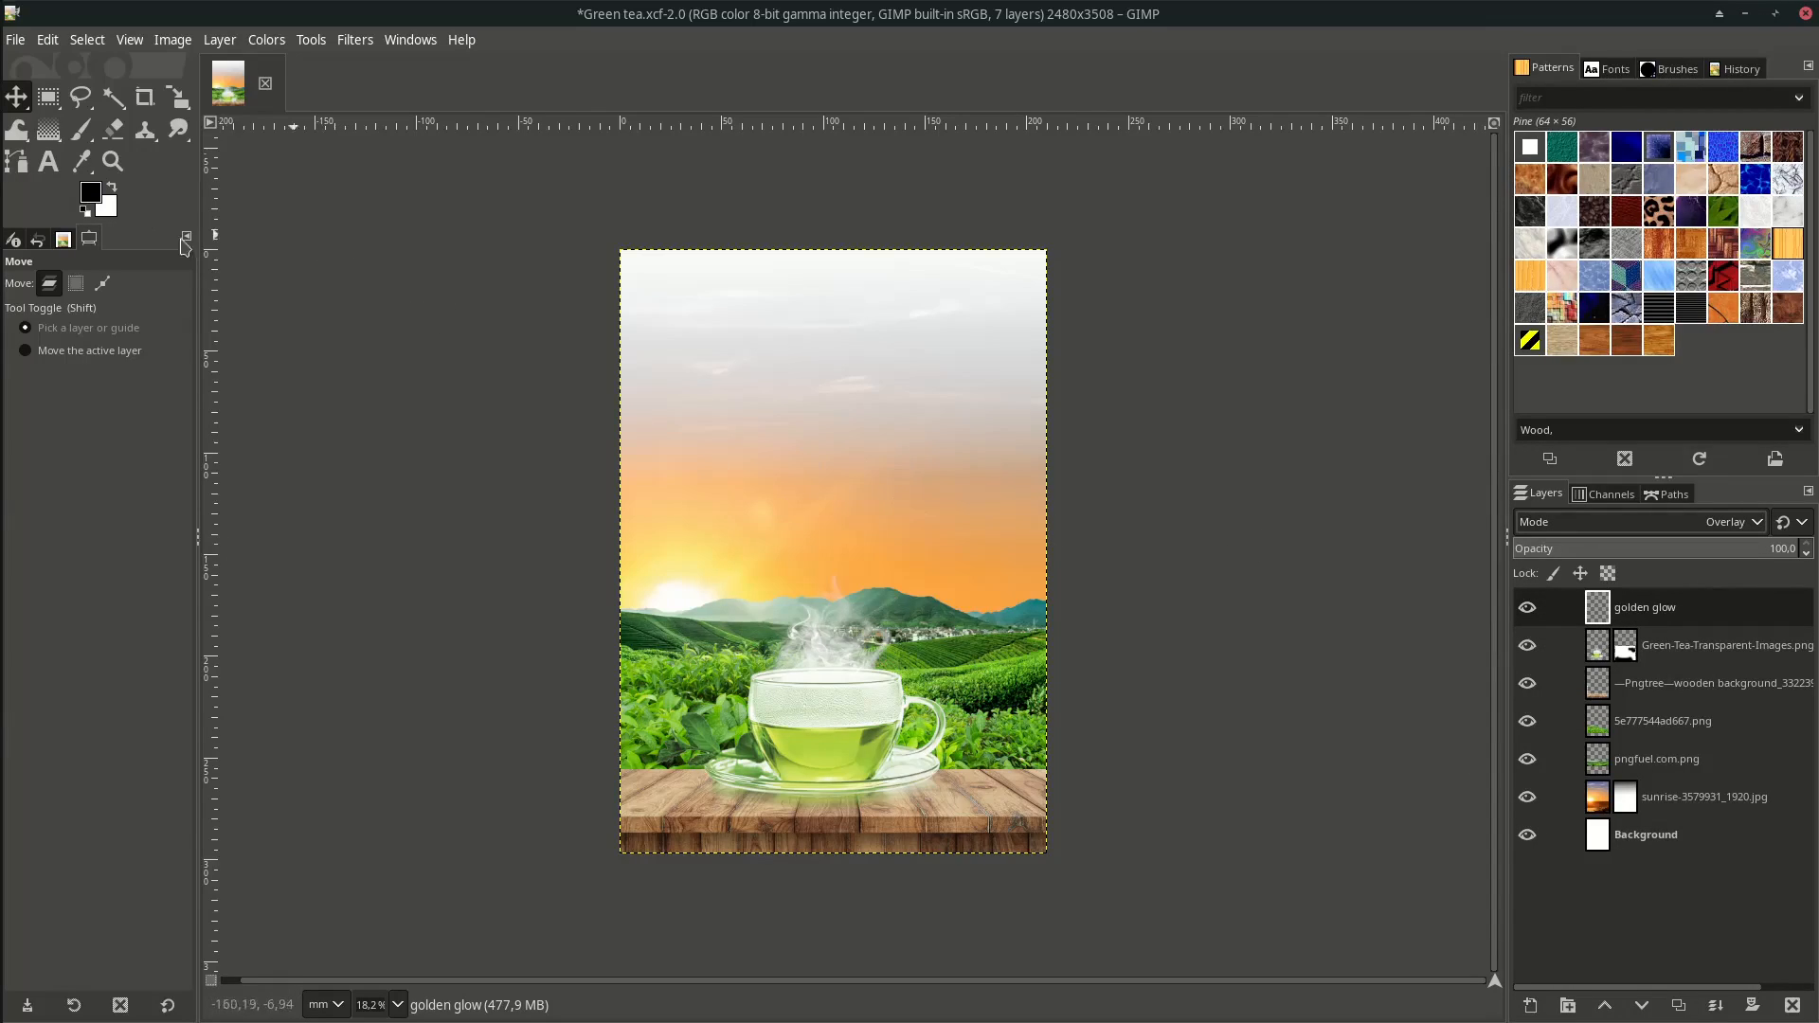
click(85, 188)
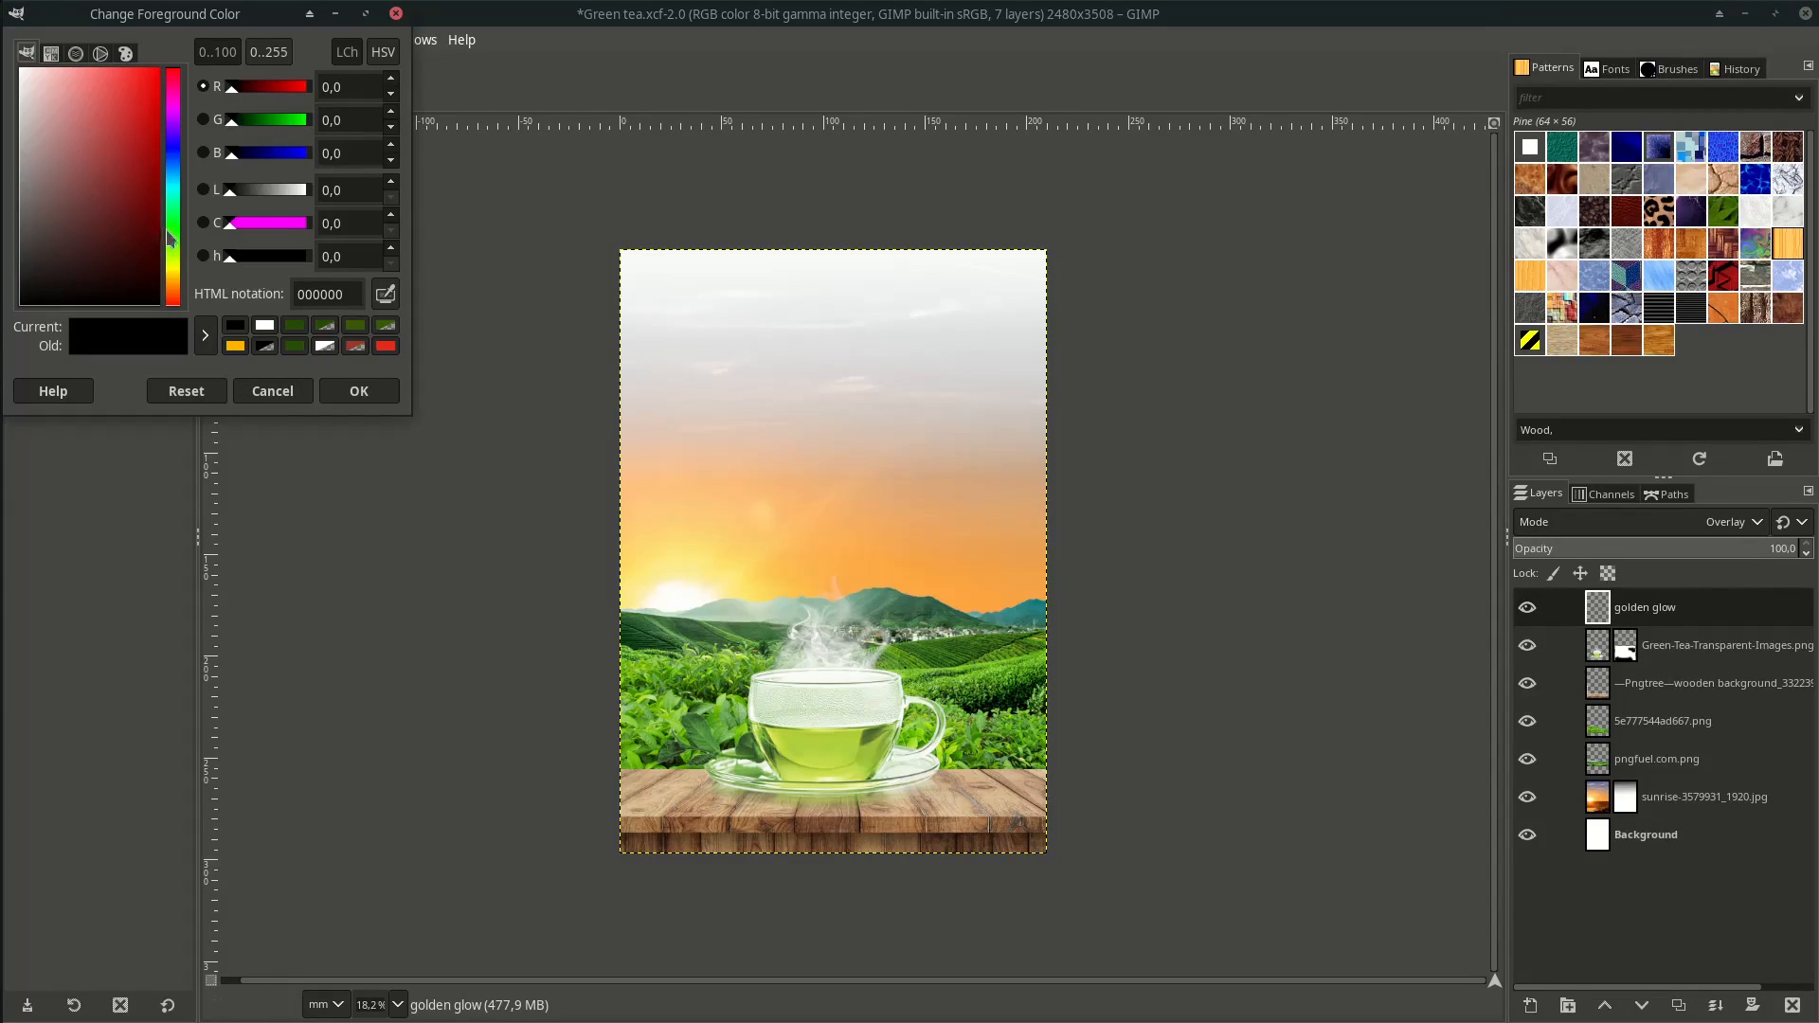
click(152, 75)
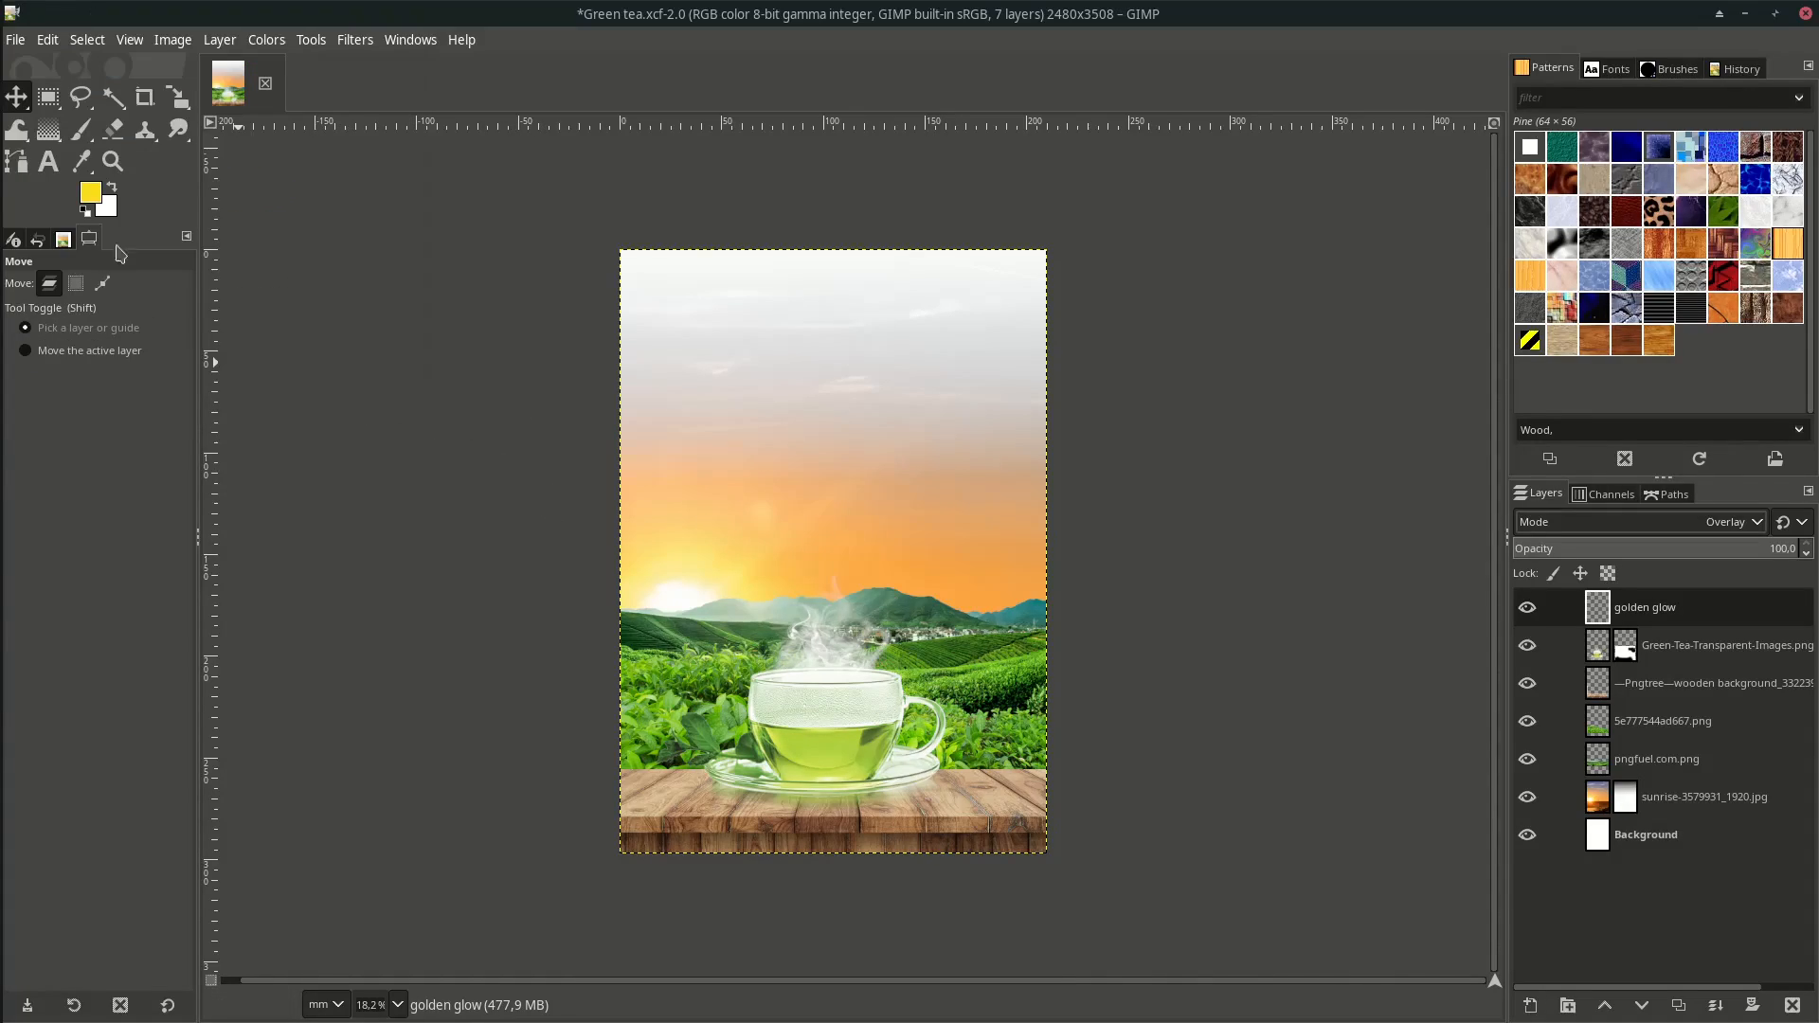
click(80, 129)
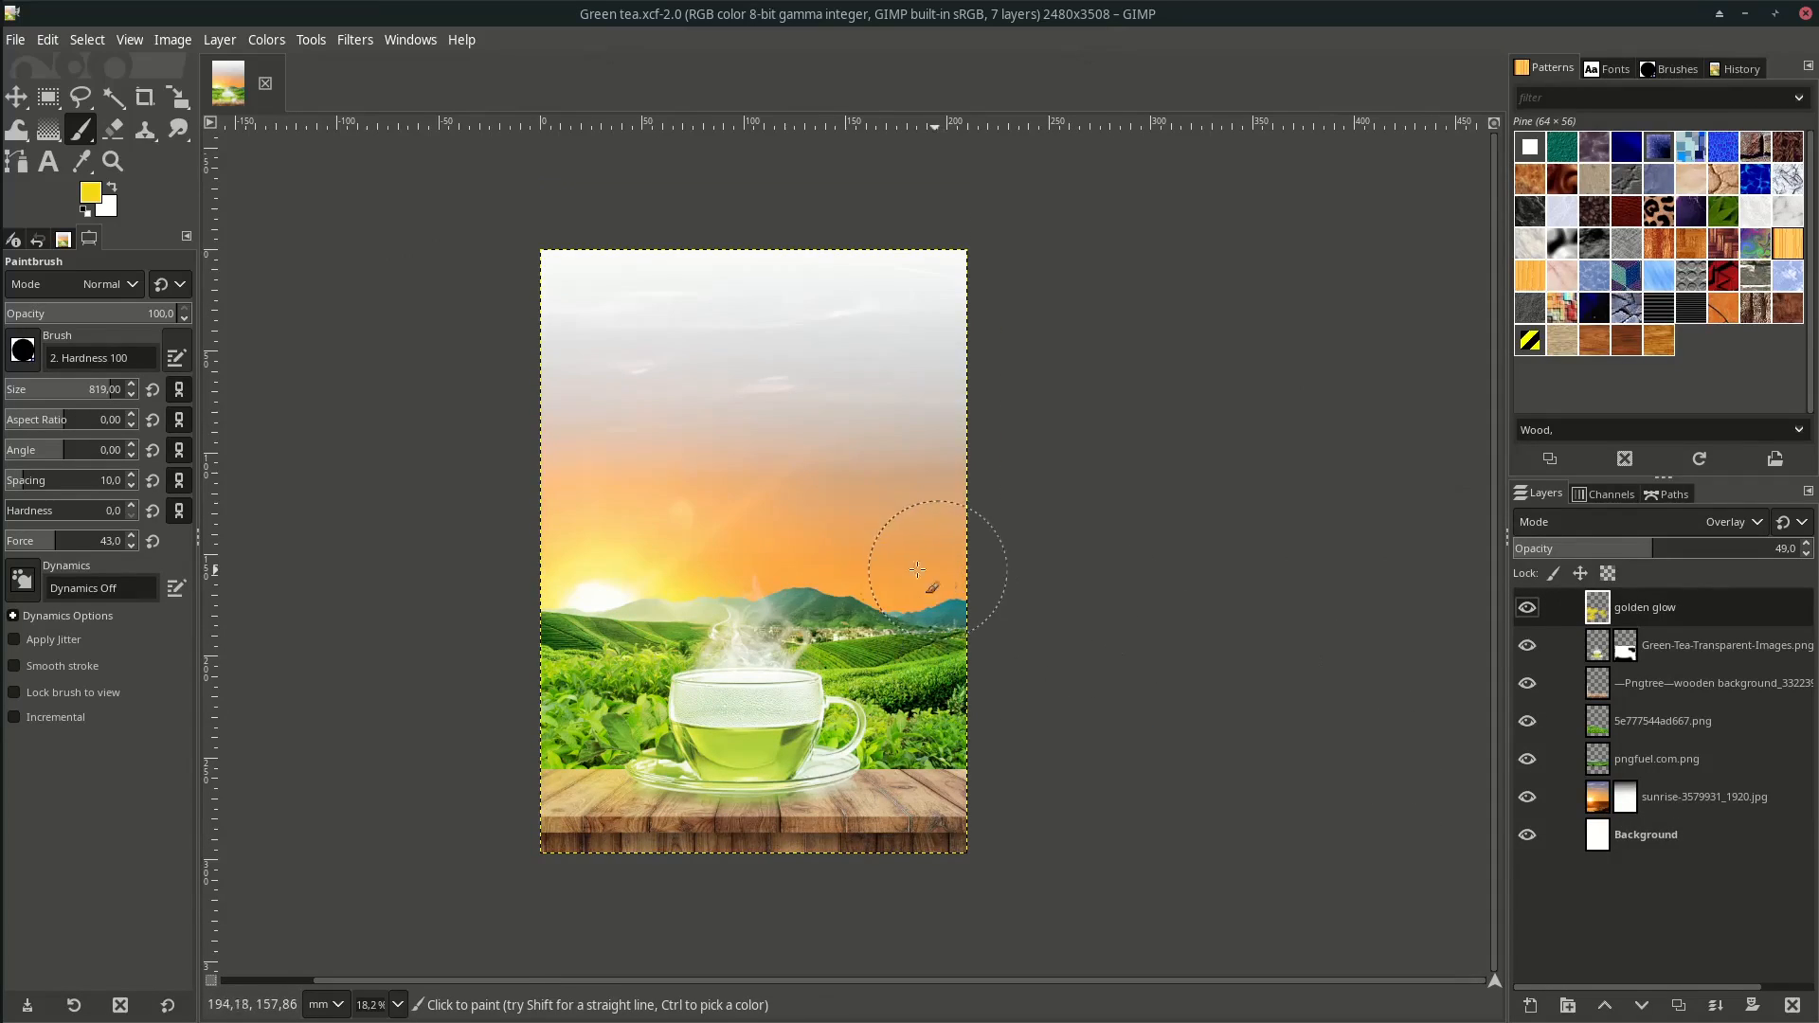
mouse_move(701, 453)
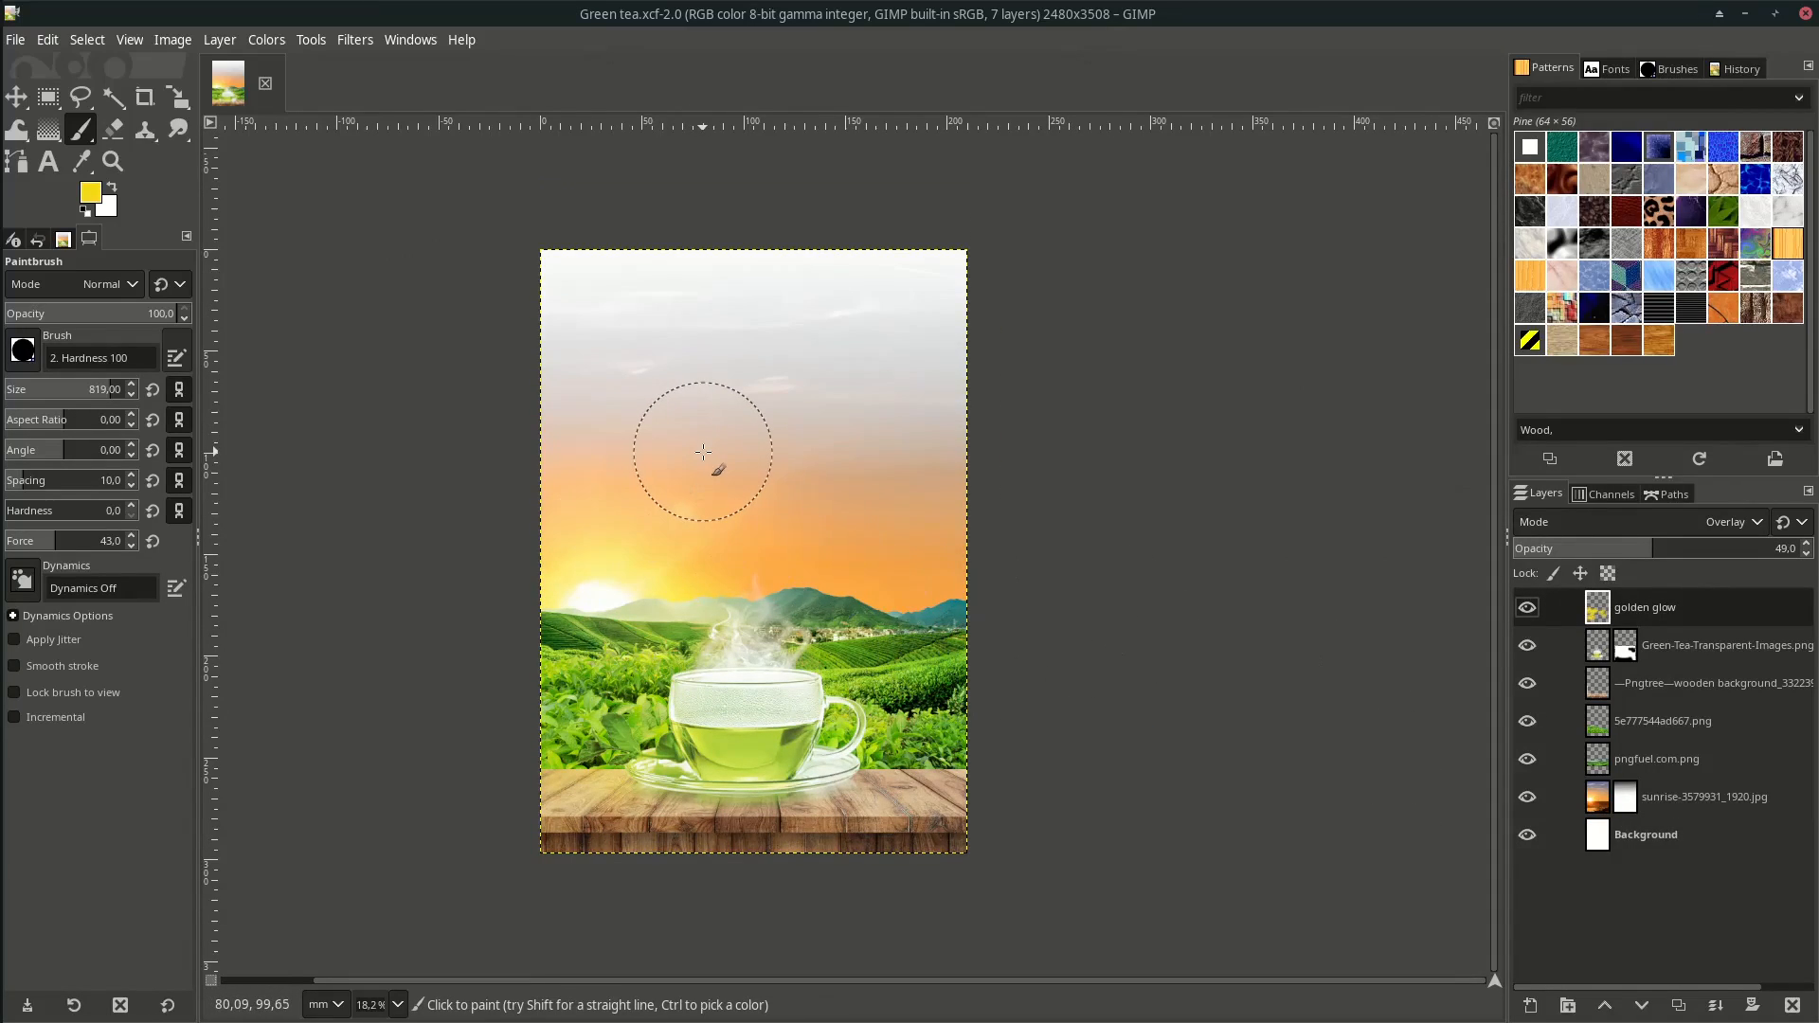
Write the 'Green Tea' title at size 400 in dark green #264e09 using the Carosello script font.
click(47, 161)
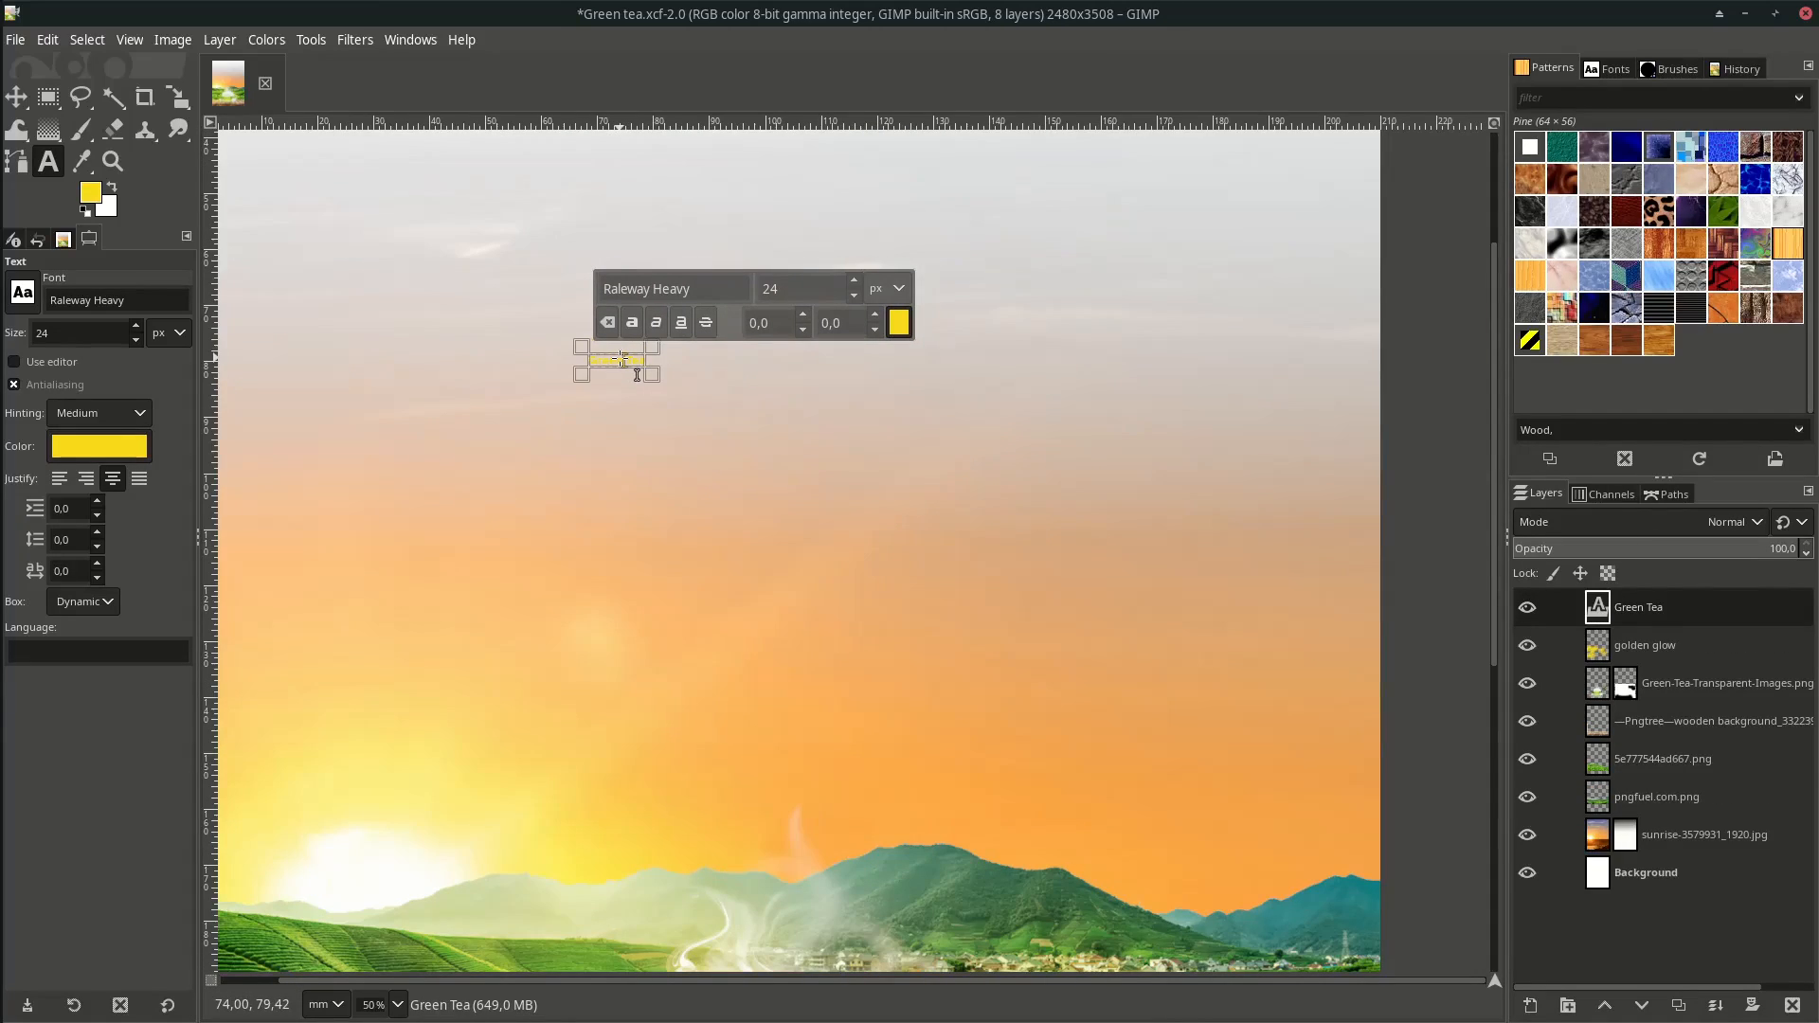
text(400)
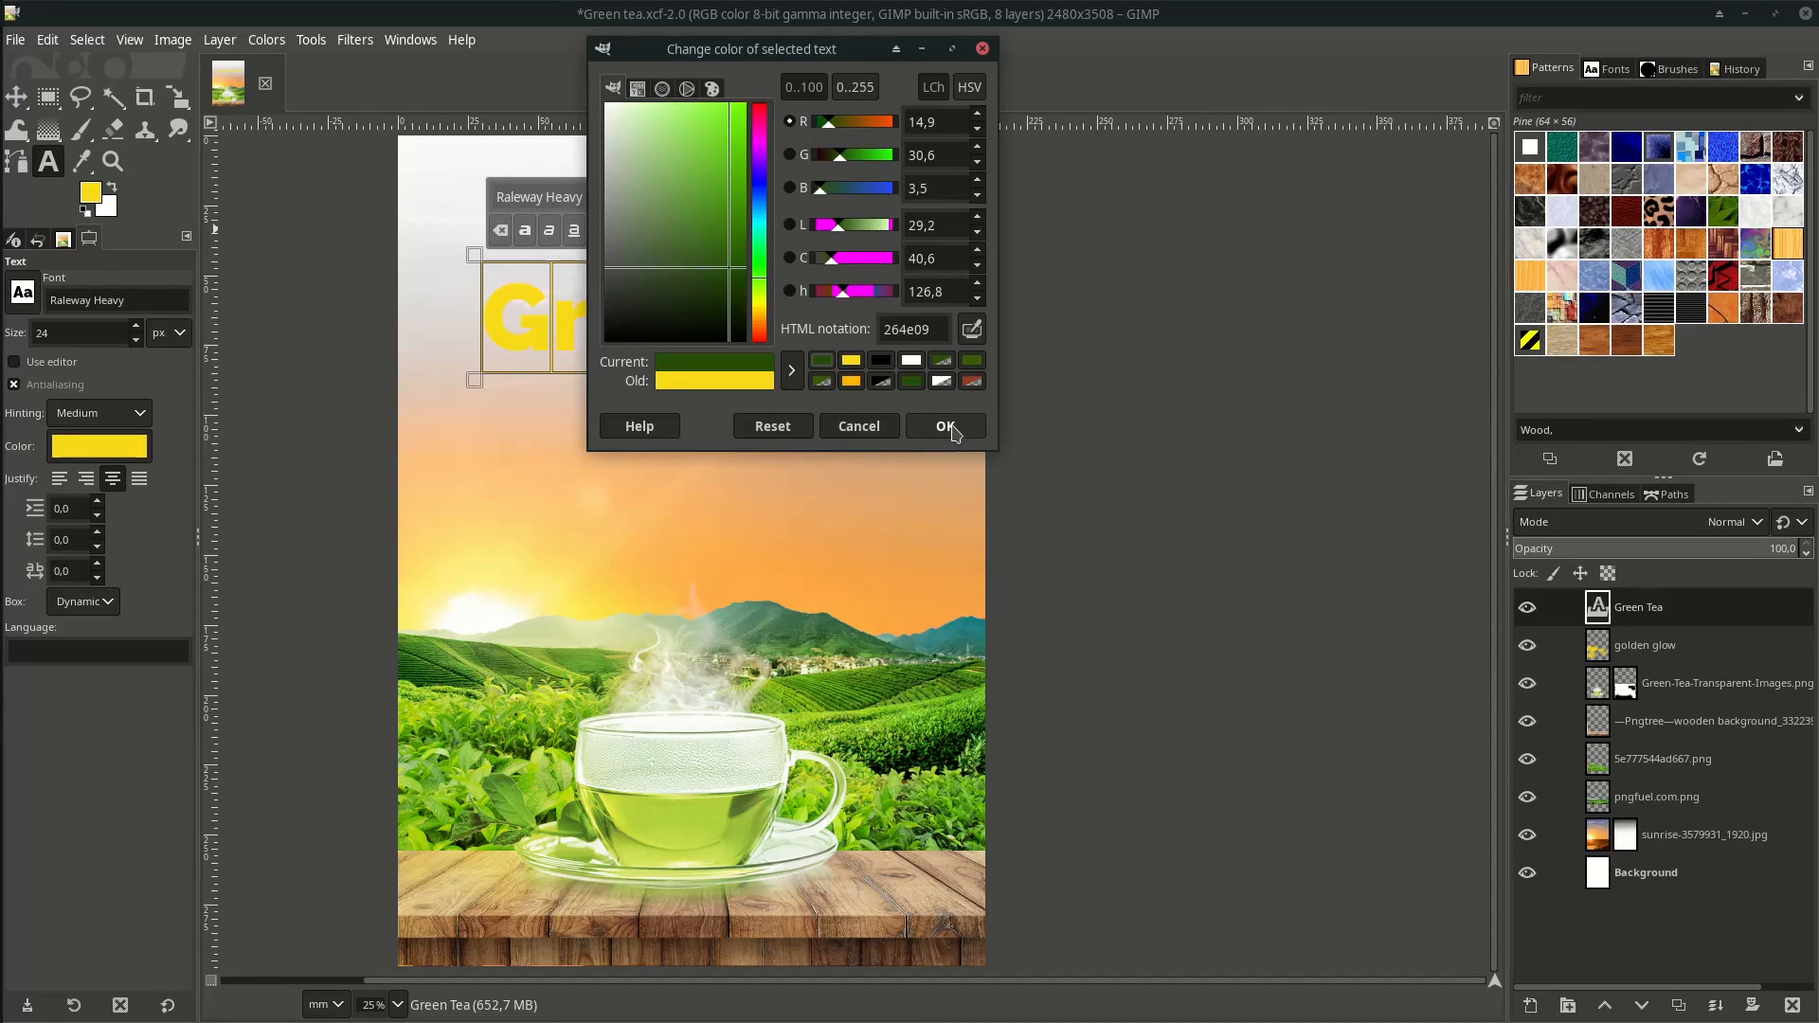
click(943, 426)
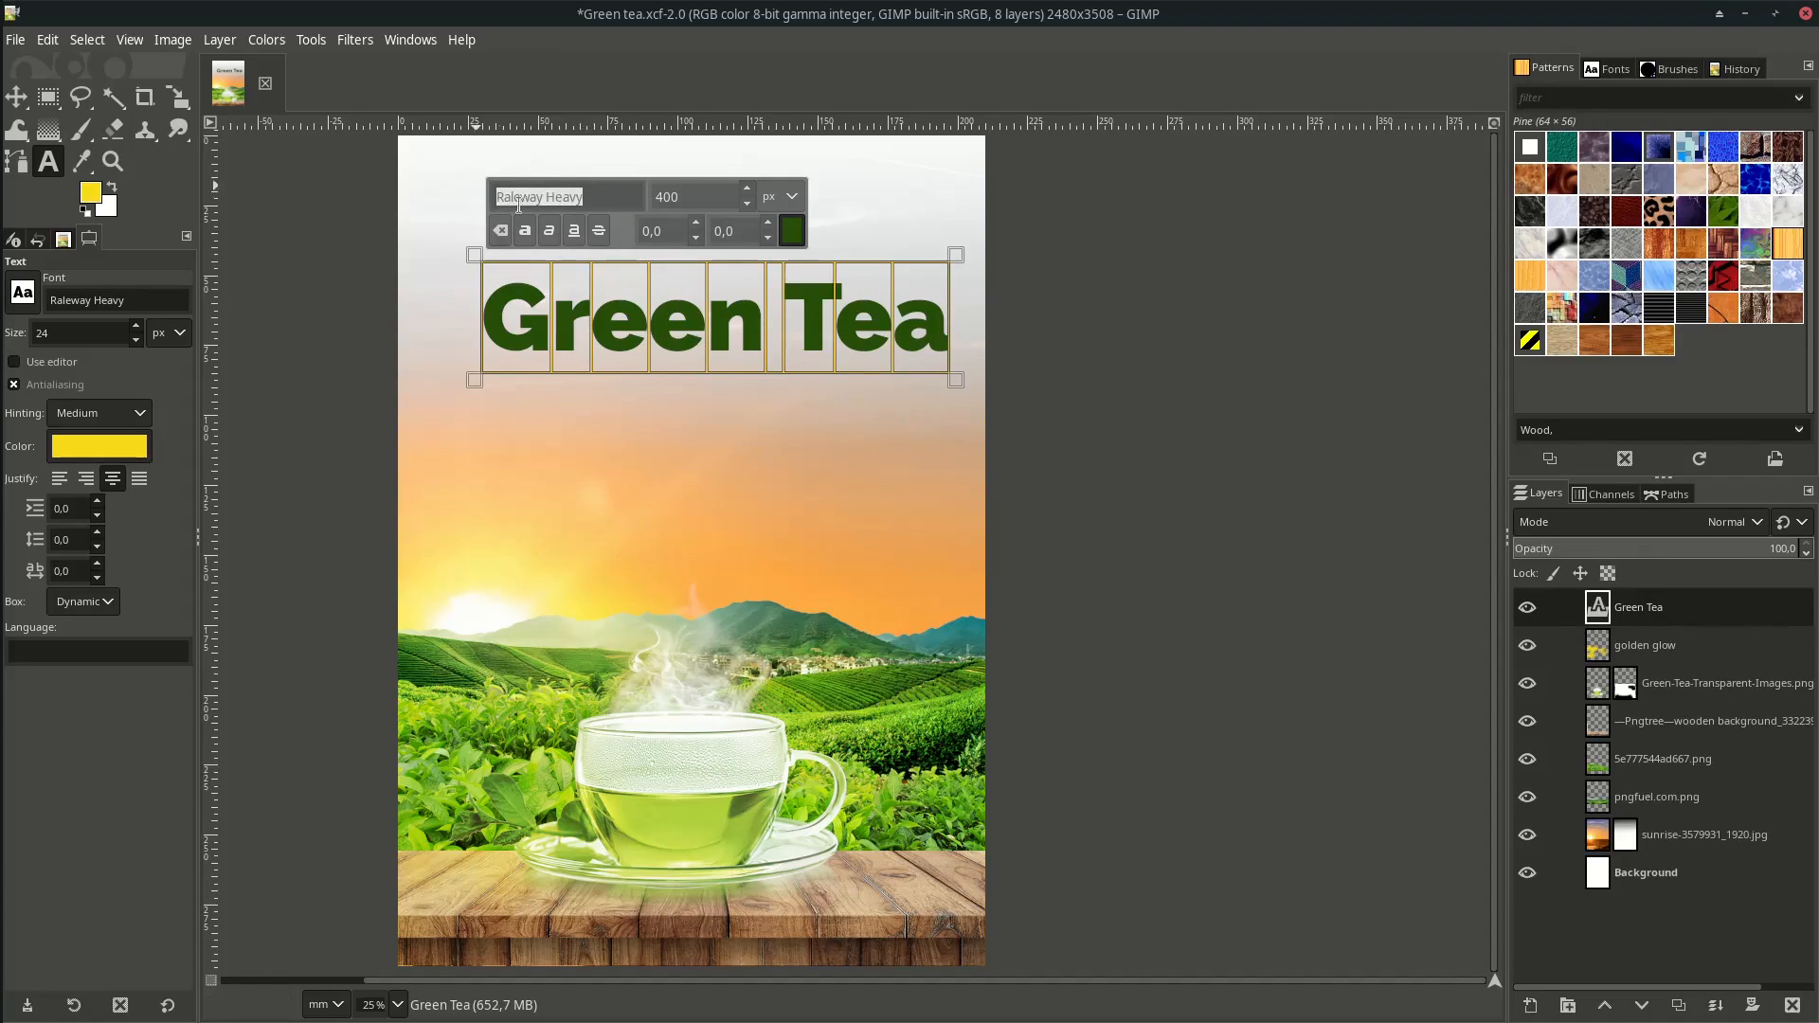
text(Carosello)
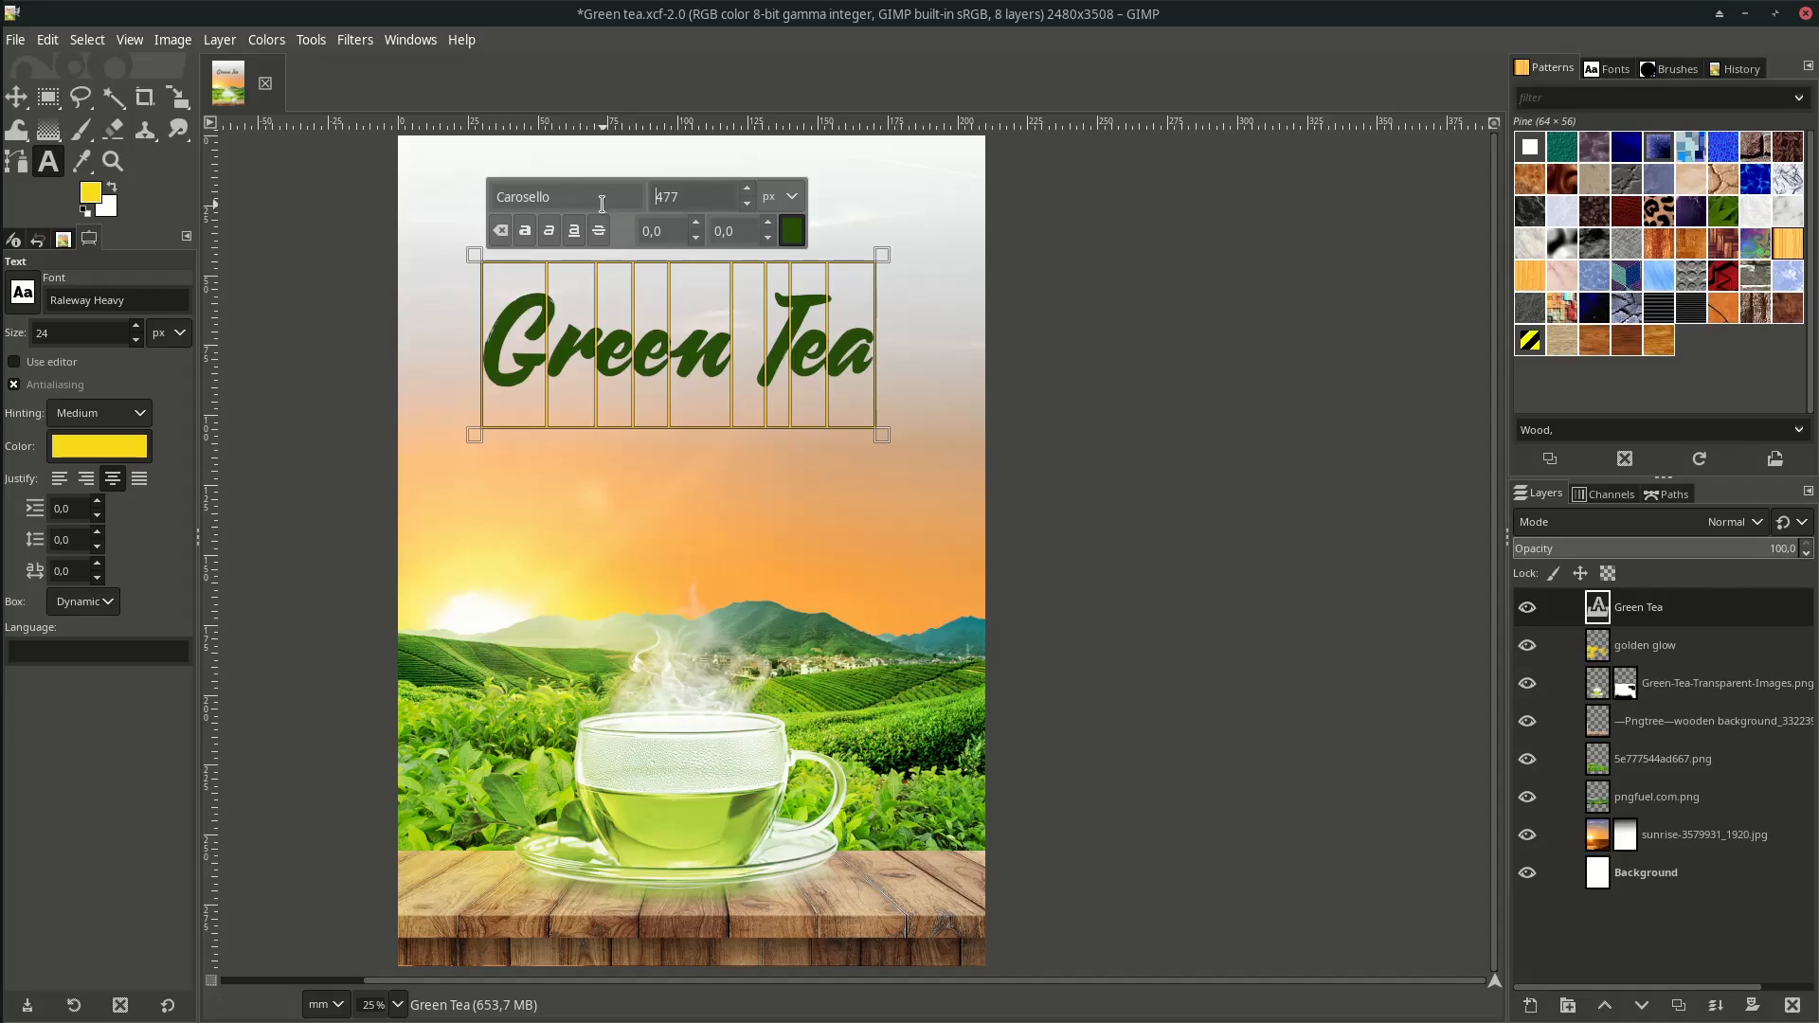
click(17, 97)
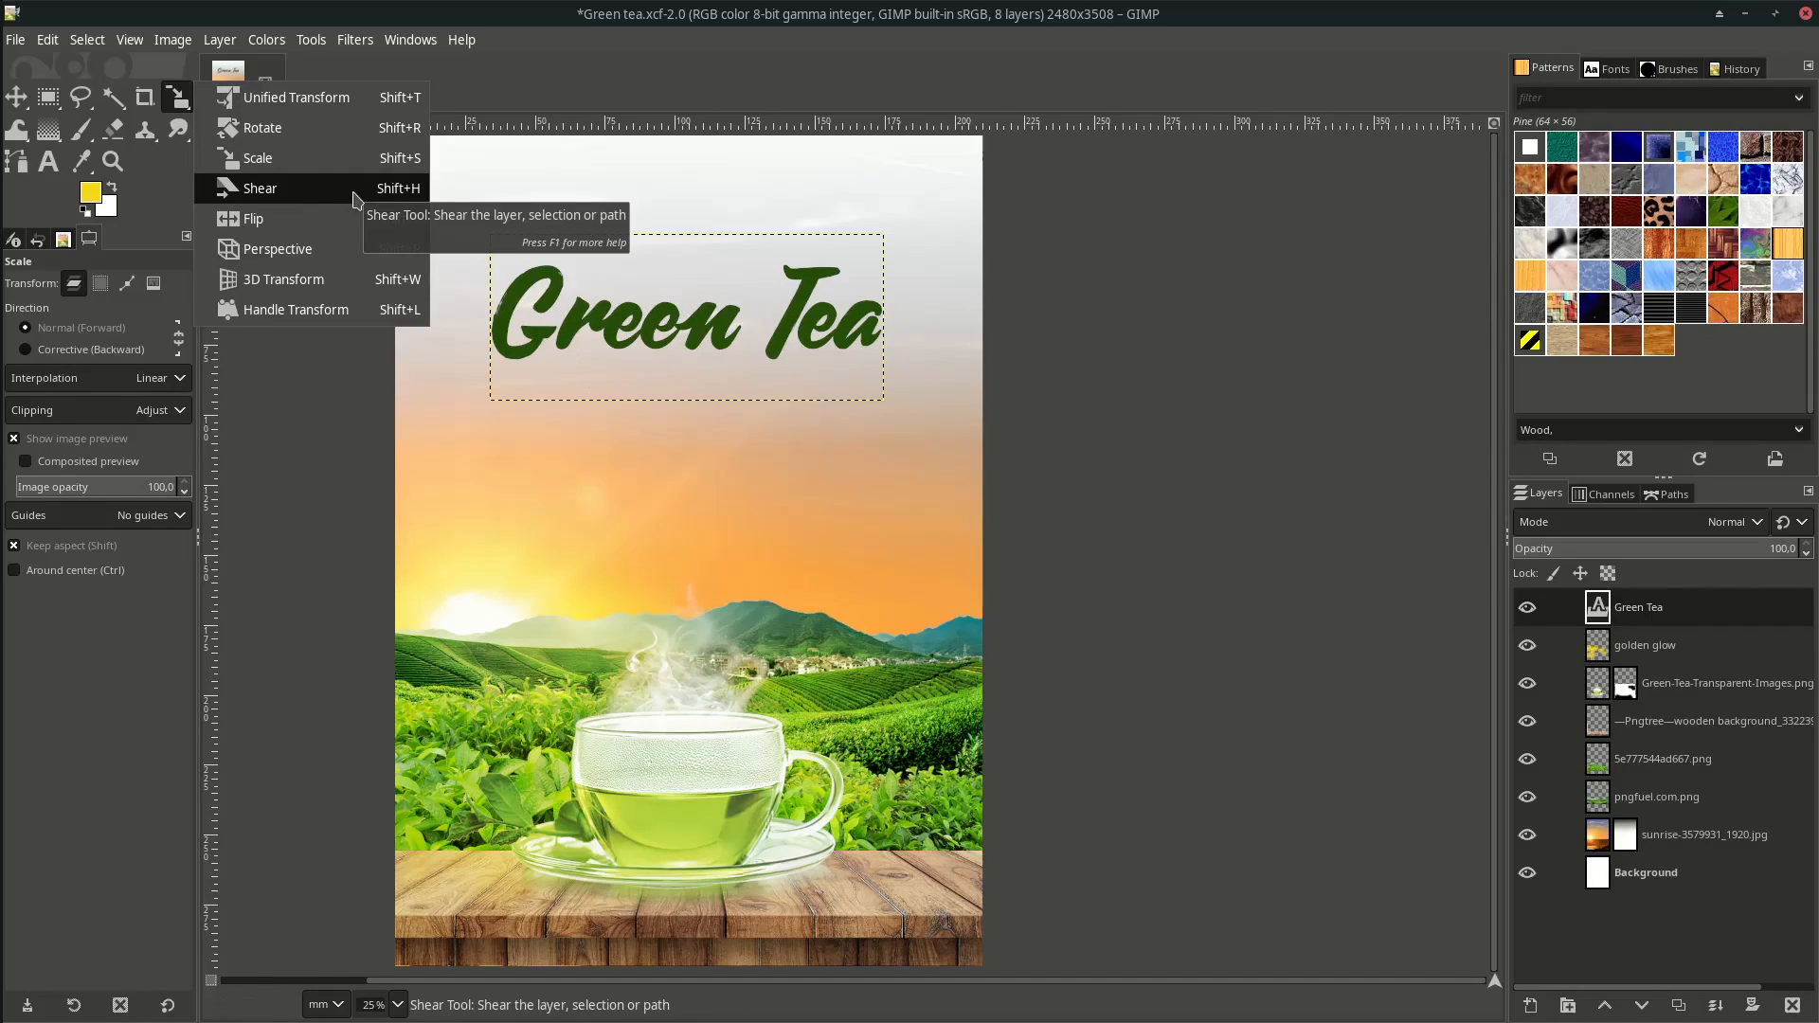
Shear the Green Tea title vertically by about -108 so it rises to the right.
click(260, 187)
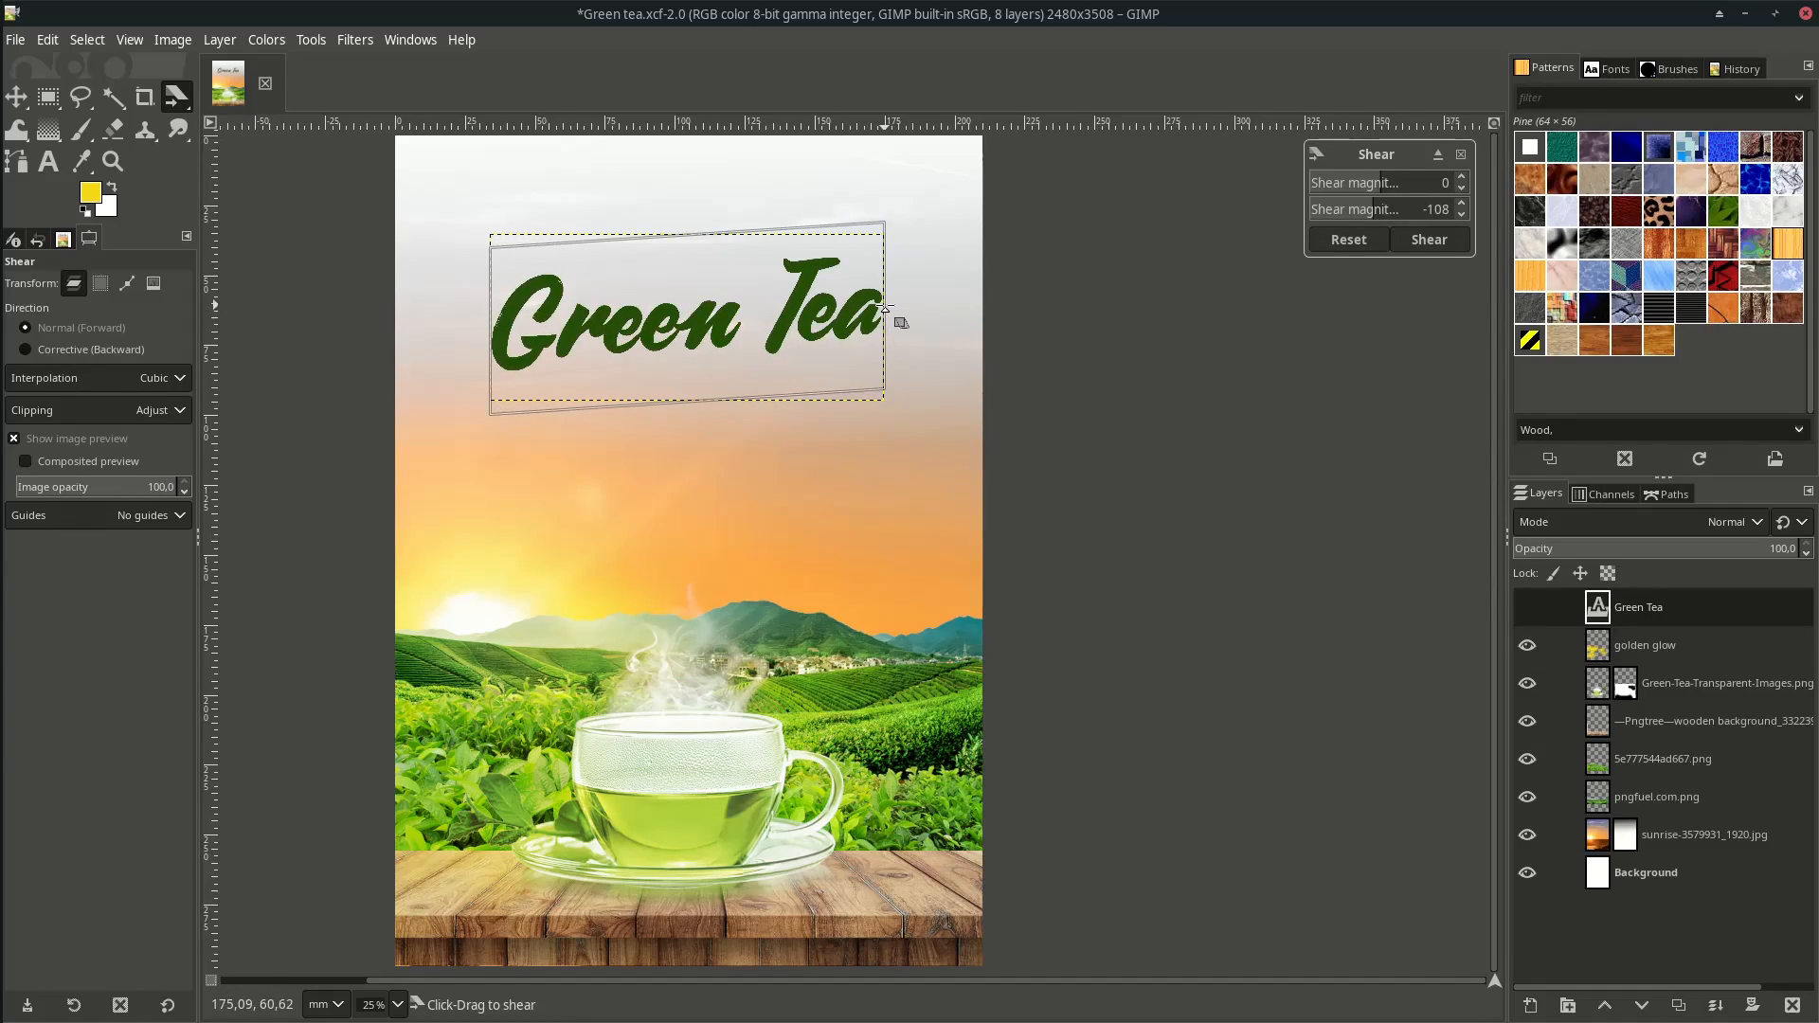
click(1428, 239)
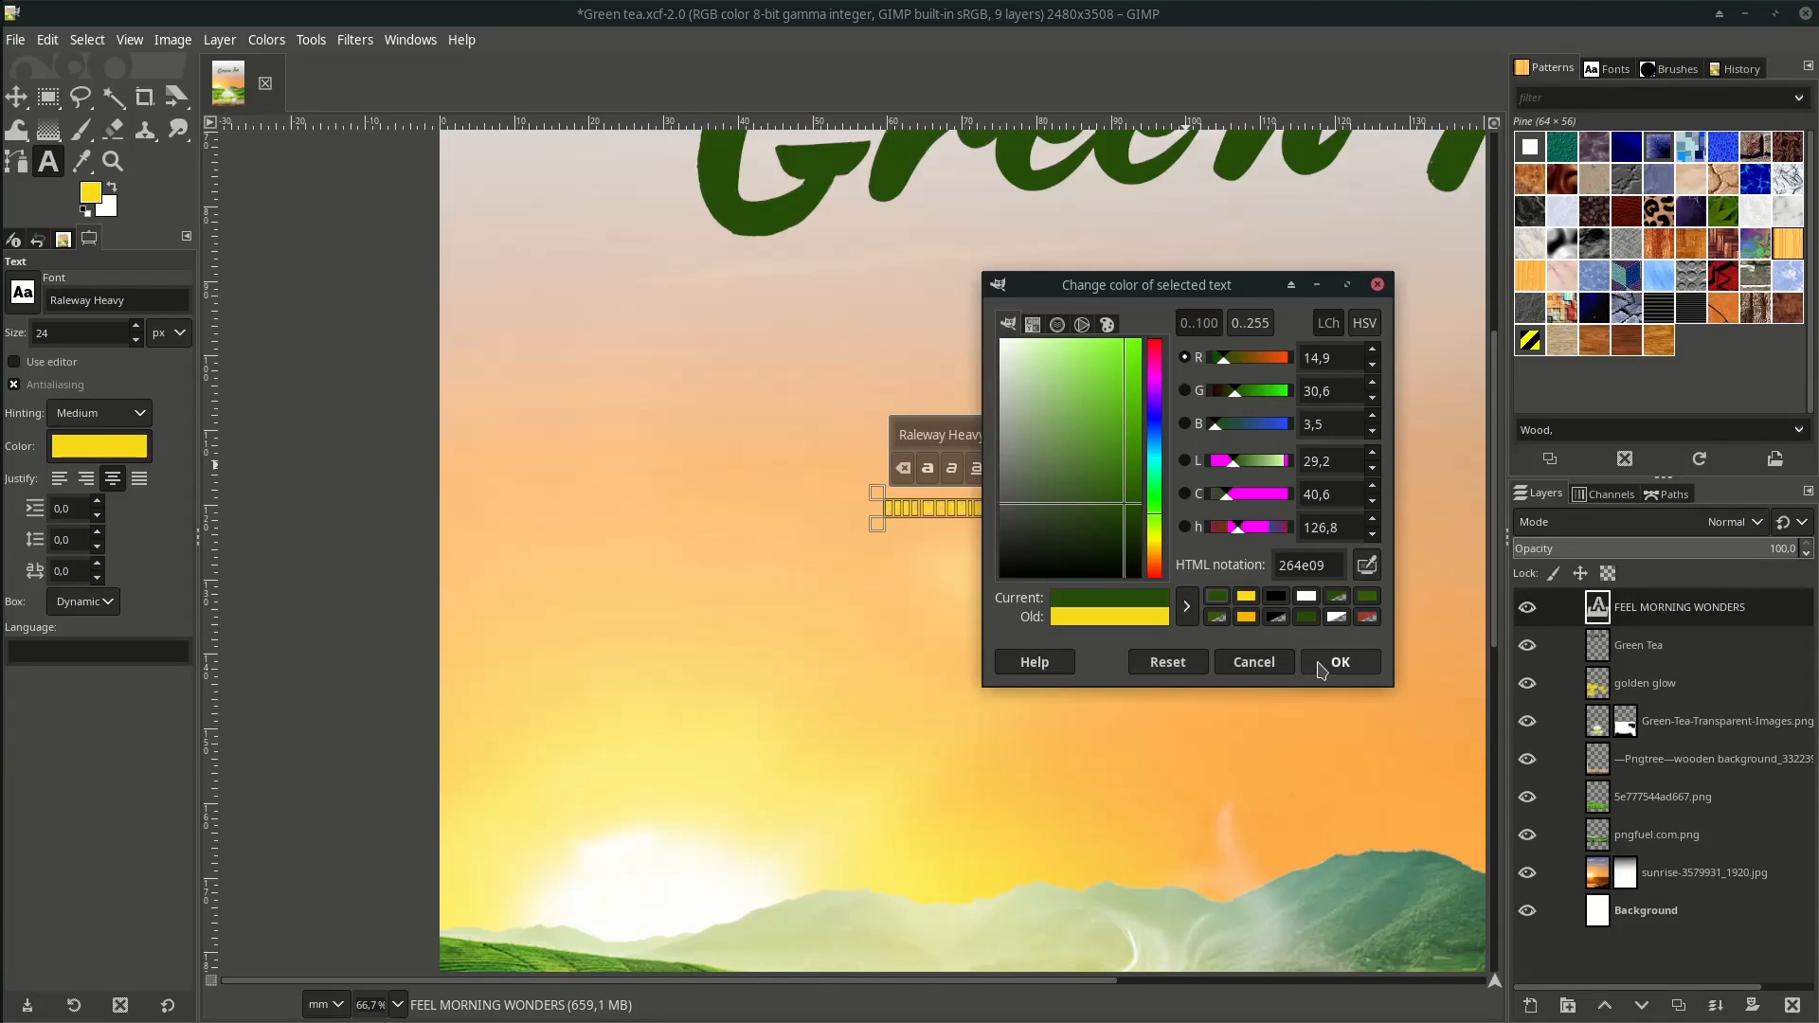
Colour the 'FEEL MORNING WONDERS' tagline dark green #264e09 under the title.
click(1340, 661)
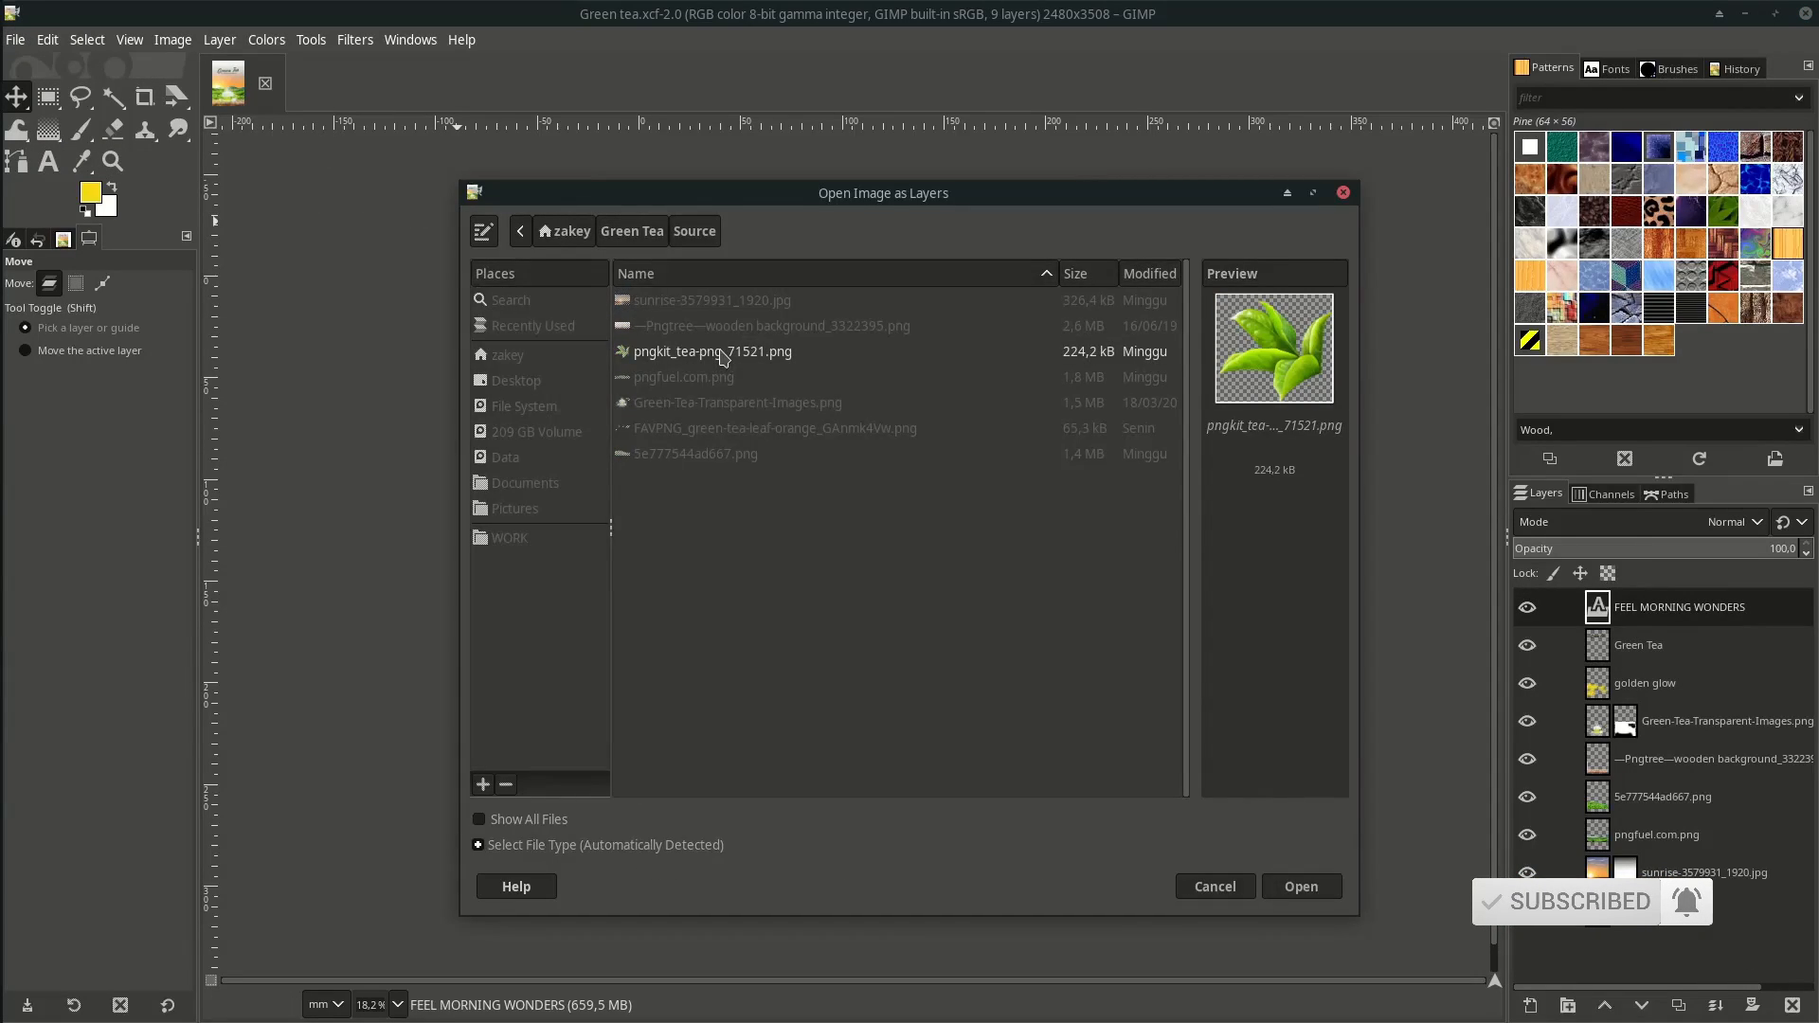
Import pngkit_tea-png_71521.png into the poster as a new layer.
click(1299, 885)
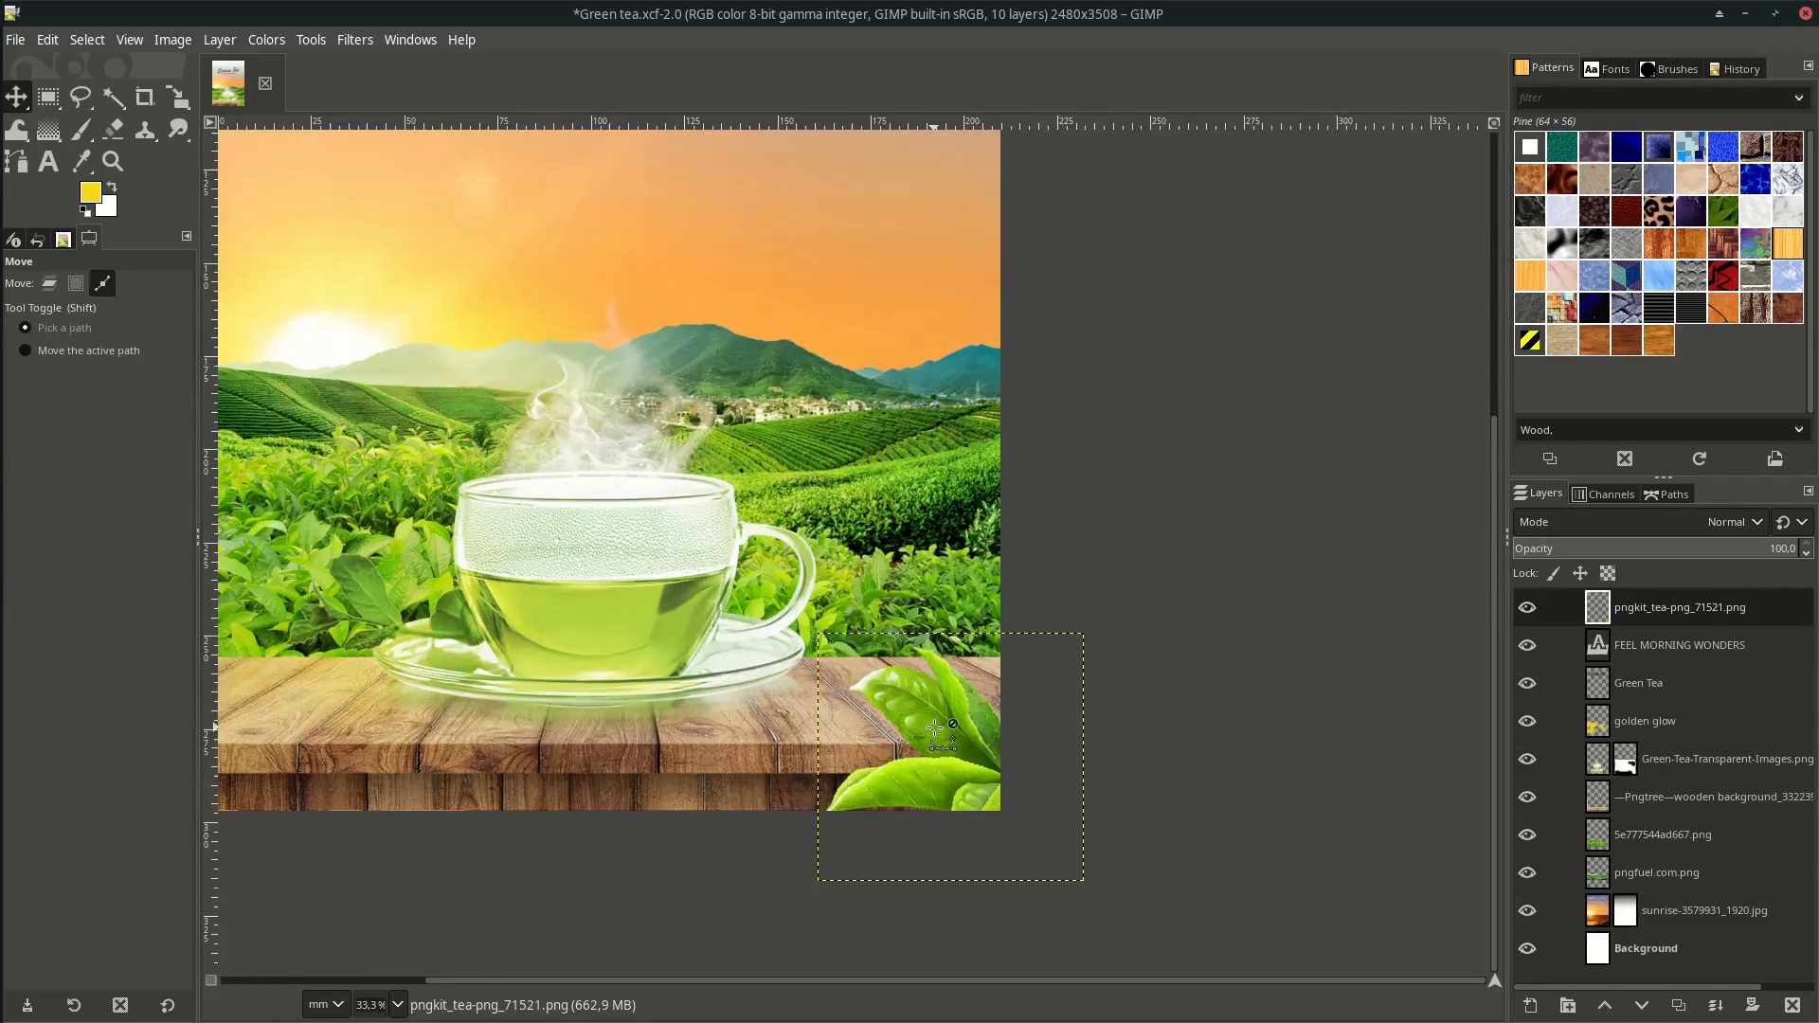
Soften the corner tea leaves with a Gaussian blur of size 7.41.
click(354, 38)
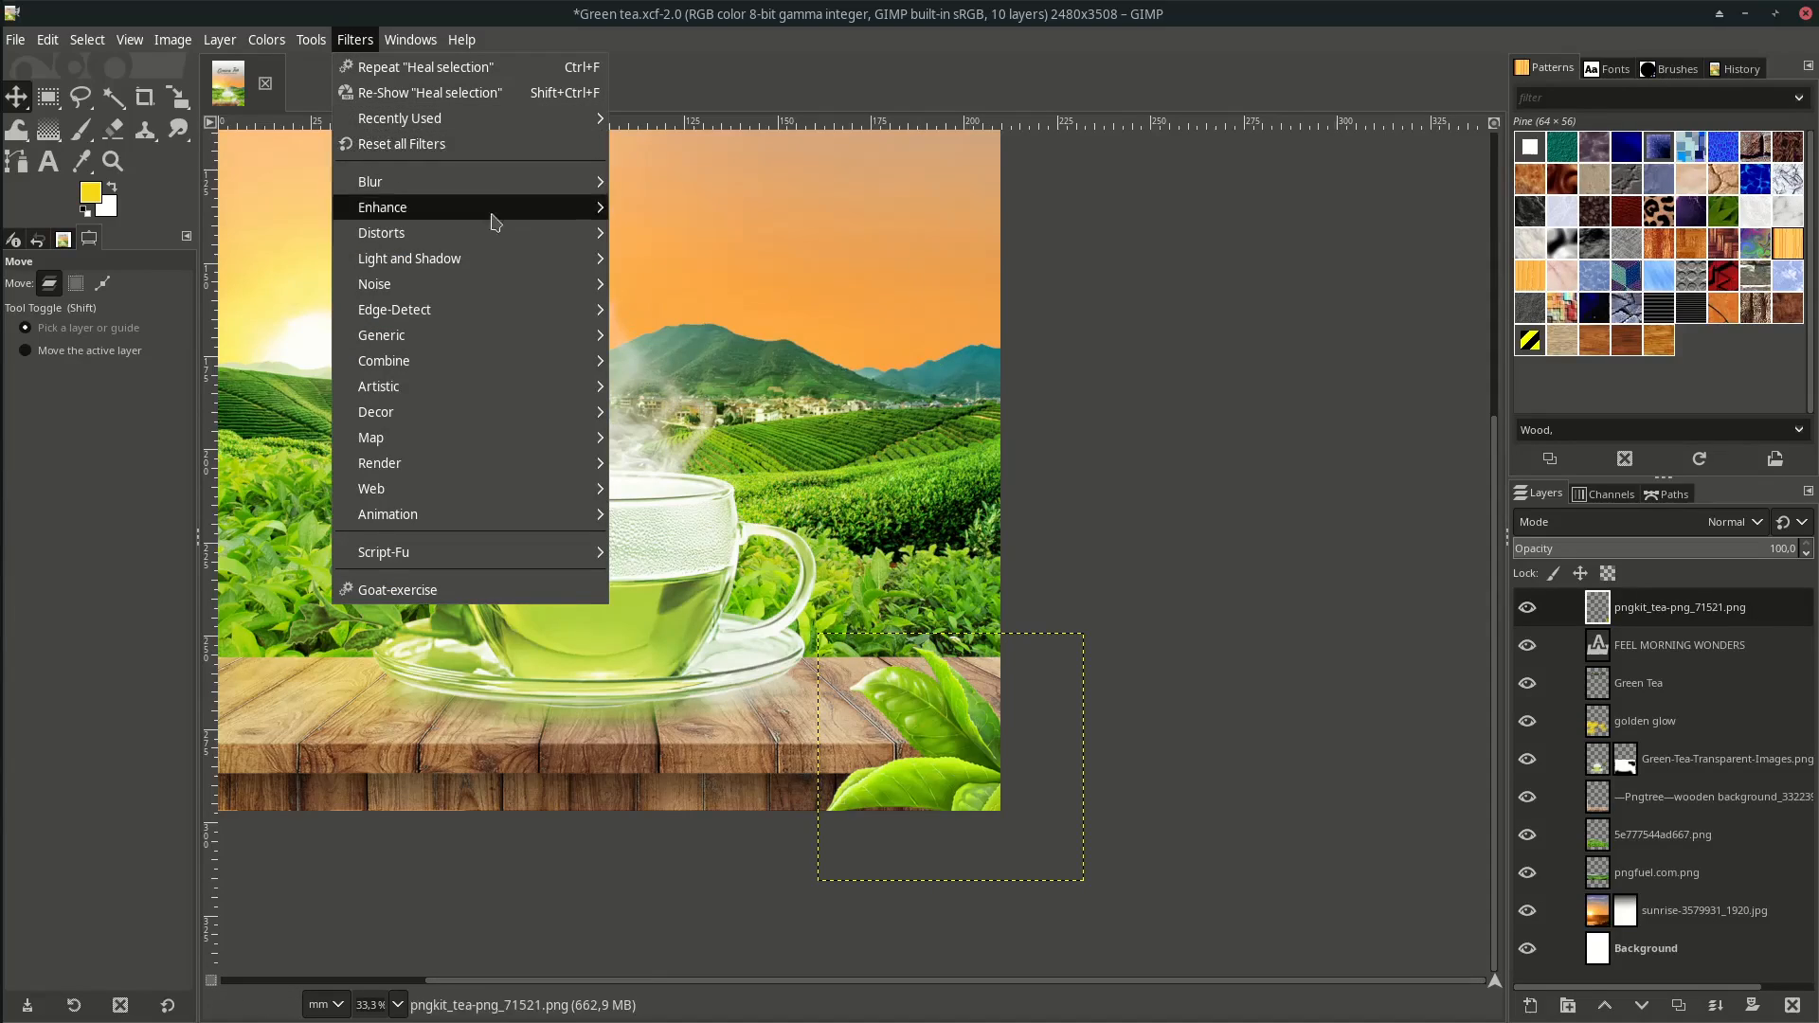
mouse_move(369, 182)
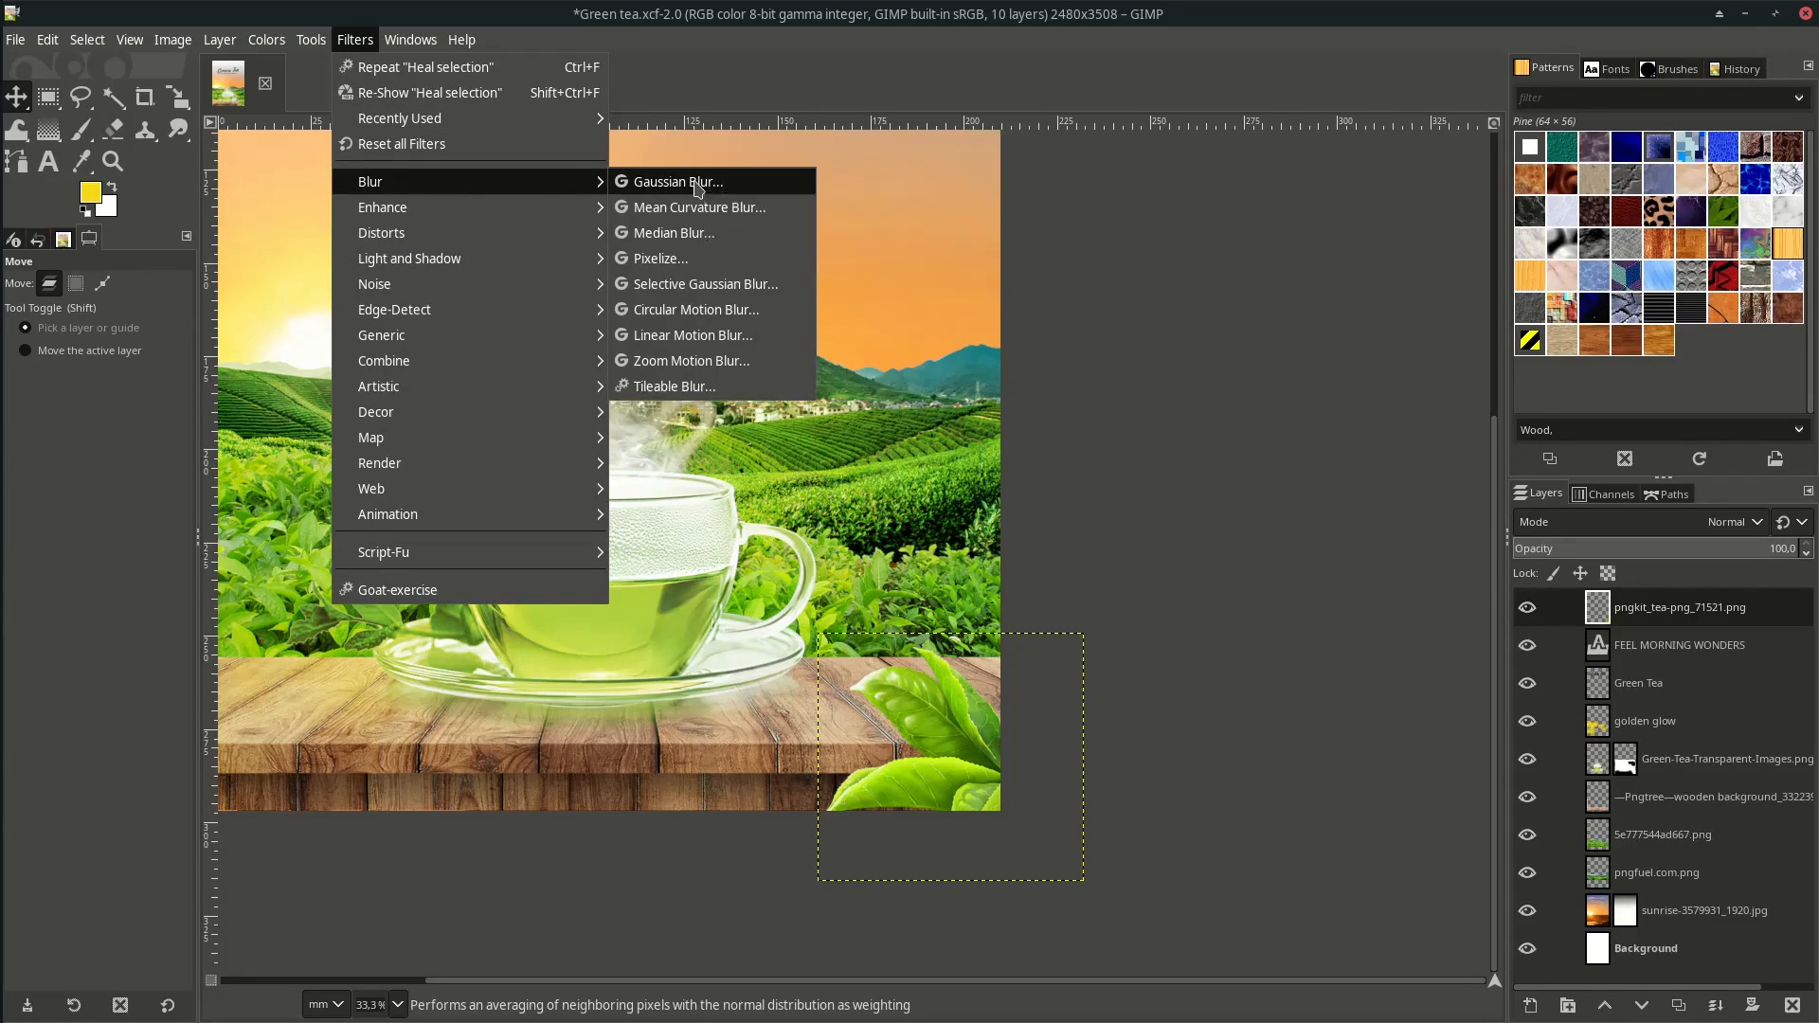
click(674, 182)
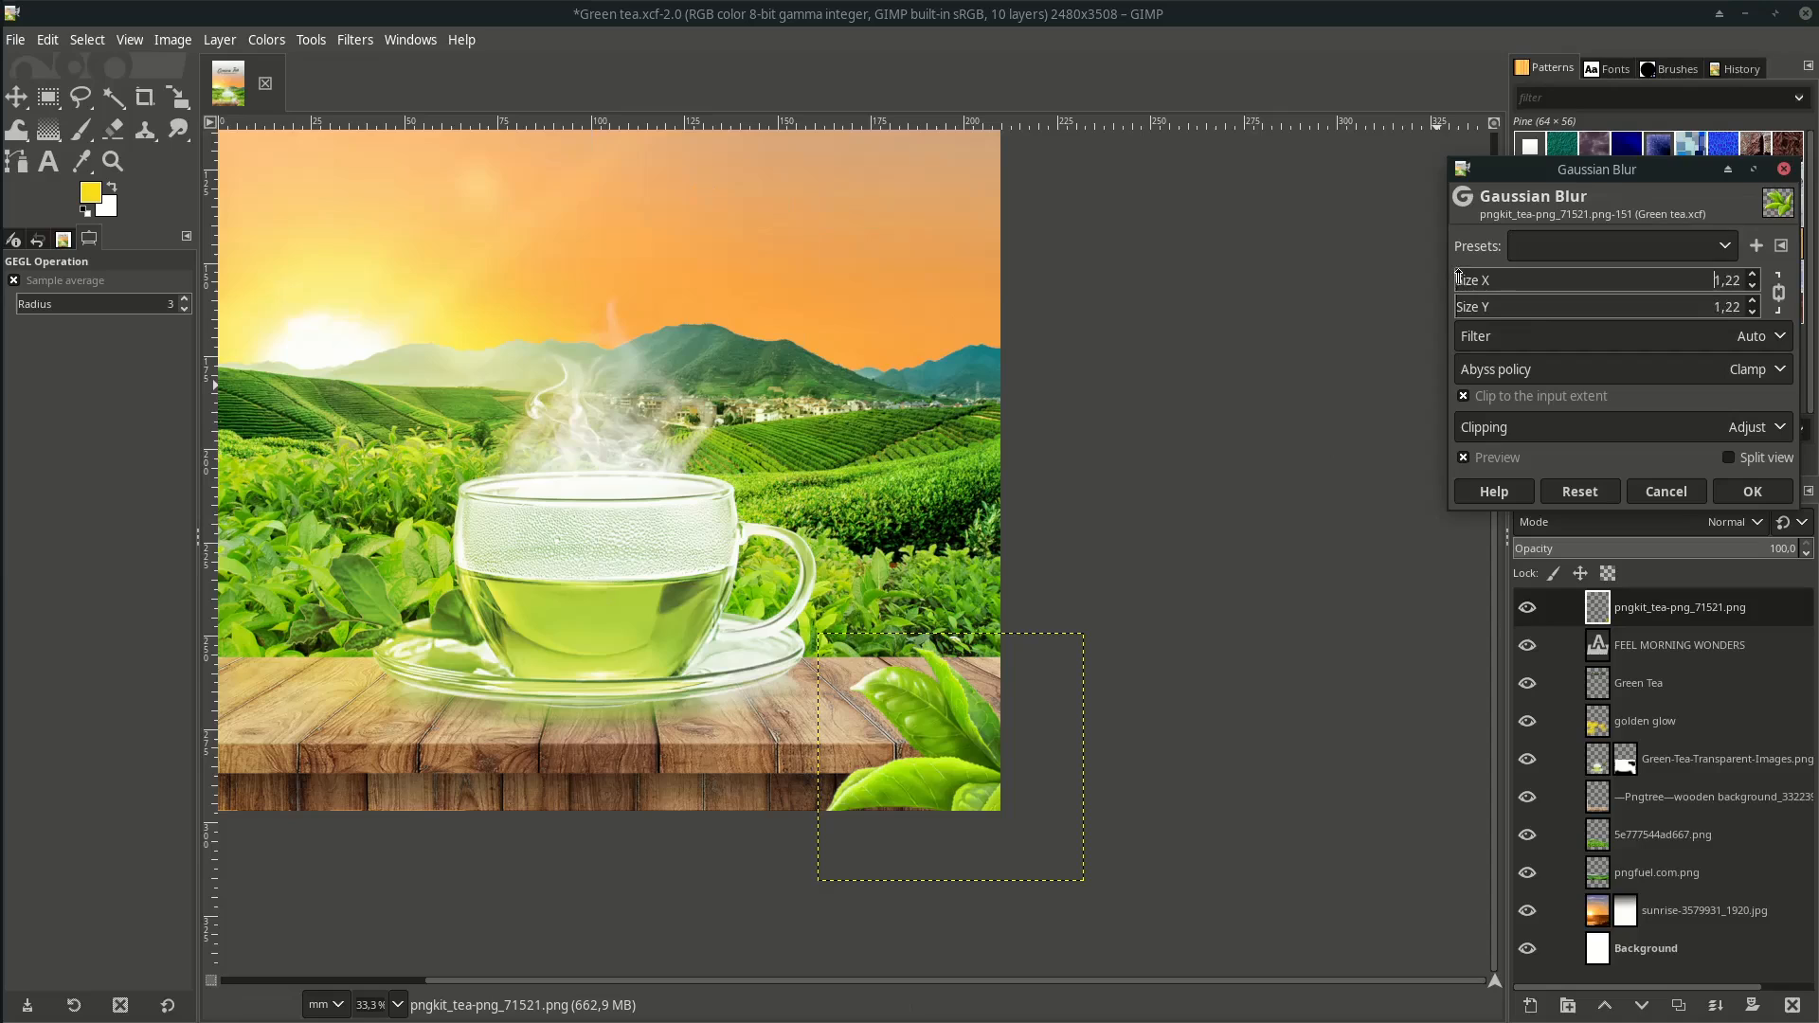
text(7.41)
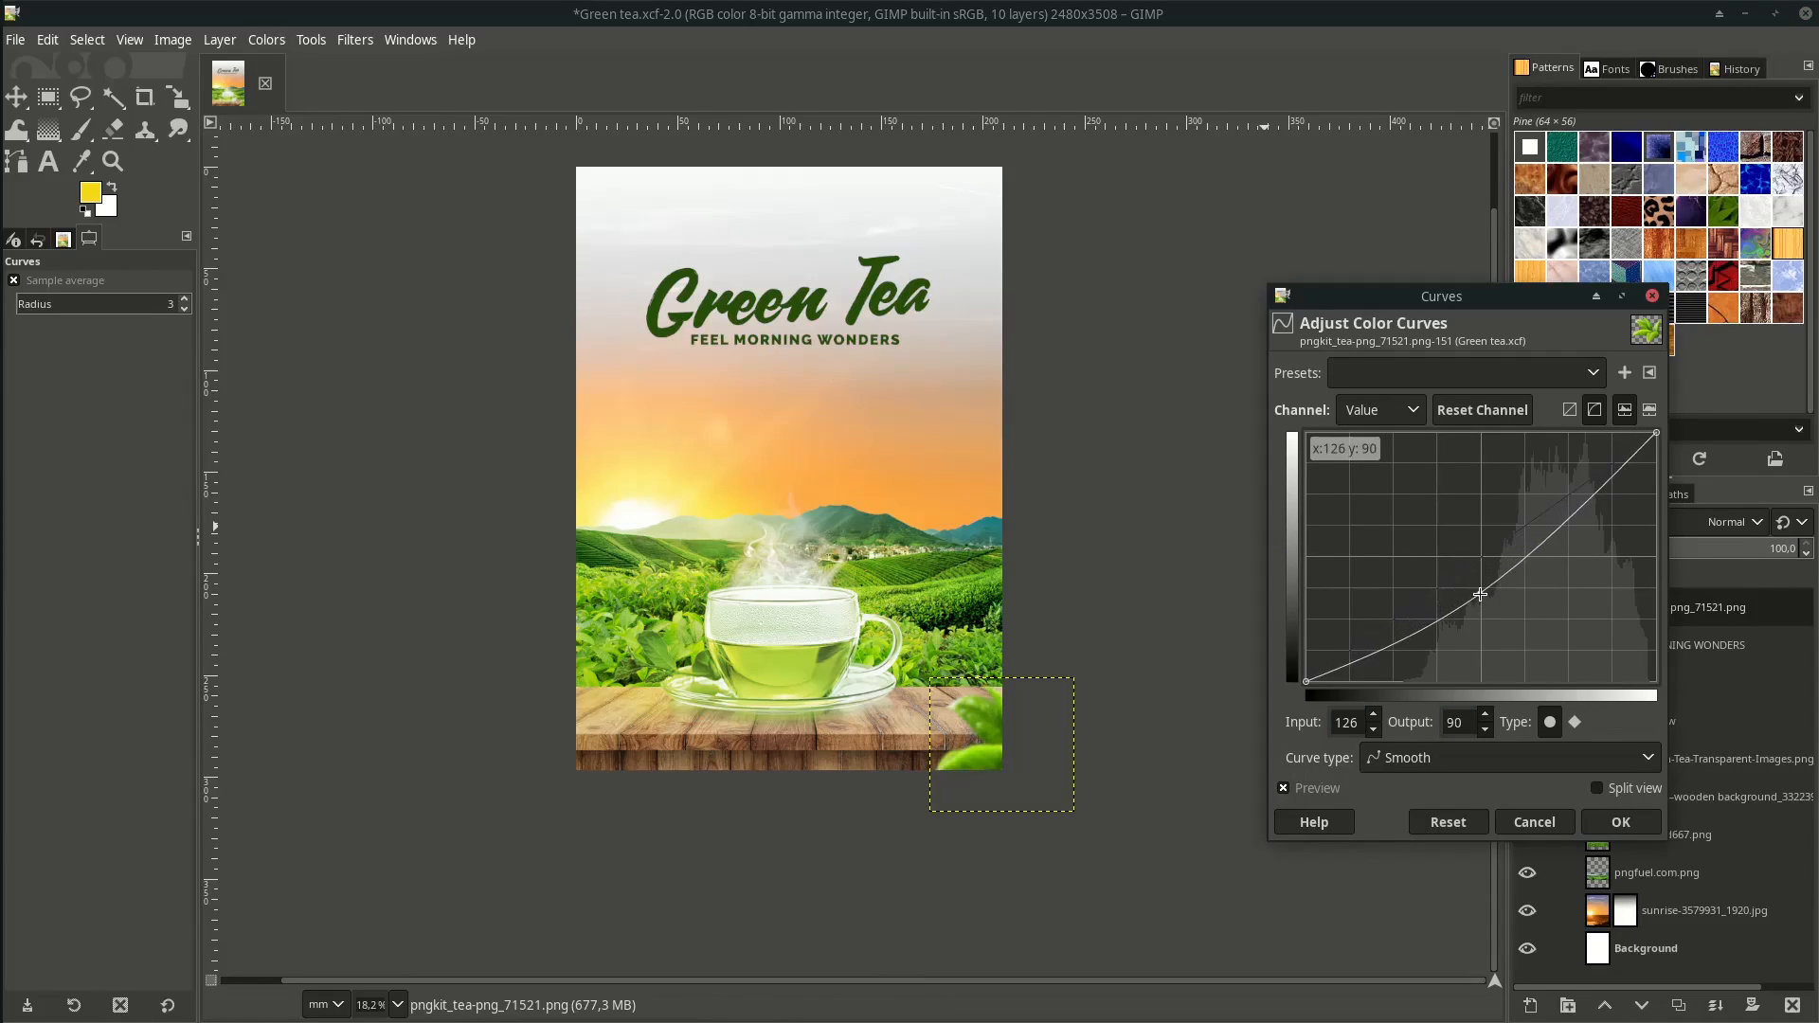
Darken the leaves by pulling the Curves midtones down.
drag(1480, 593, 1485, 606)
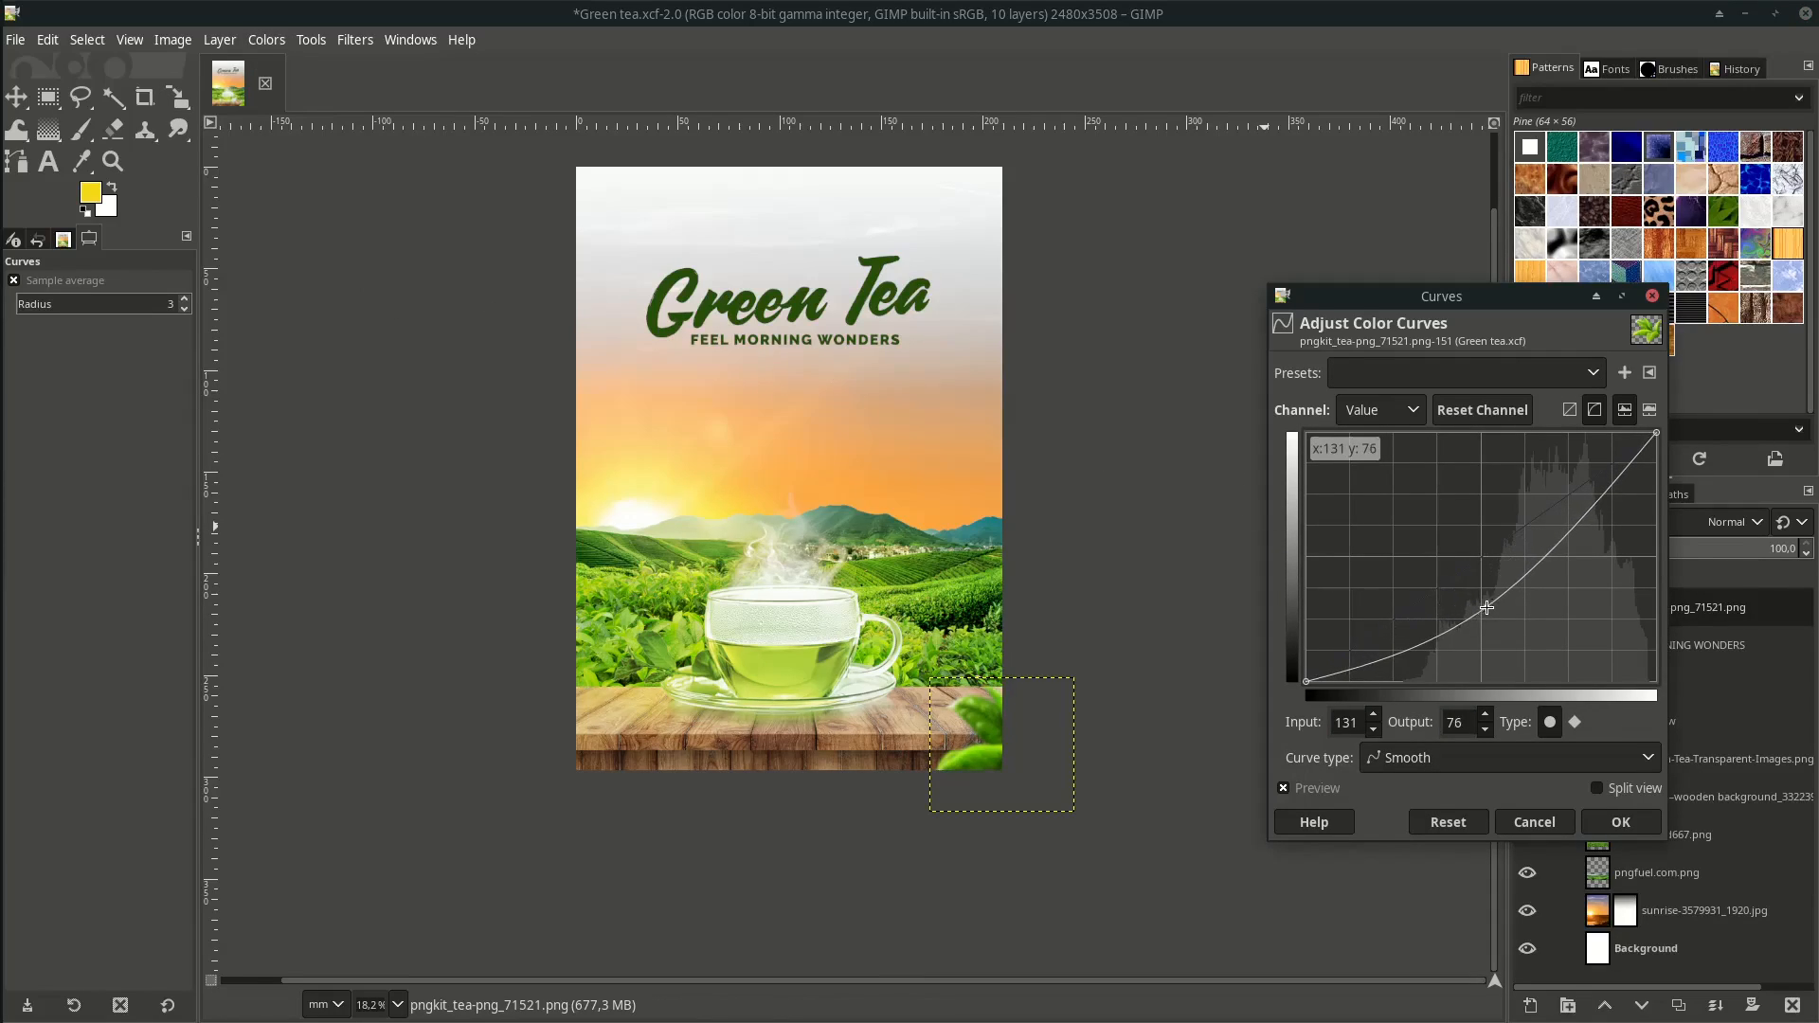
drag(1485, 606, 1486, 604)
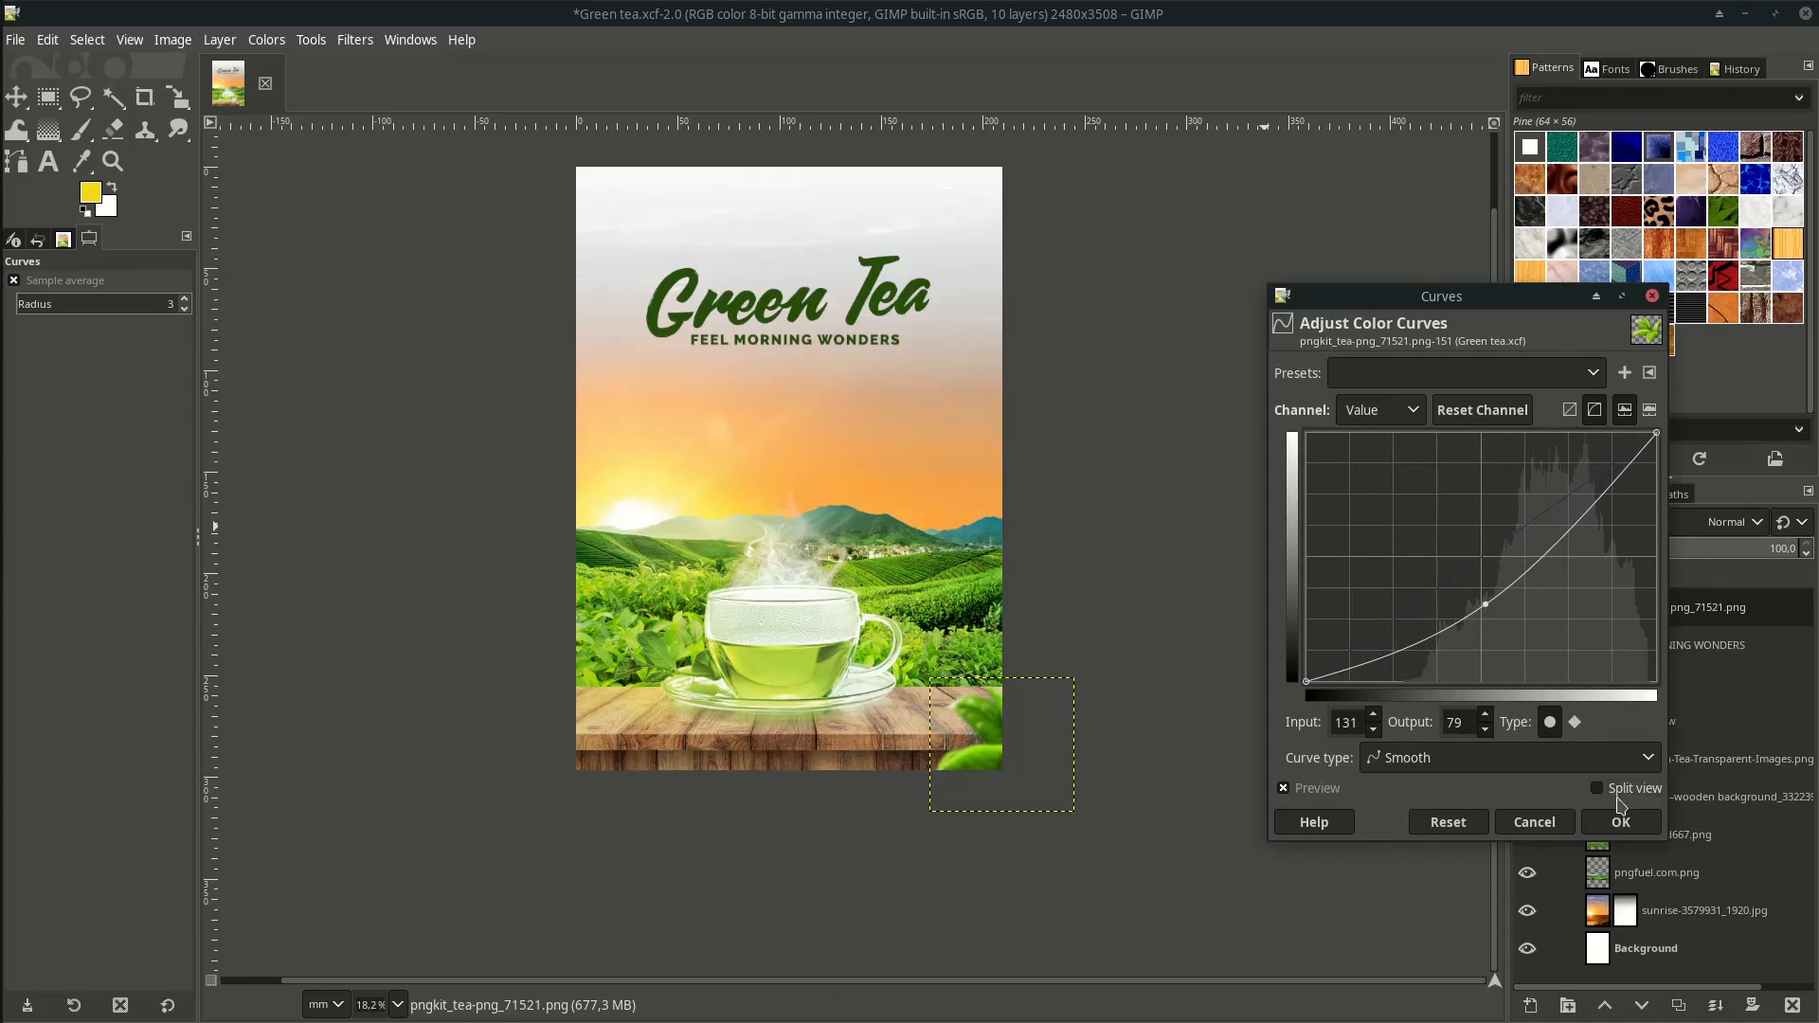
click(1620, 820)
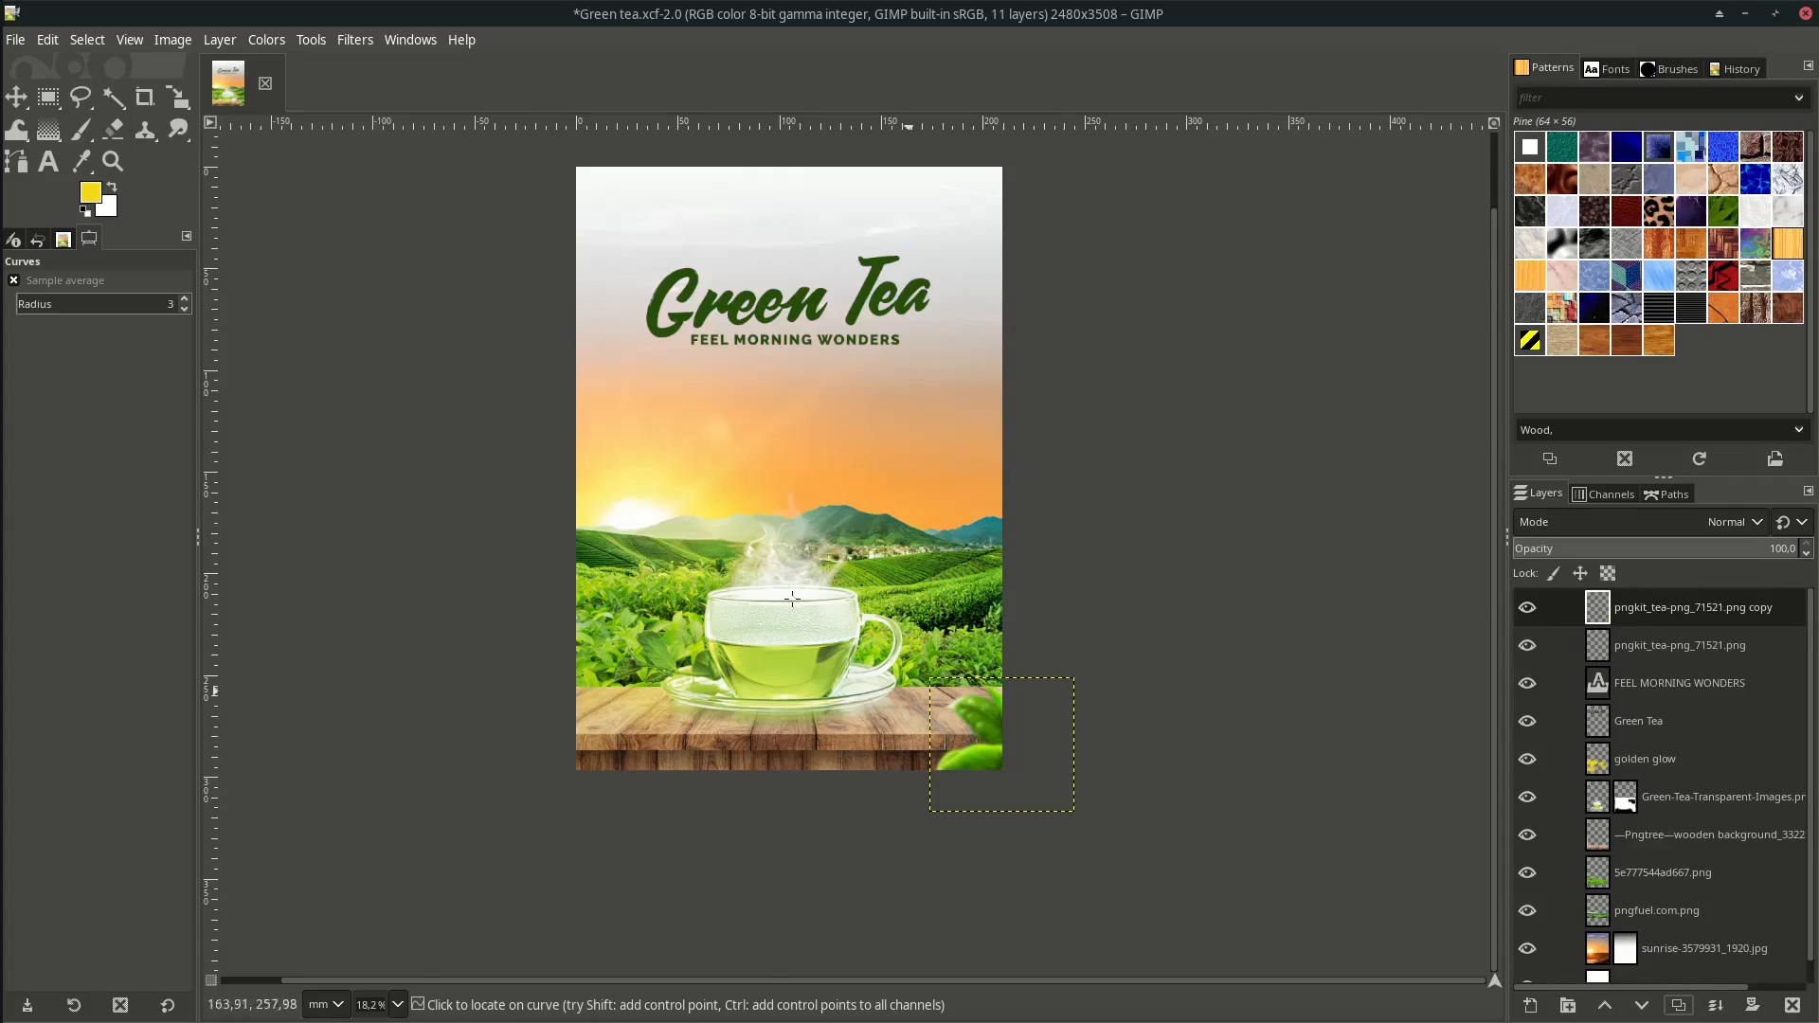
Mirror the duplicated leaves to the table's bottom-left corner and reach the File commands.
click(17, 97)
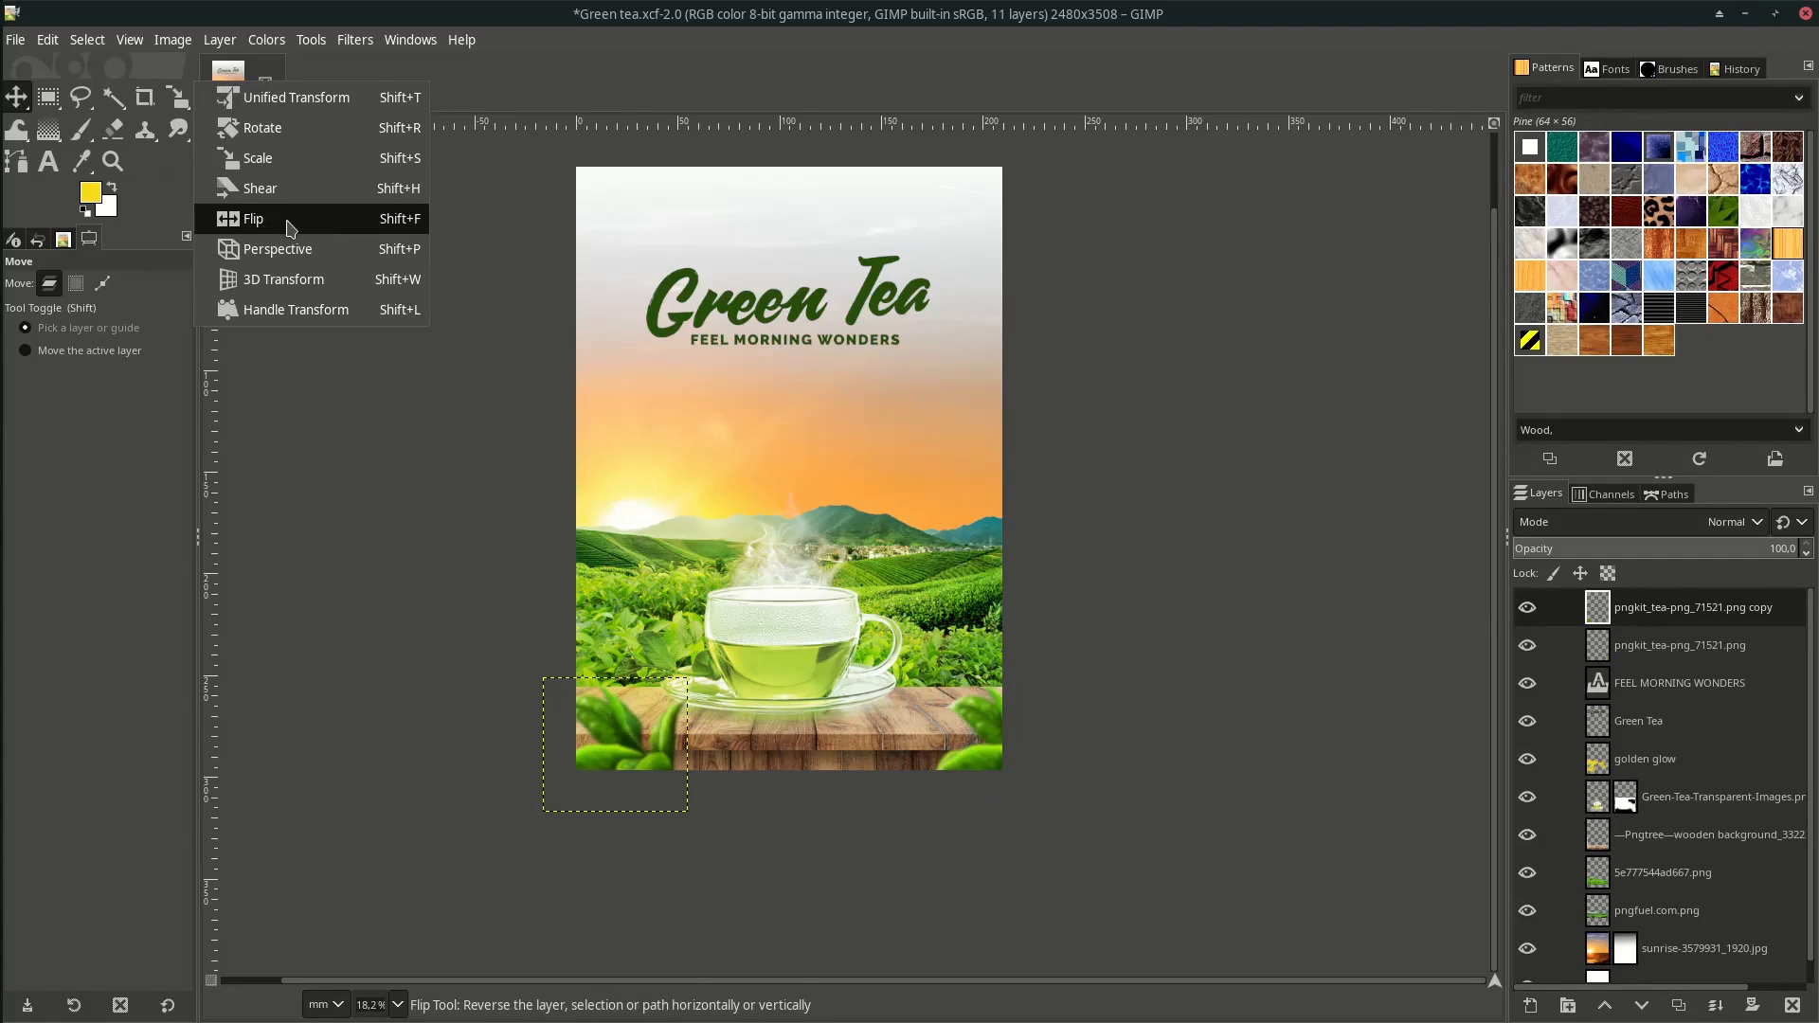
click(252, 218)
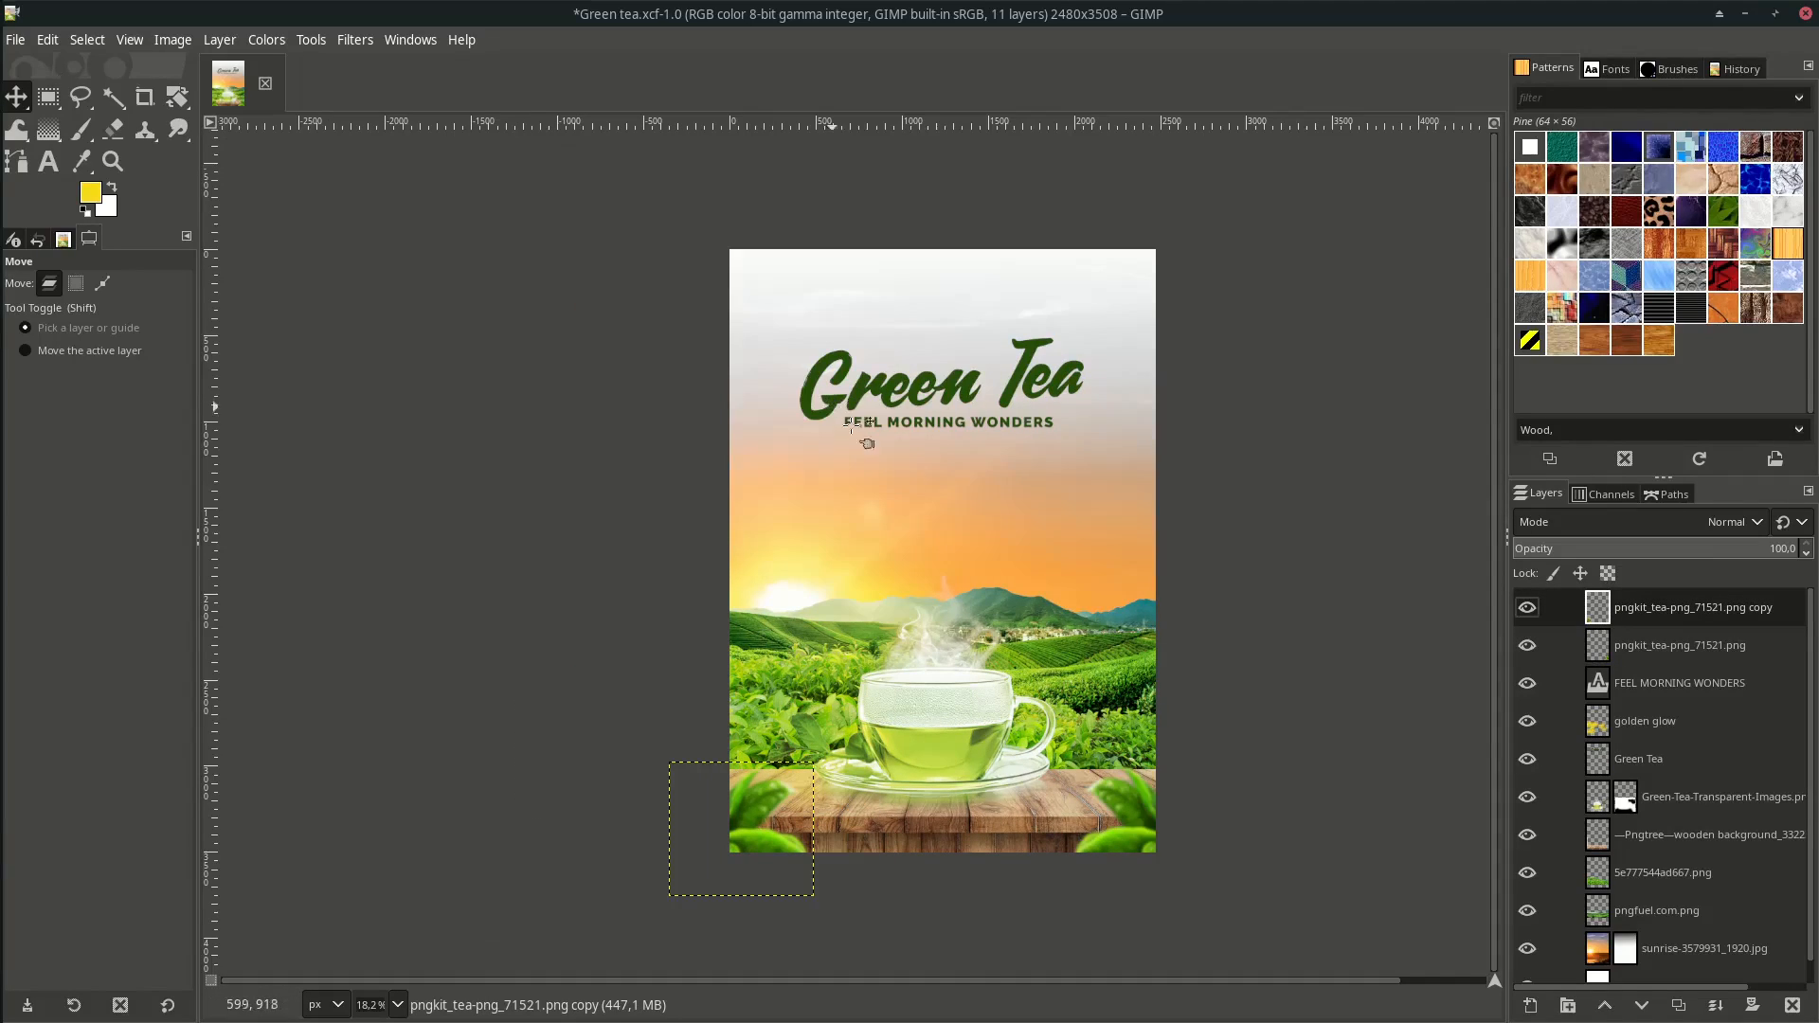
click(15, 38)
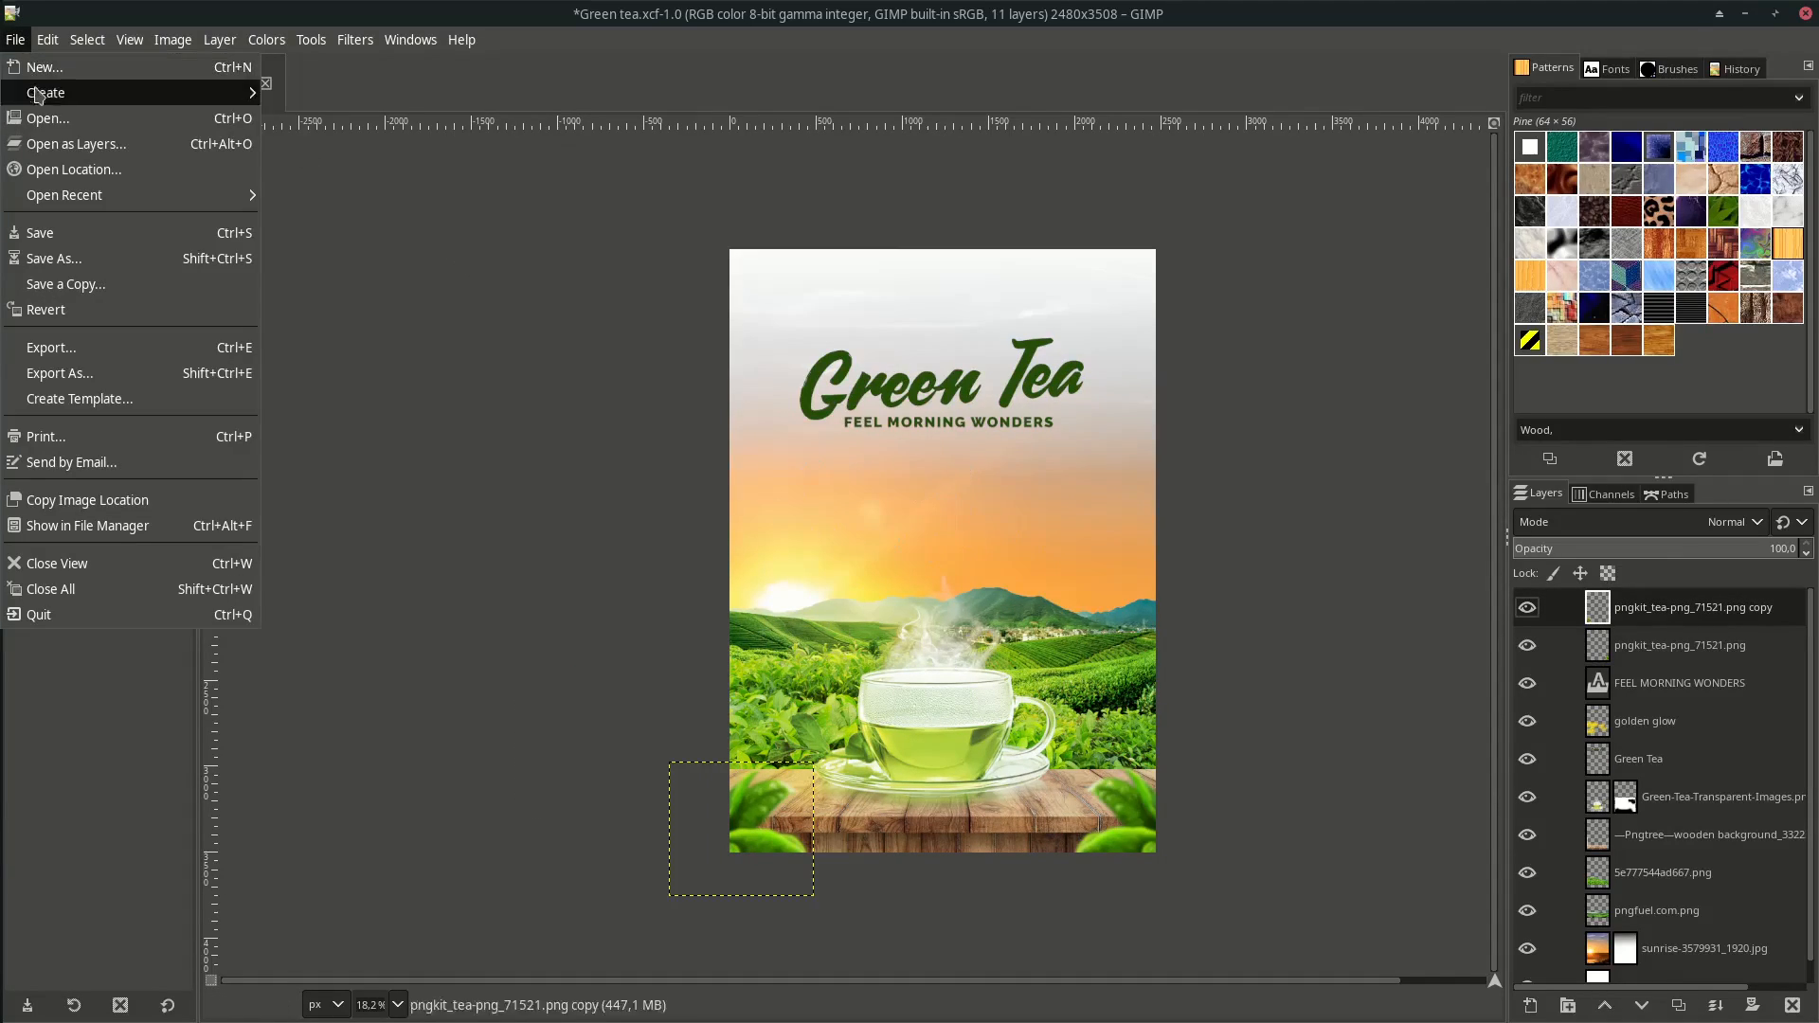
Import the green tea leaves PNG as a new layer.
click(76, 144)
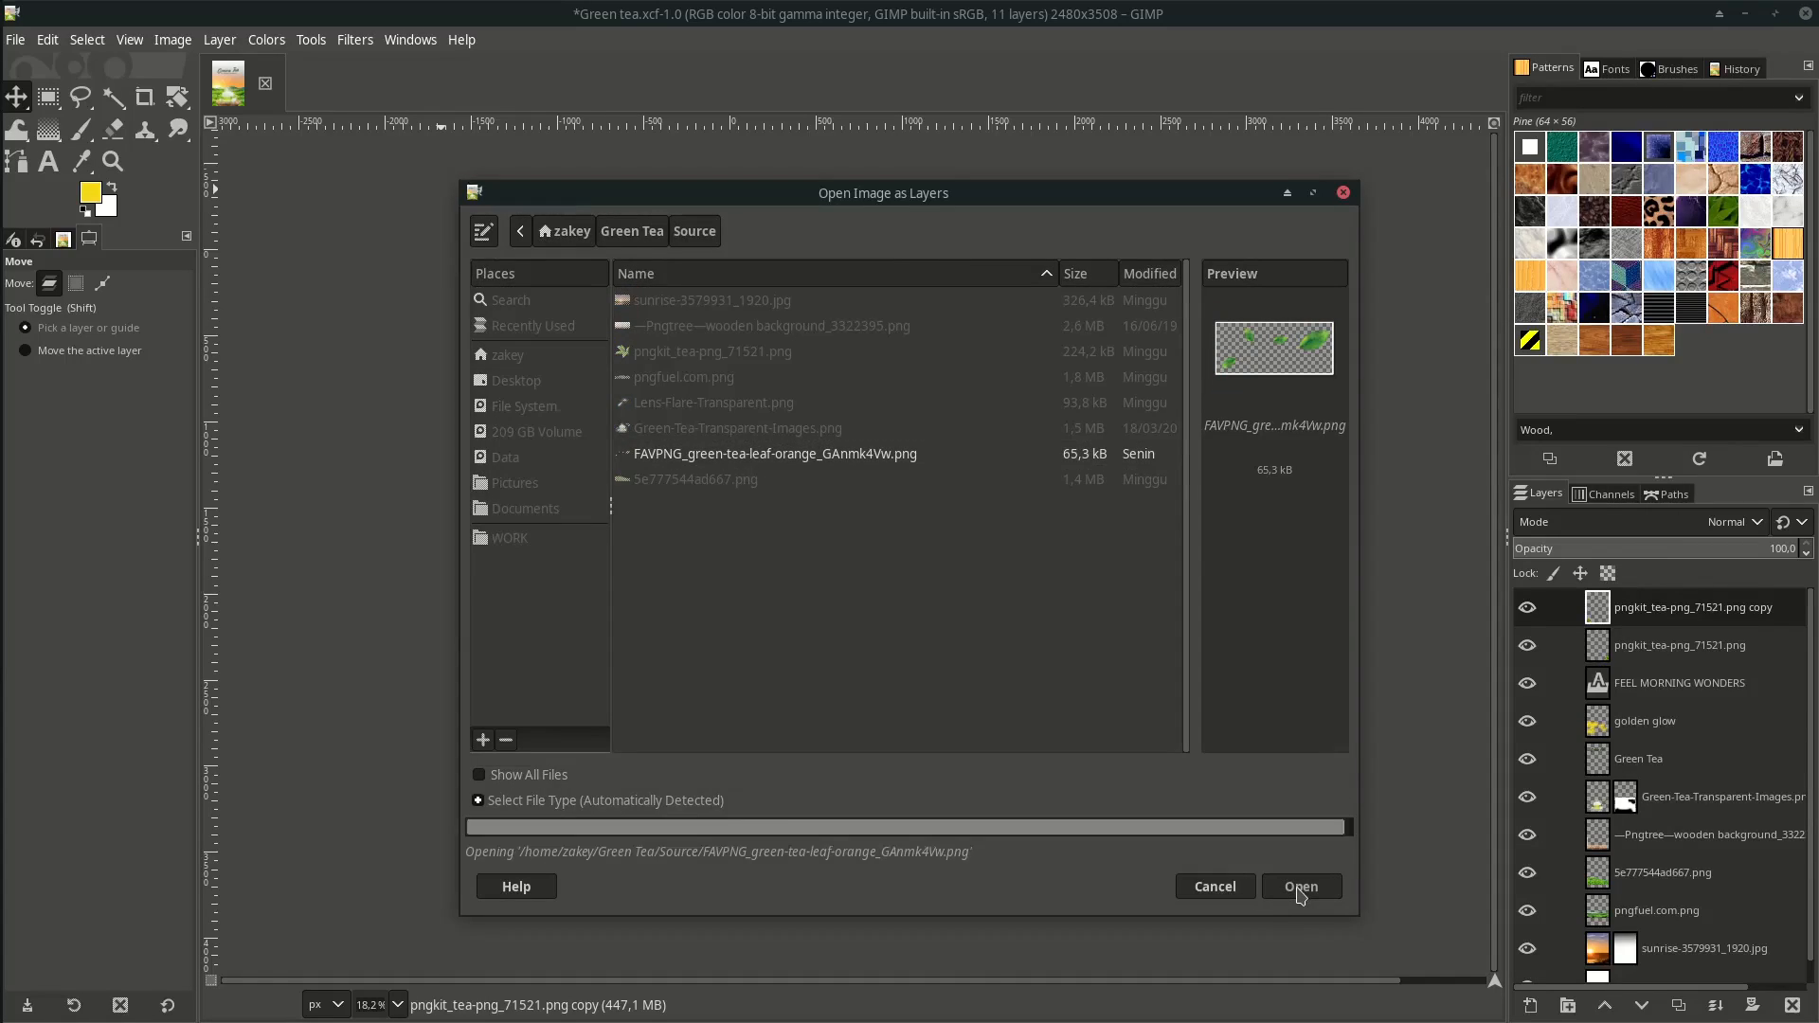
click(1299, 886)
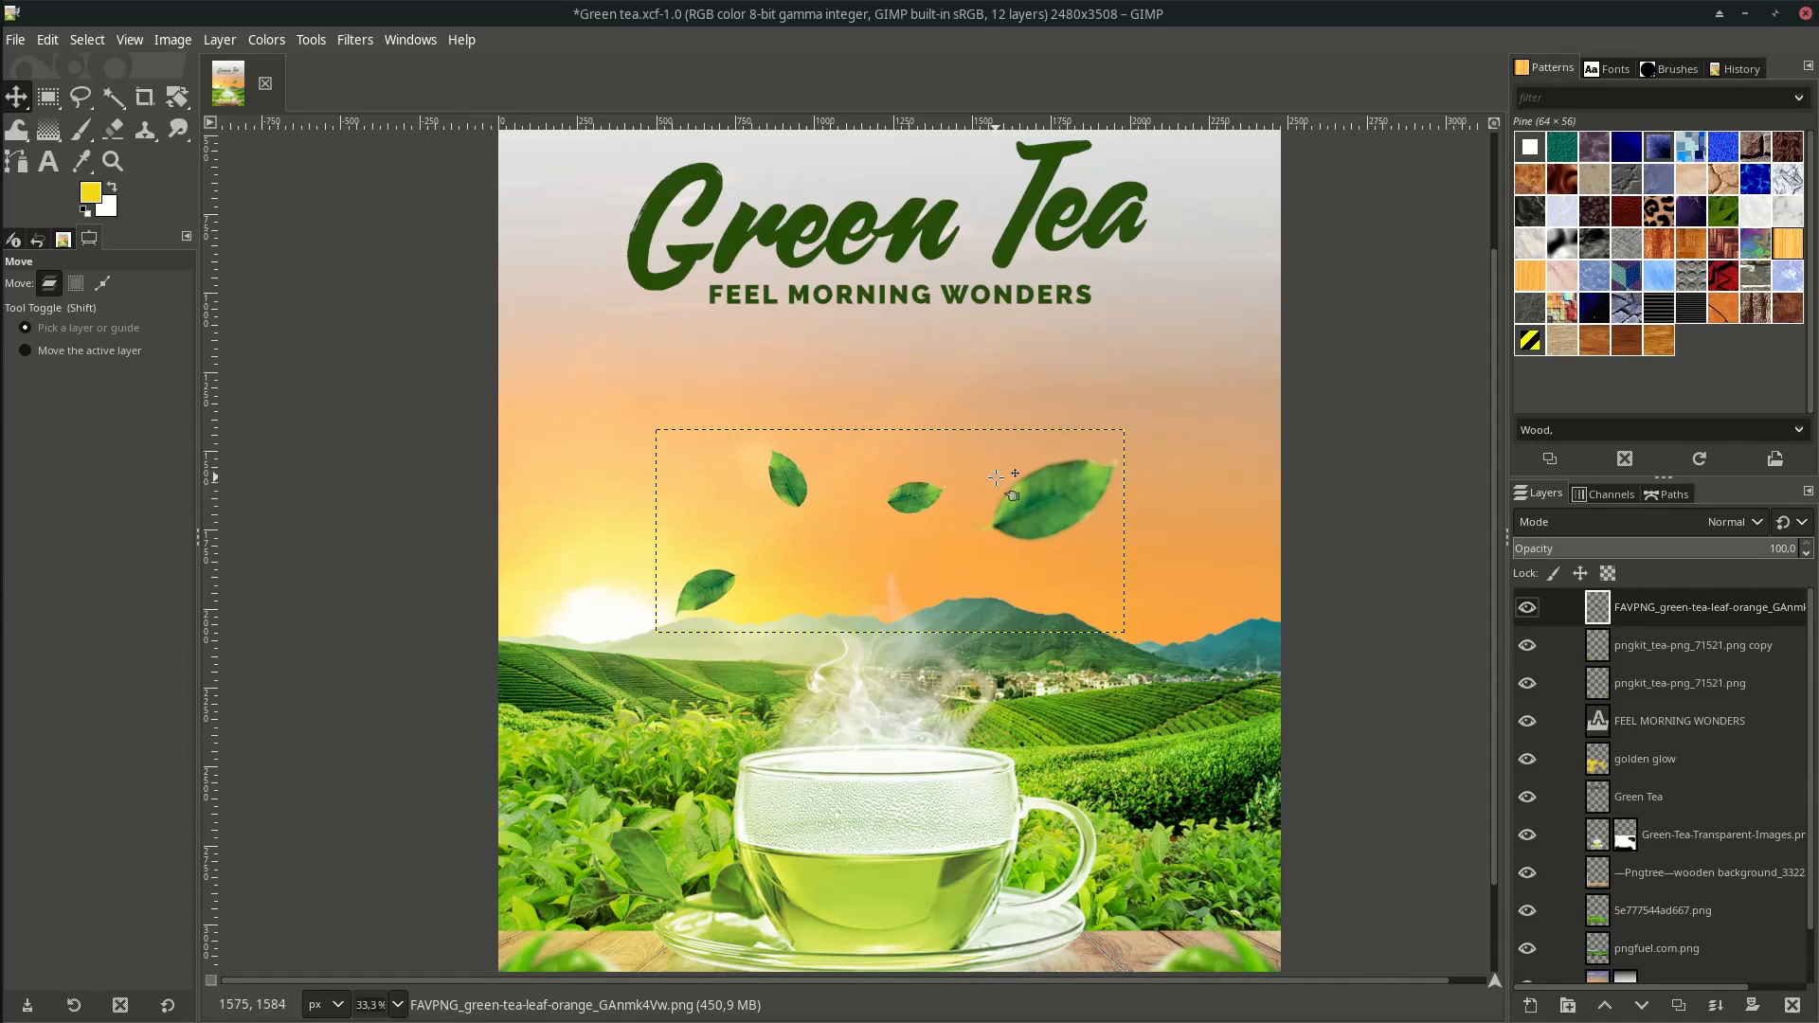
Rectangle-select each leaf, float it to its own layer, and rename them leaf 1 to leaf 4.
click(47, 96)
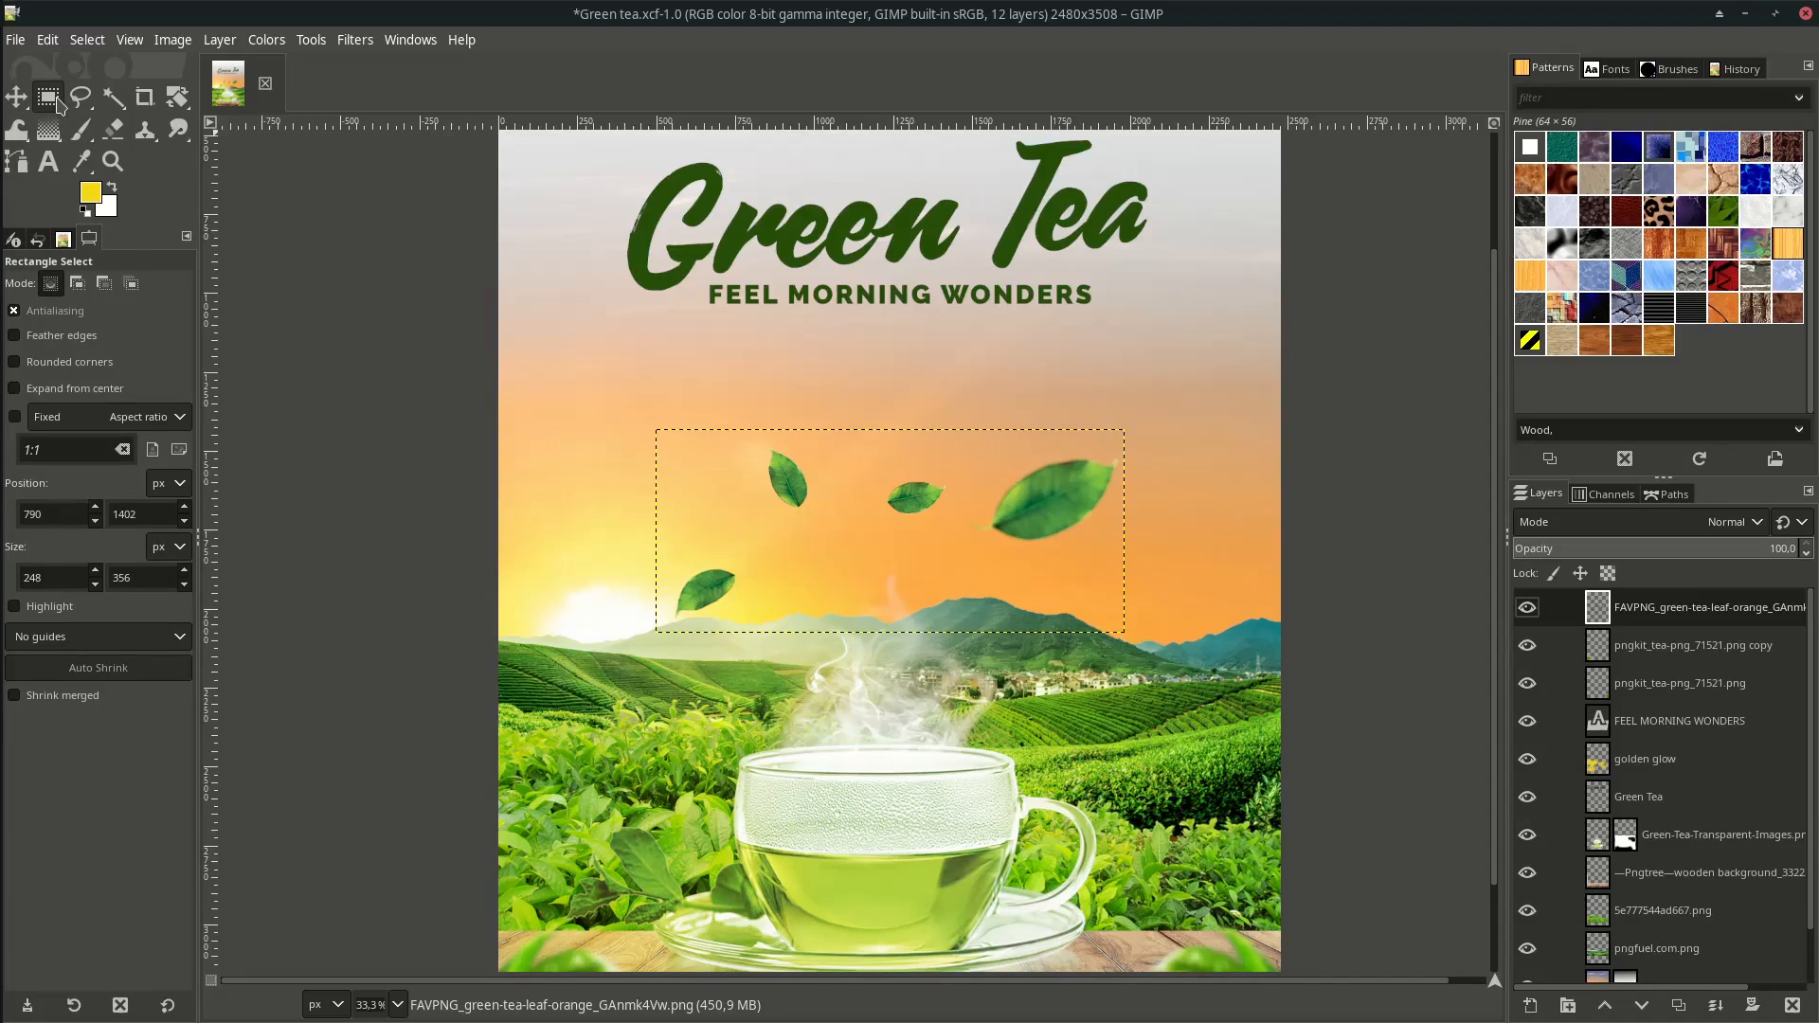
drag(974, 416, 1131, 568)
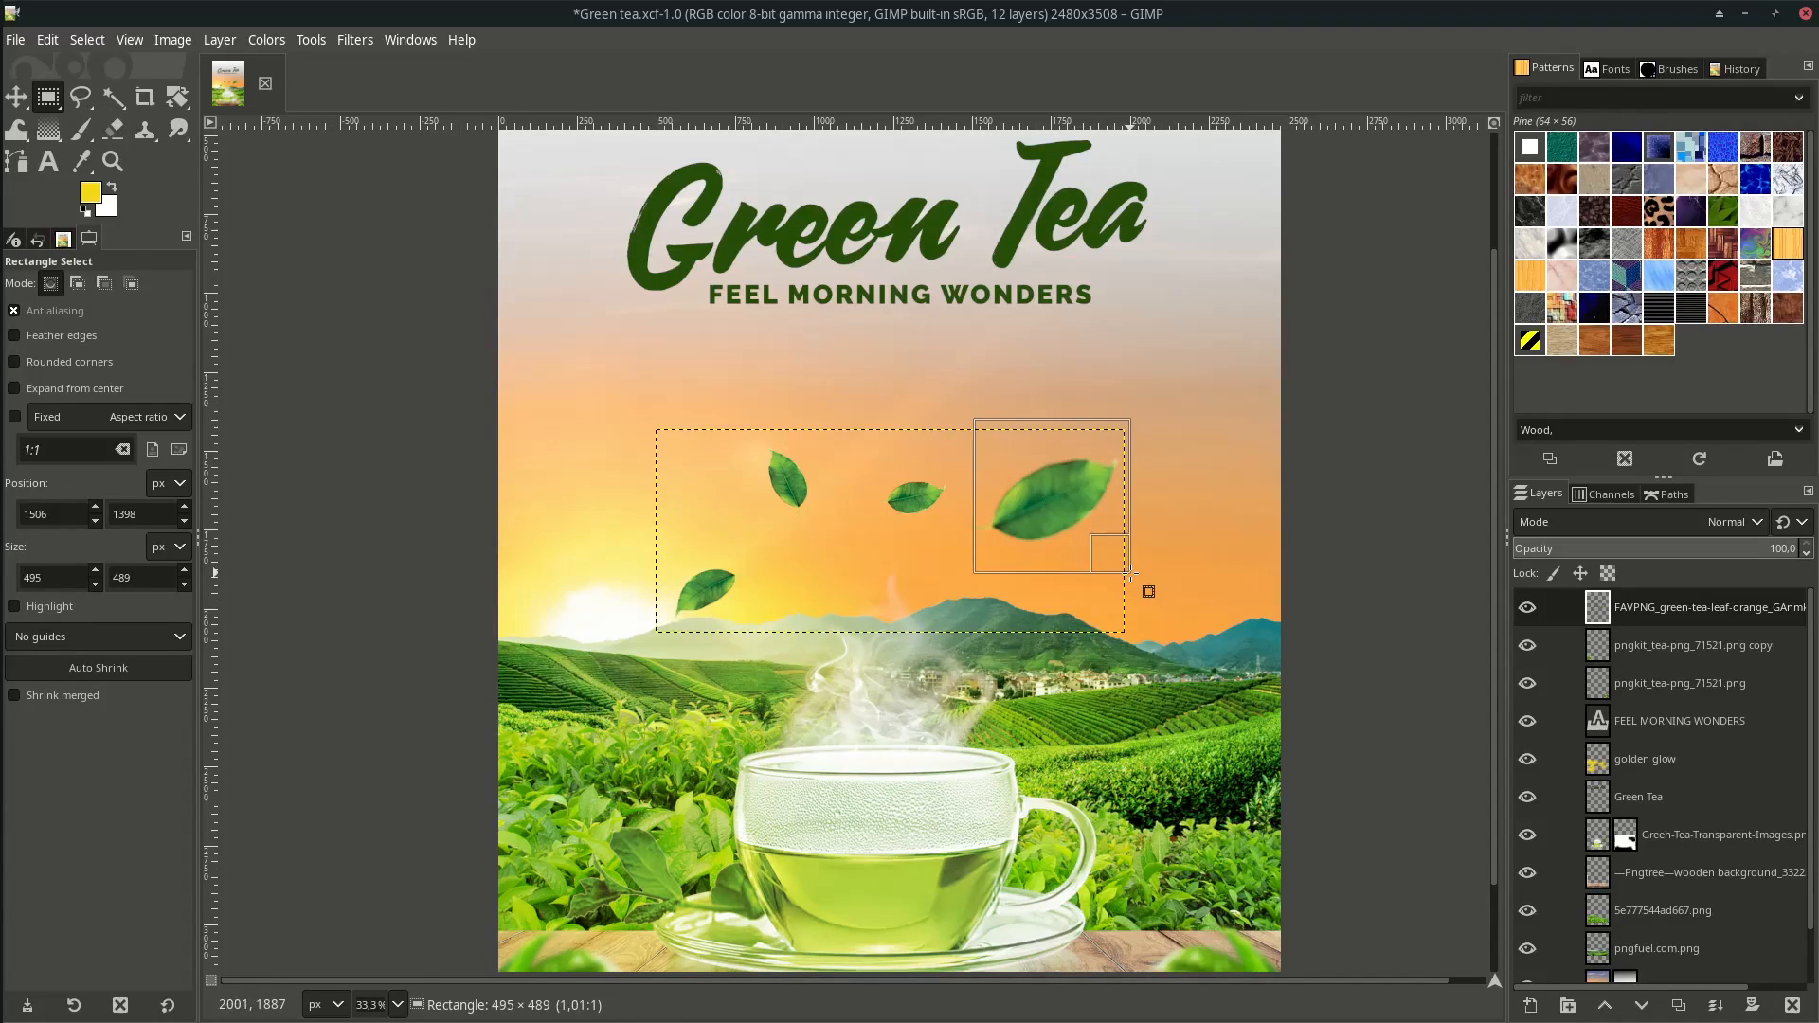
click(86, 37)
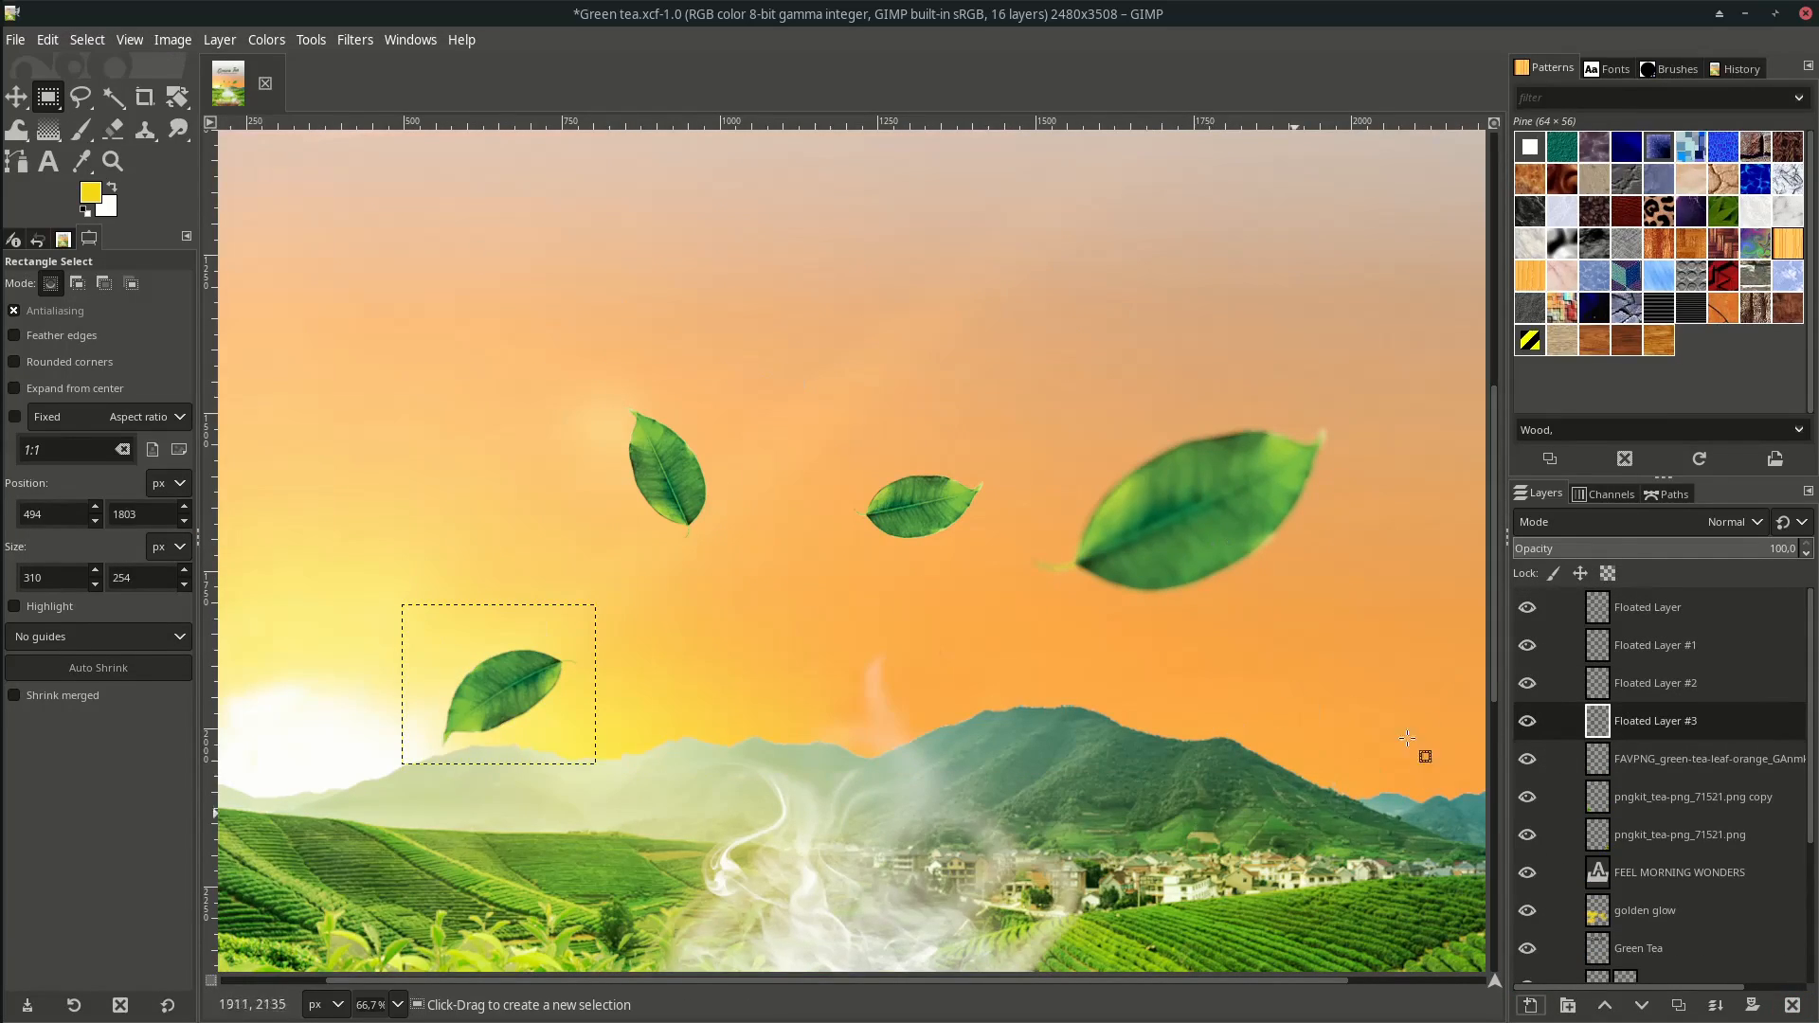
double_click(1654, 720)
text(leaf 1)
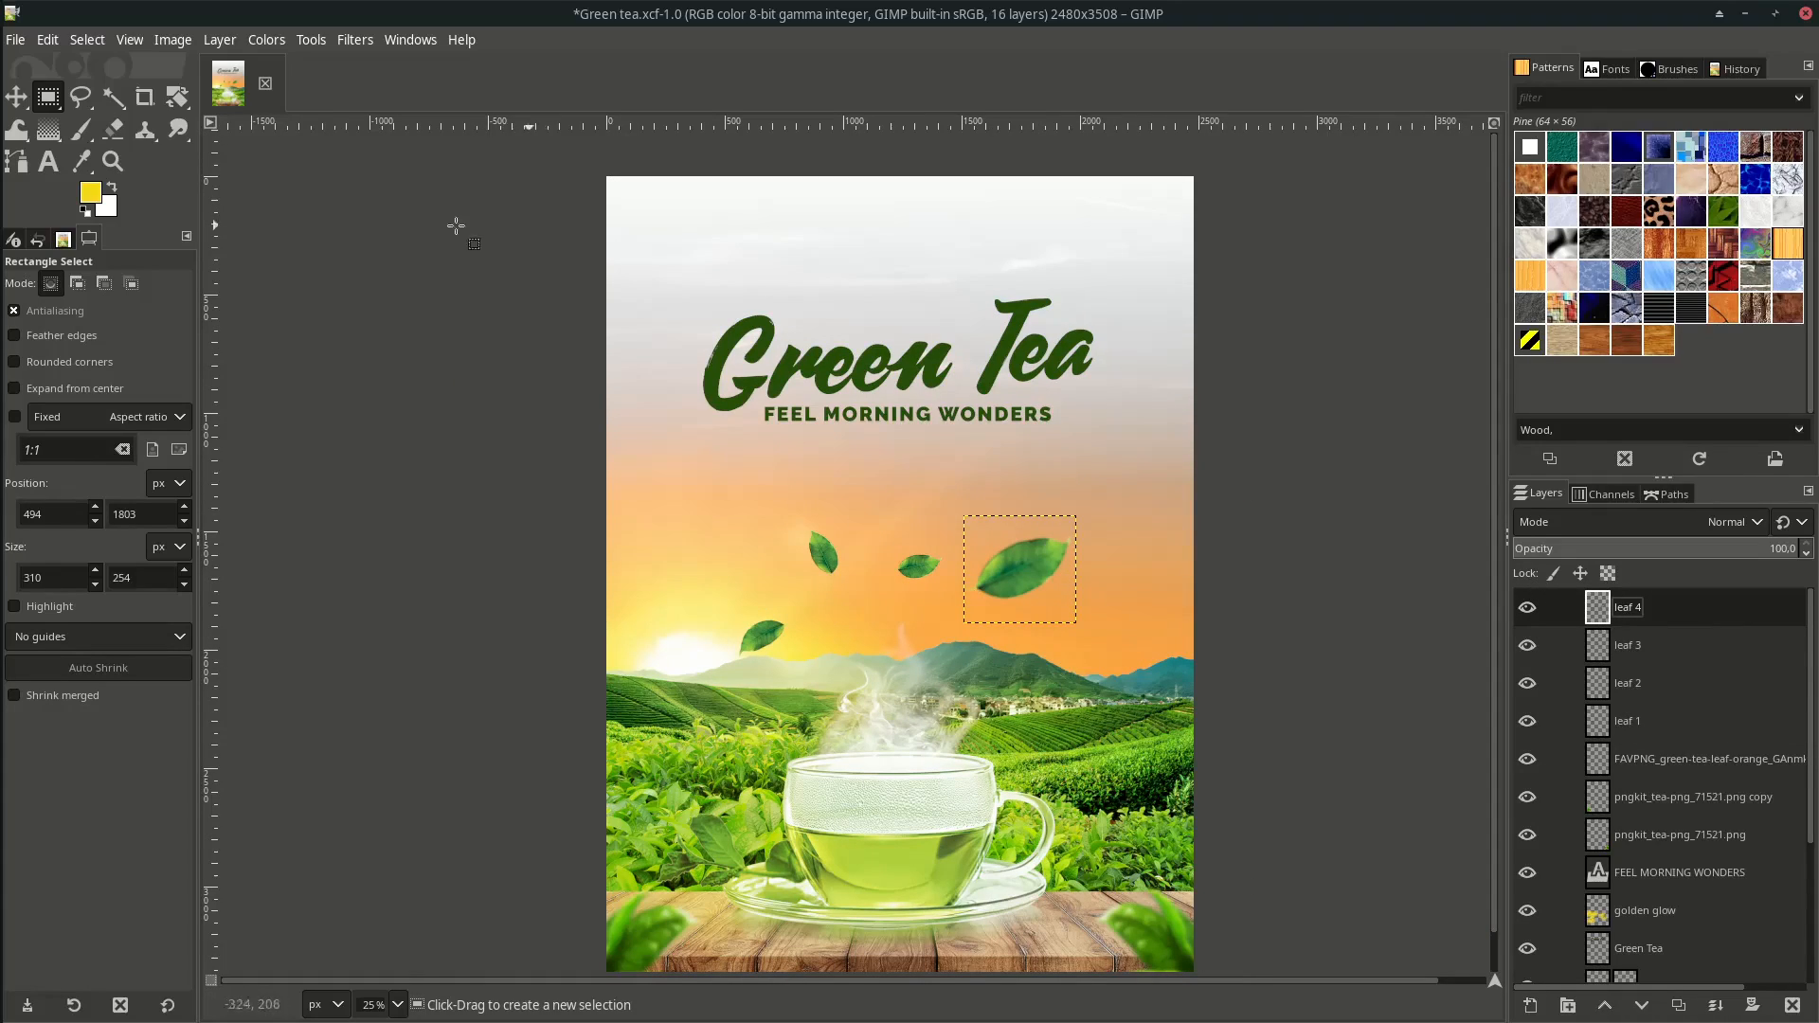
Move leaf 4 into the top-right corner and rotate it roughly 180°.
drag(1019, 569, 1170, 312)
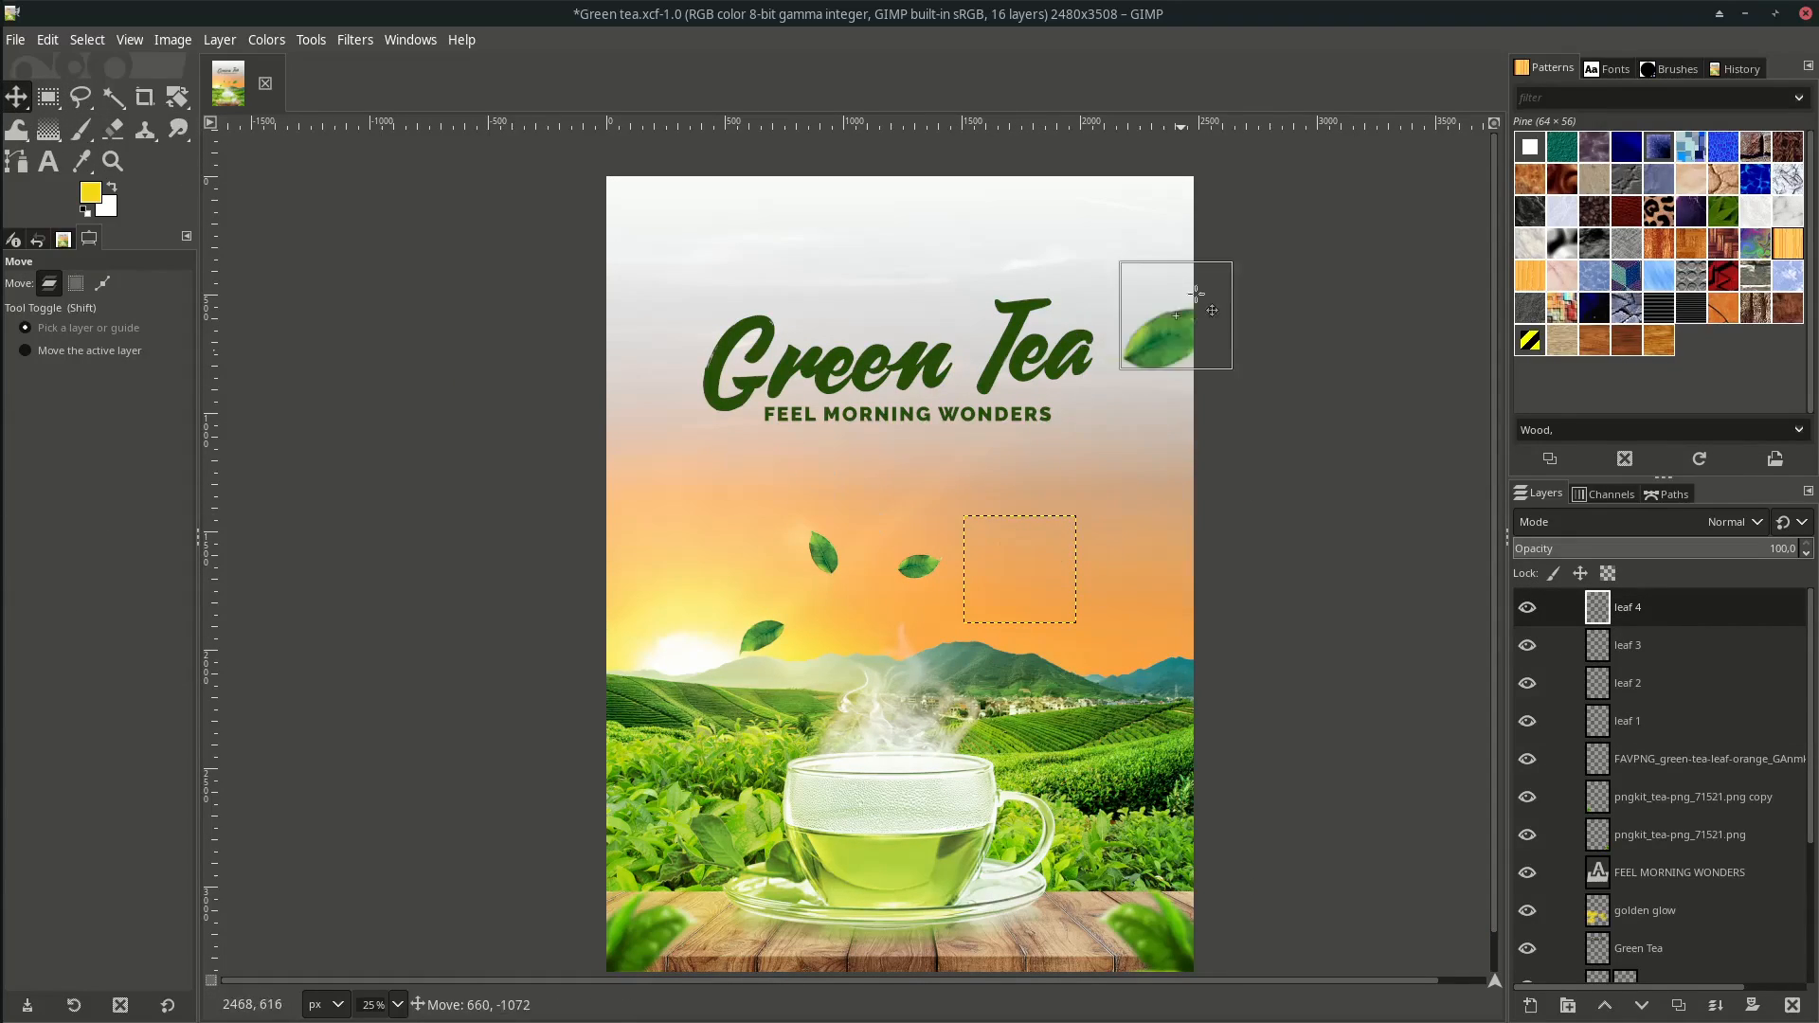
drag(1175, 316, 1175, 197)
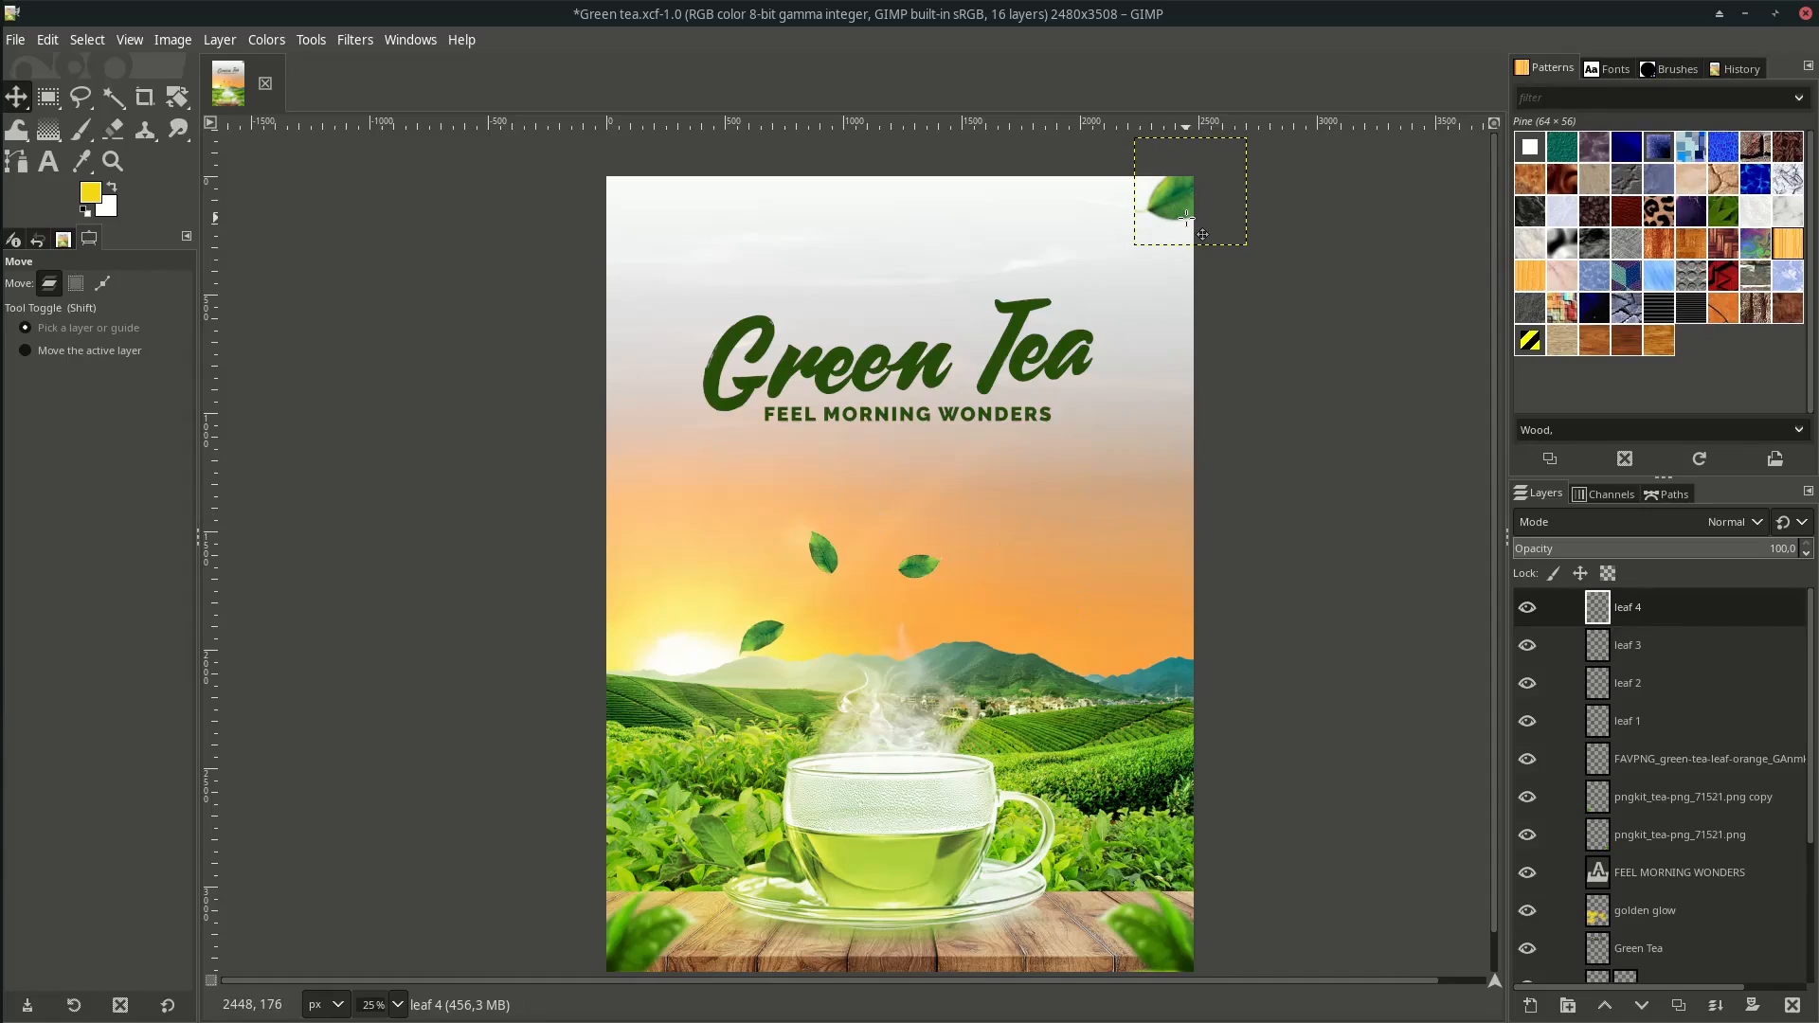
click(176, 96)
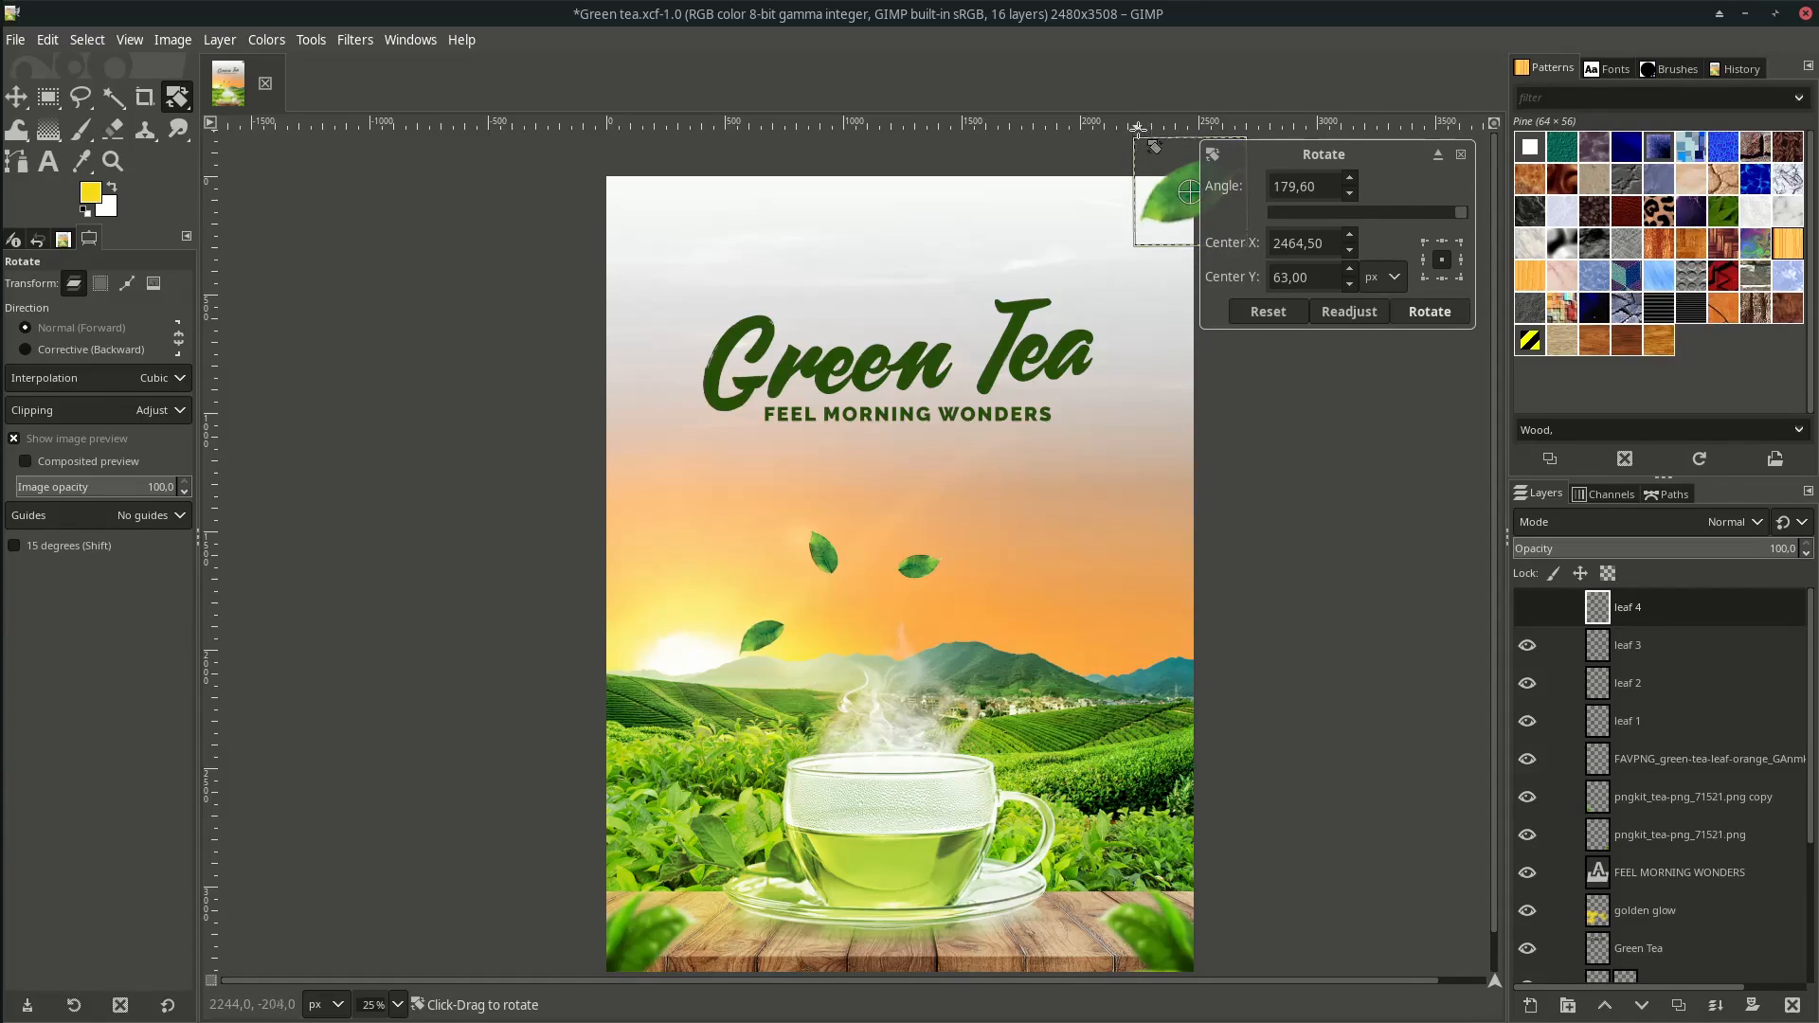
drag(1182, 195, 845, 557)
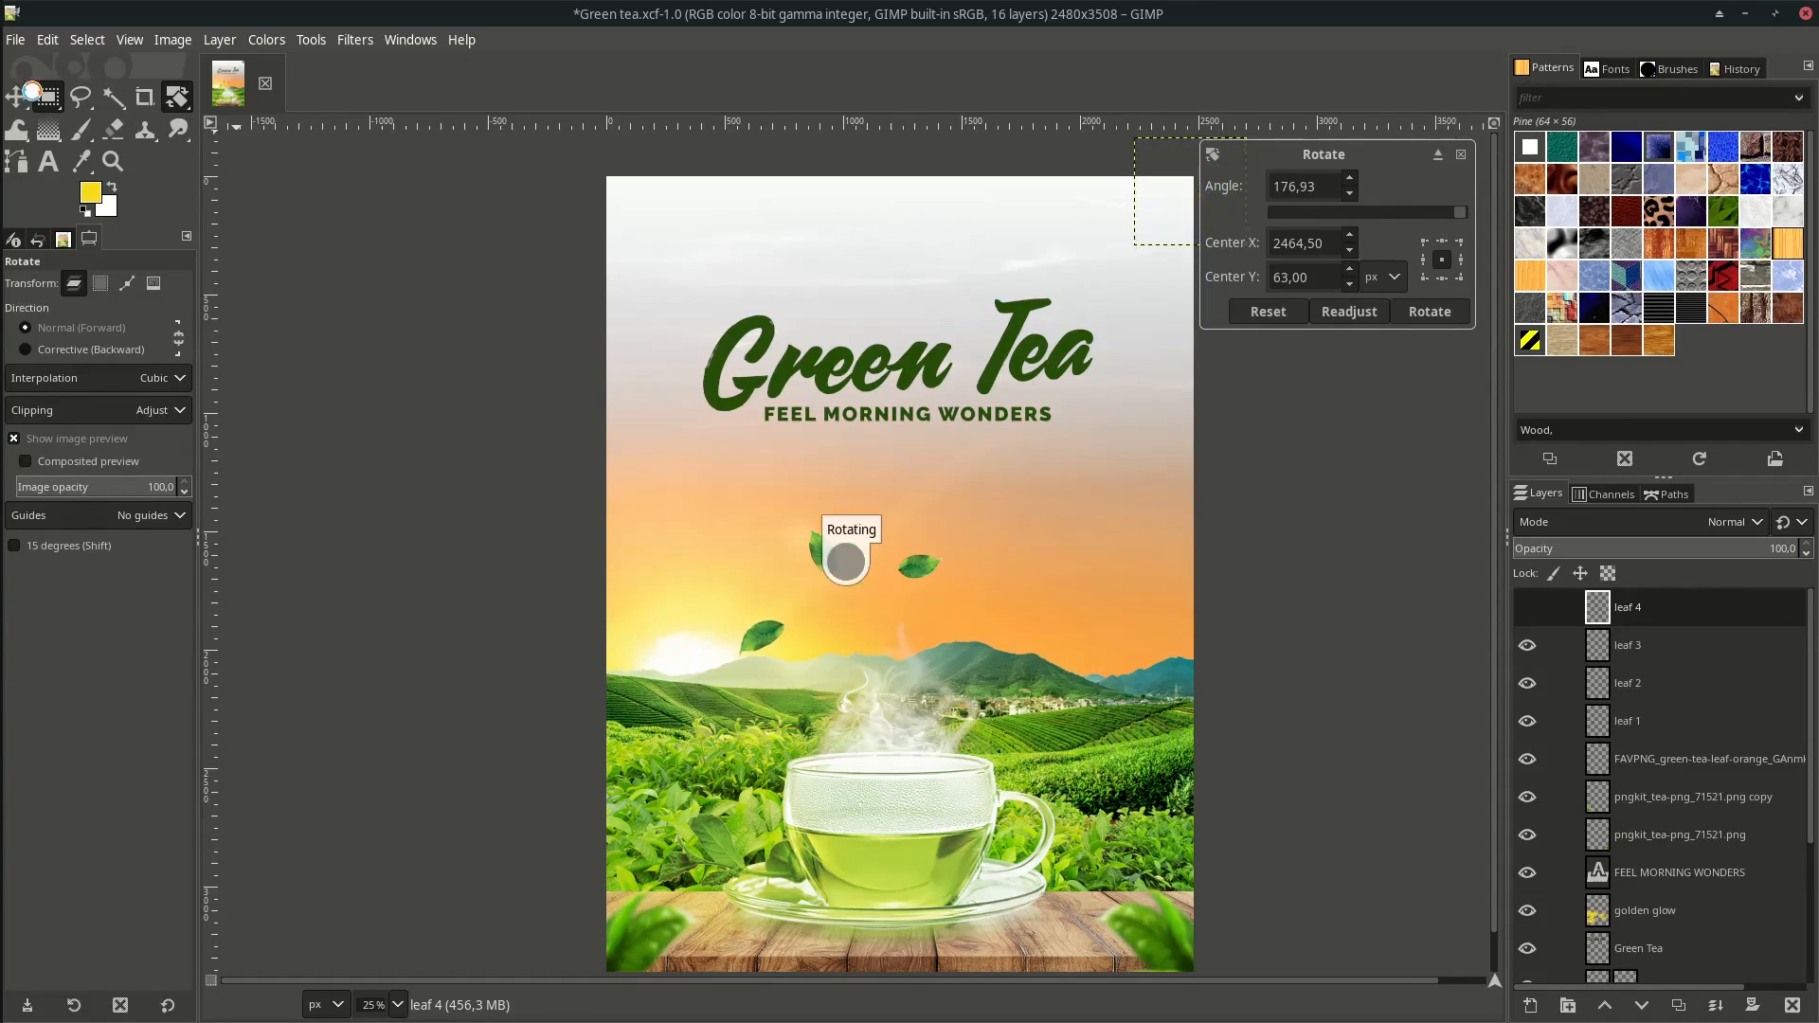
click(48, 97)
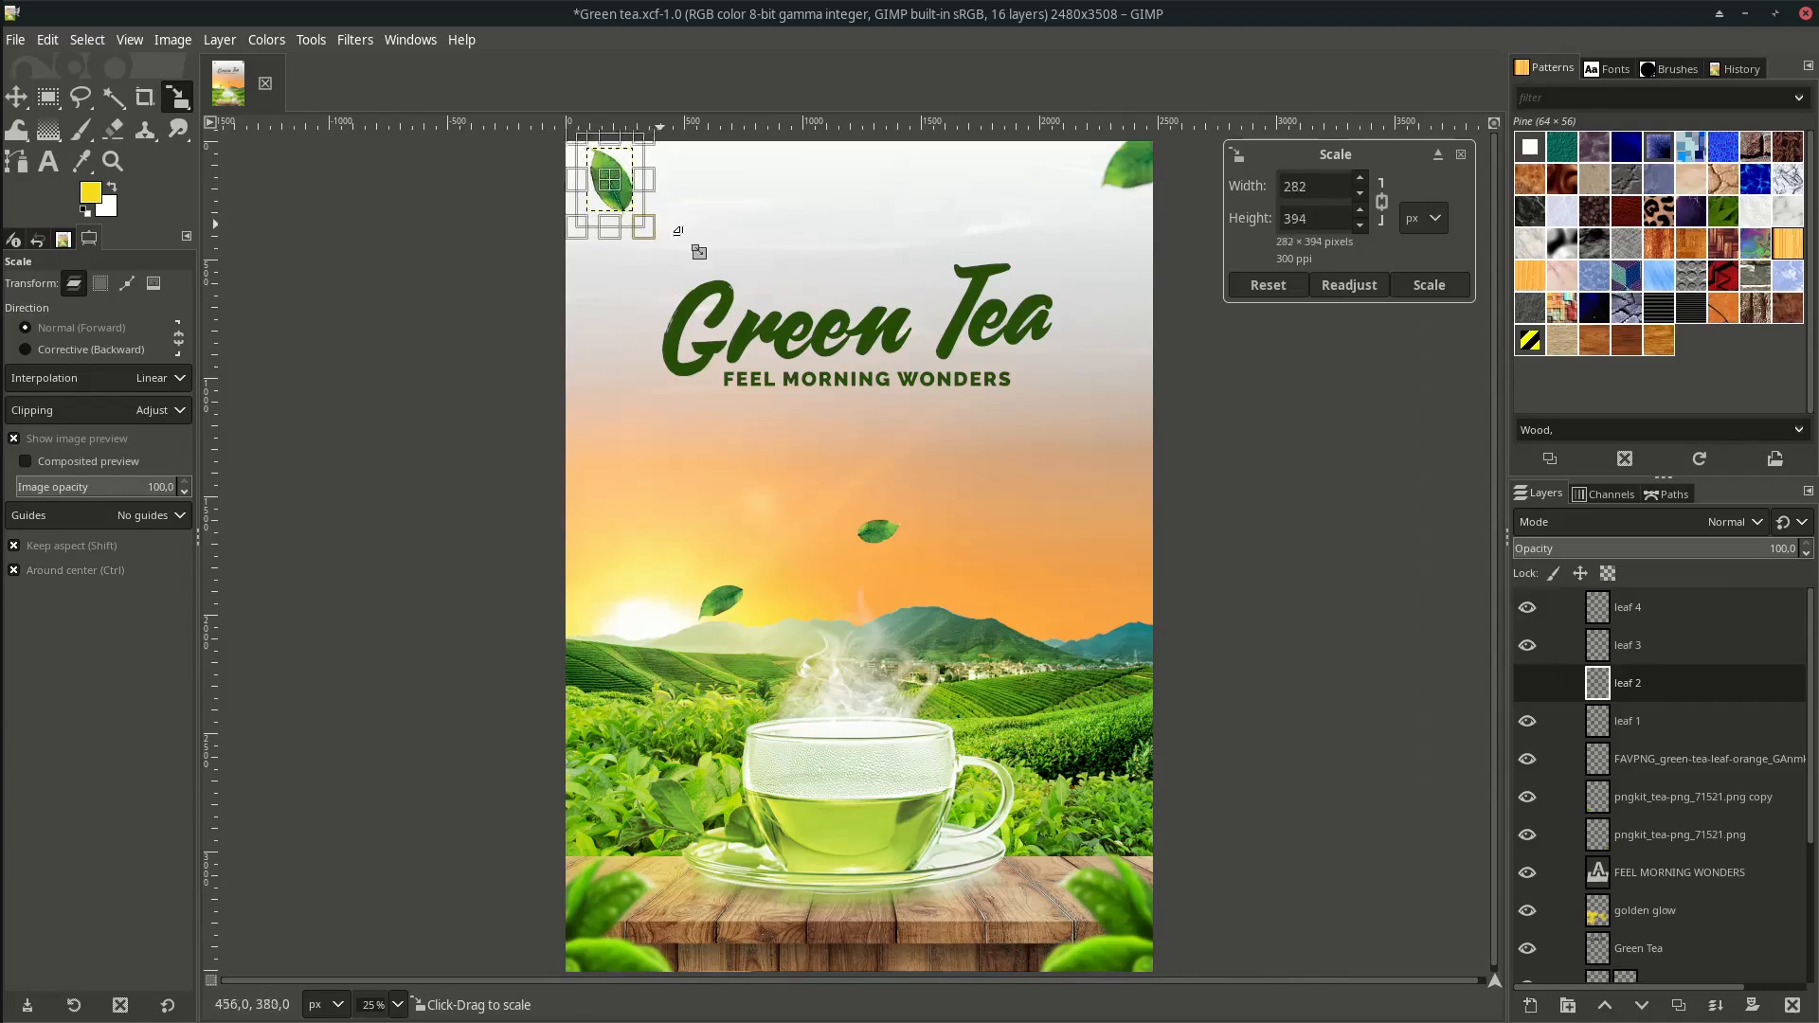
Scale down leaf 2 in the top-left corner.
drag(640, 209, 595, 159)
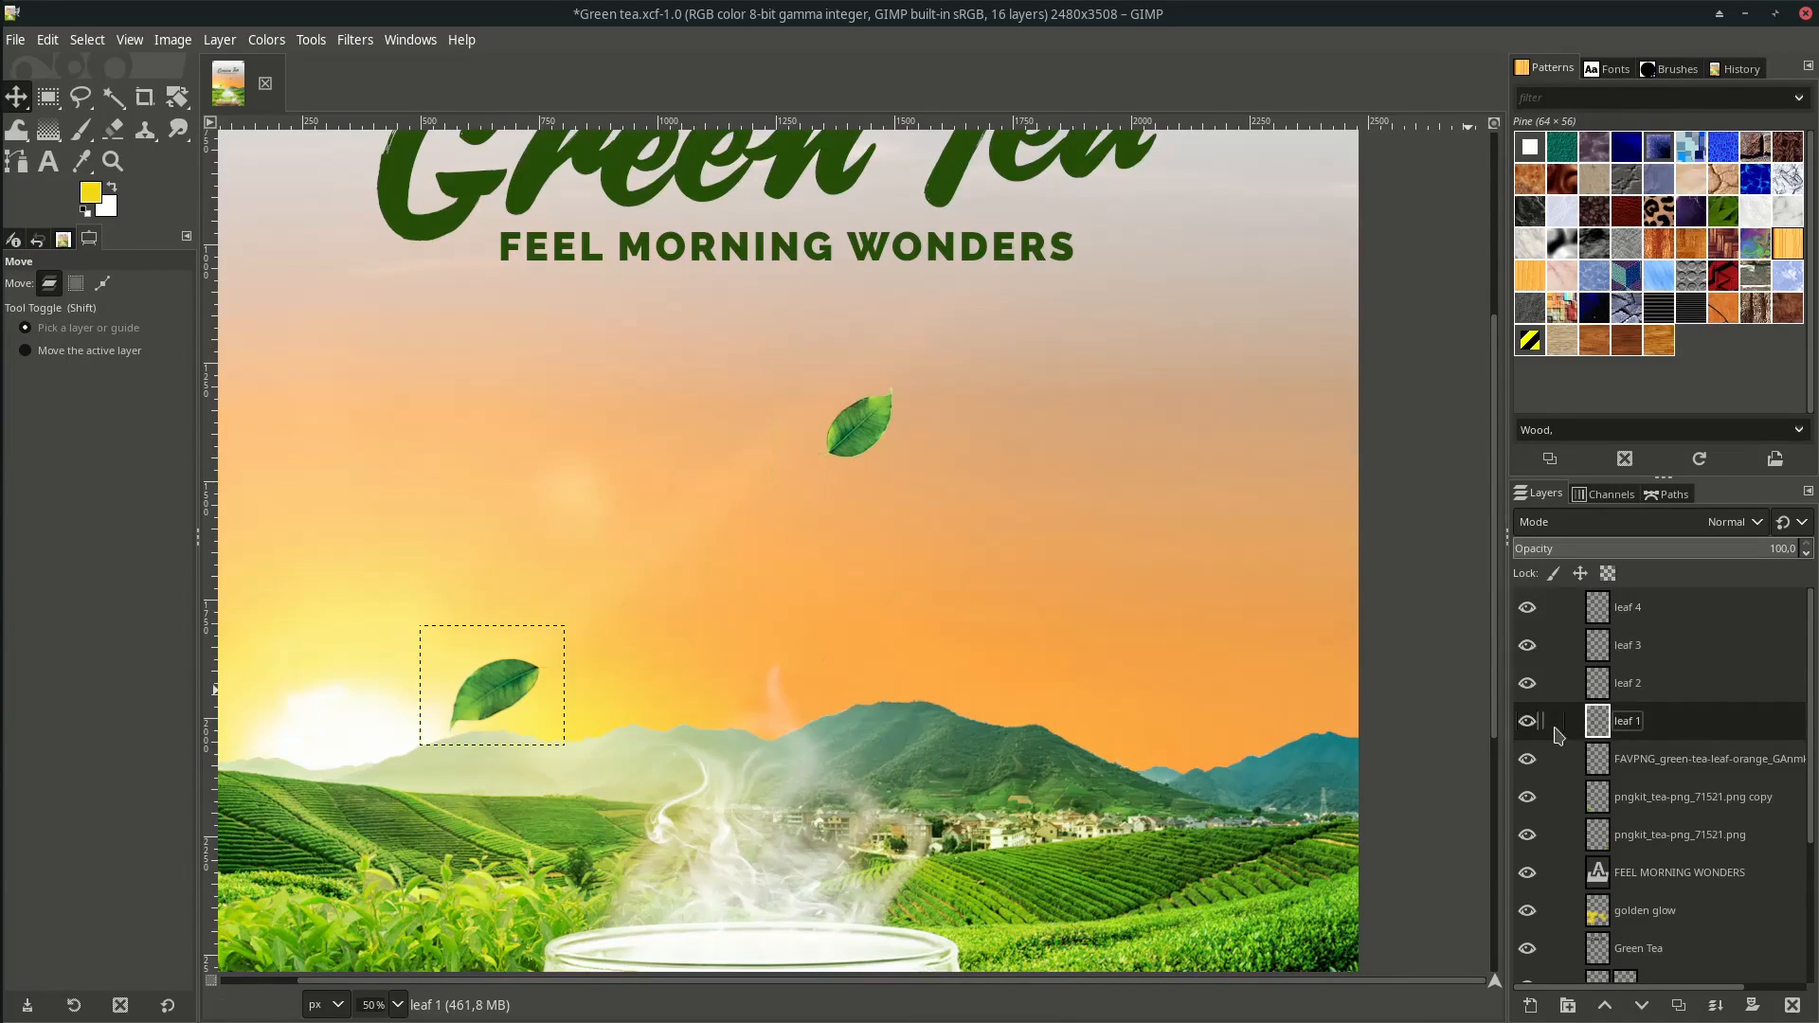
Move leaf 1 higher into the sky and continue arranging the layers.
drag(502, 695, 678, 569)
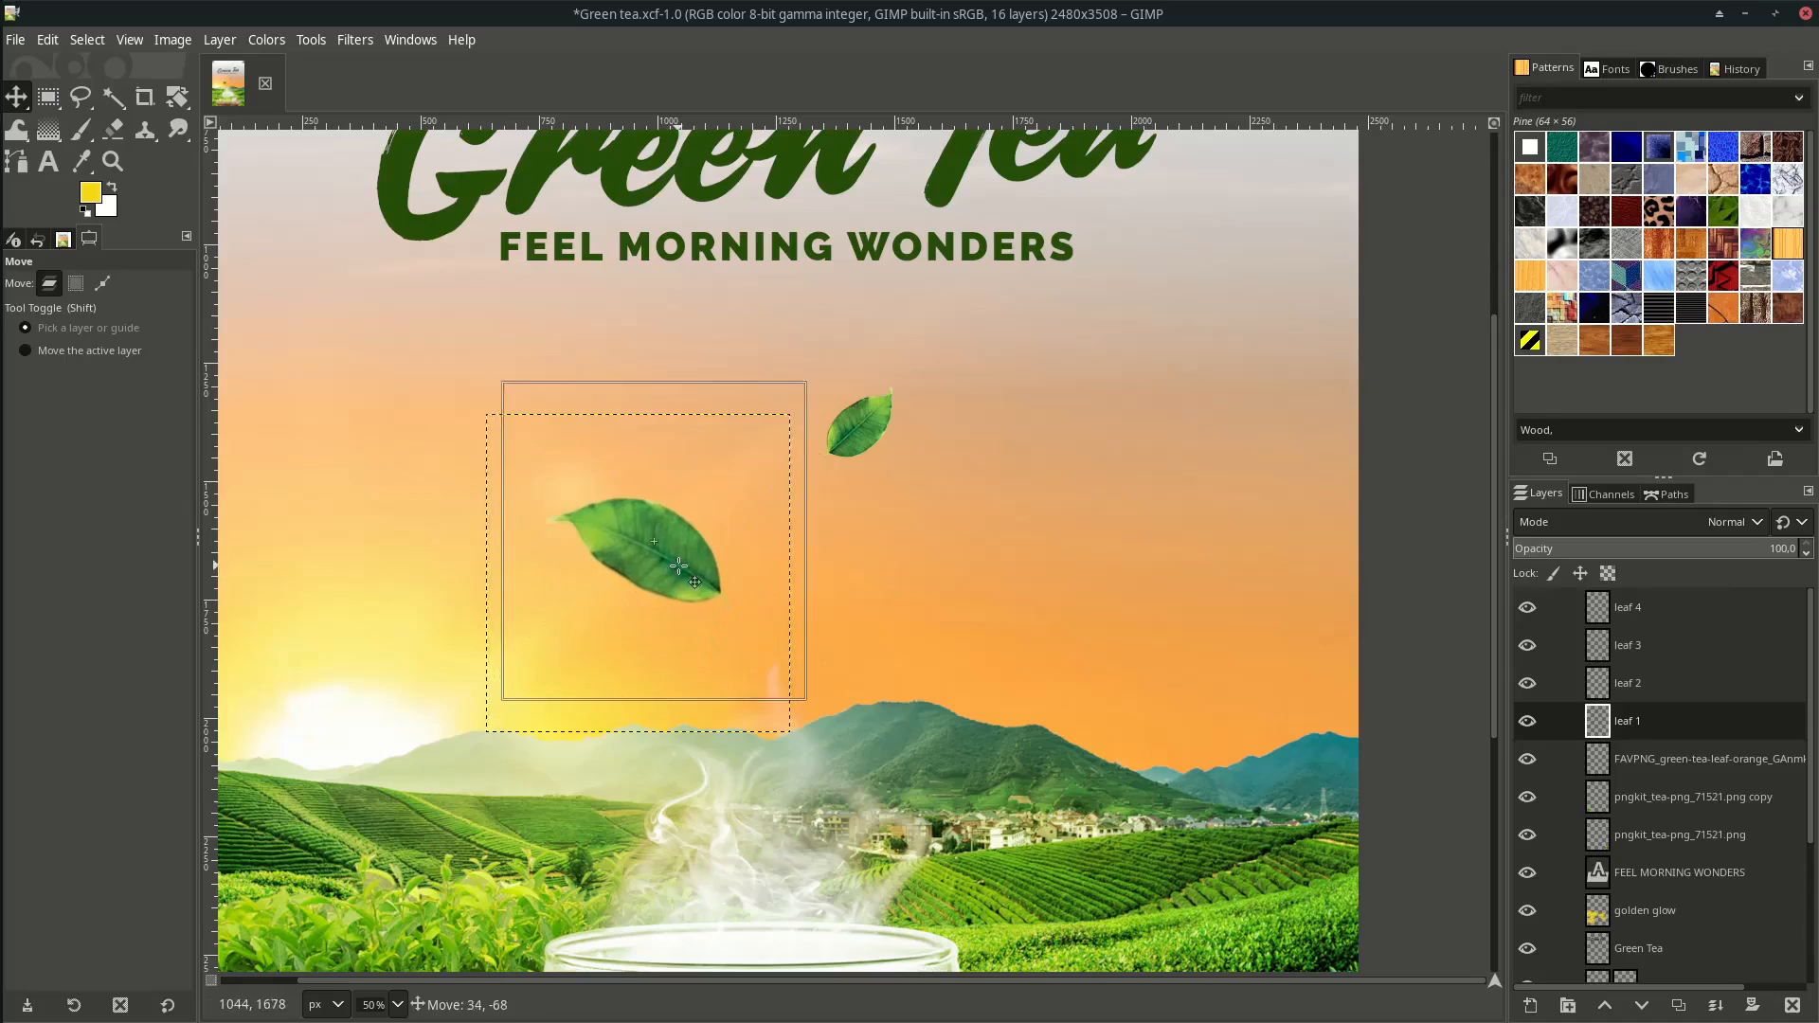
click(177, 96)
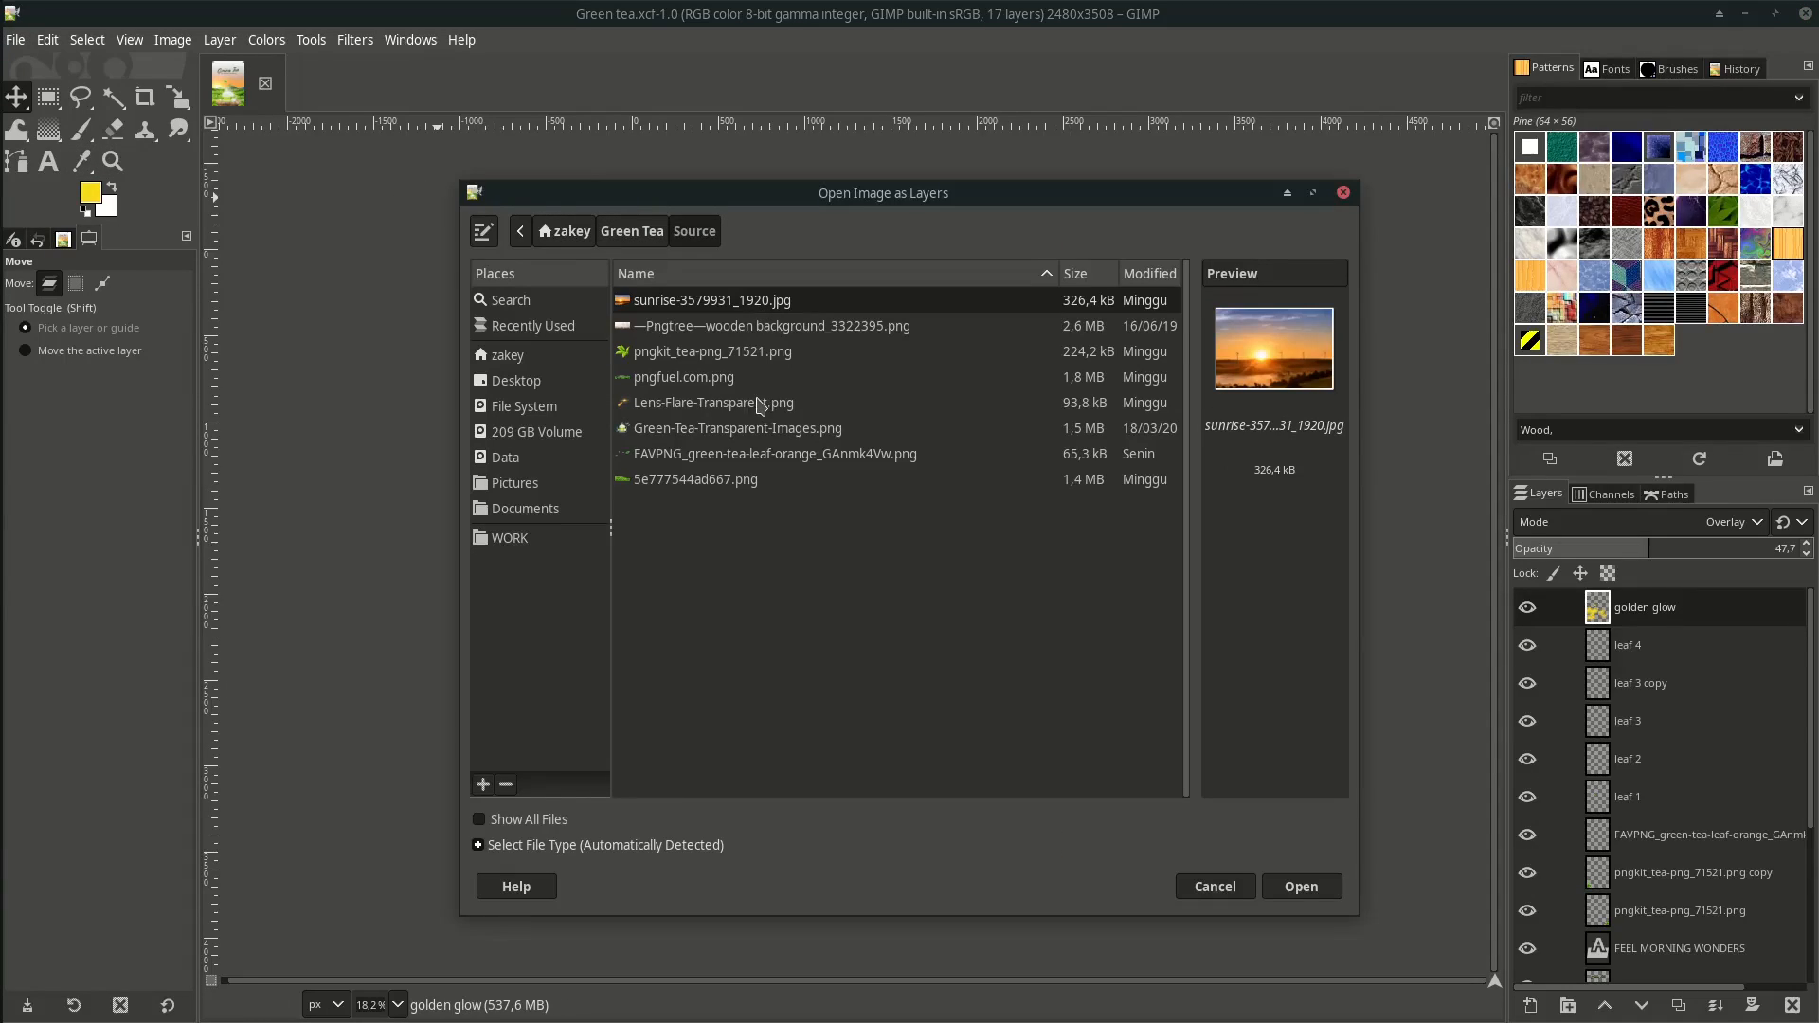
Import Lens-Flare-Transparent.png as a new layer over the poster.
click(1300, 885)
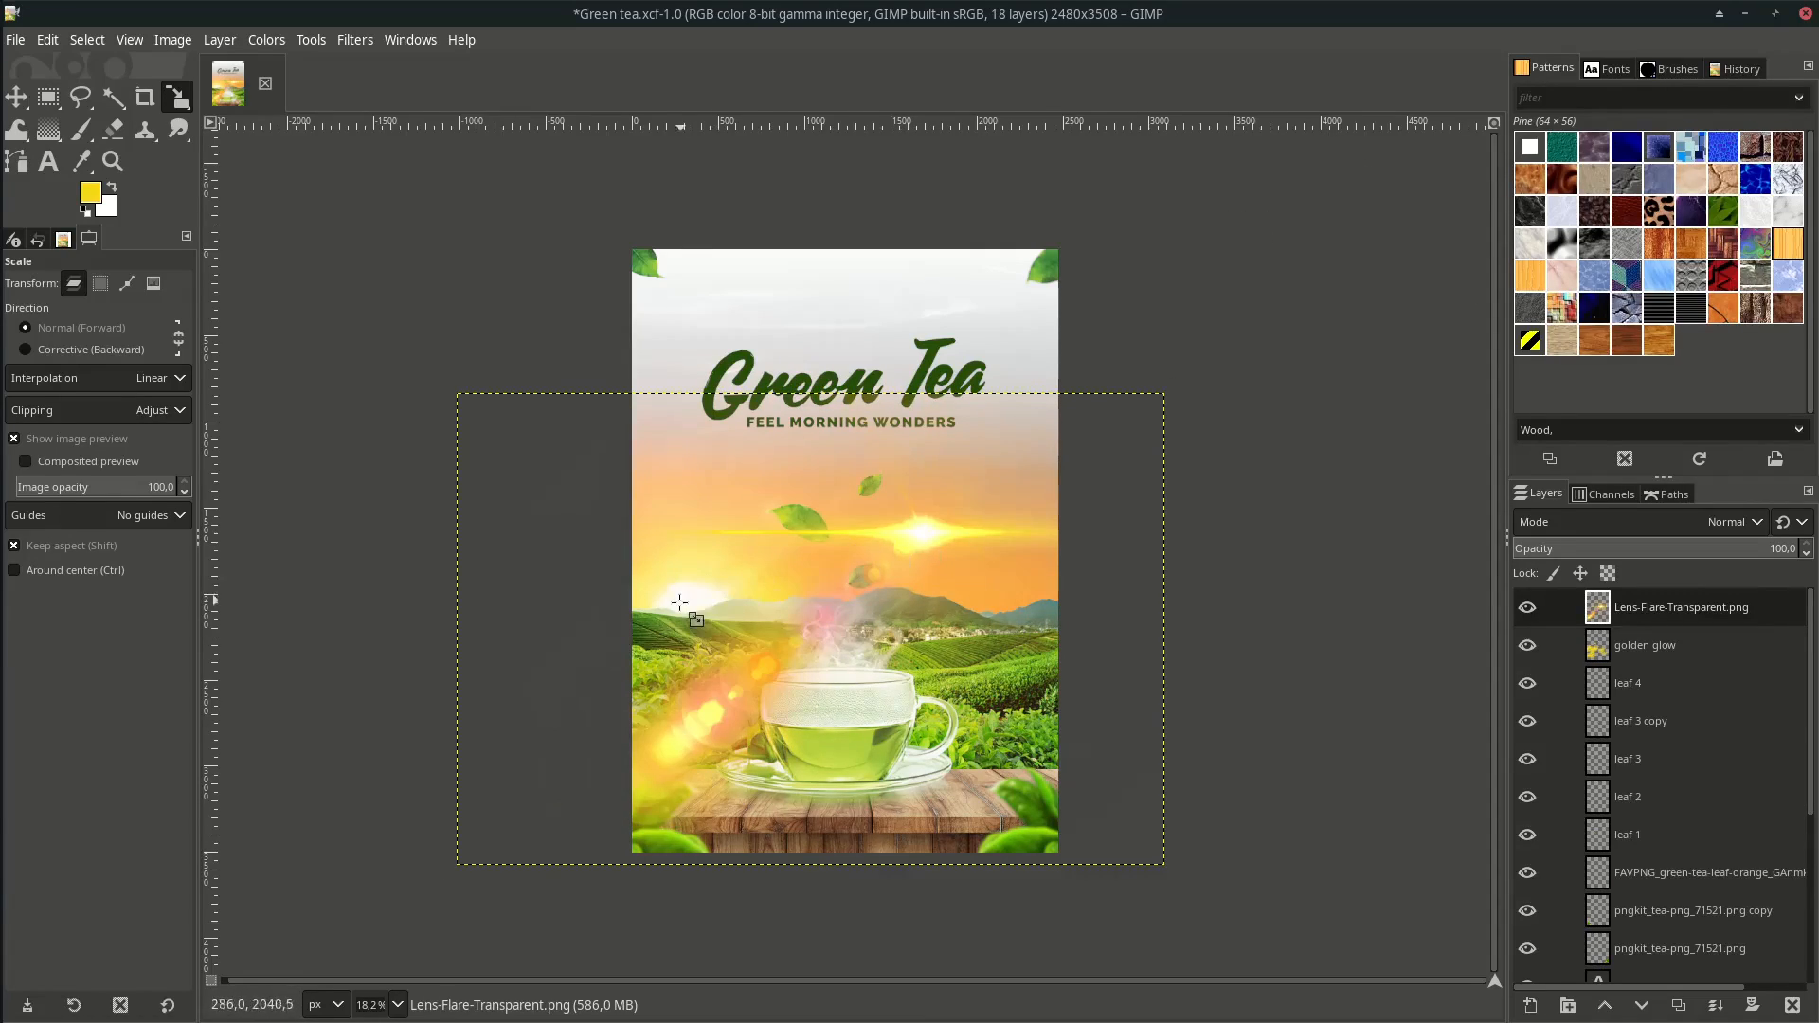
mouse_move(722, 635)
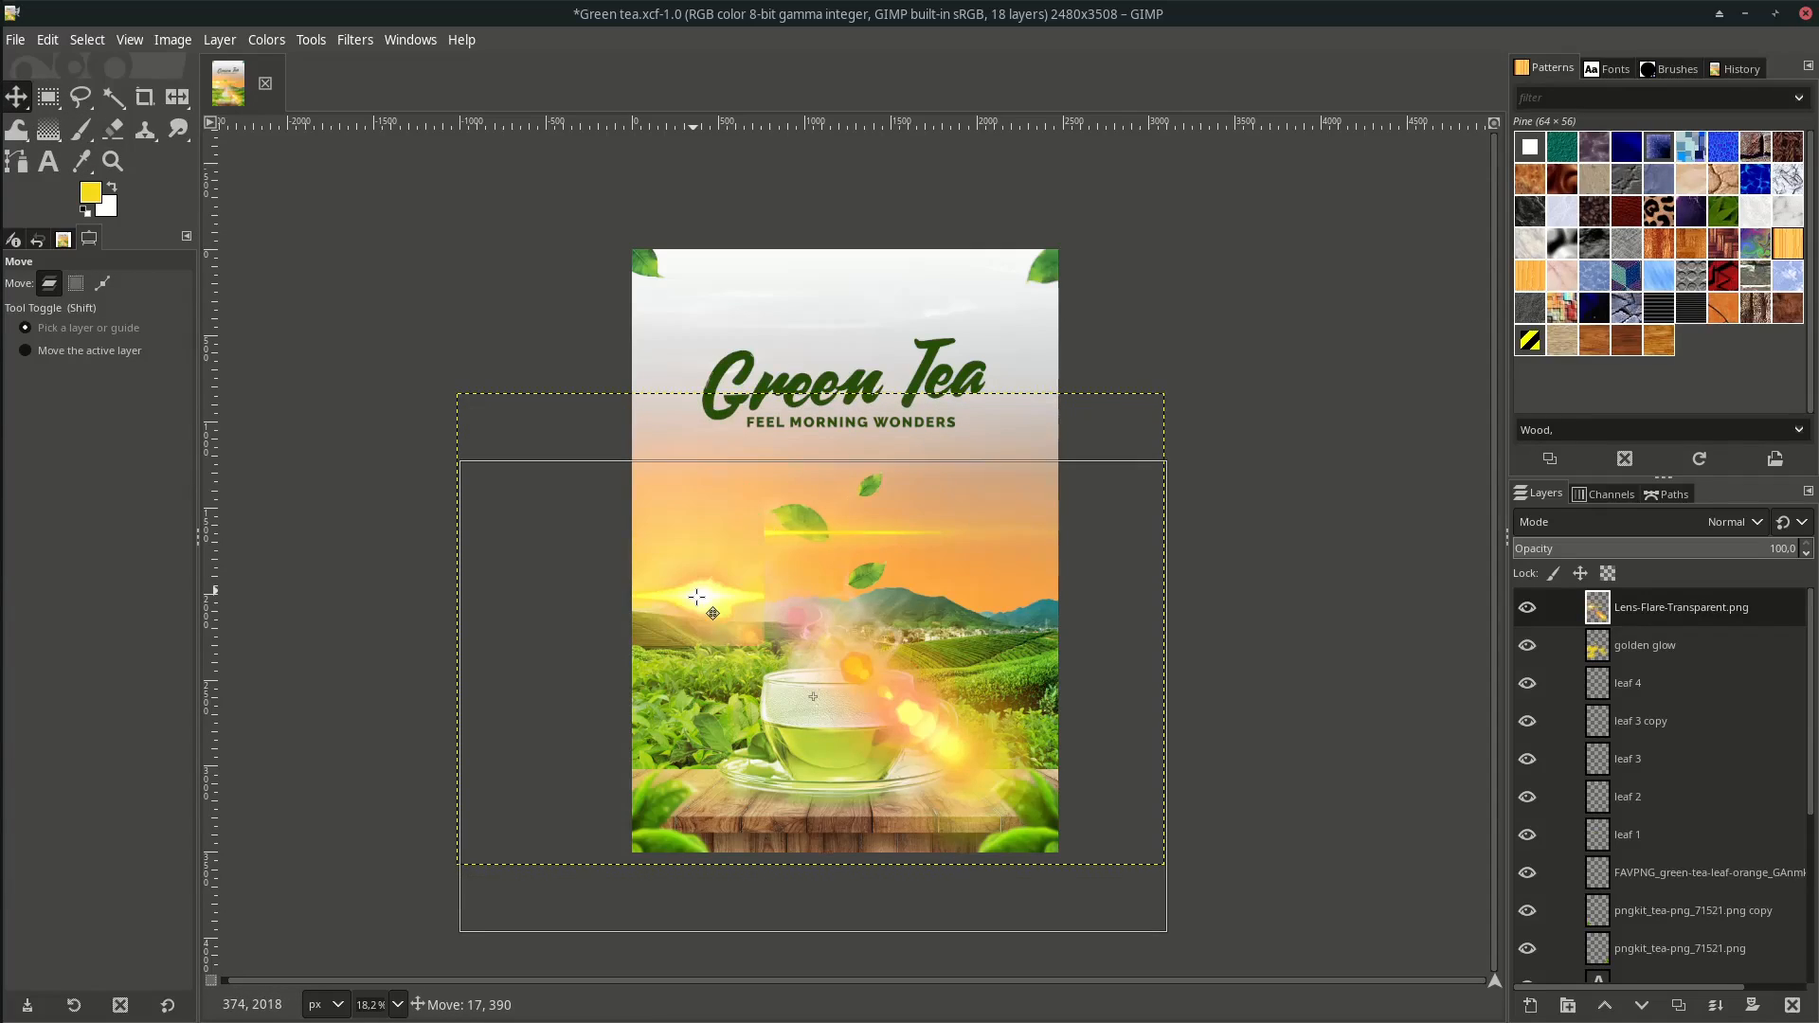
Align the lens flare with the sun, blend it Lighten only at about 59% opacity.
drag(714, 612, 690, 612)
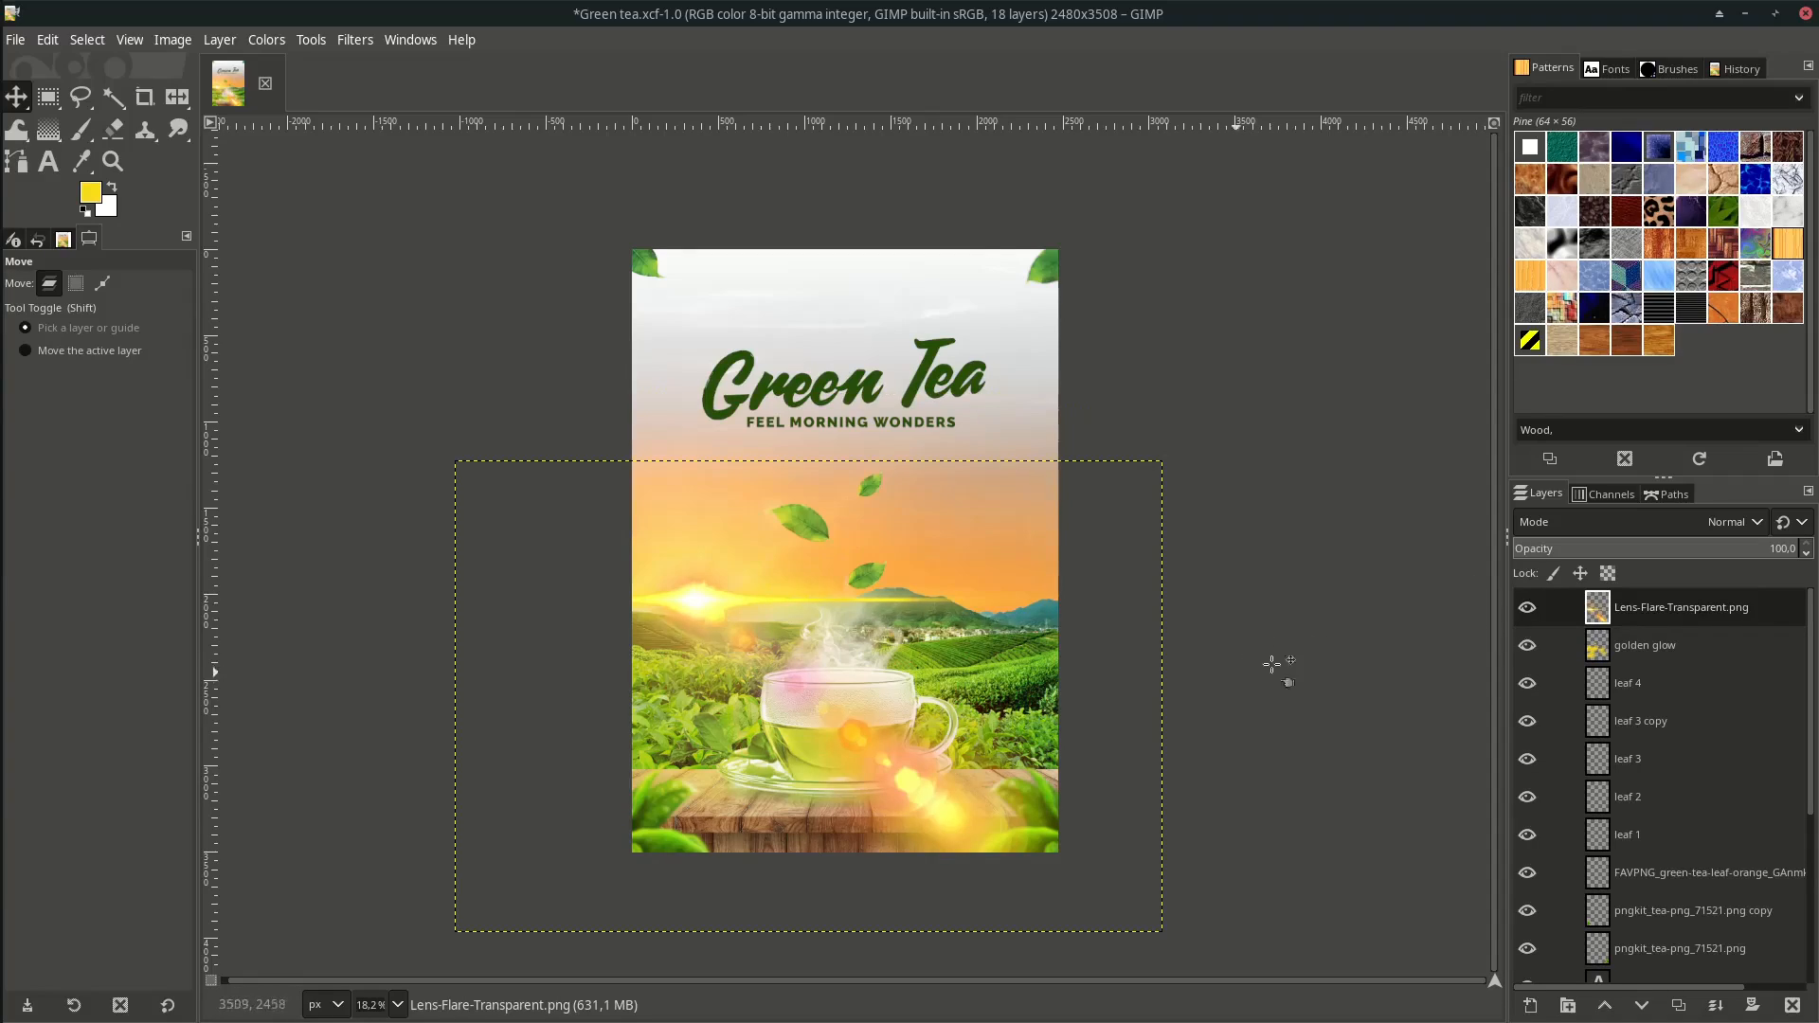
click(1728, 521)
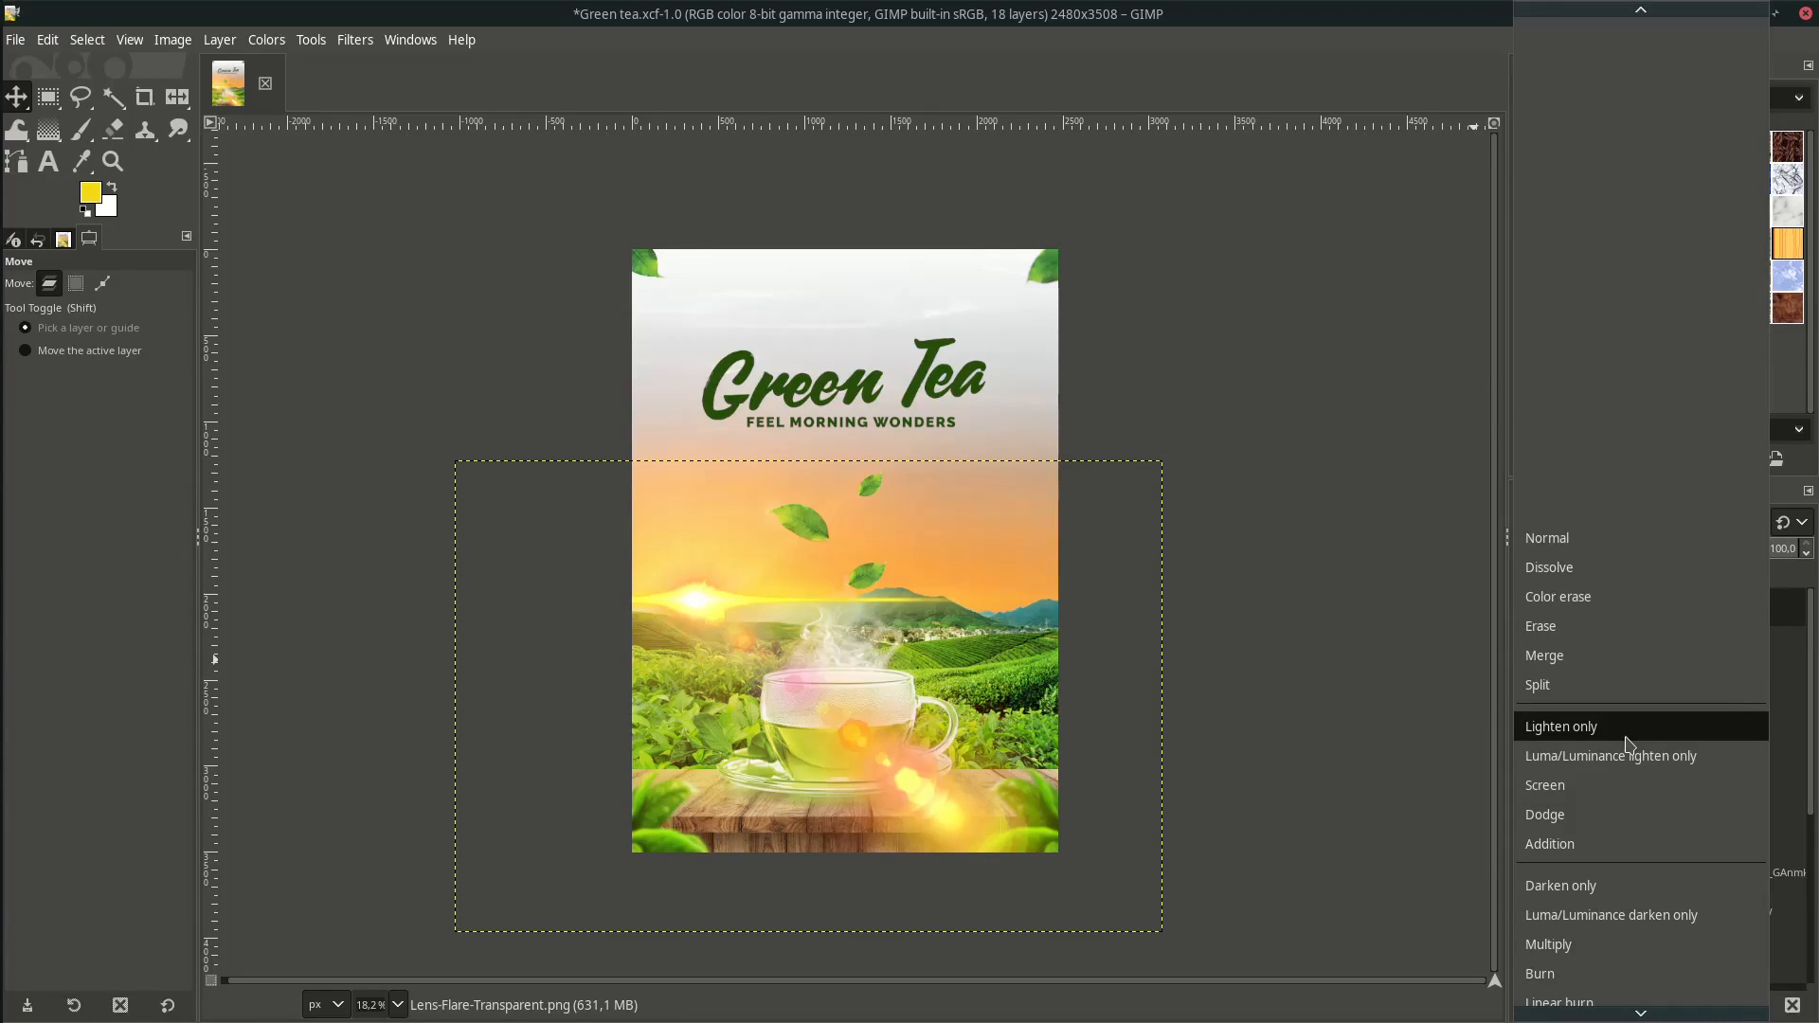
click(1561, 726)
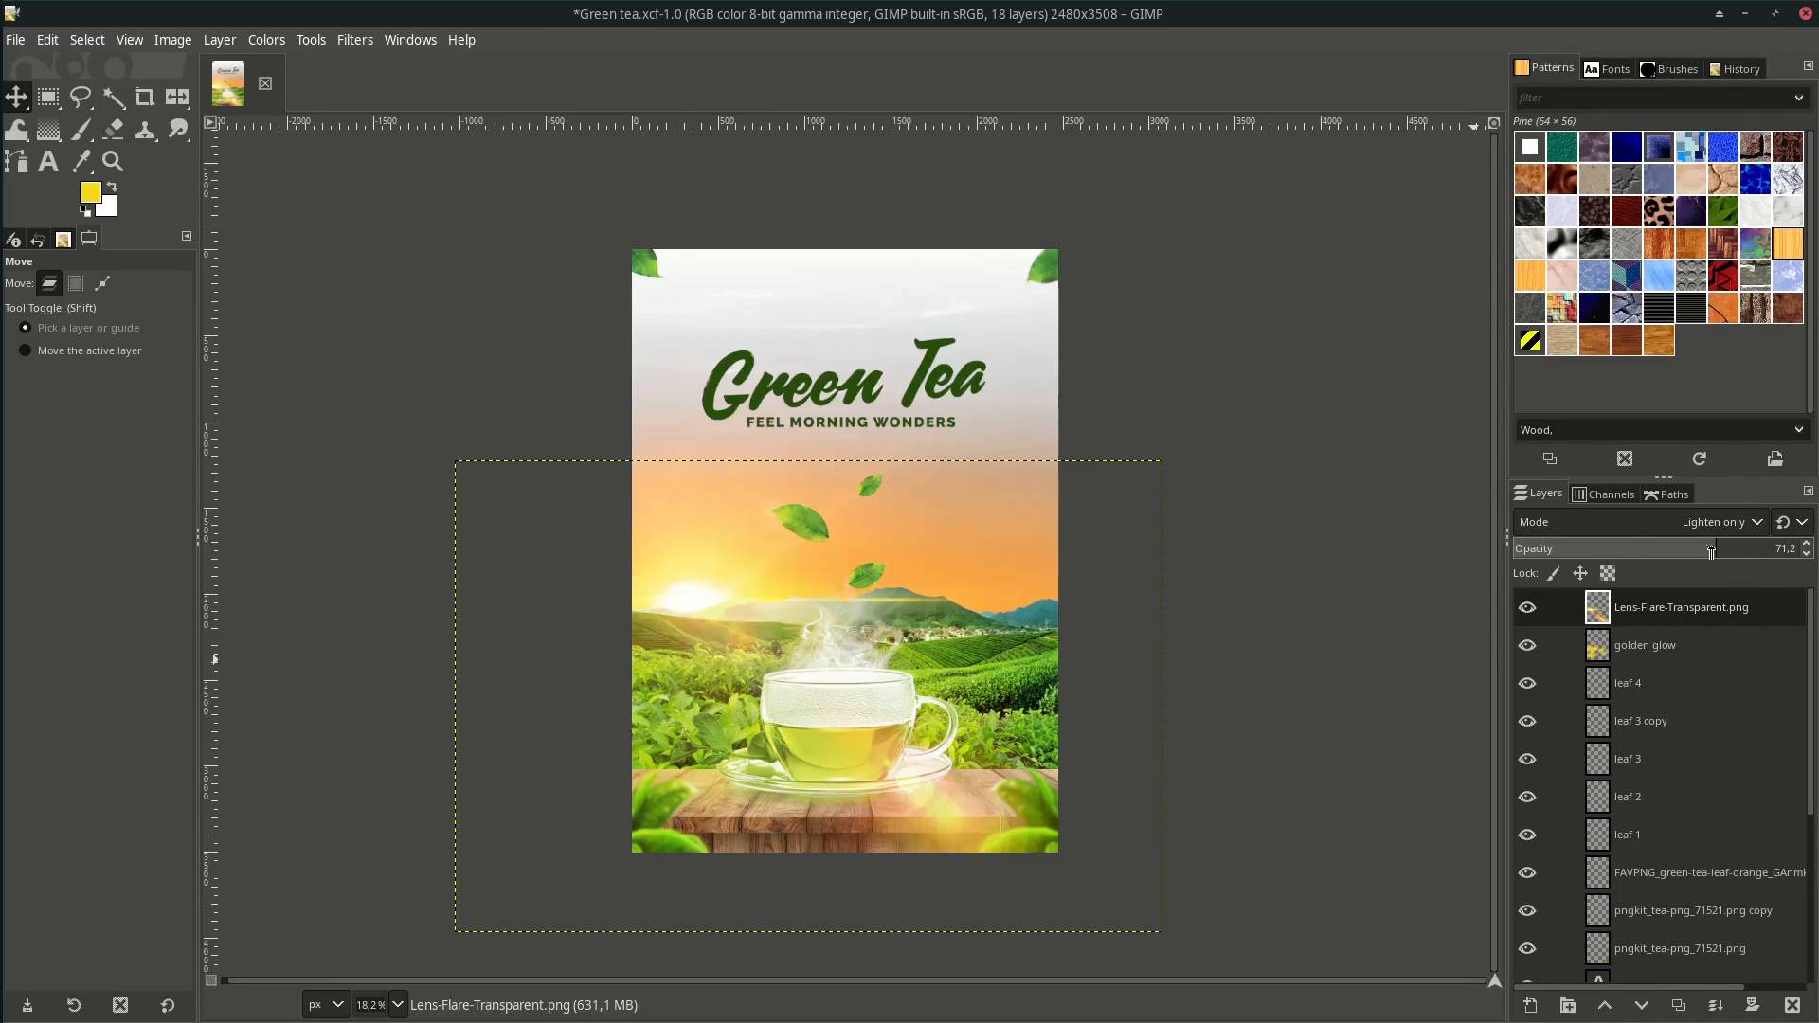
drag(1710, 548, 1676, 548)
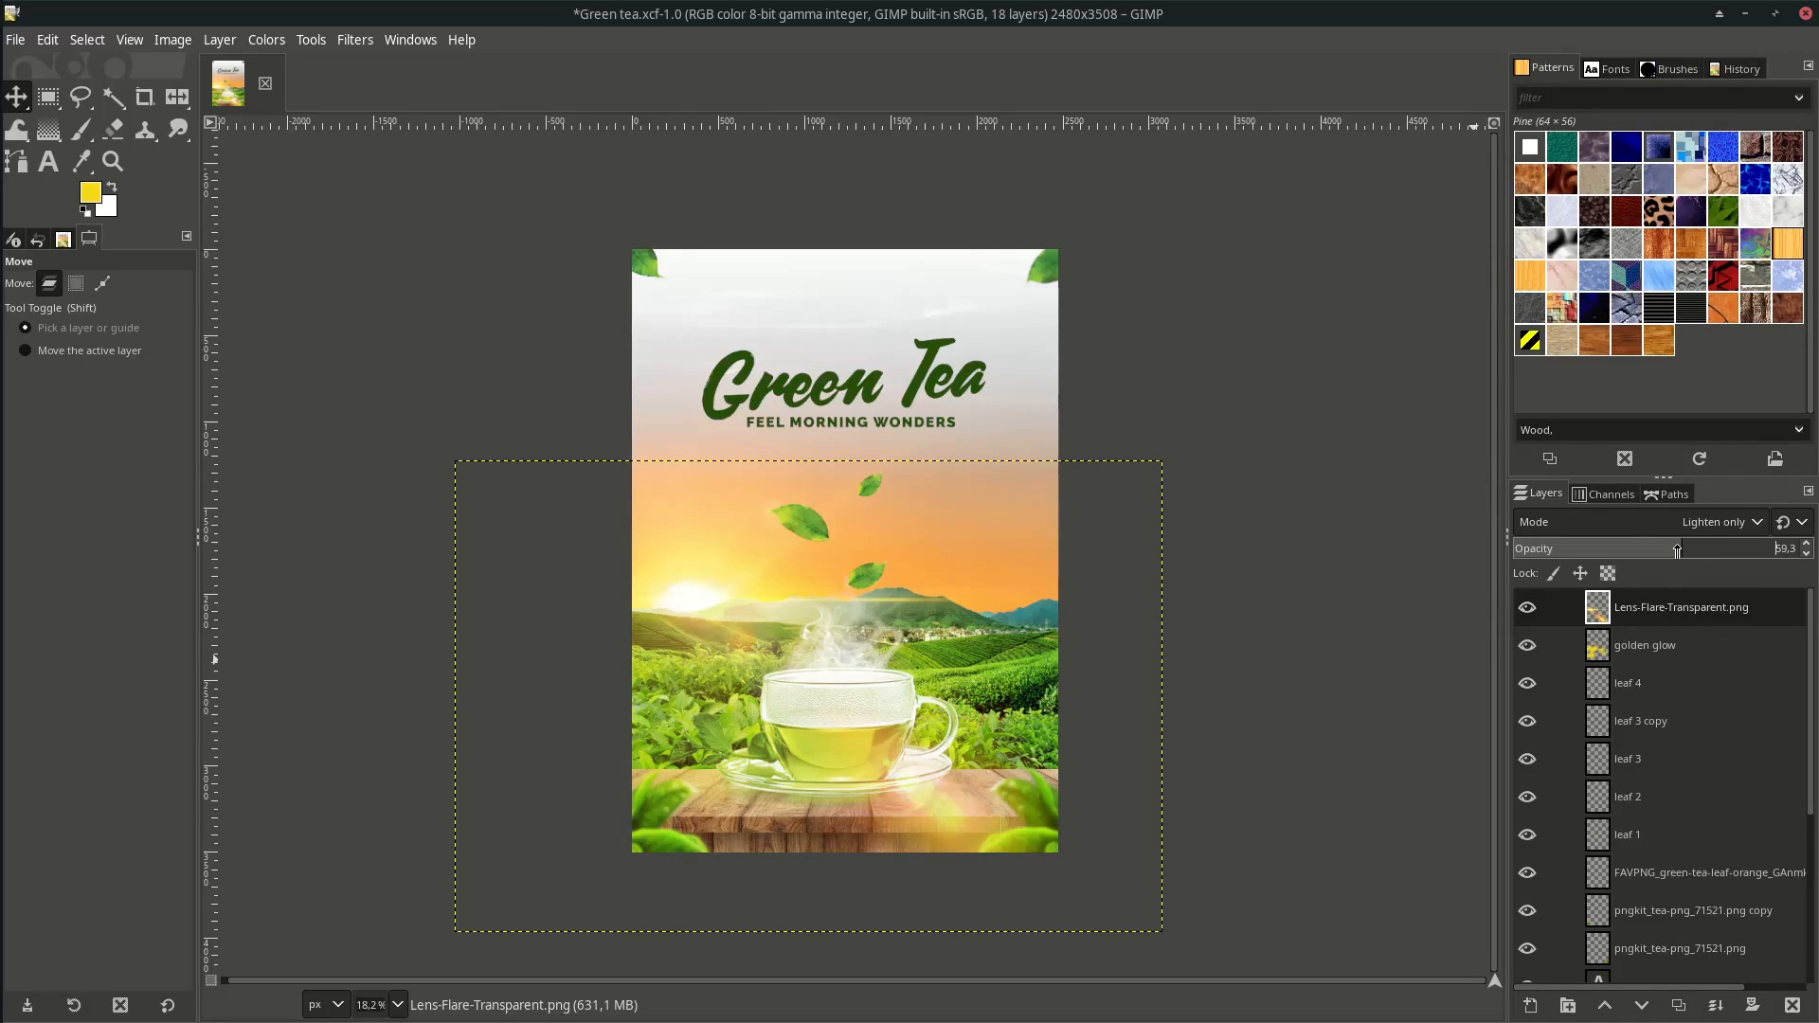